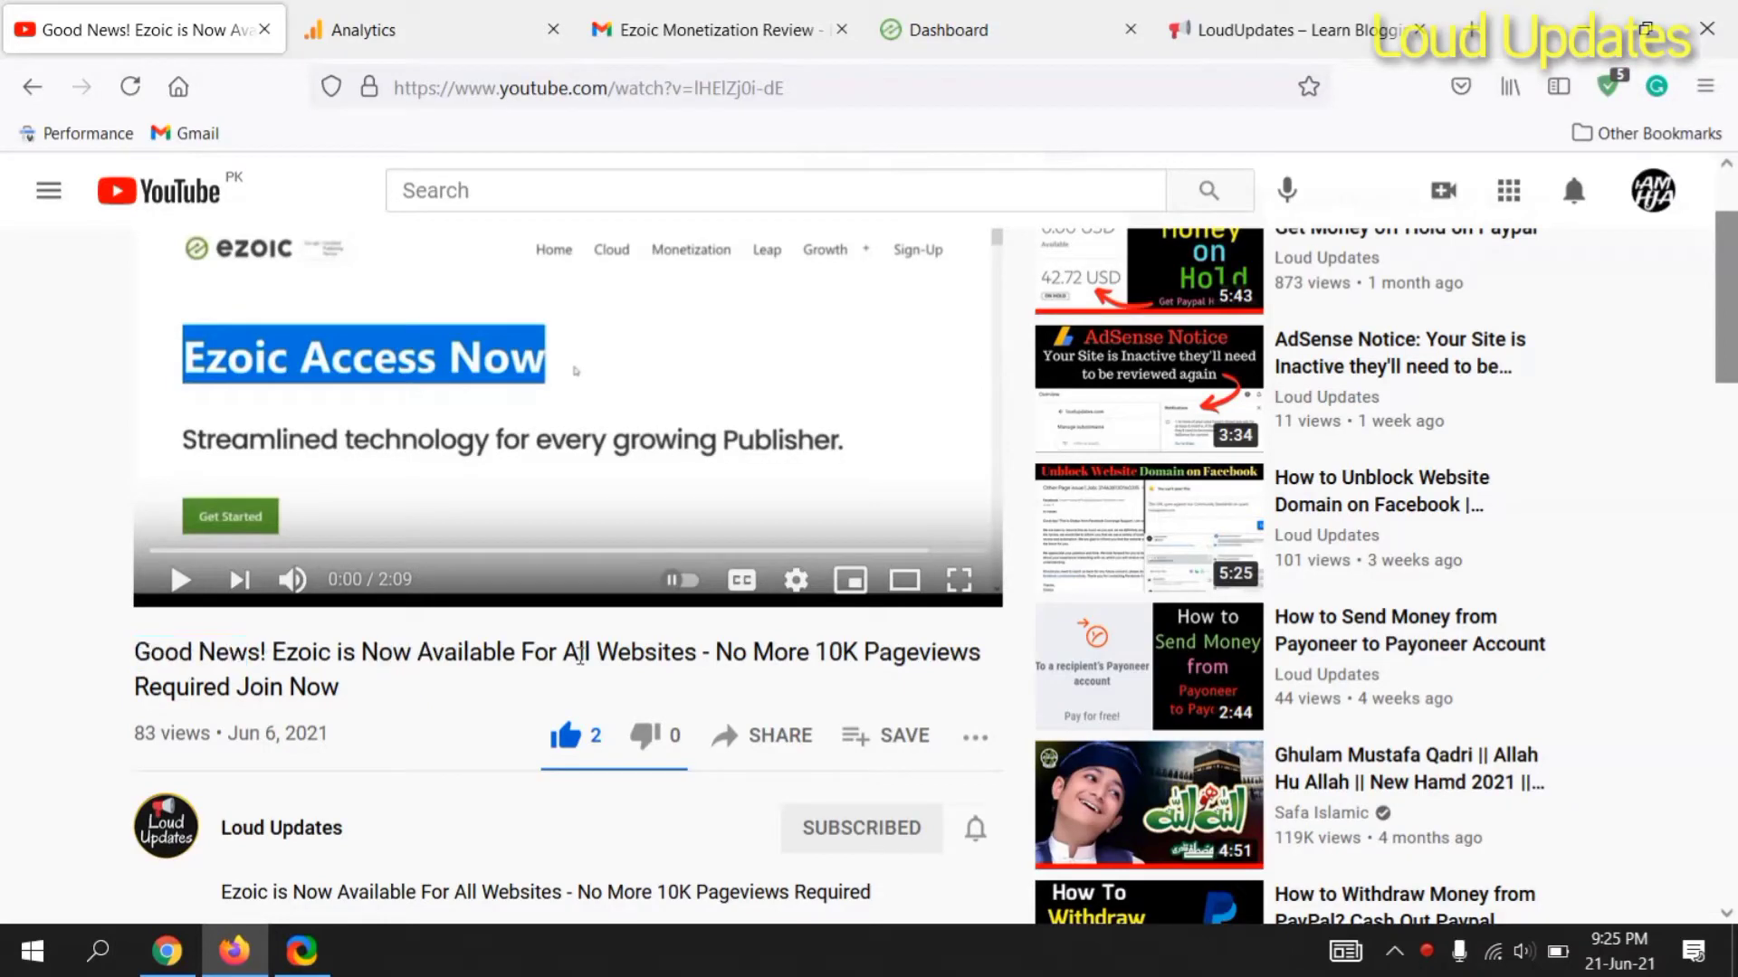
pyautogui.moveTo(845, 648)
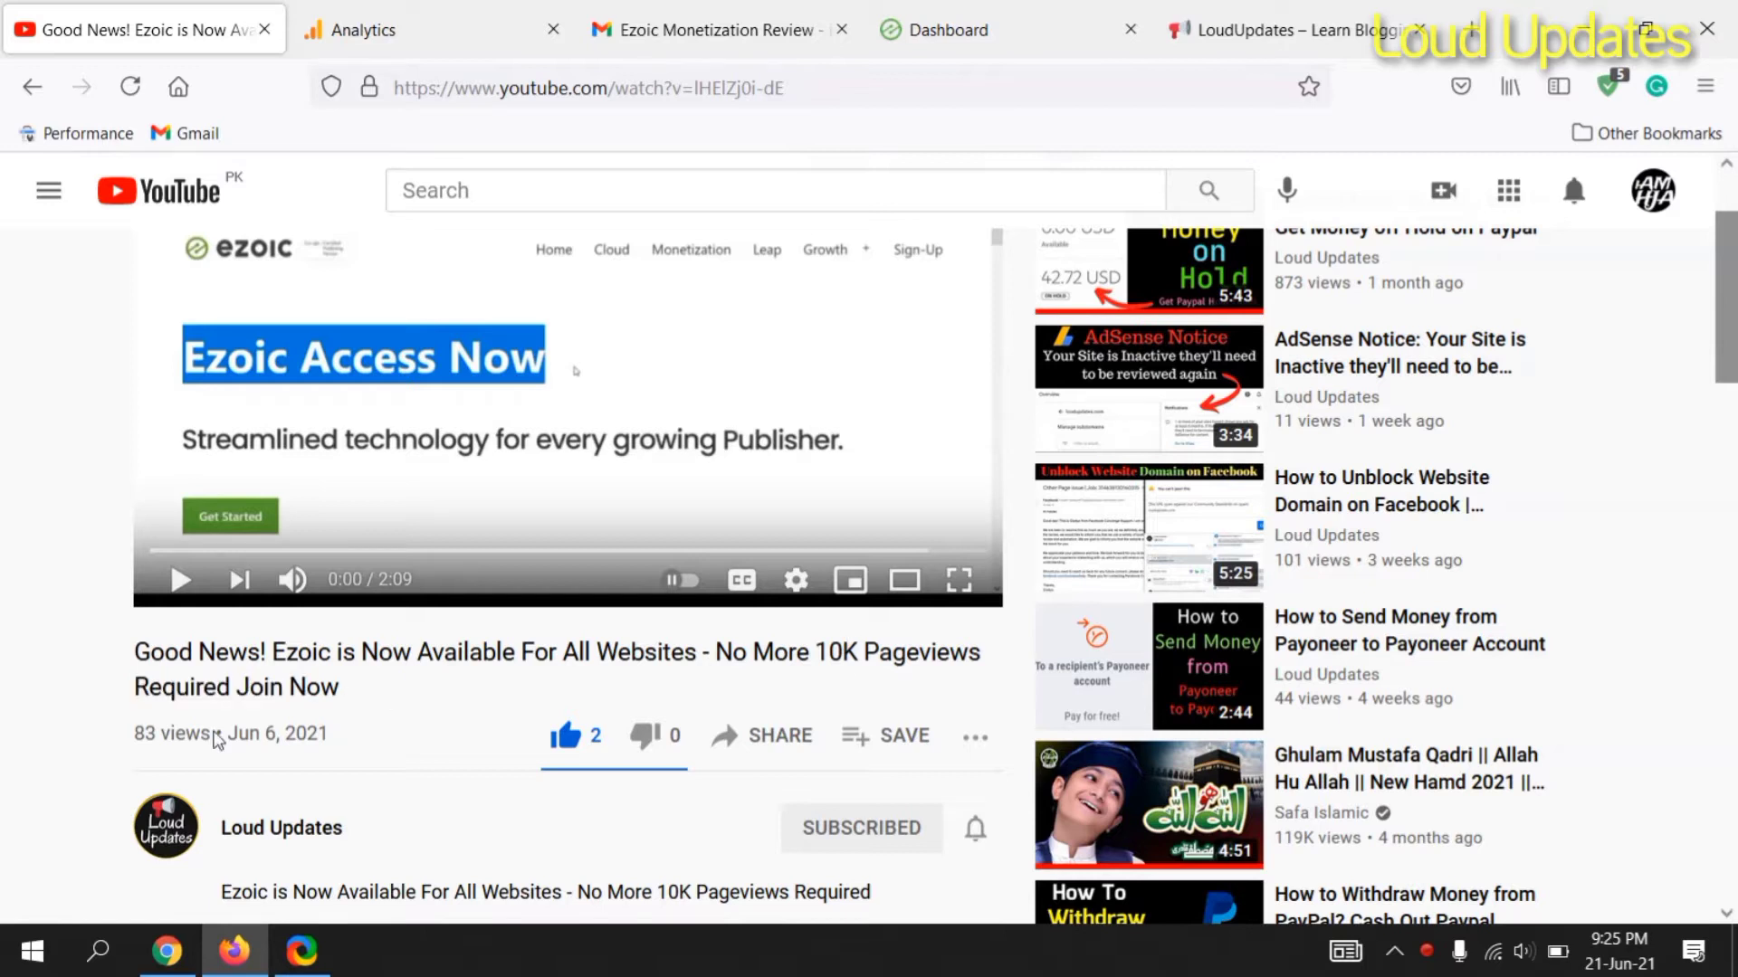
# Step: Bring up the Google Analytics home overview showing 43 users and 49 sessions
pyautogui.doubleClick(251, 733)
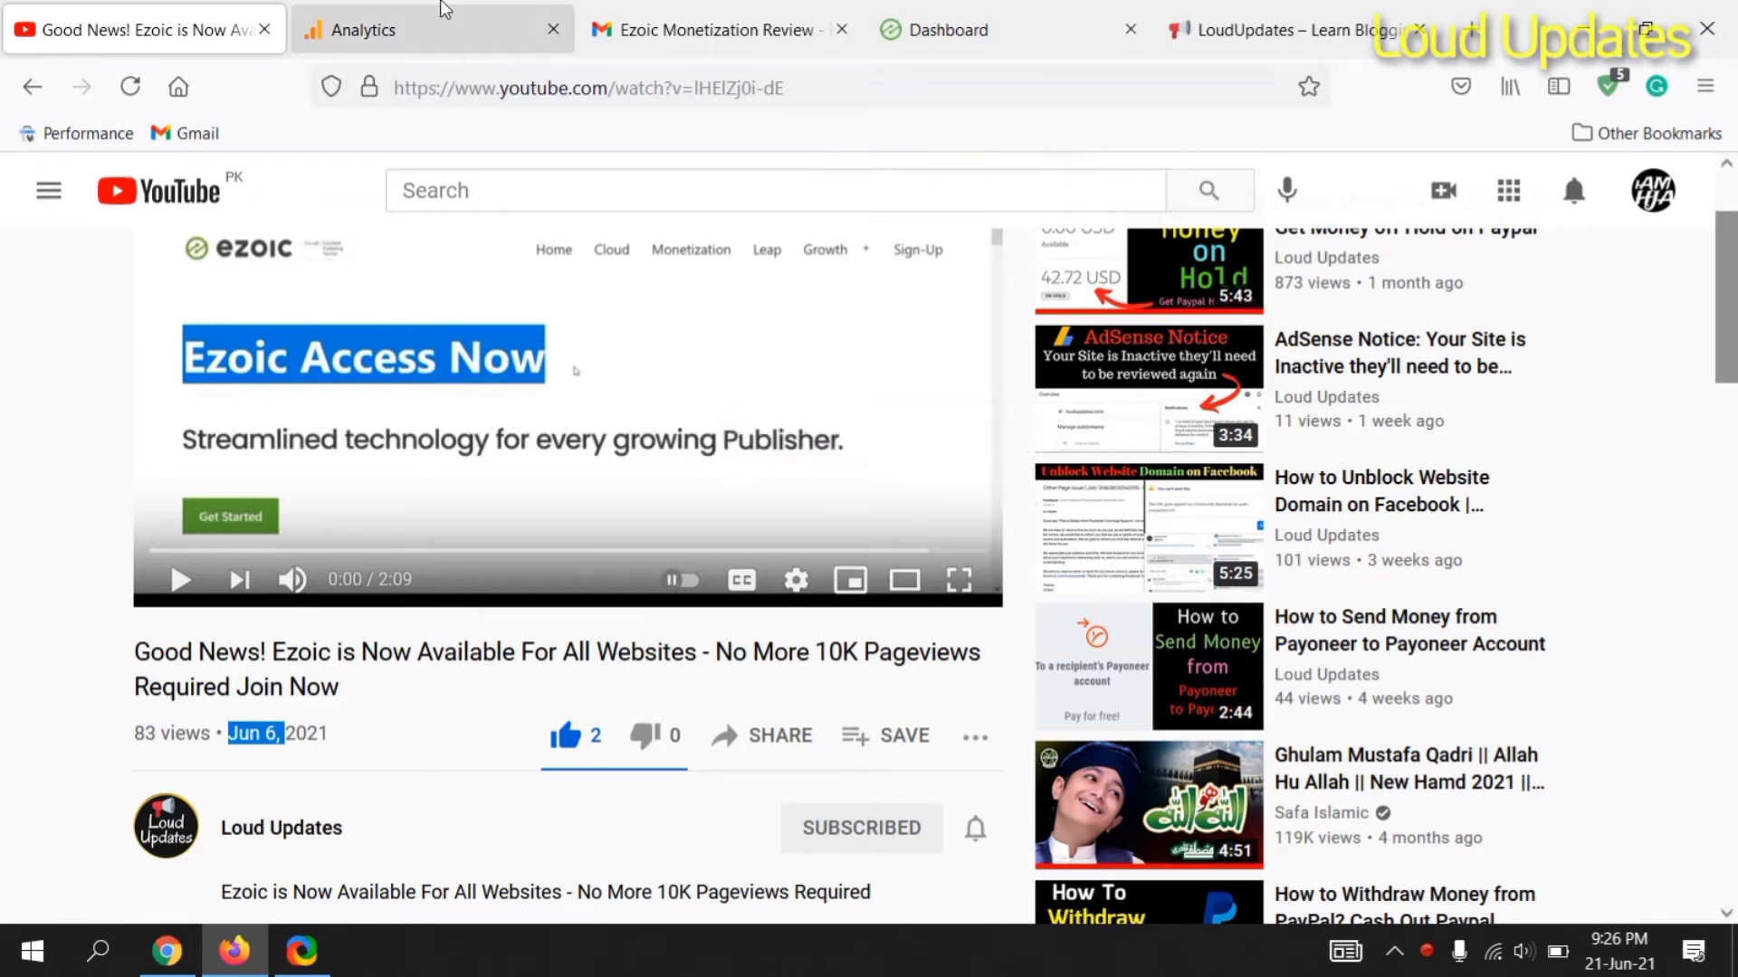
pyautogui.click(433, 31)
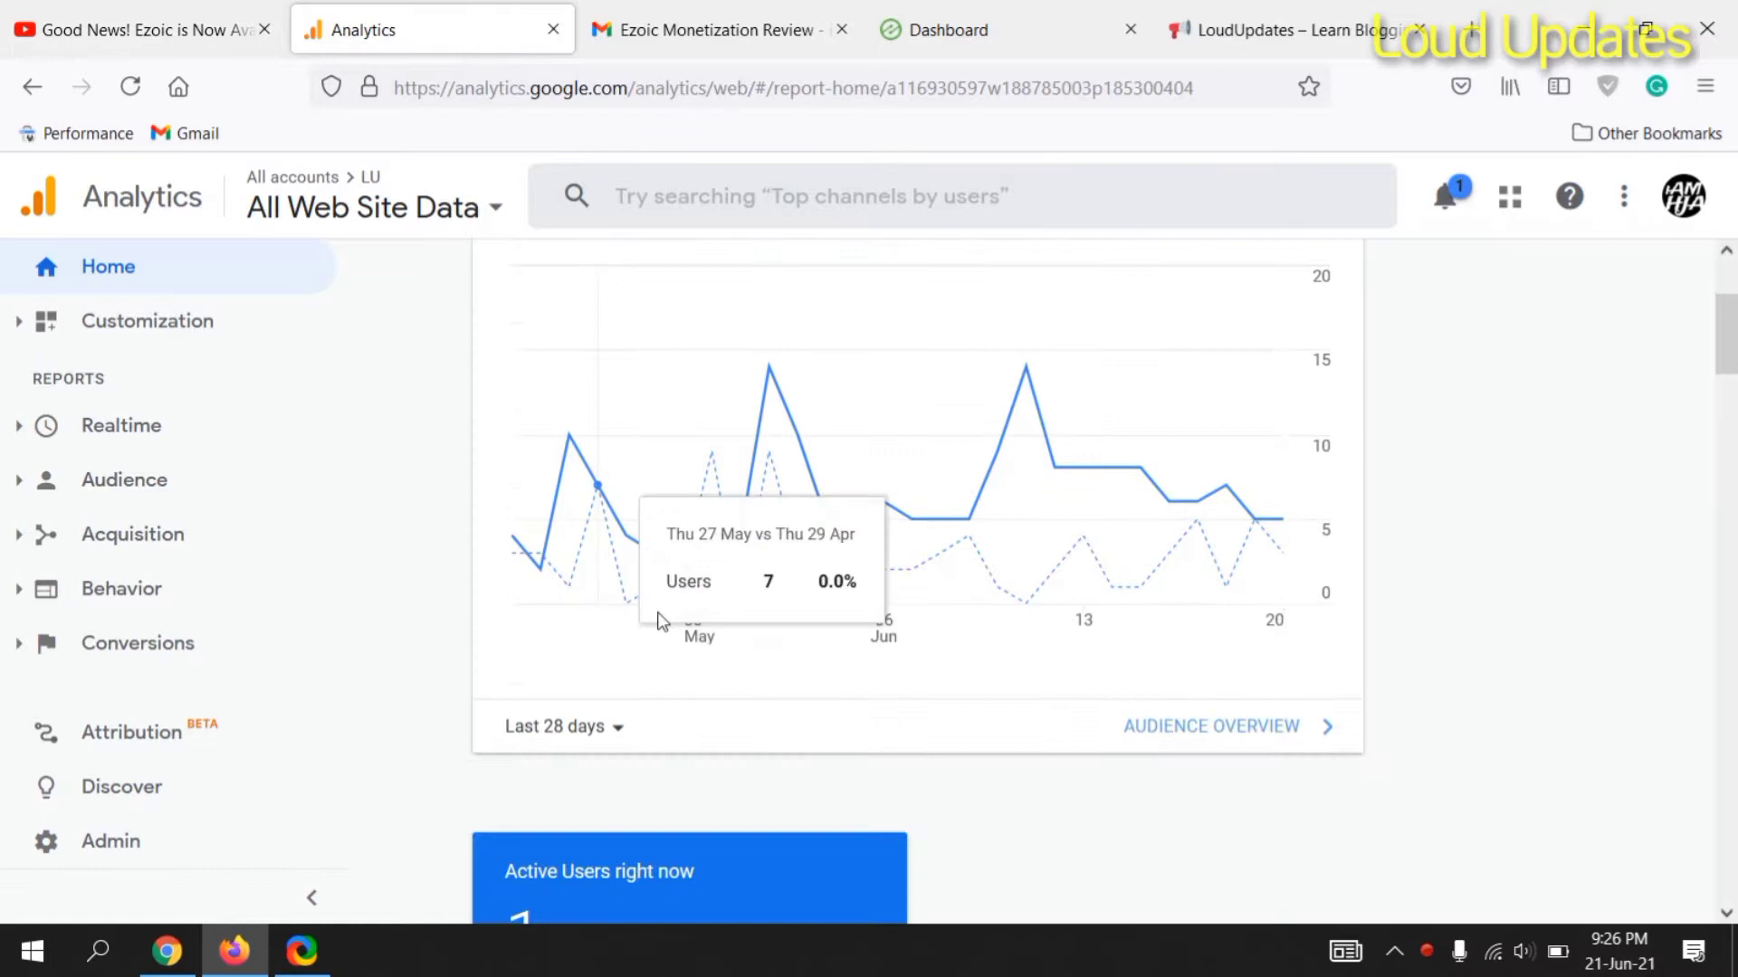
pyautogui.scroll(3)
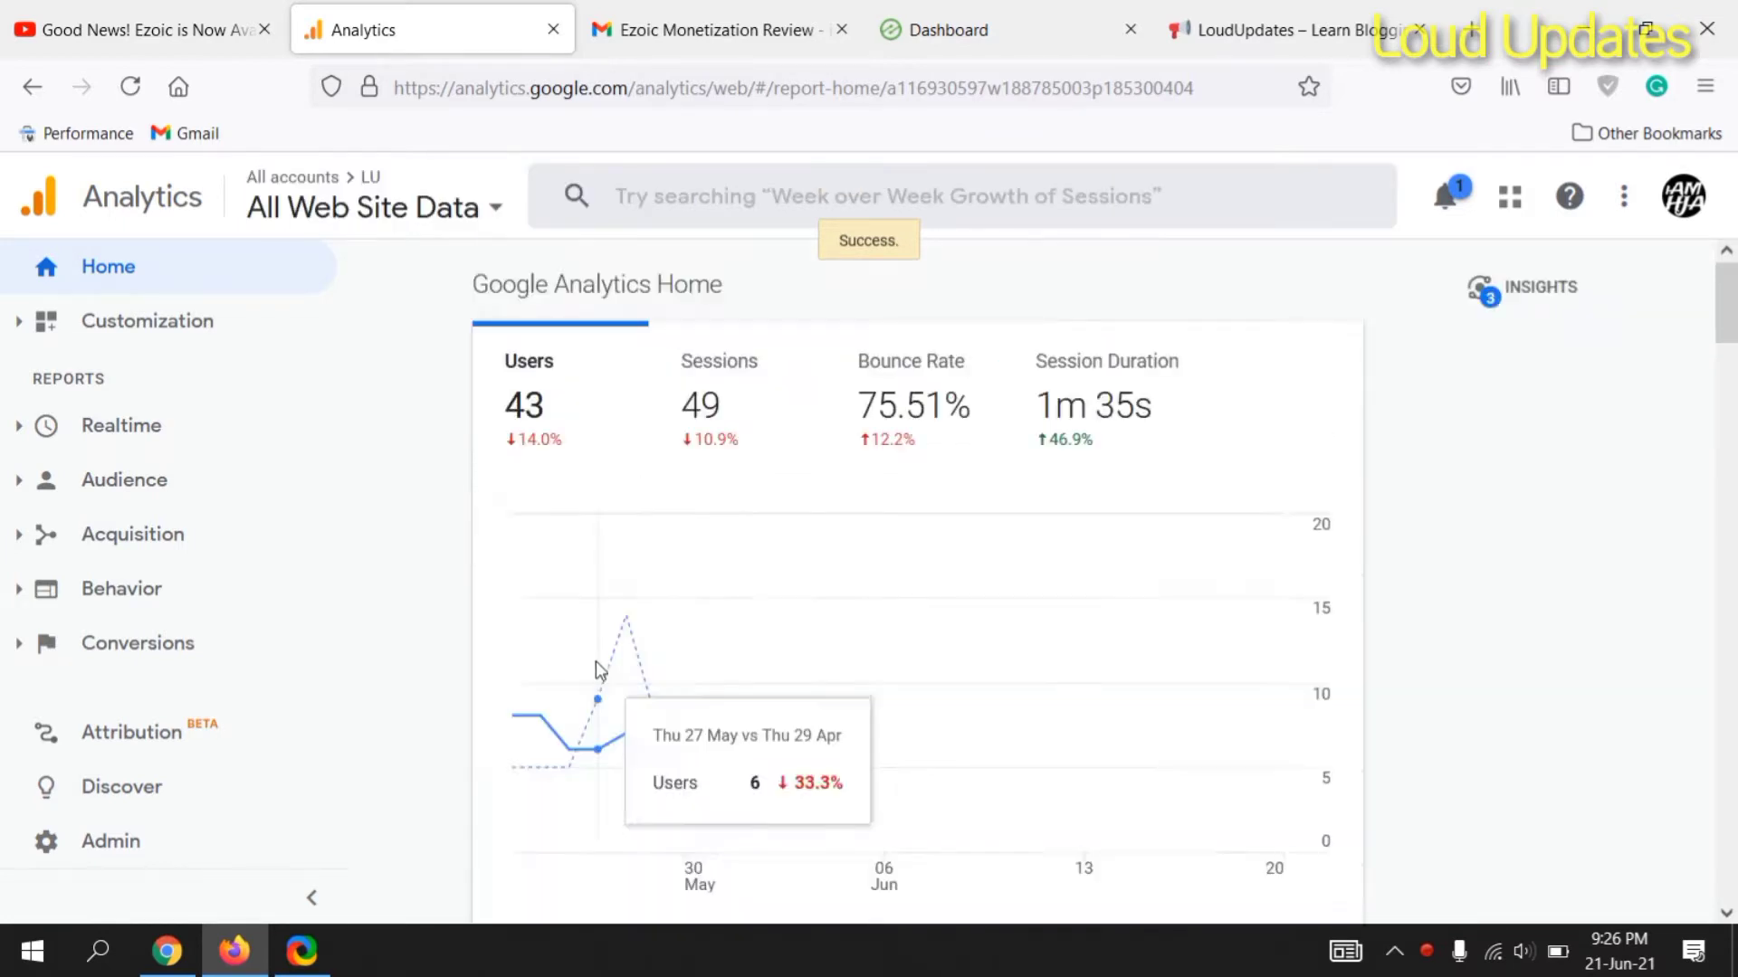
pyautogui.scroll(-3)
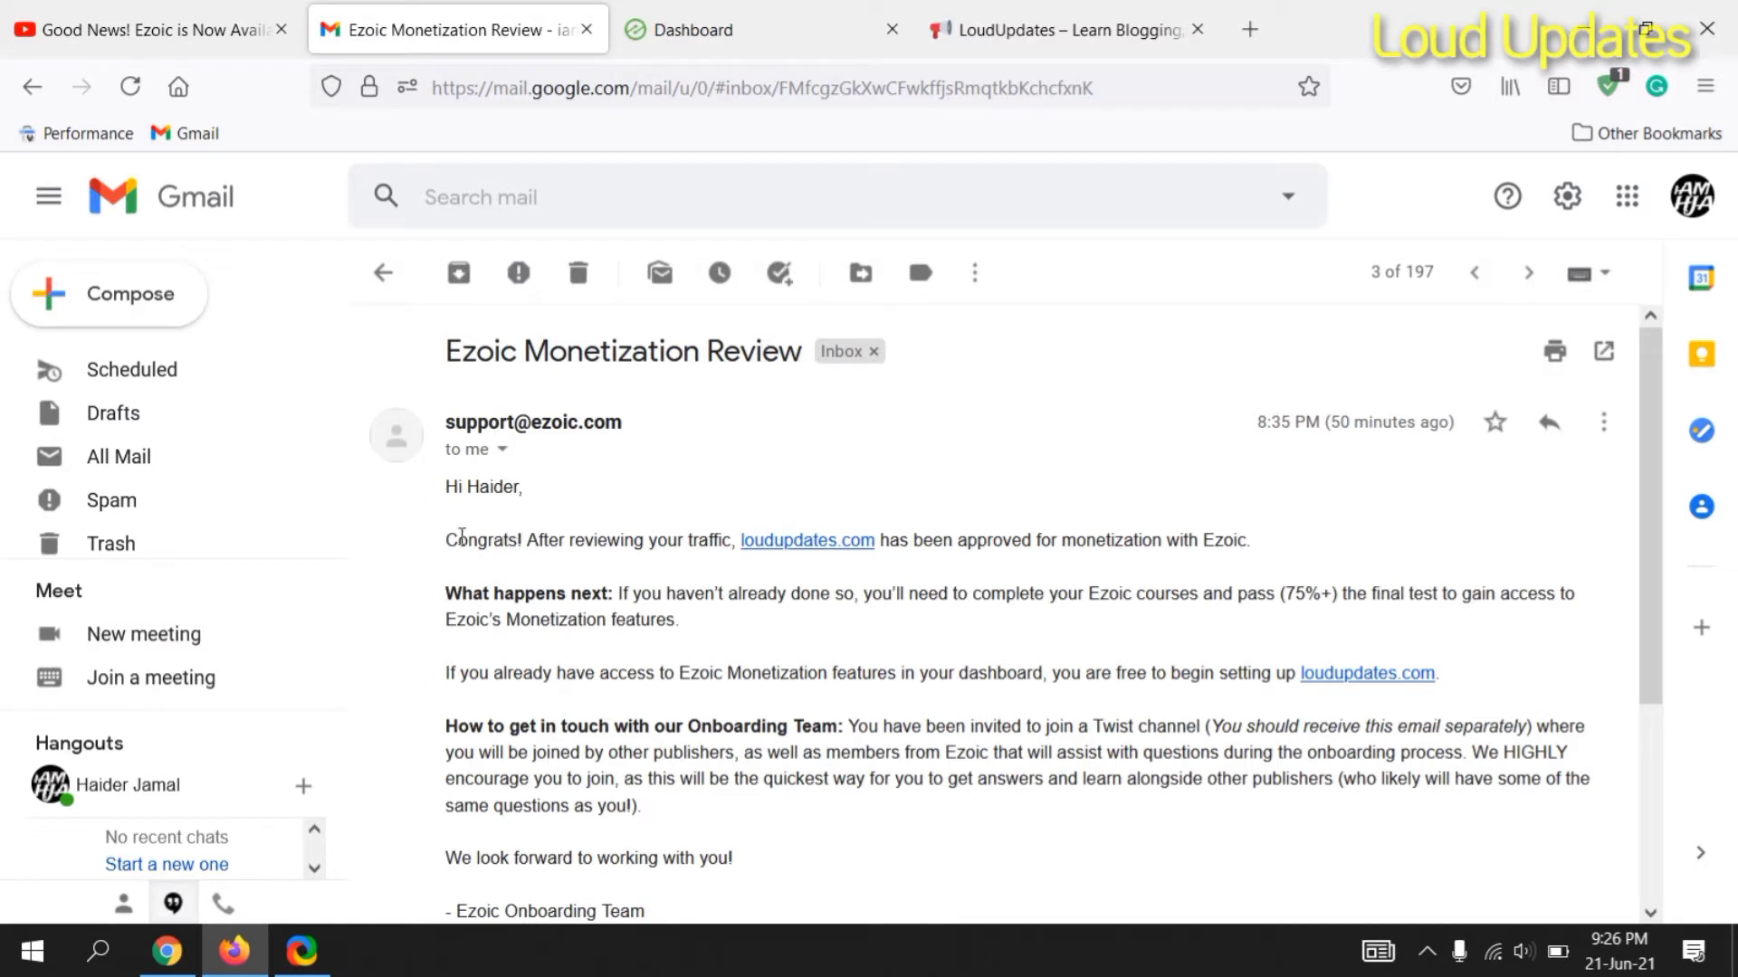
# Step: Read the Ezoic approval email, highlighting the 75% pass requirement and access wording
pyautogui.doubleClick(492, 539)
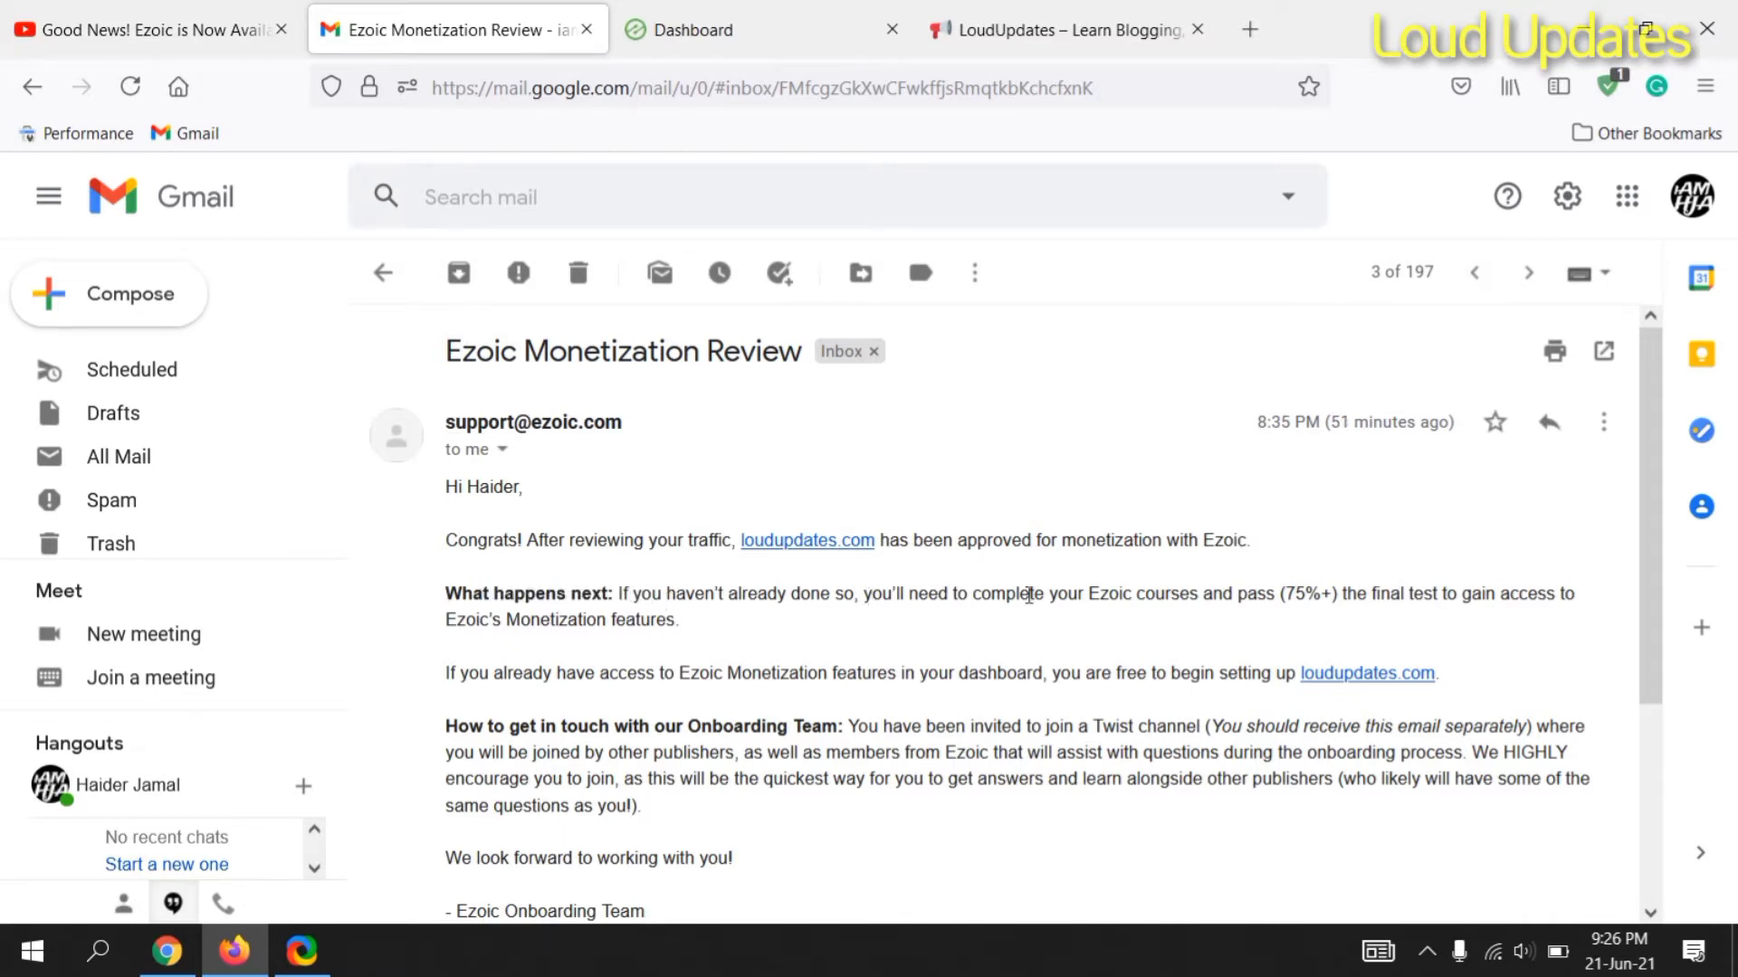
pyautogui.doubleClick(1300, 594)
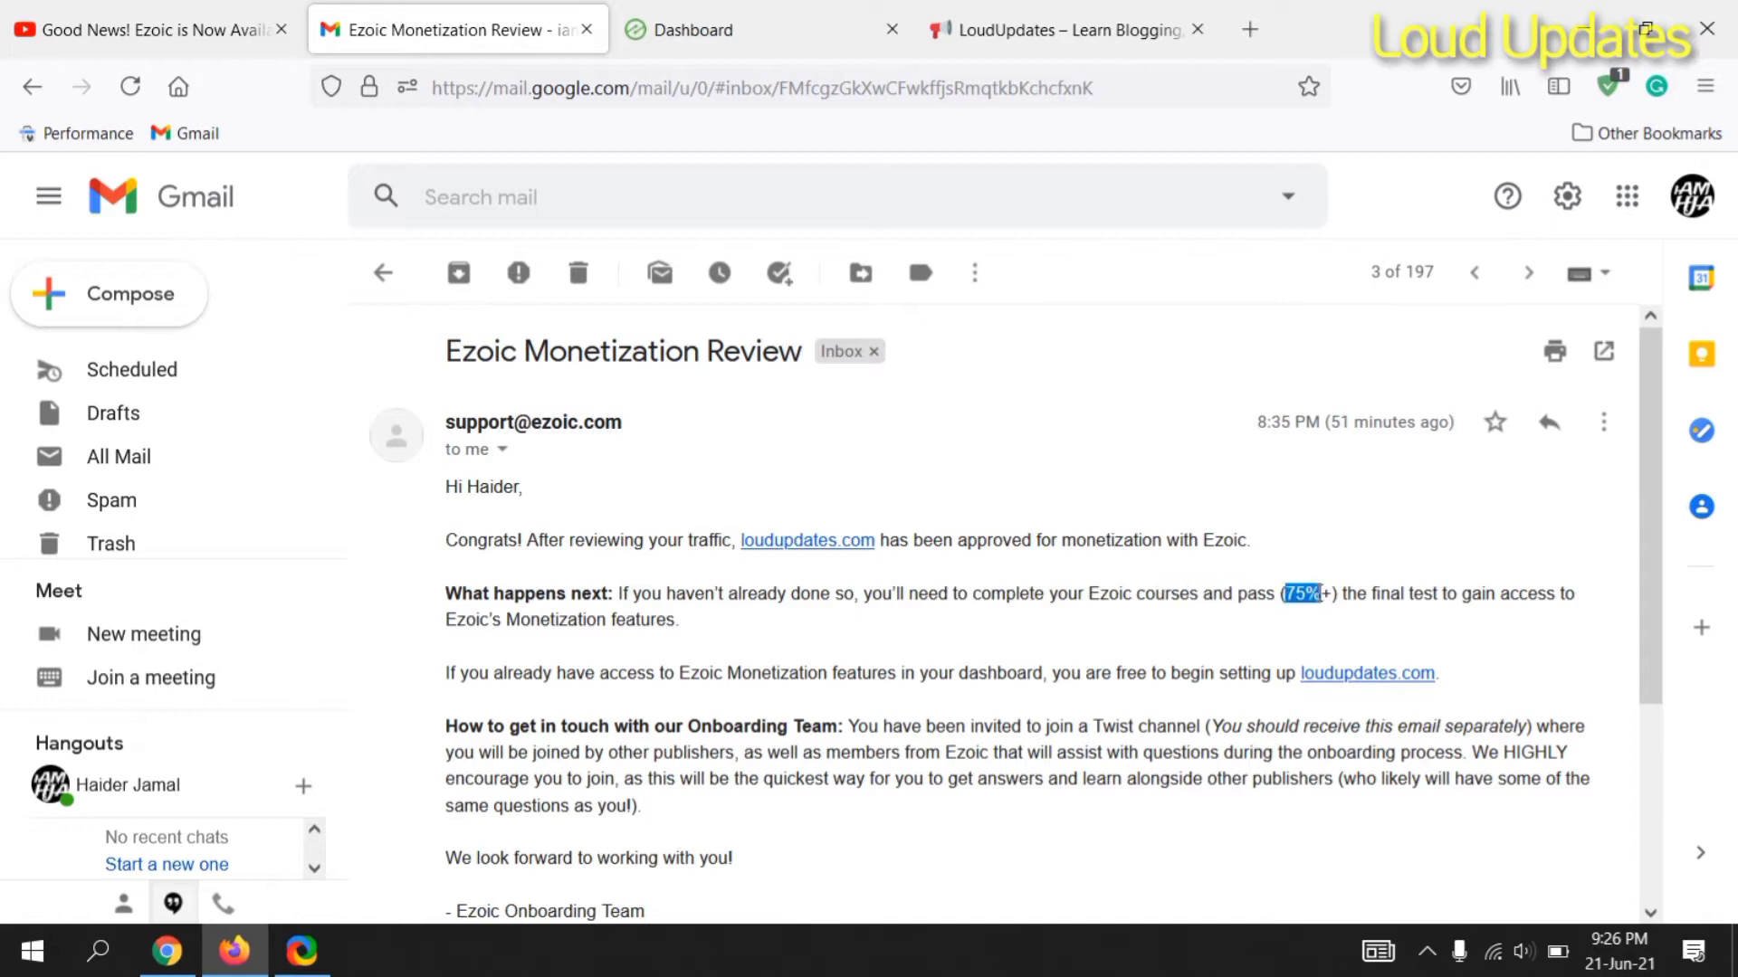
pyautogui.doubleClick(1526, 593)
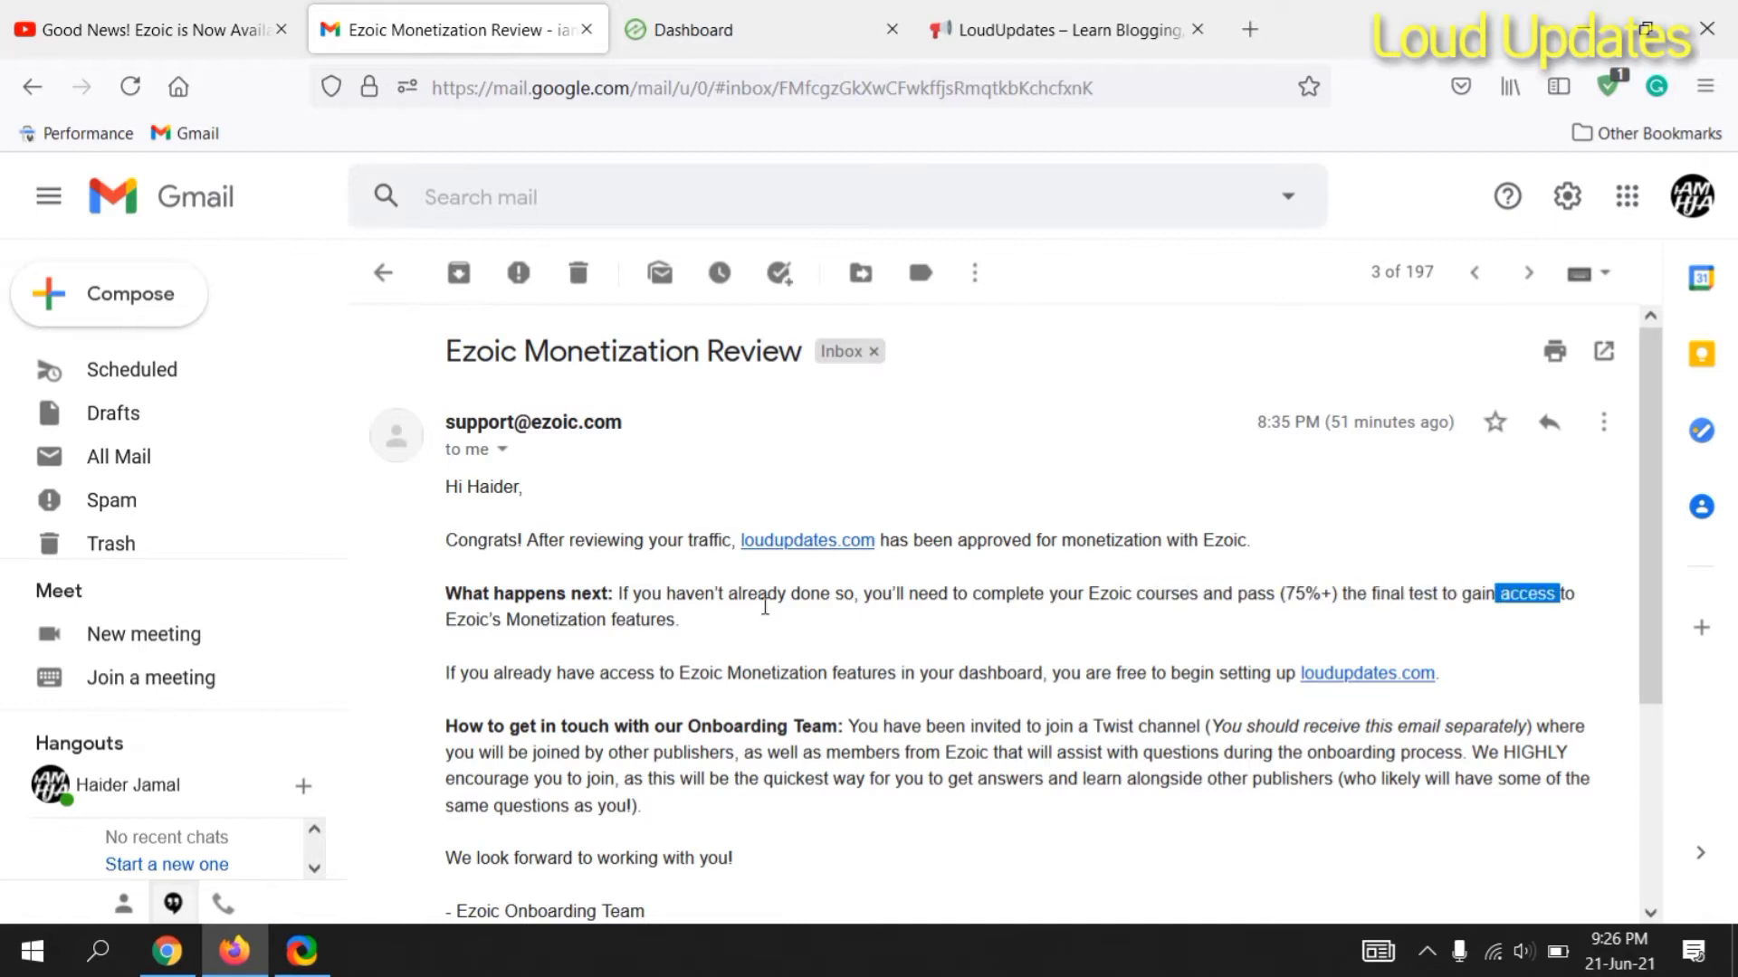
pyautogui.moveTo(494, 673); pyautogui.dragTo(773, 673)
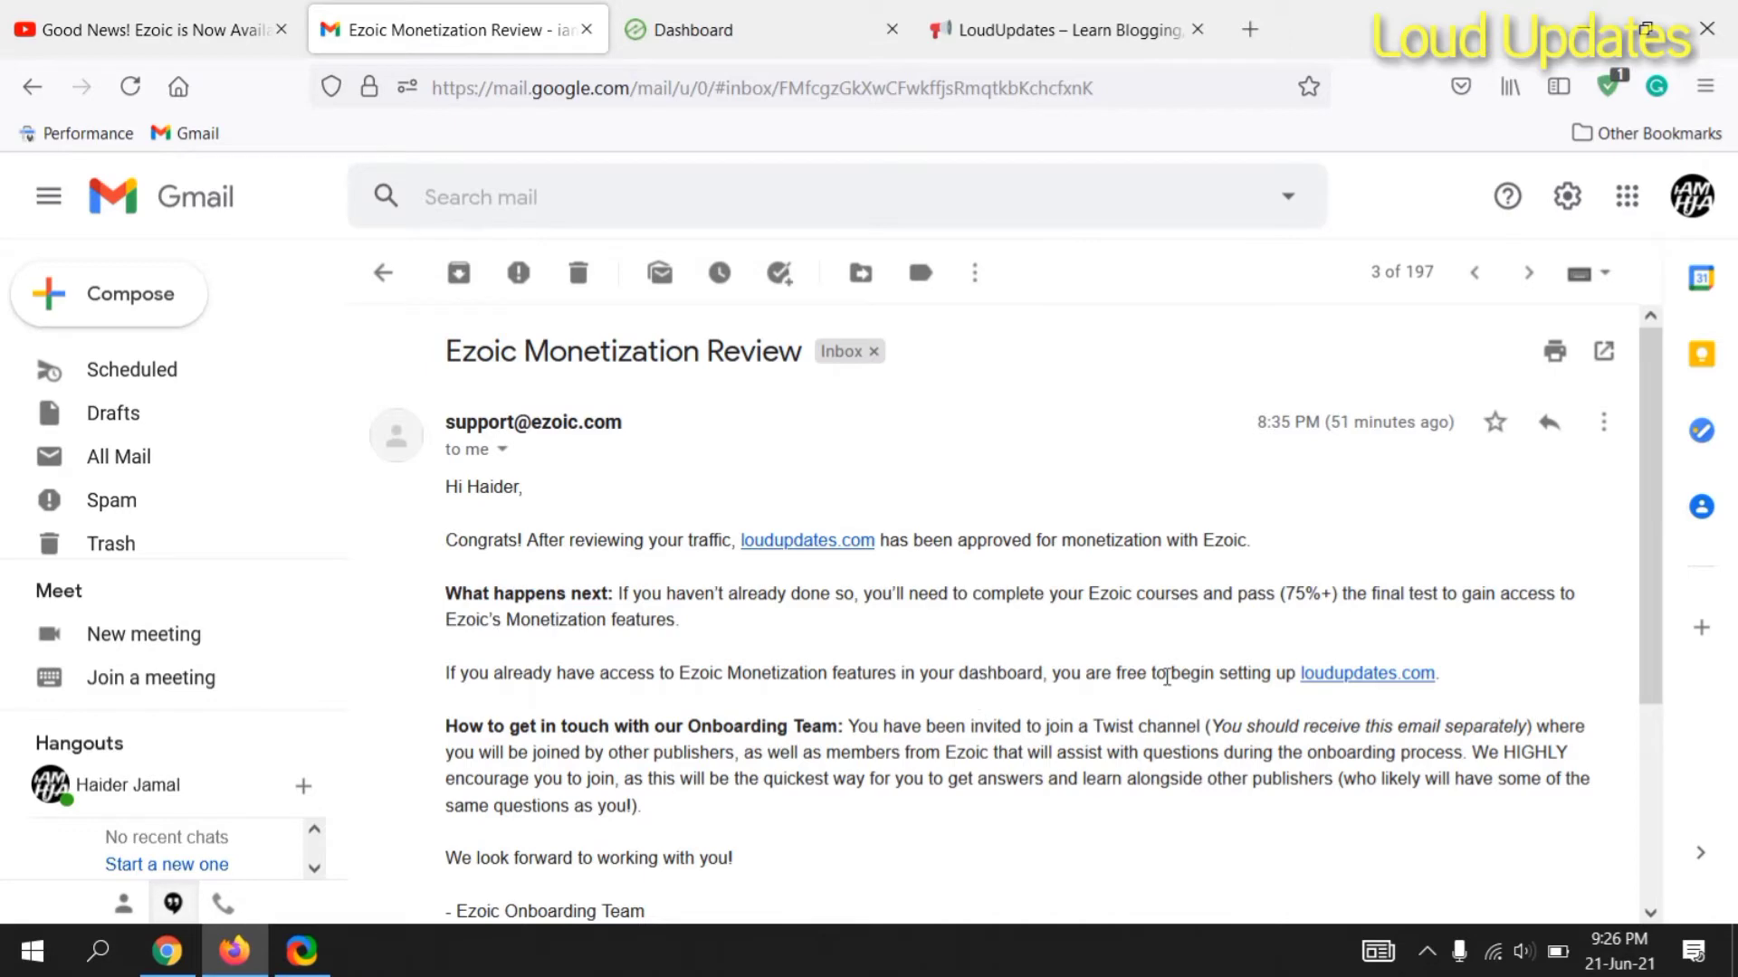
pyautogui.moveTo(416, 166)
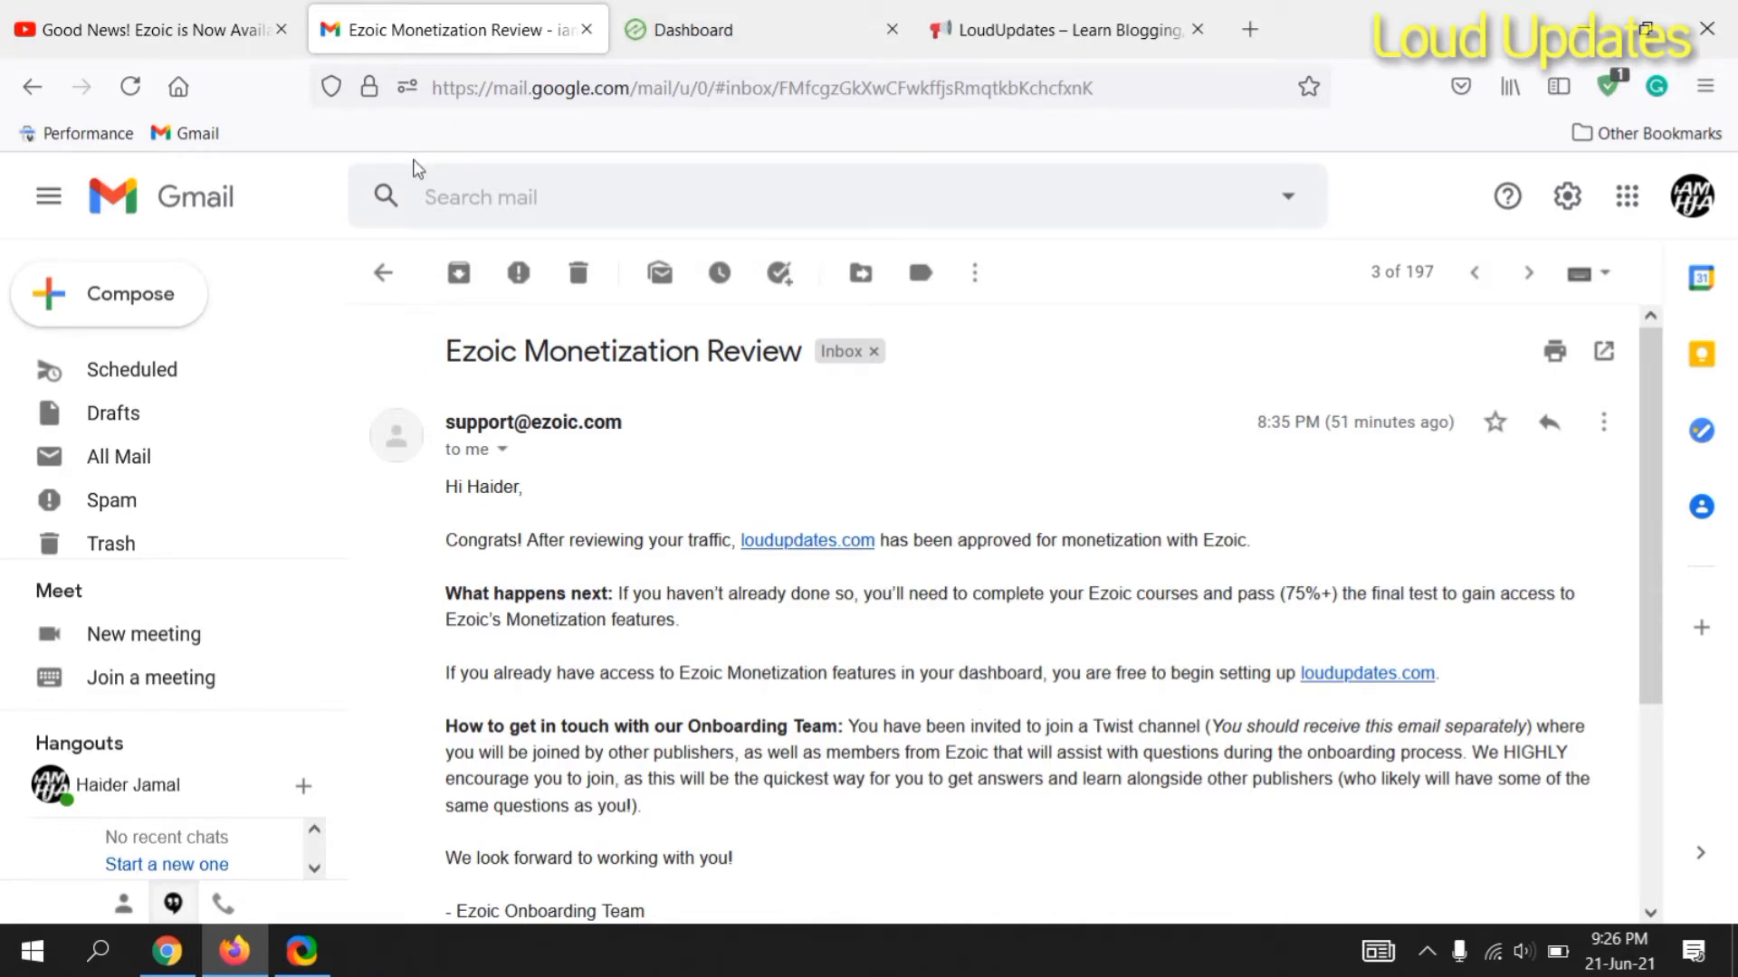
# Step: Review the loudupdates.com dashboard's certification report, highlighting badge and bonus eligibility requirements
pyautogui.click(762, 31)
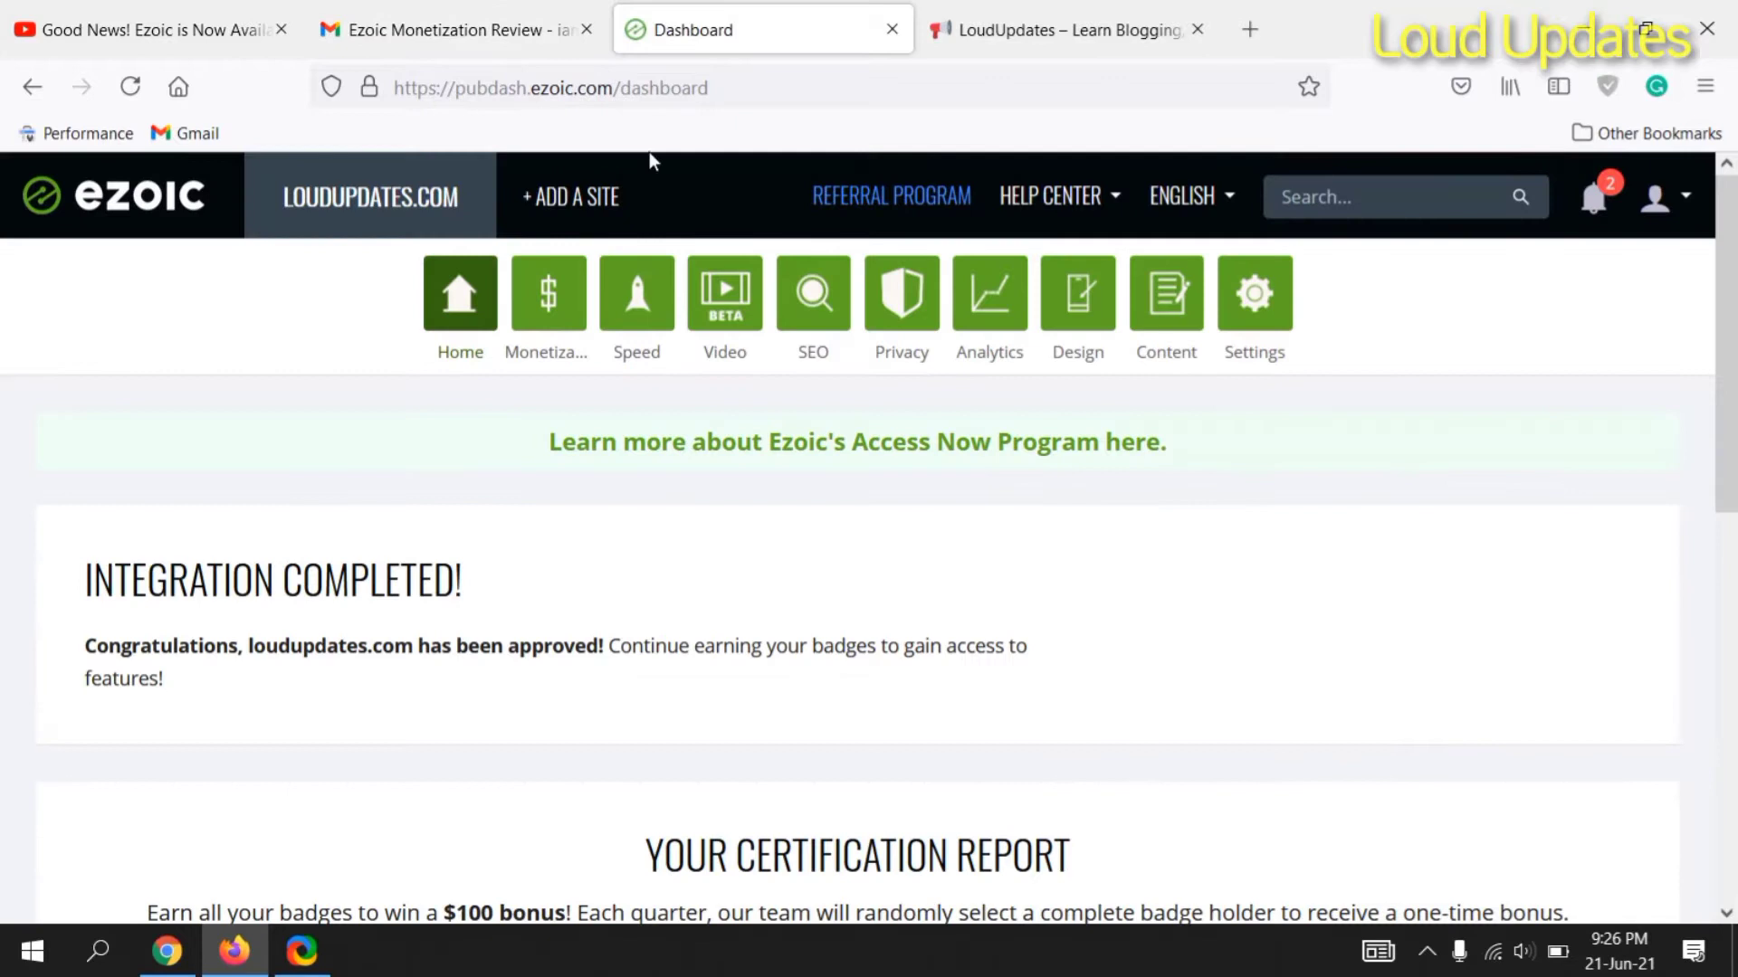
pyautogui.scroll(-3)
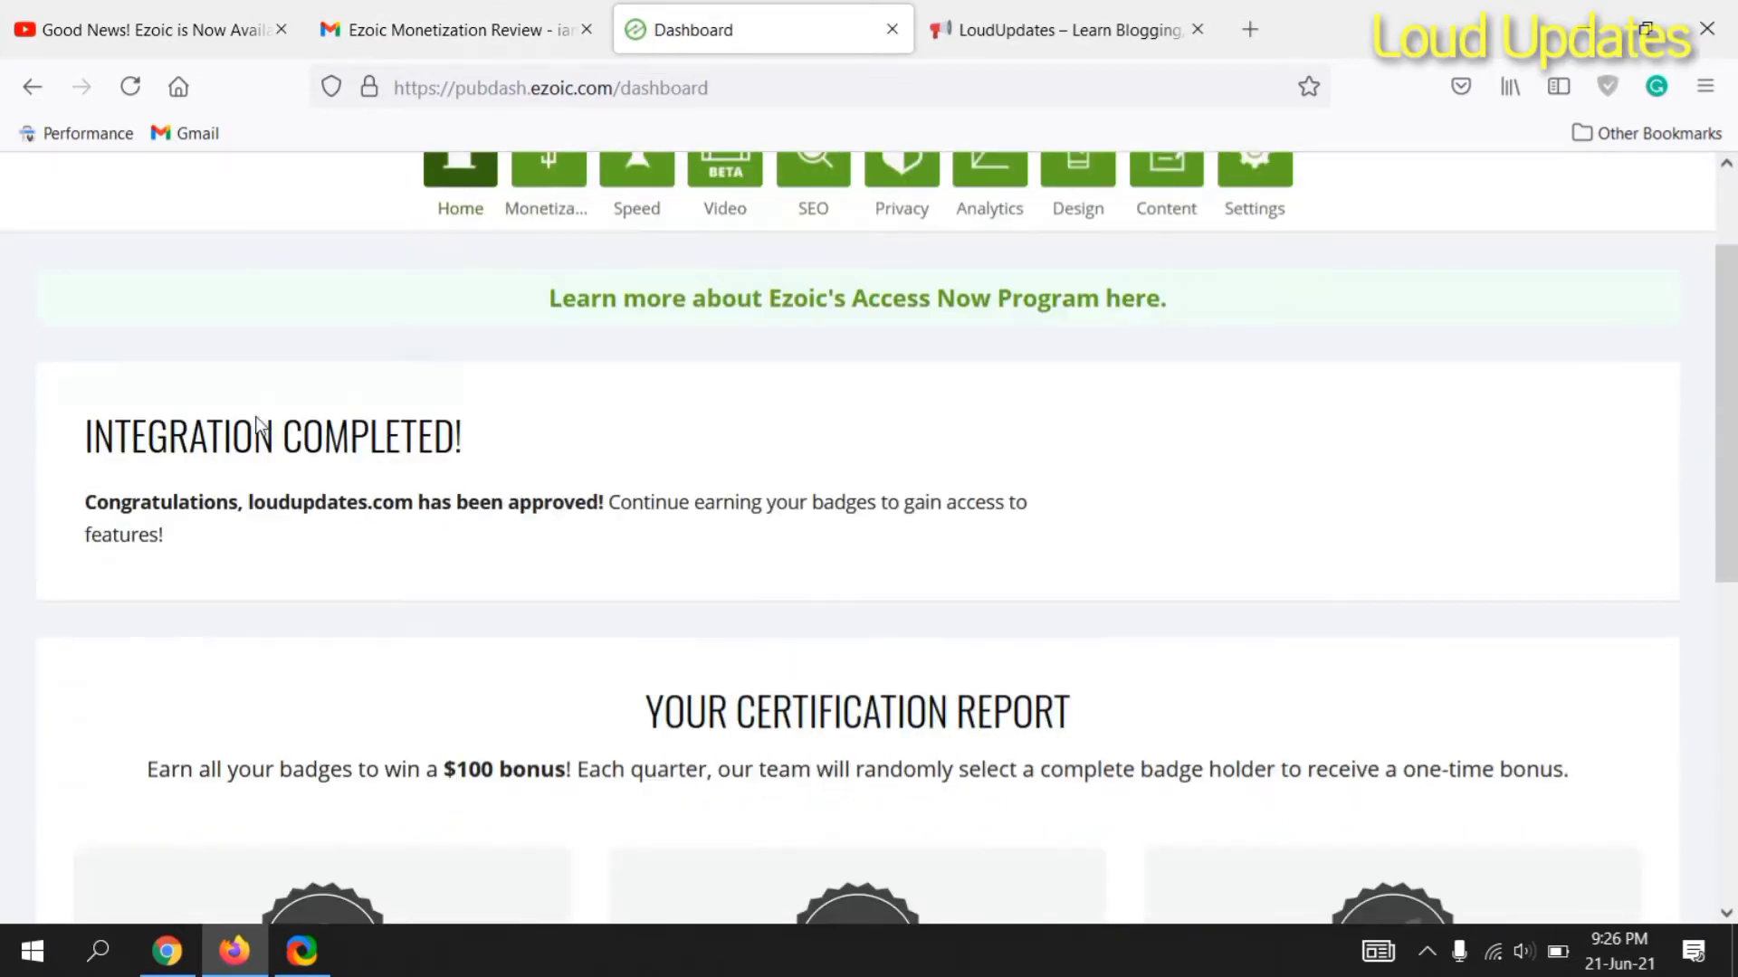
pyautogui.scroll(-3)
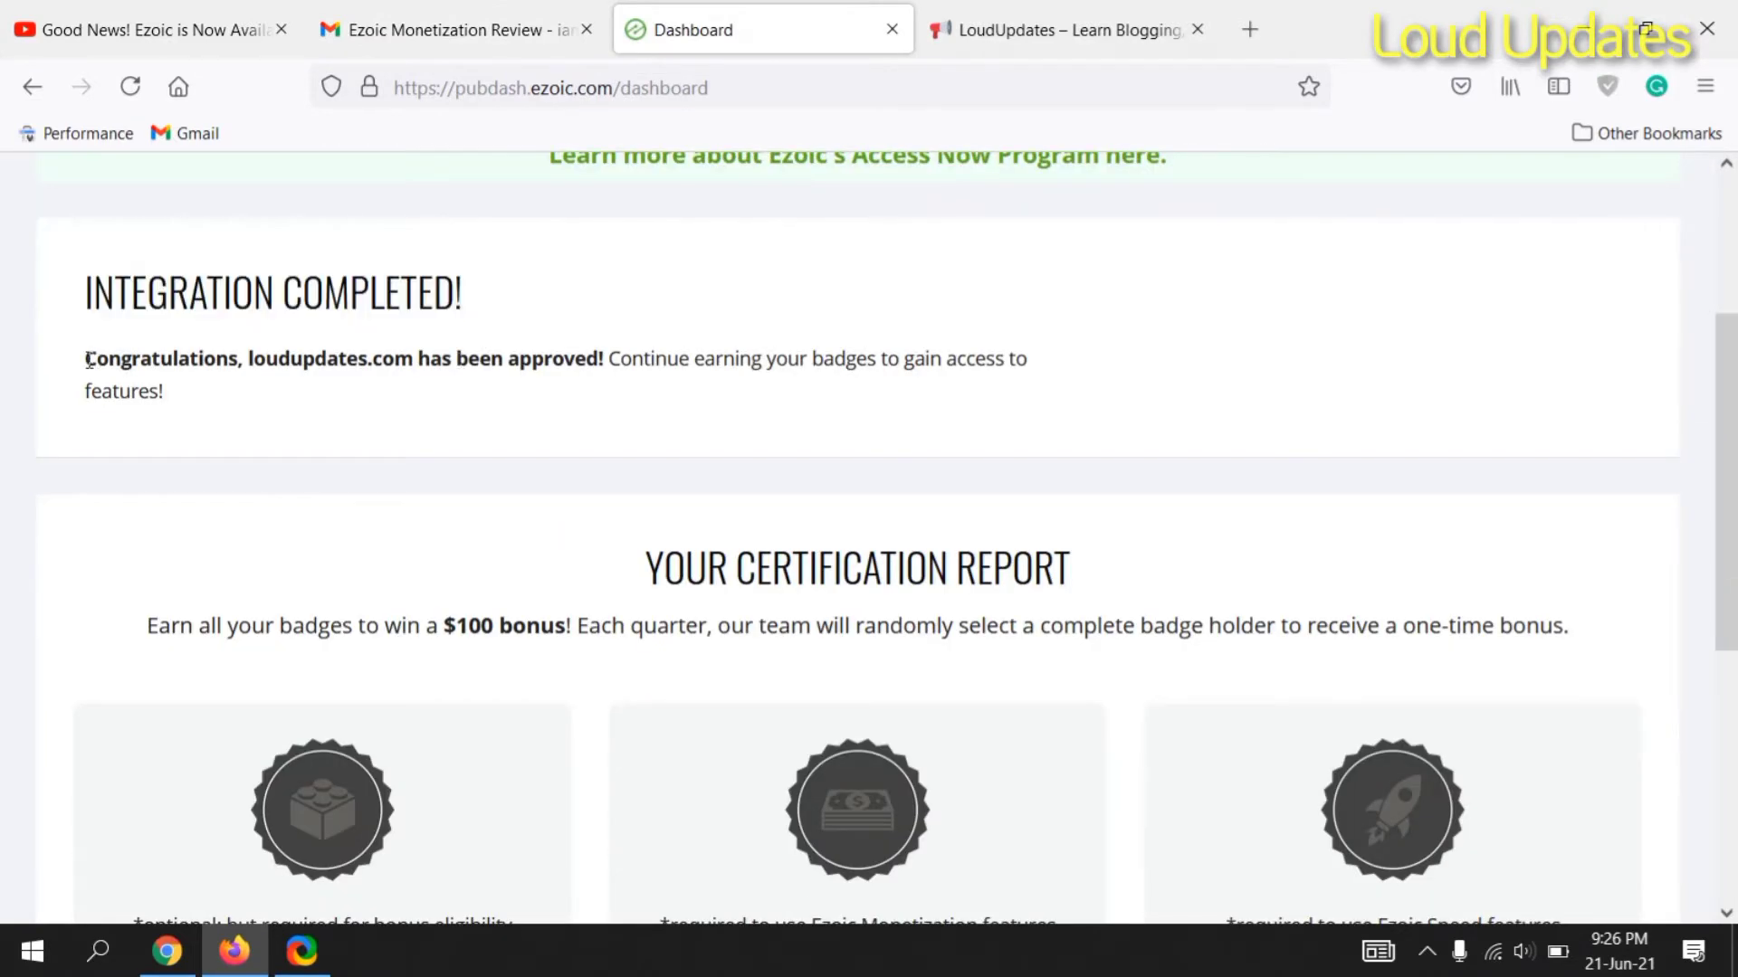
pyautogui.moveTo(733, 359); pyautogui.dragTo(925, 358)
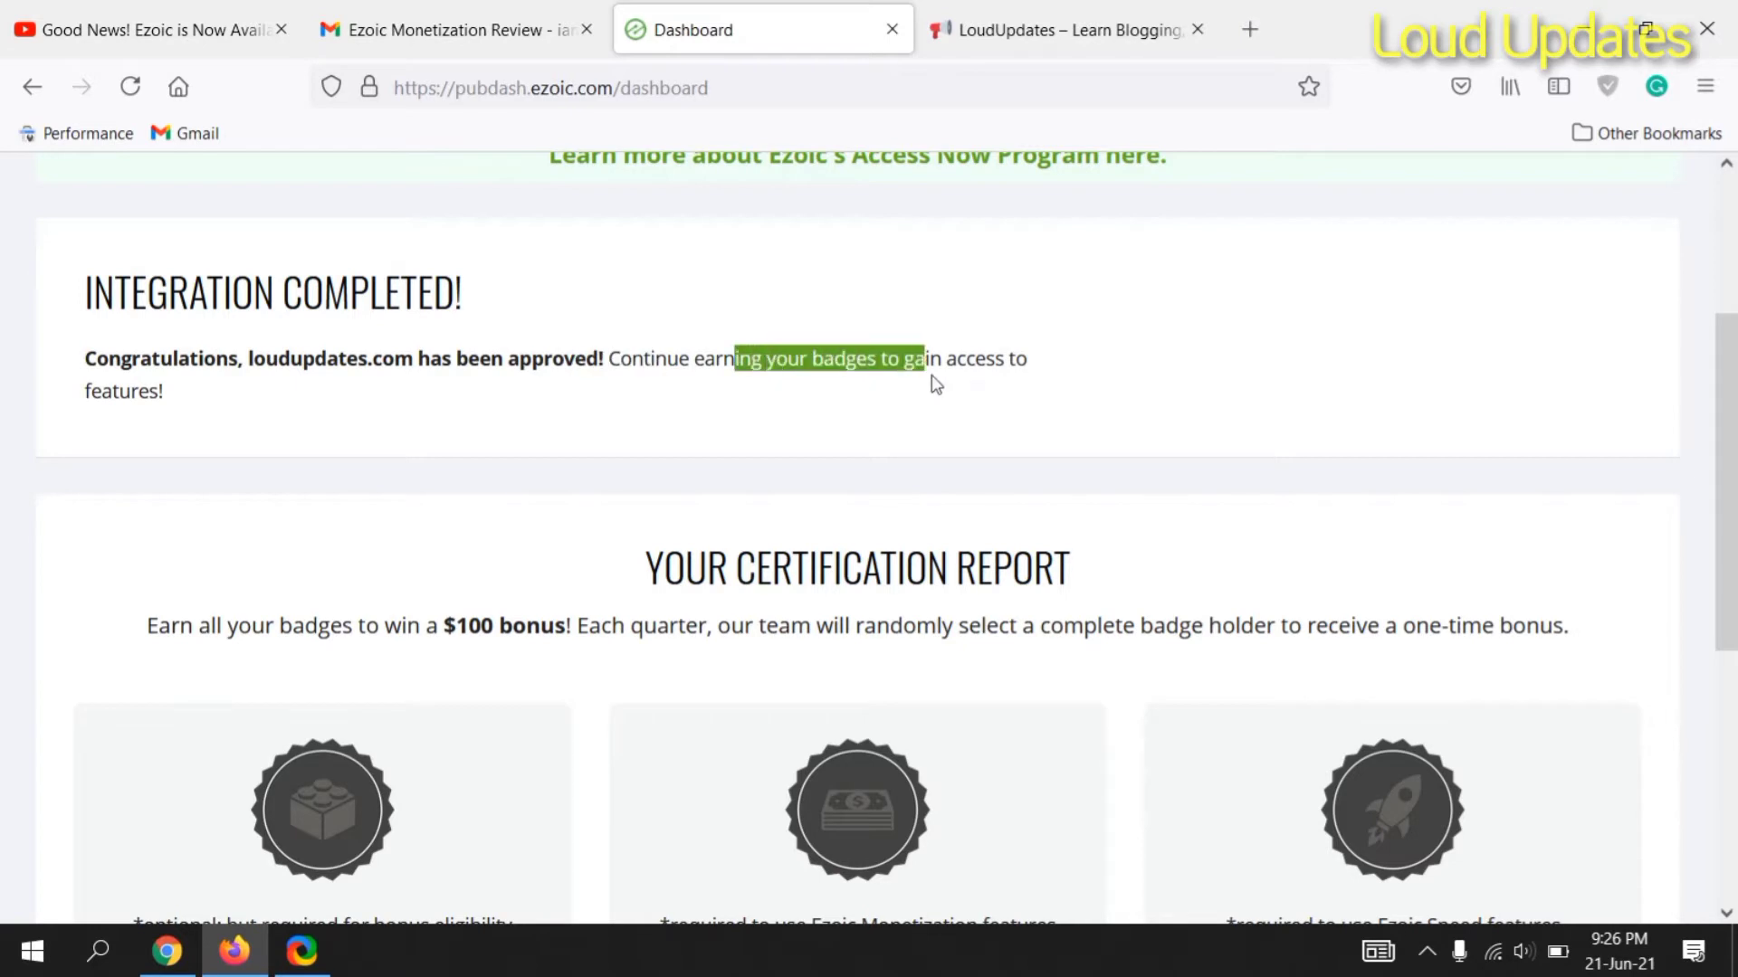
pyautogui.scroll(-3)
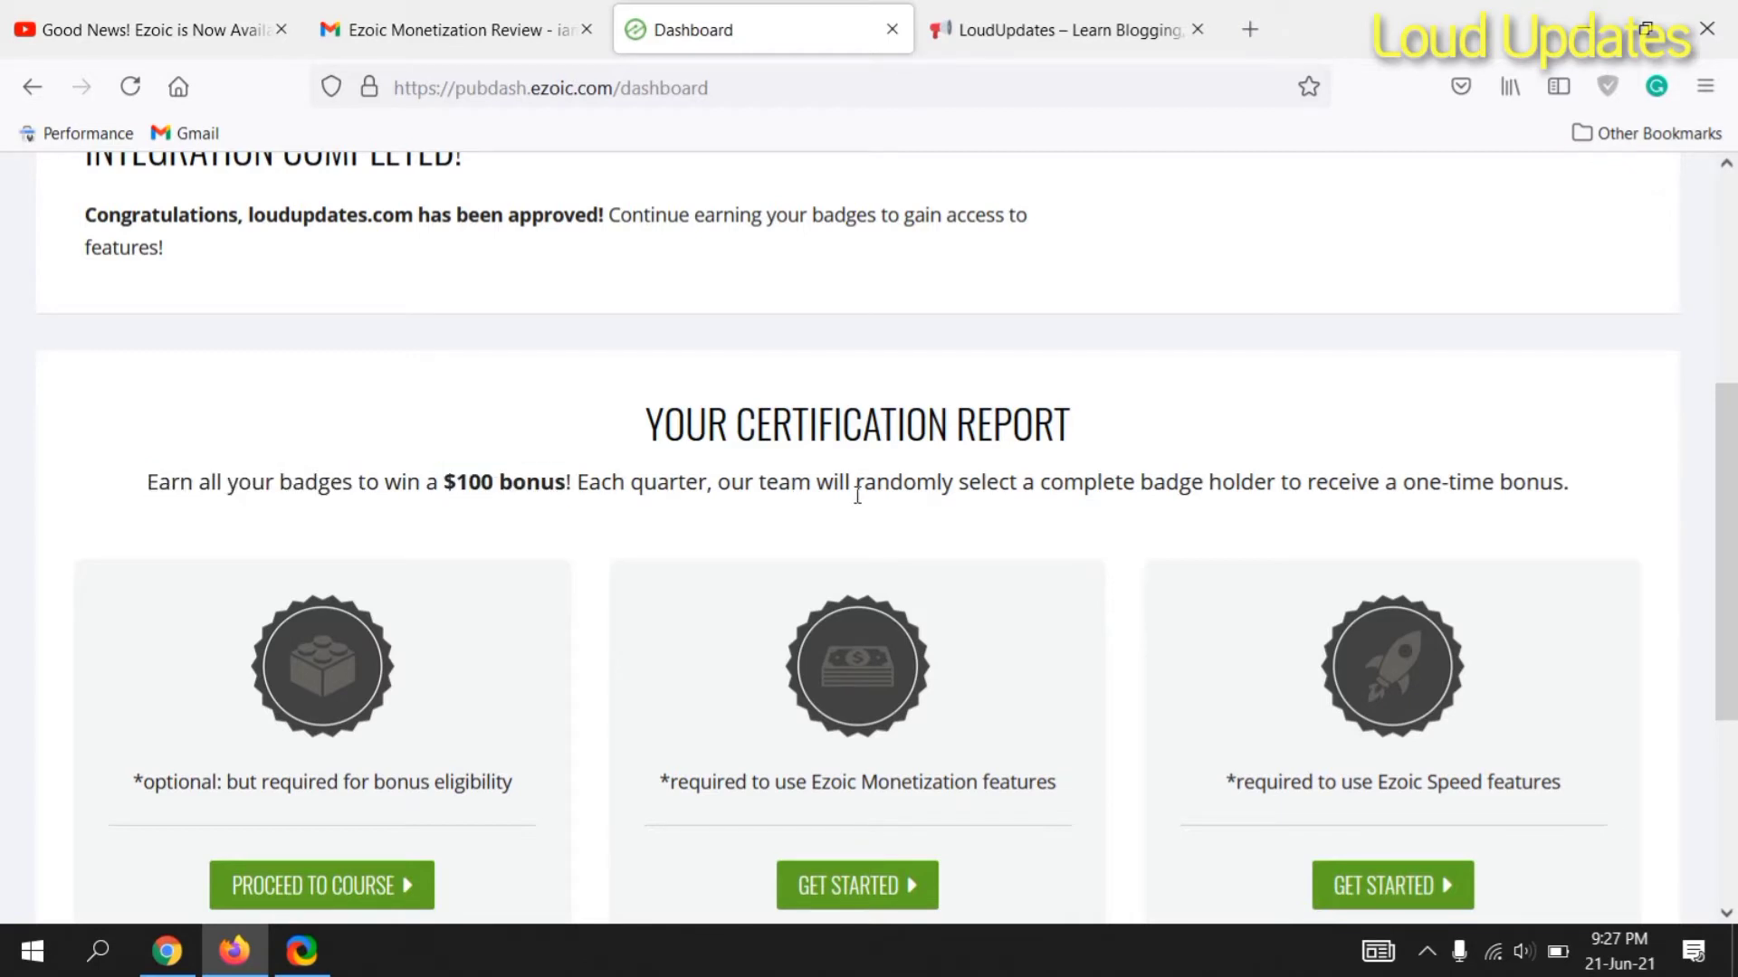
pyautogui.moveTo(1573, 491)
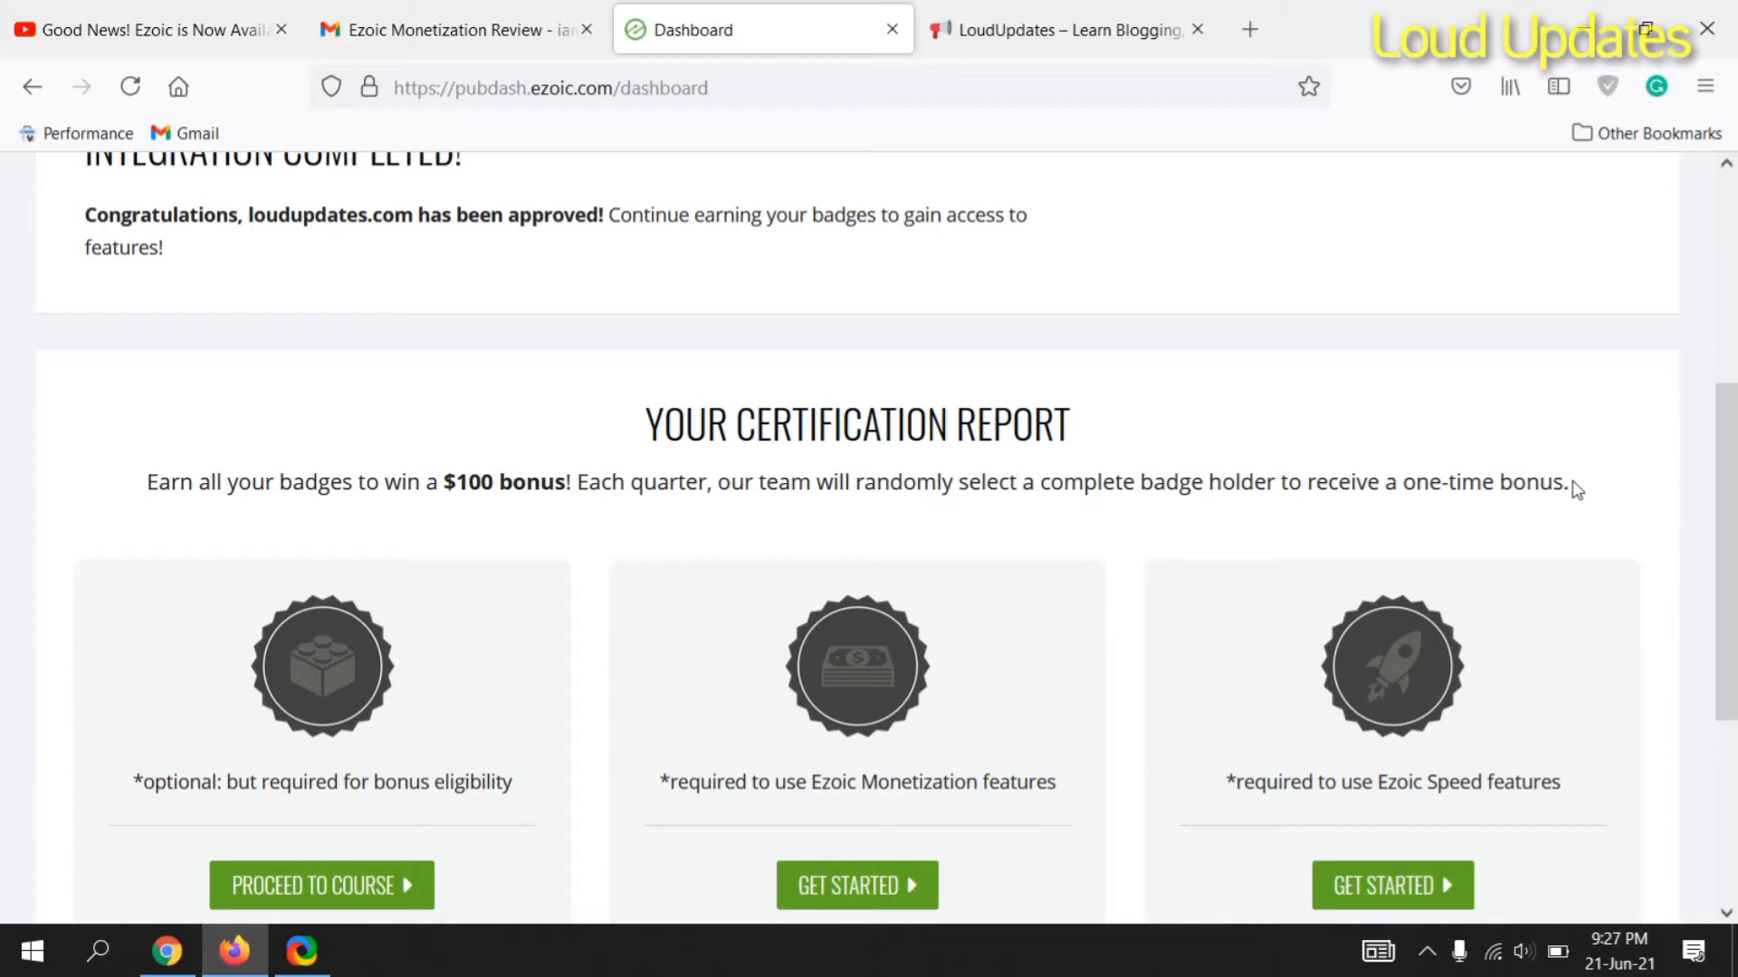
pyautogui.scroll(-3)
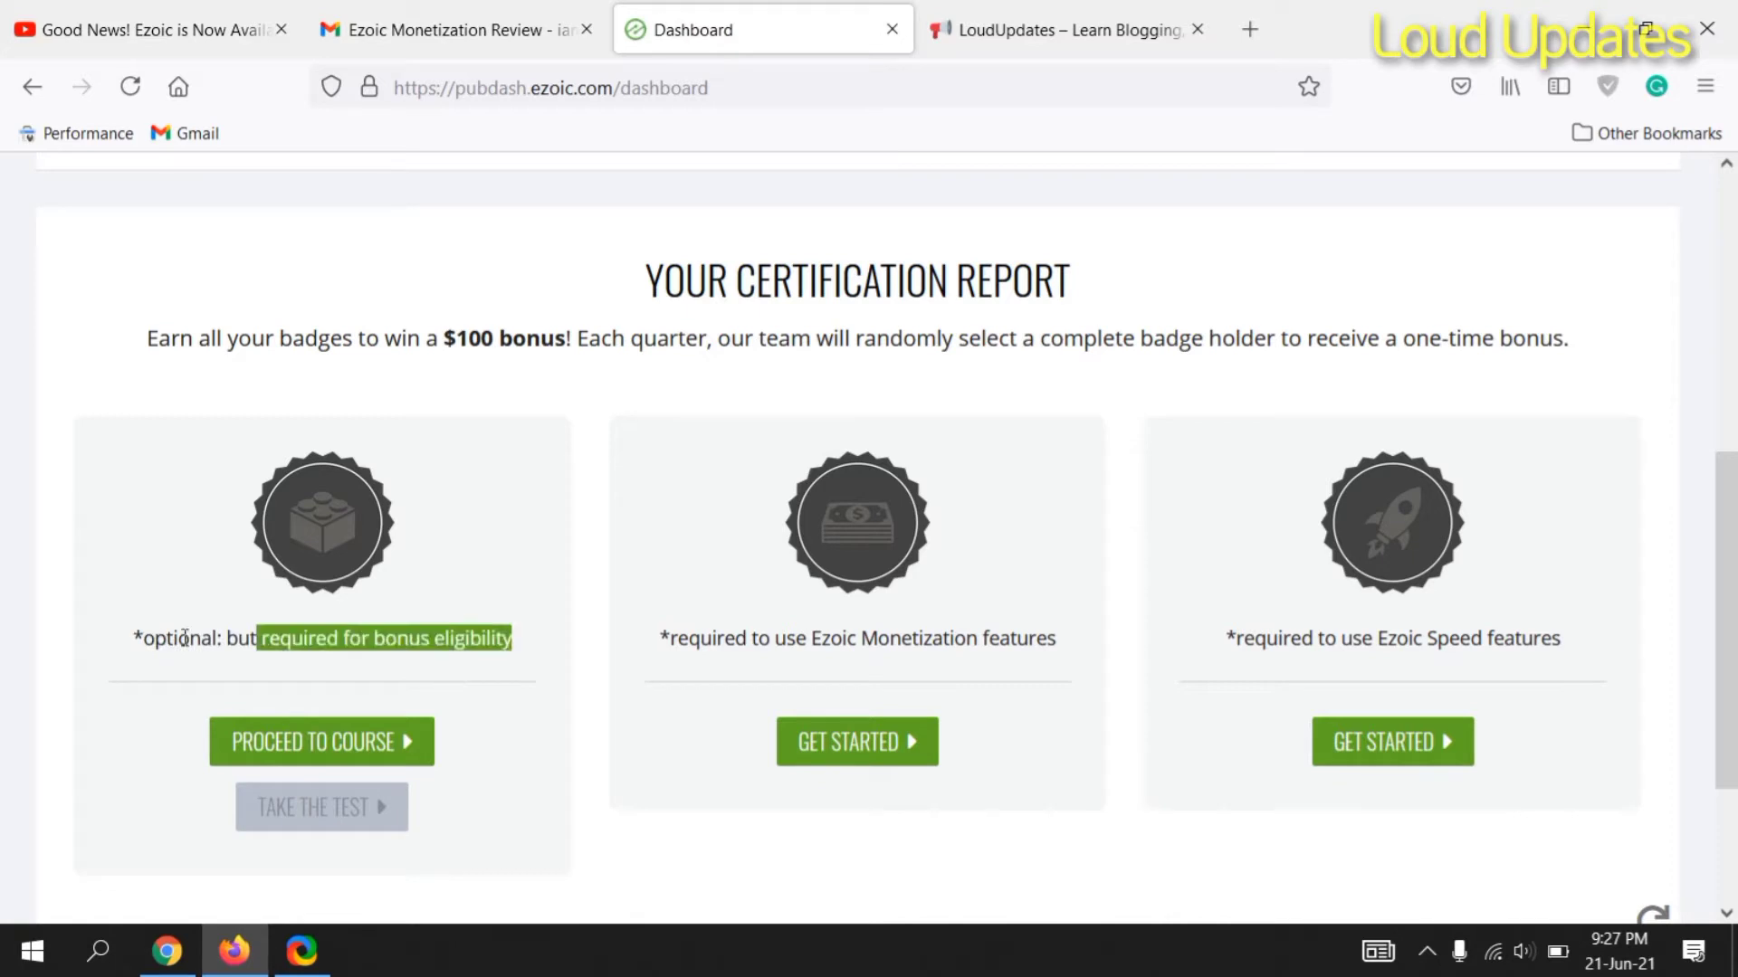
pyautogui.doubleClick(176, 637)
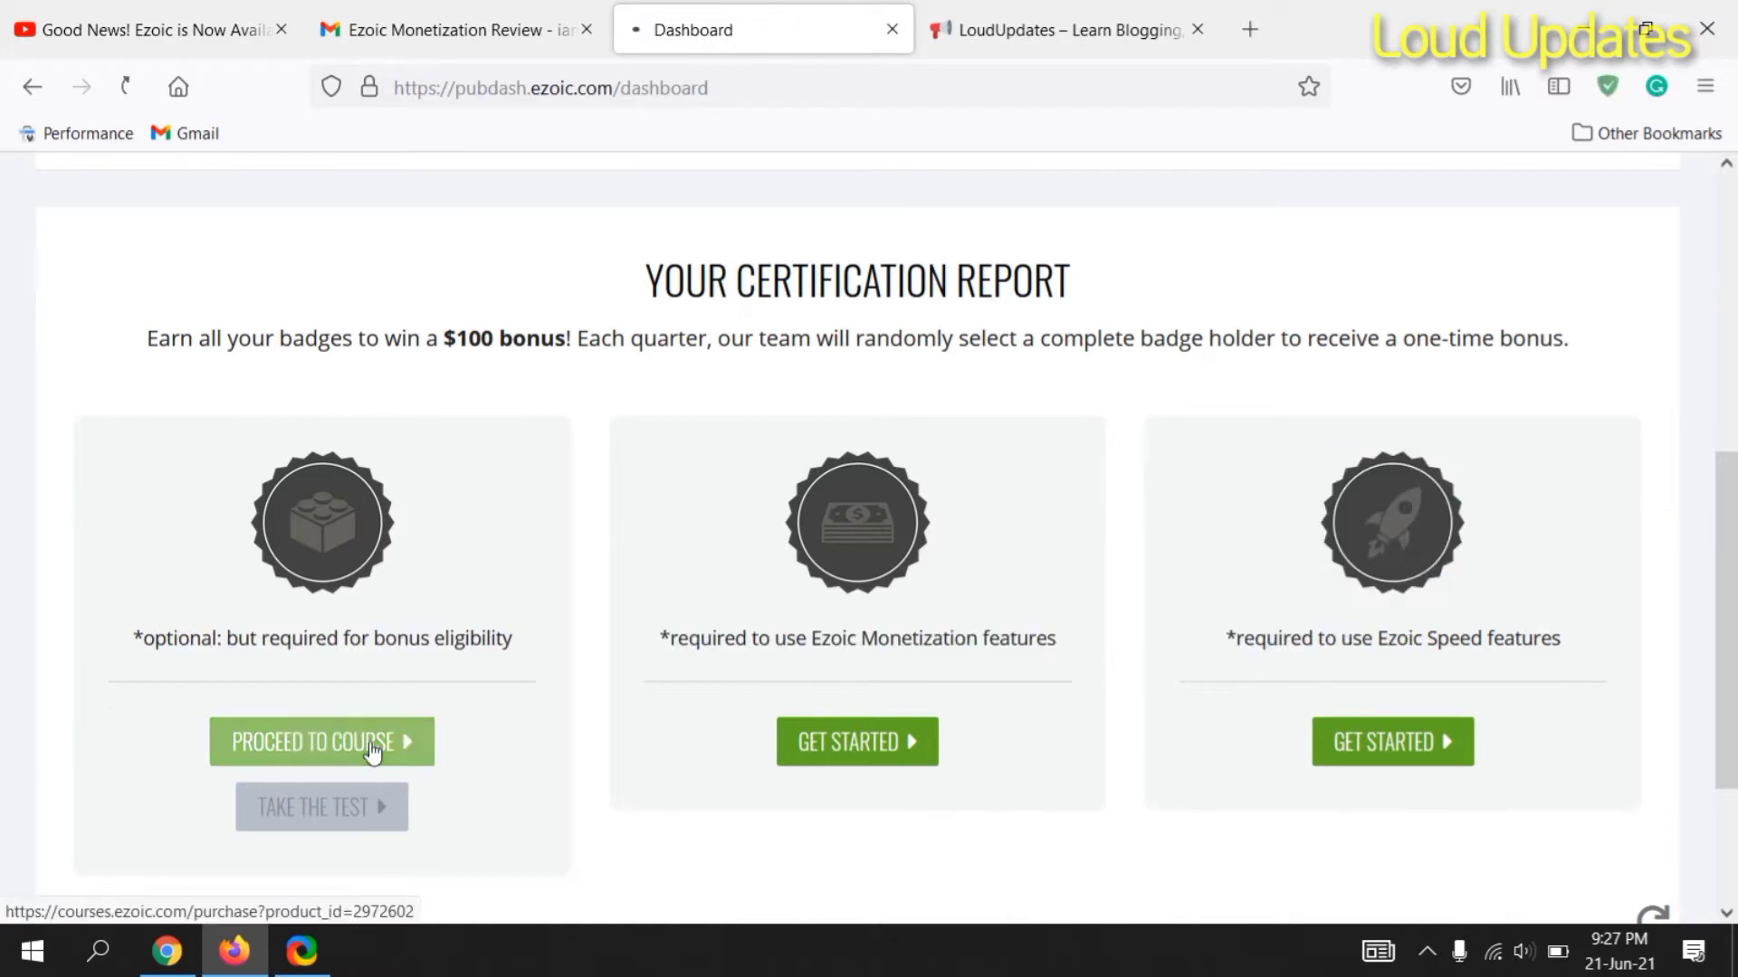
pyautogui.click(322, 742)
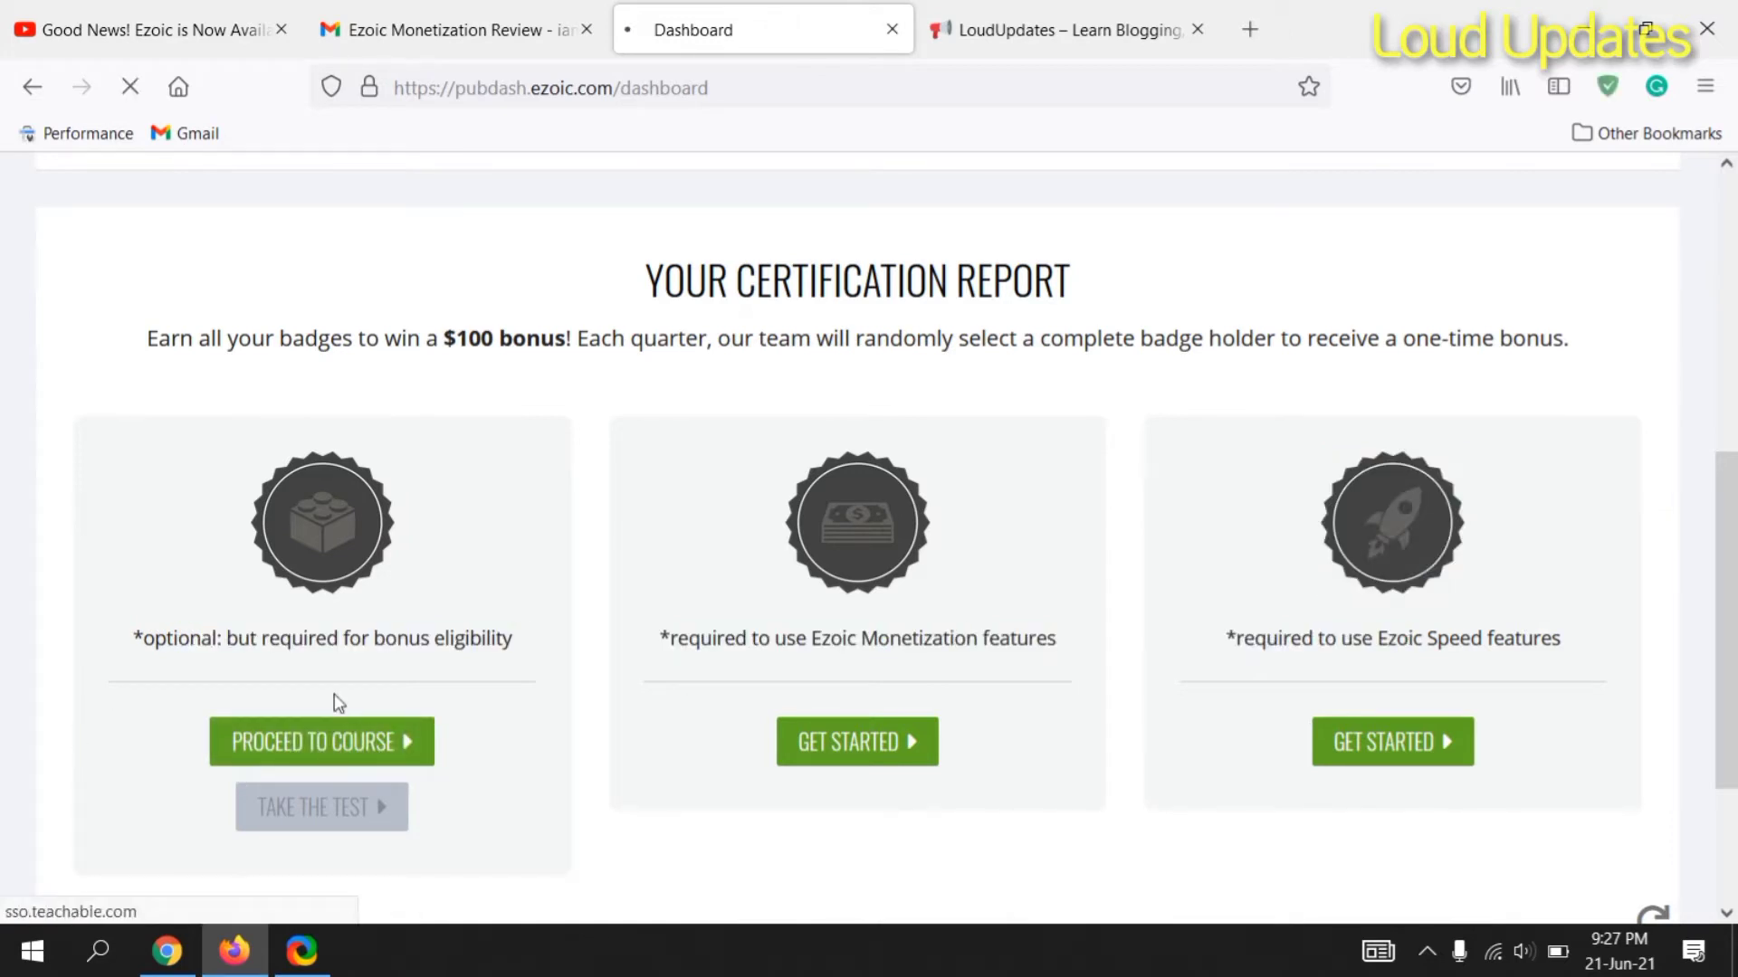
pyautogui.click(320, 740)
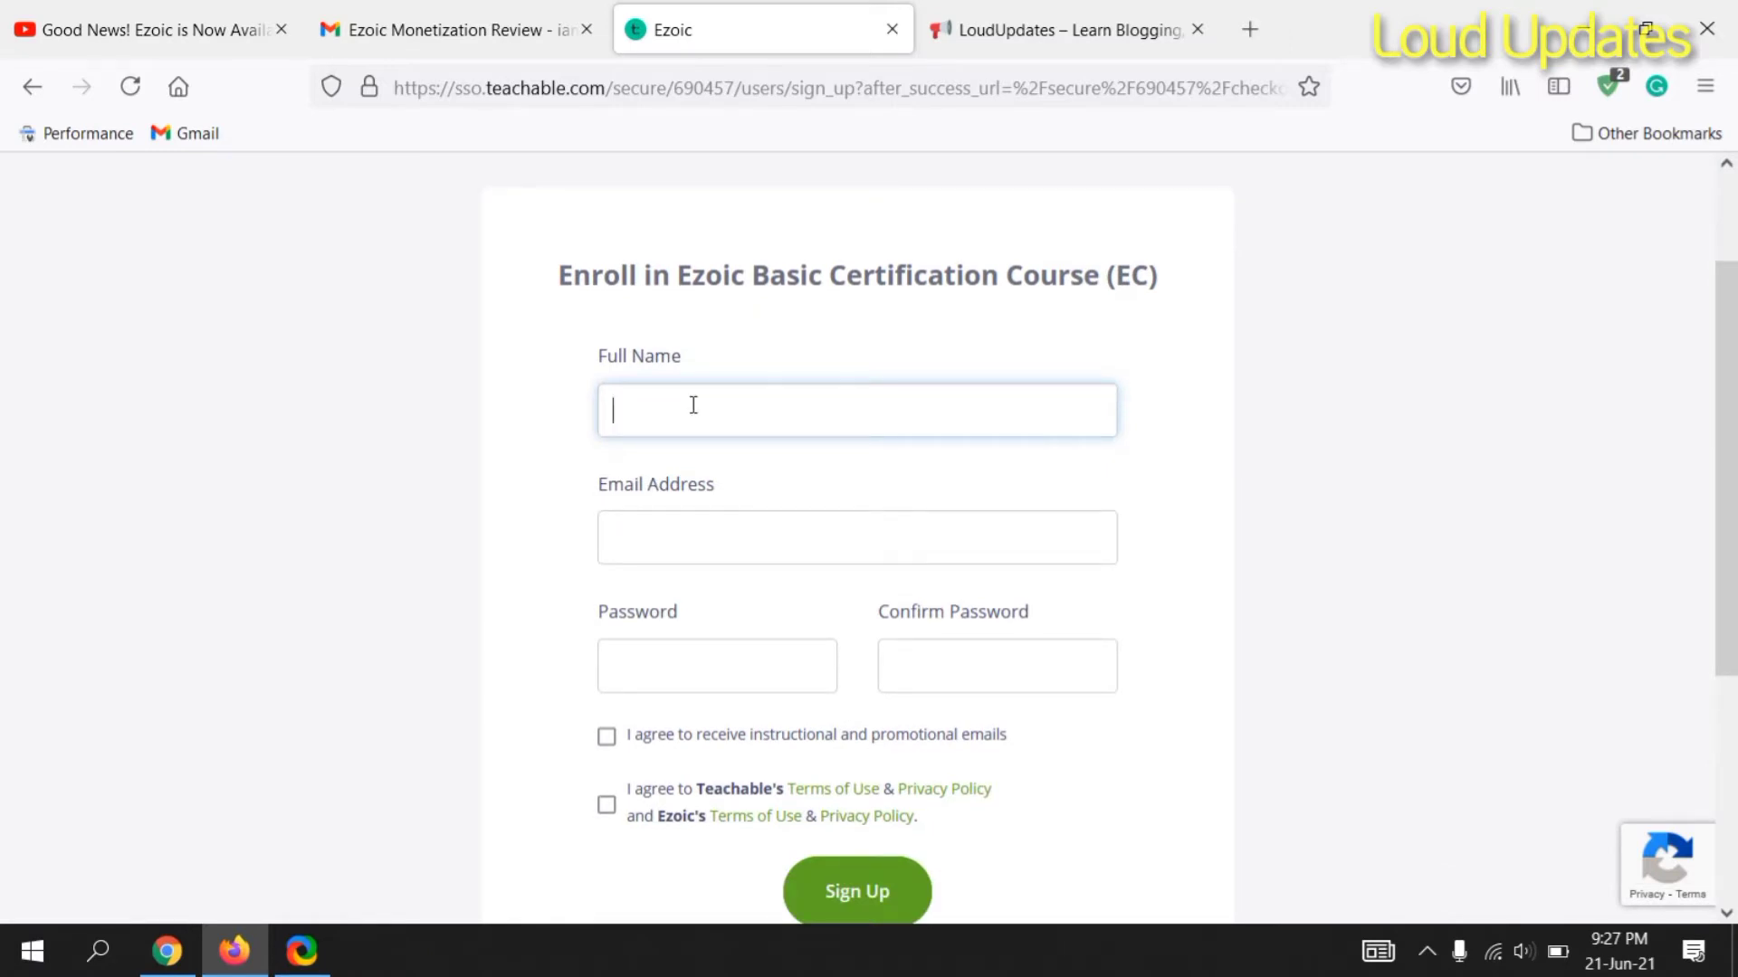
pyautogui.write('Haider JAma')
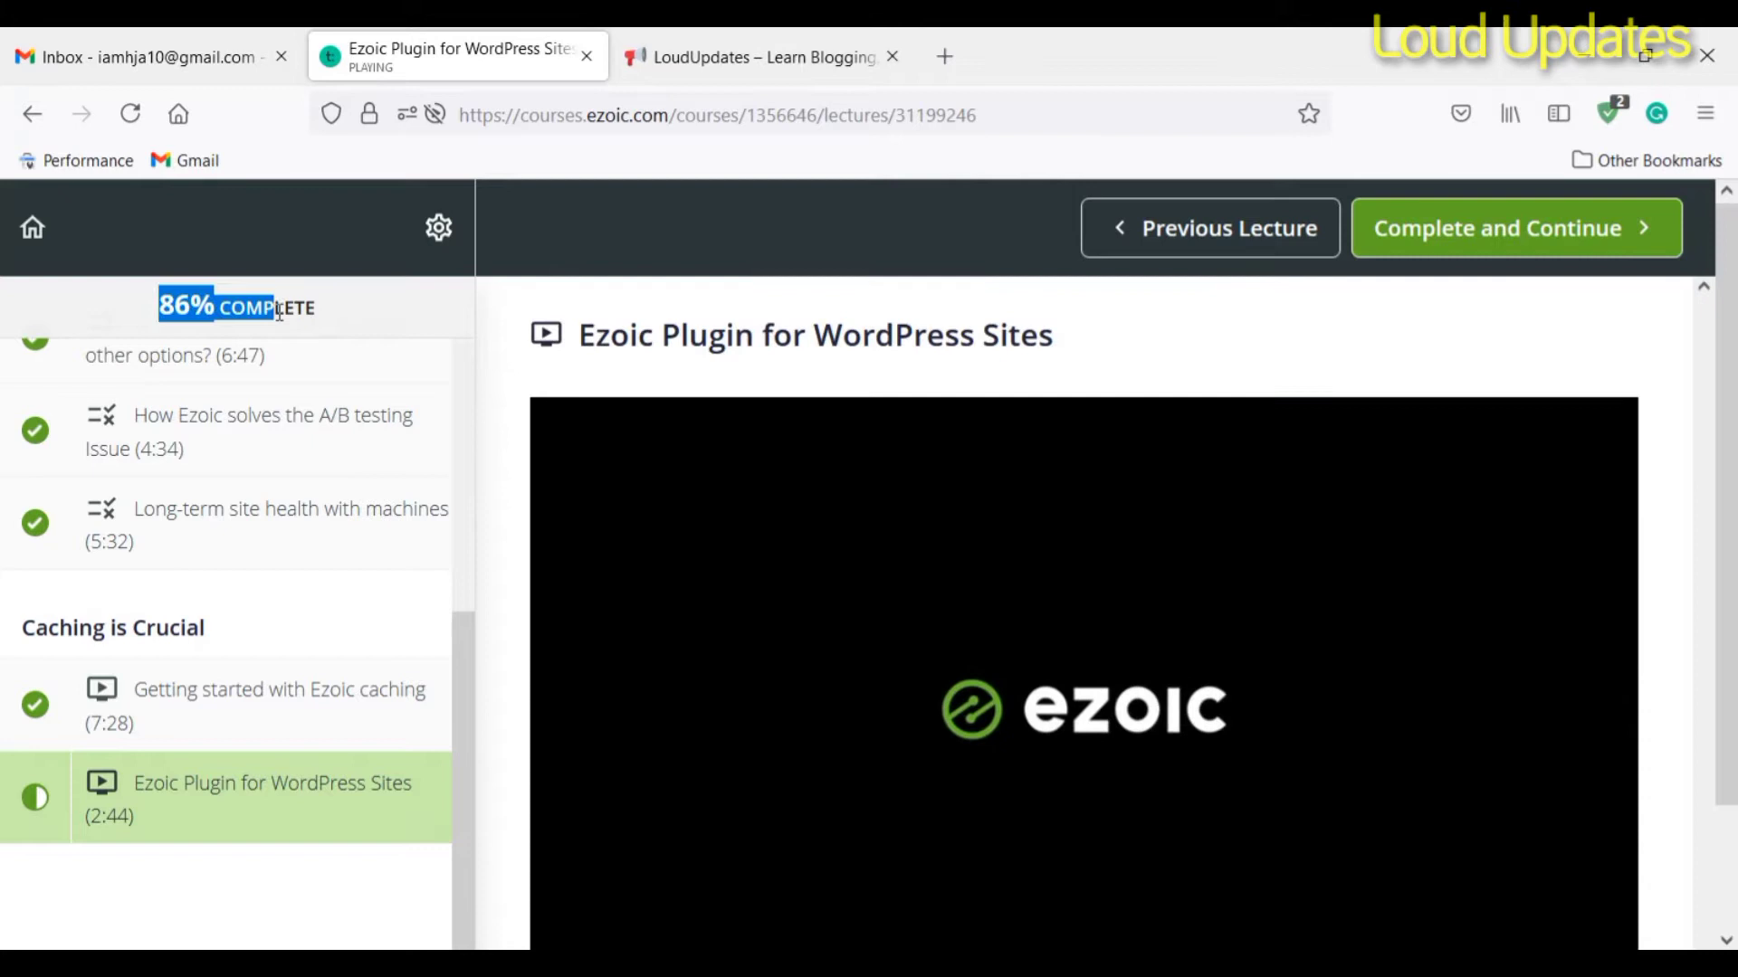
# Step: Mark the final lecture complete so the course reaches 100%
pyautogui.scroll(-3)
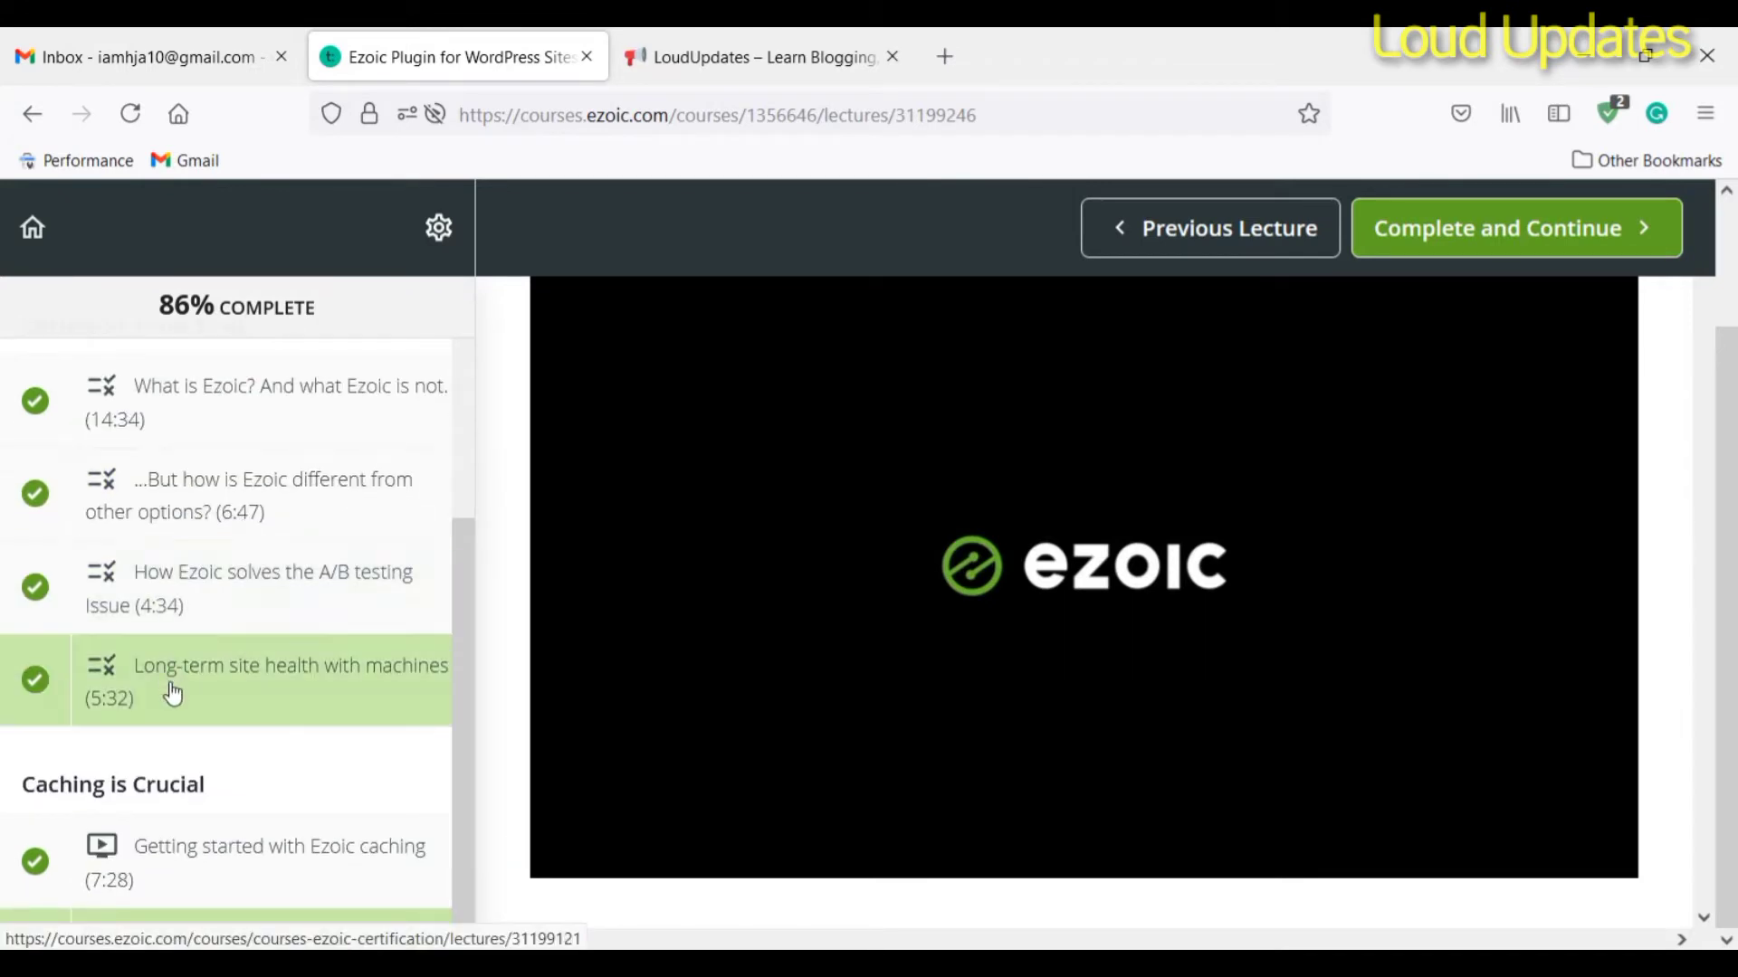
pyautogui.click(1513, 228)
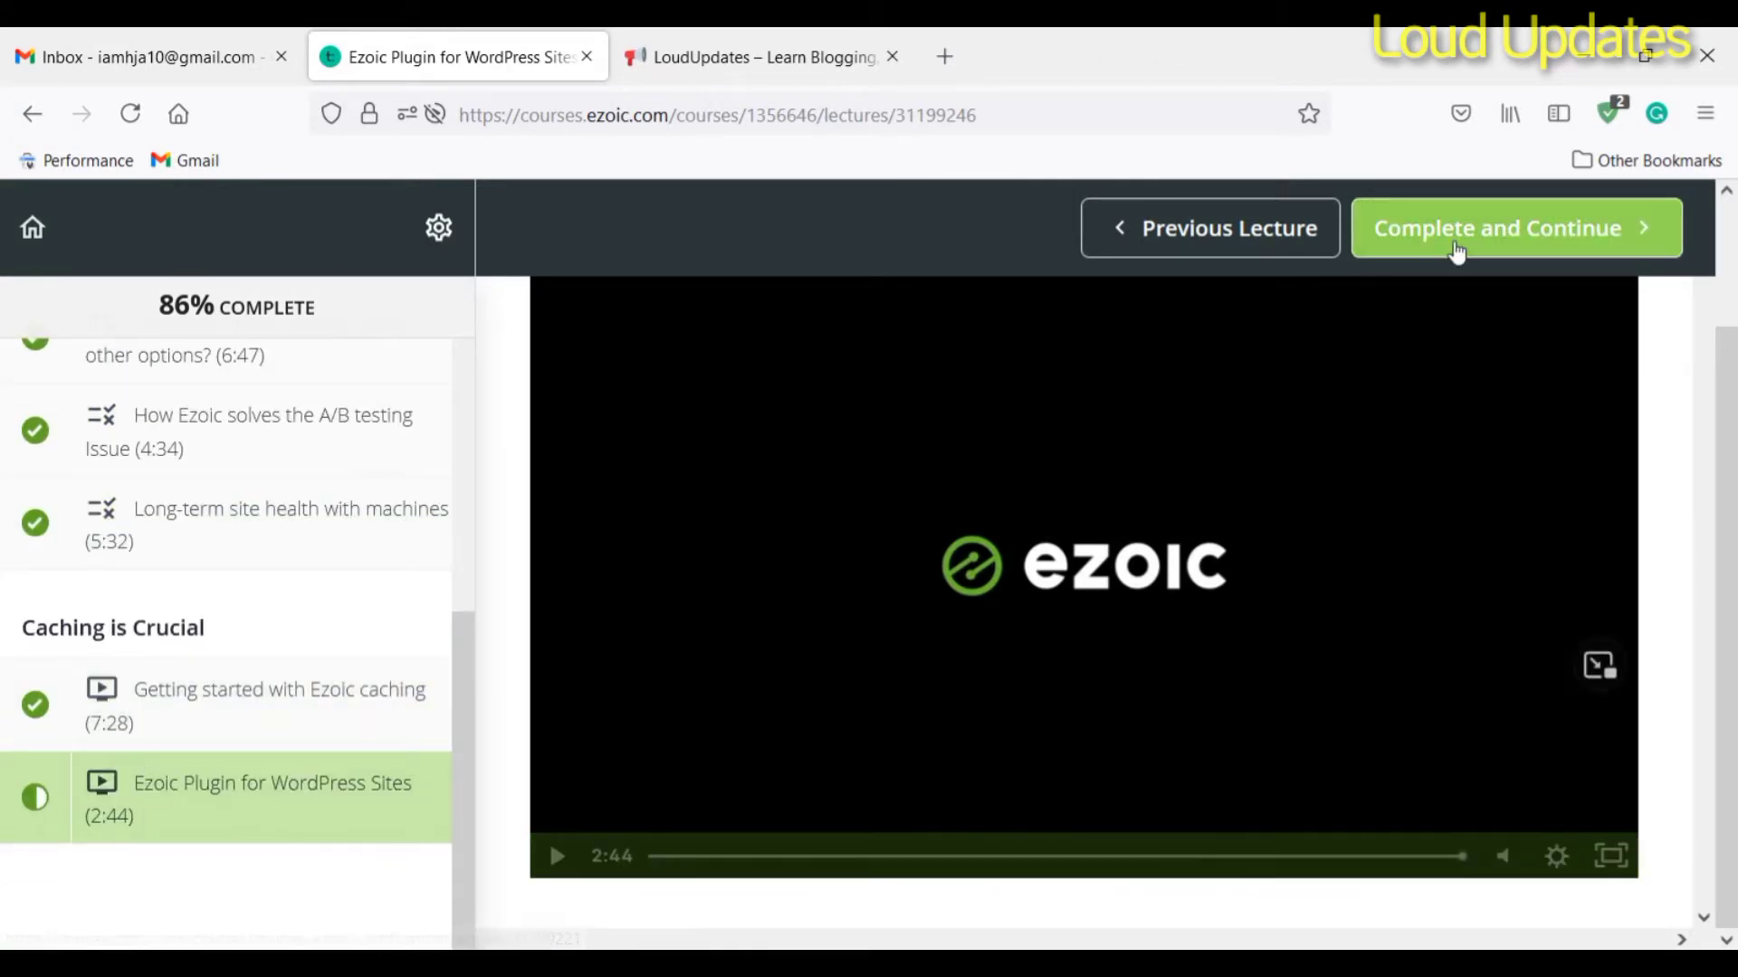
pyautogui.click(1496, 228)
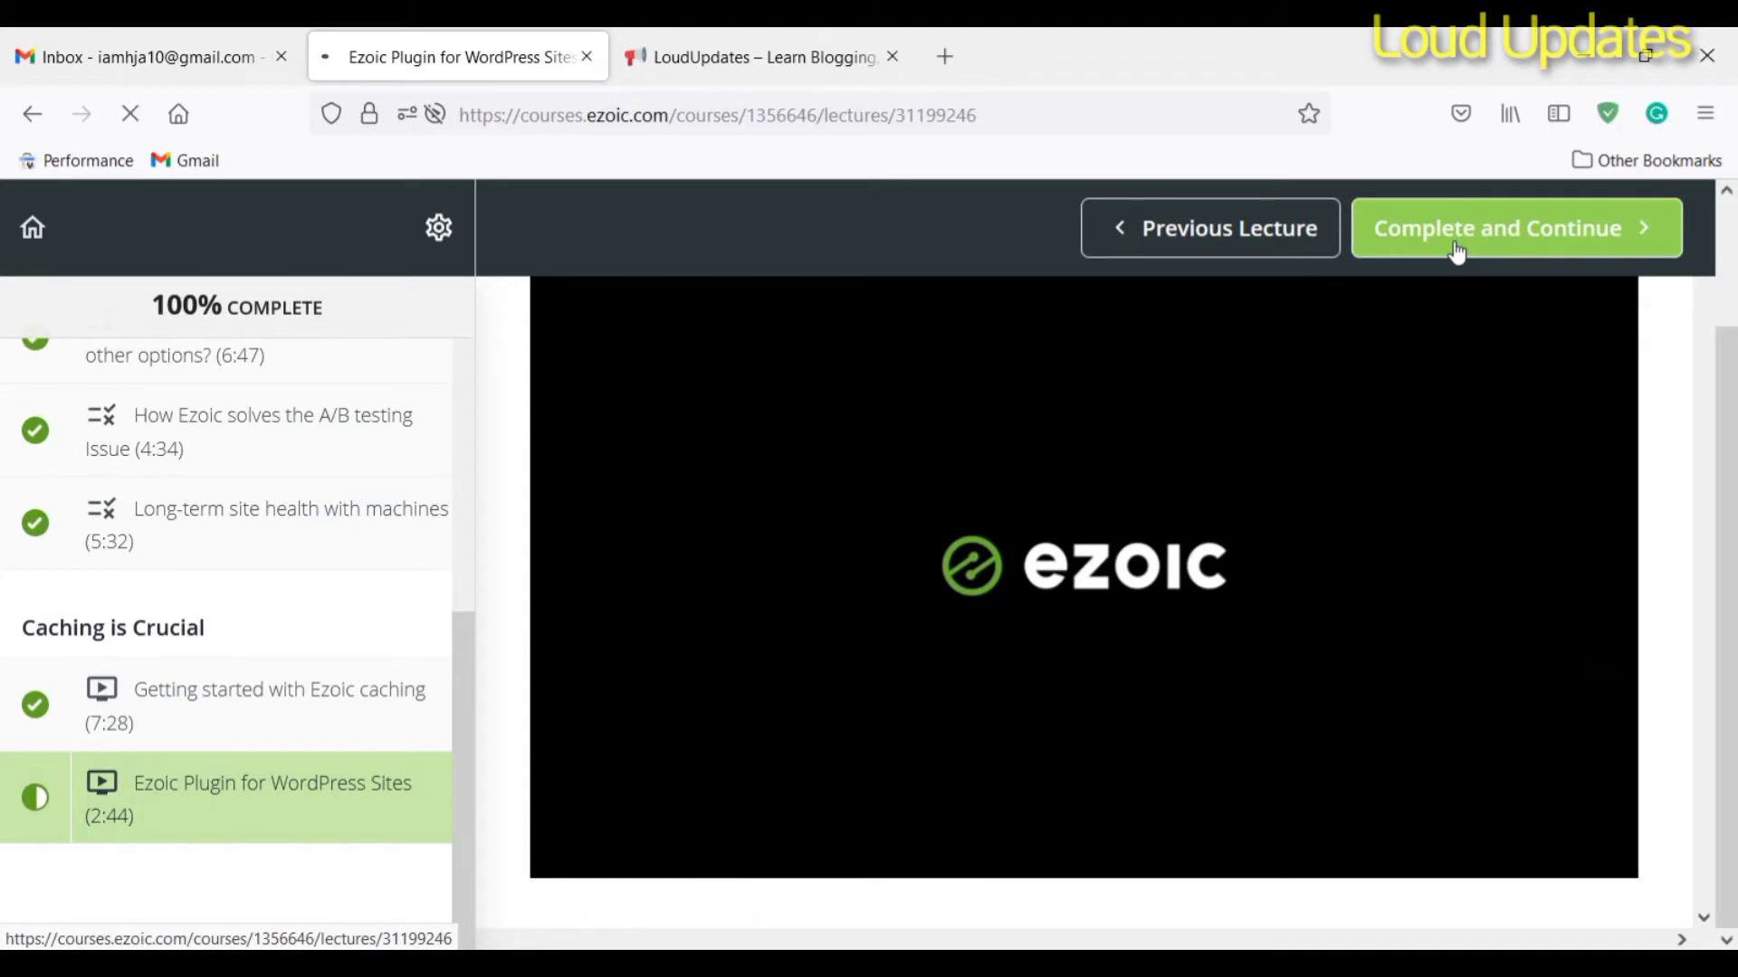
pyautogui.click(1514, 228)
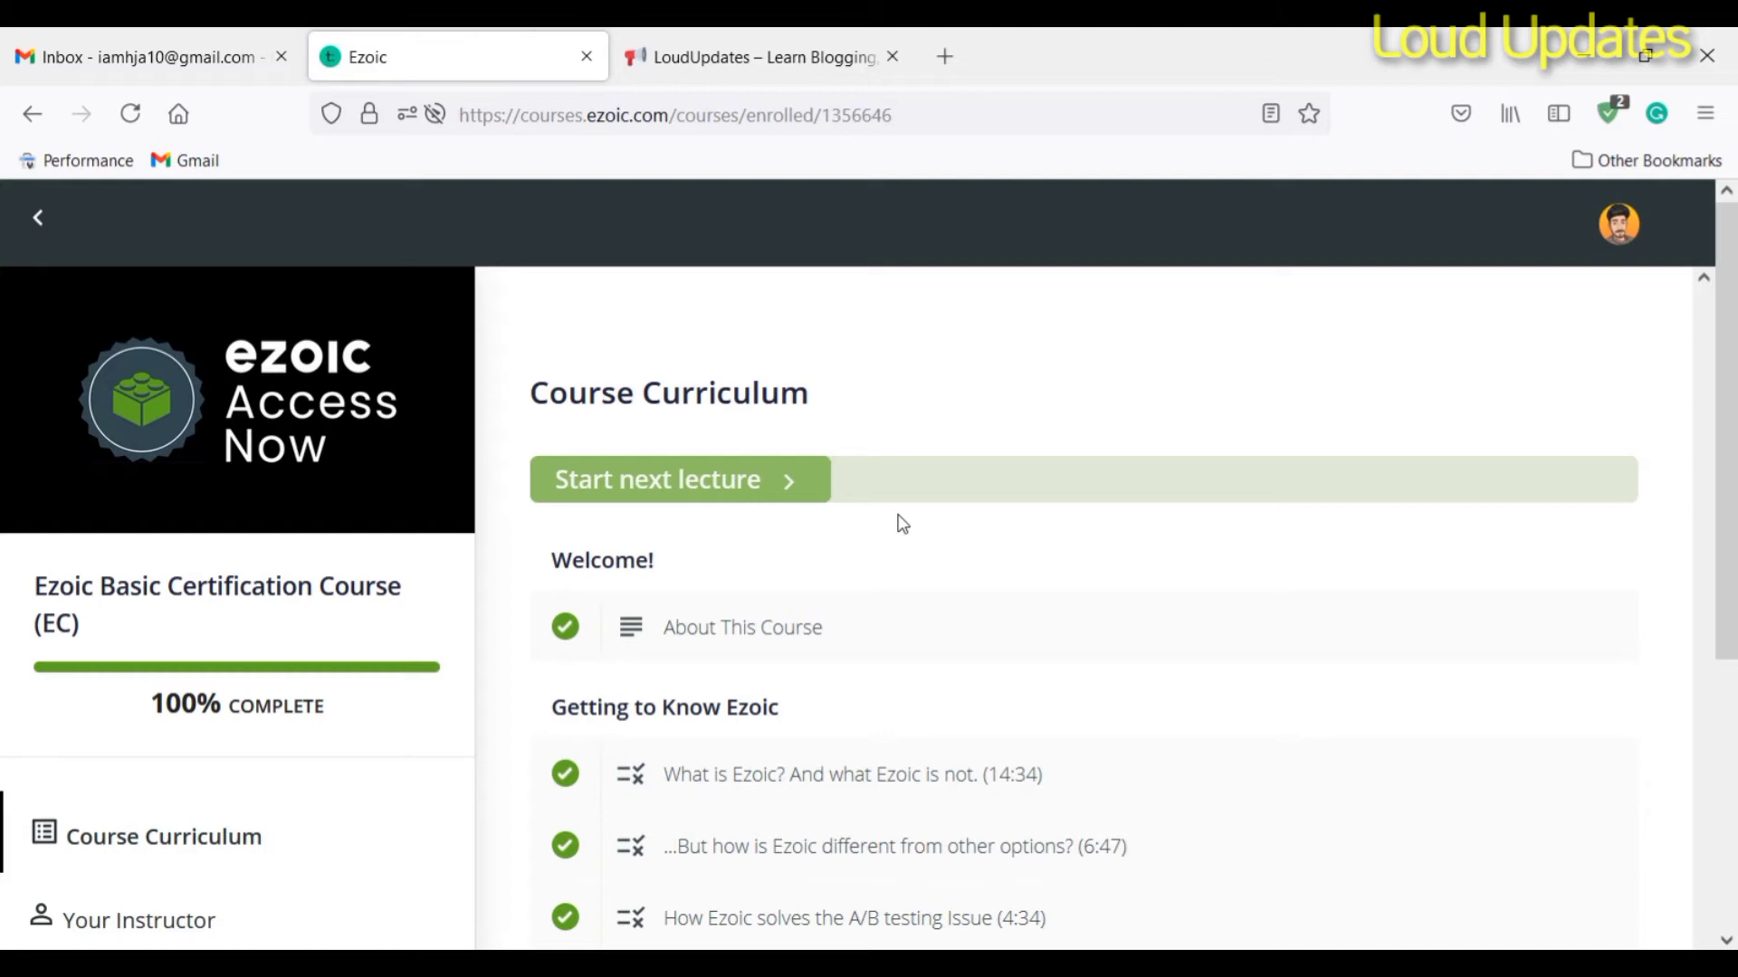
# Step: Look over the fully checked course curriculum and leave for the Ezoic website
pyautogui.scroll(-3)
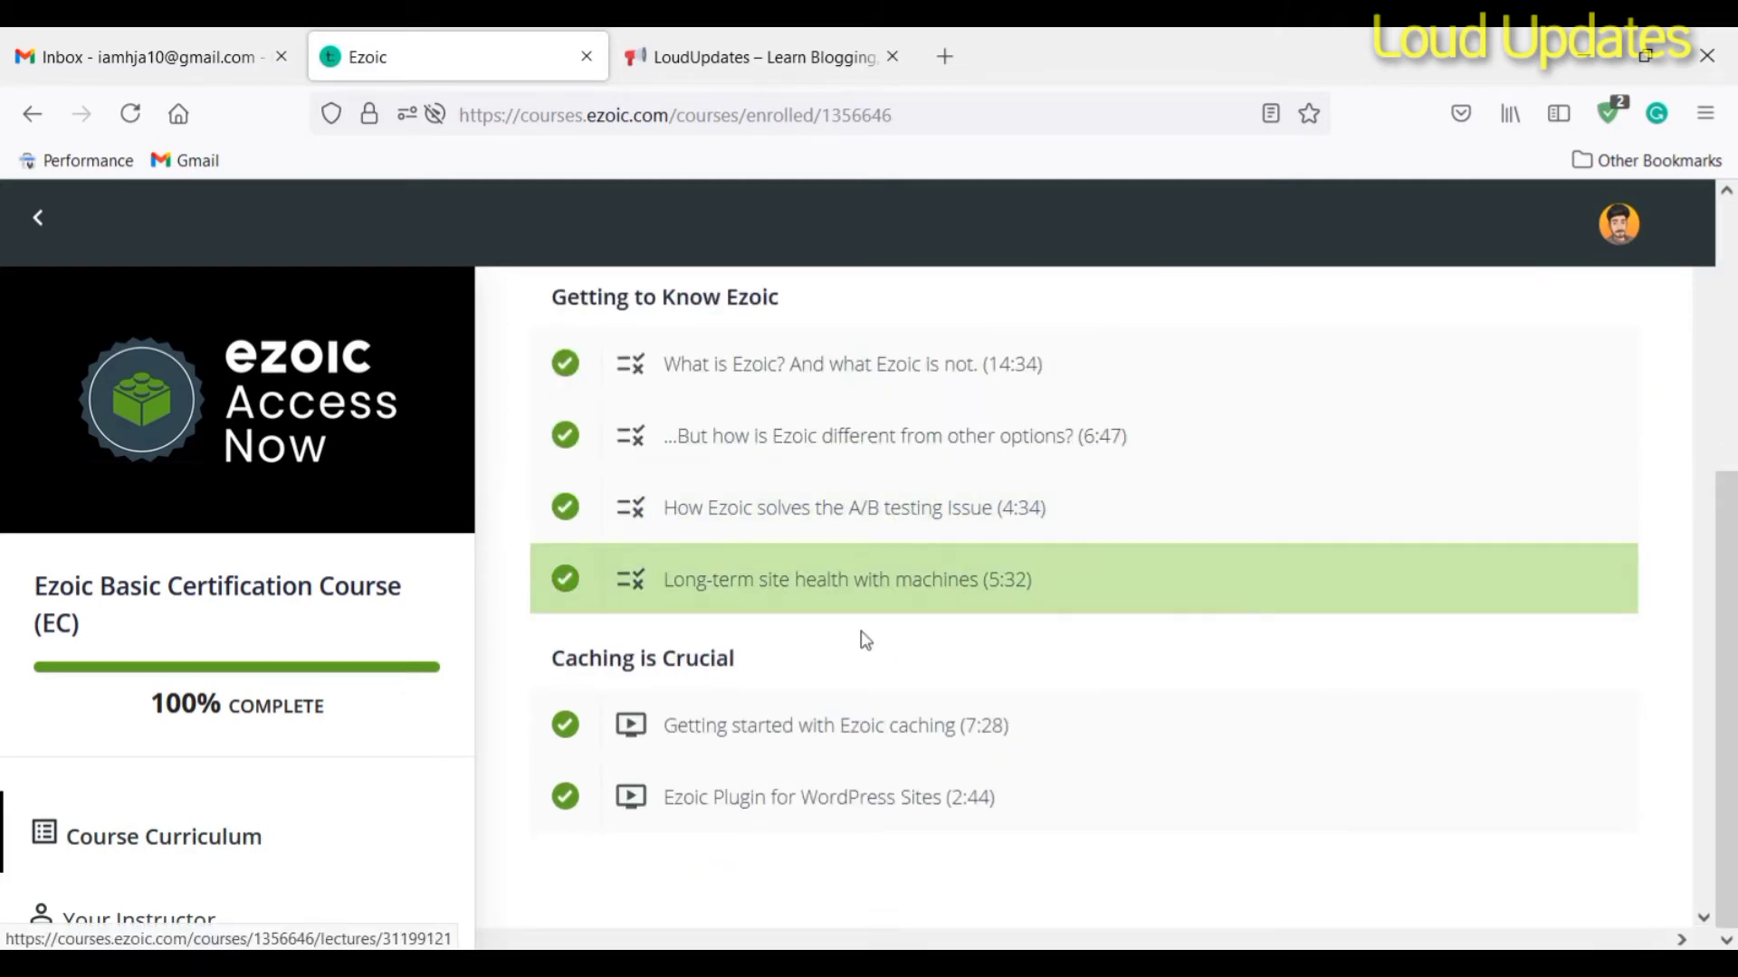
pyautogui.scroll(3)
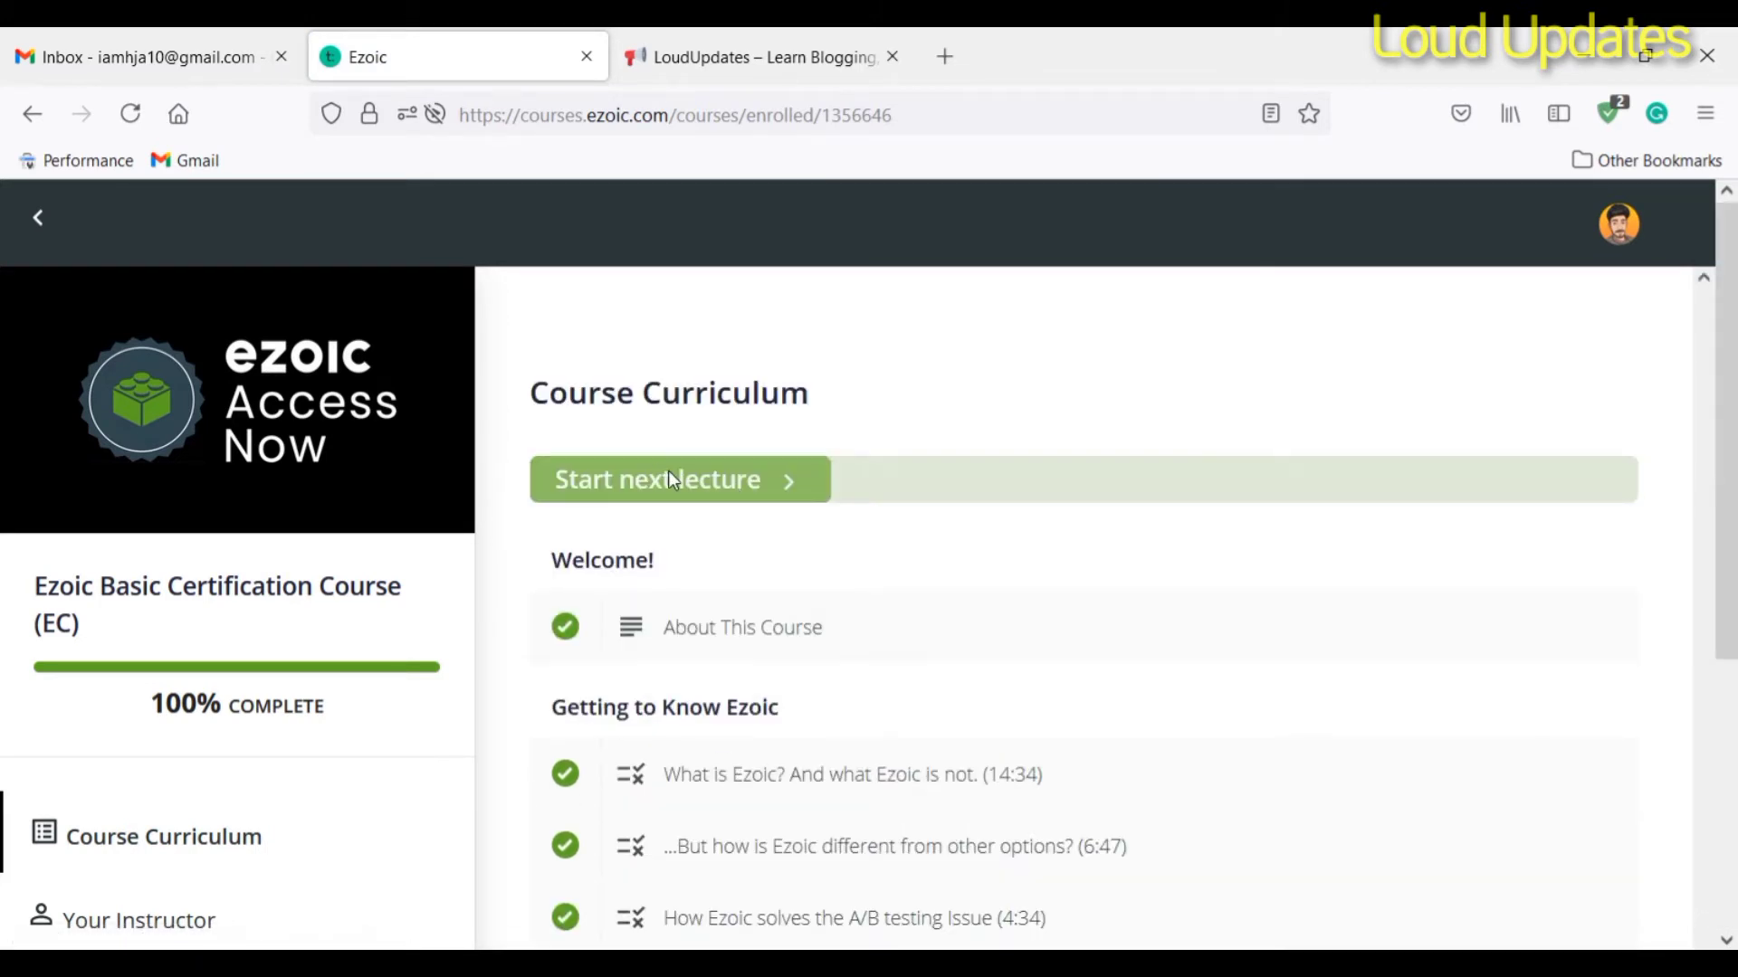
pyautogui.moveTo(1604, 452)
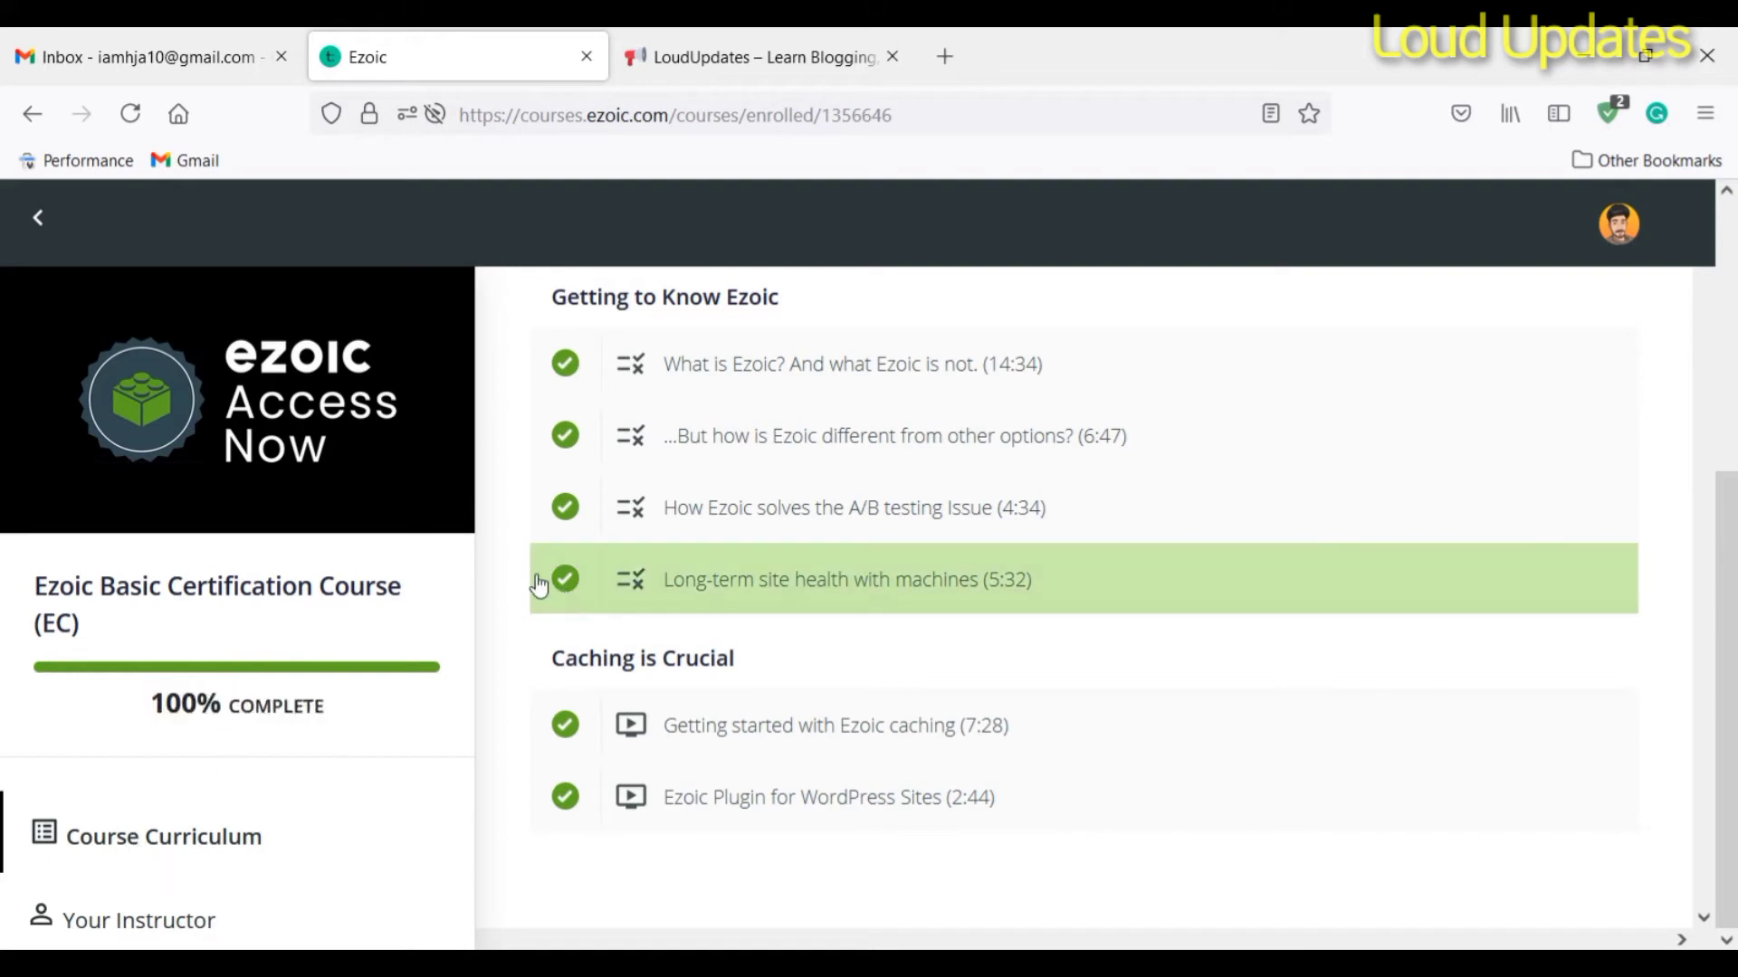
pyautogui.click(664, 114)
pyautogui.write('https://www.ezoic.com')
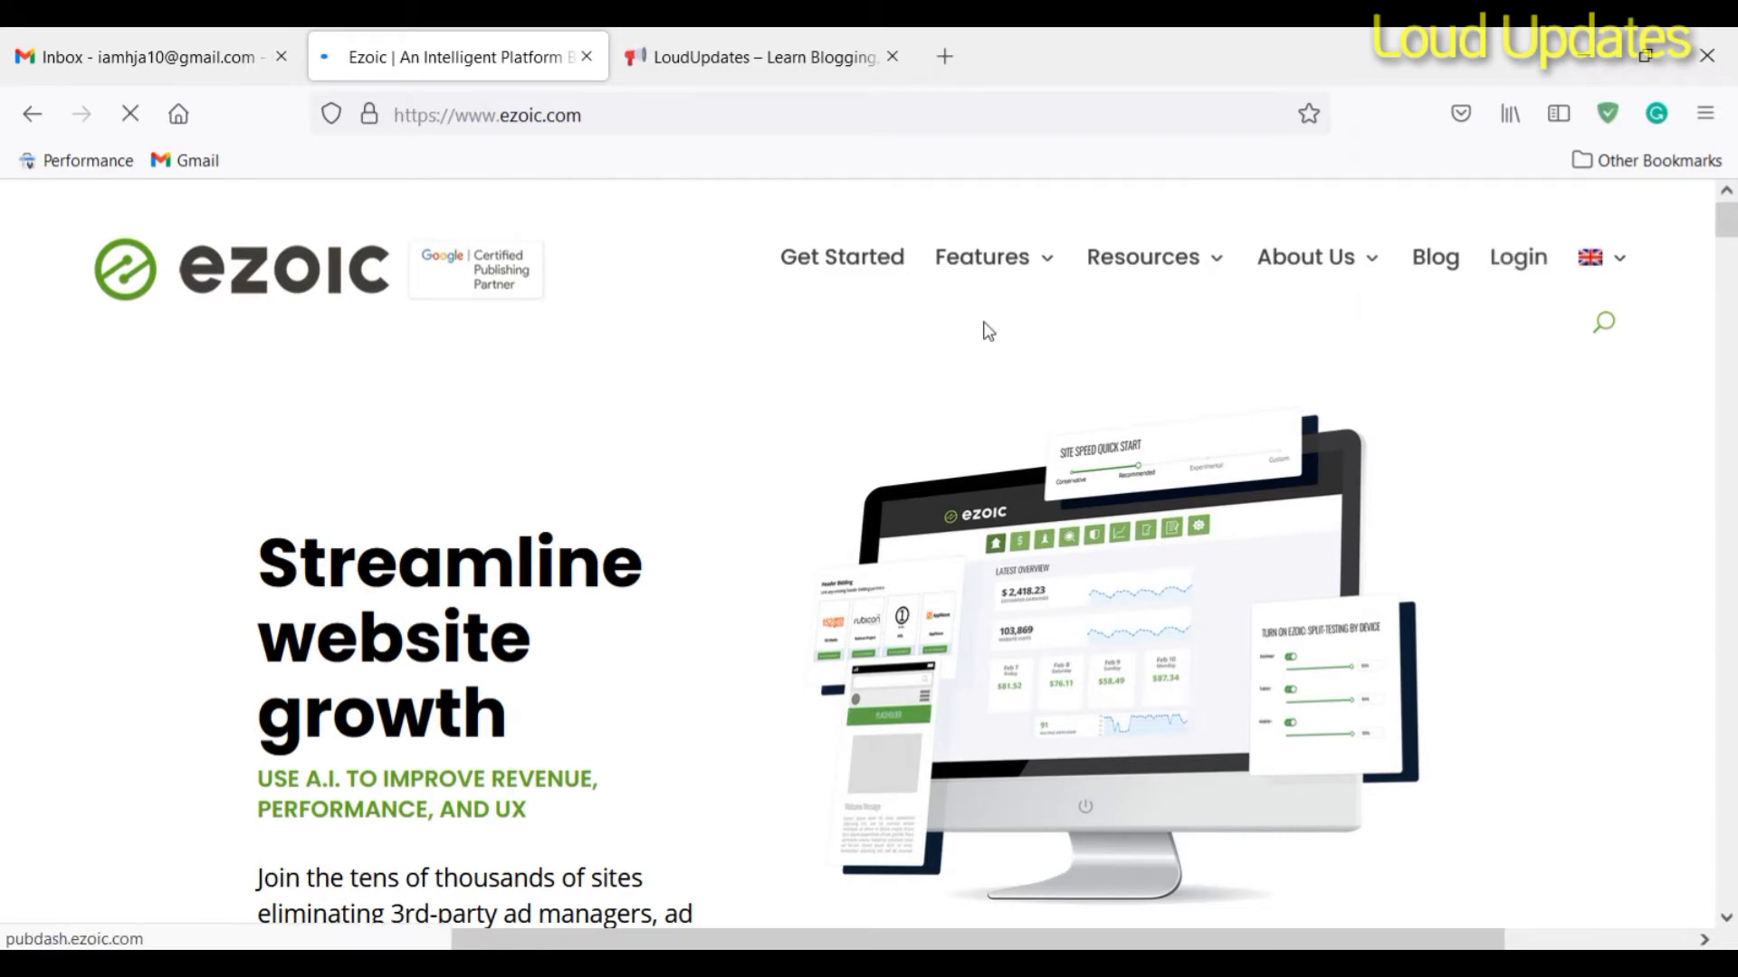
# Step: Read the Ezoic certification results thread in Gmail and return to the site setup page
pyautogui.click(760, 56)
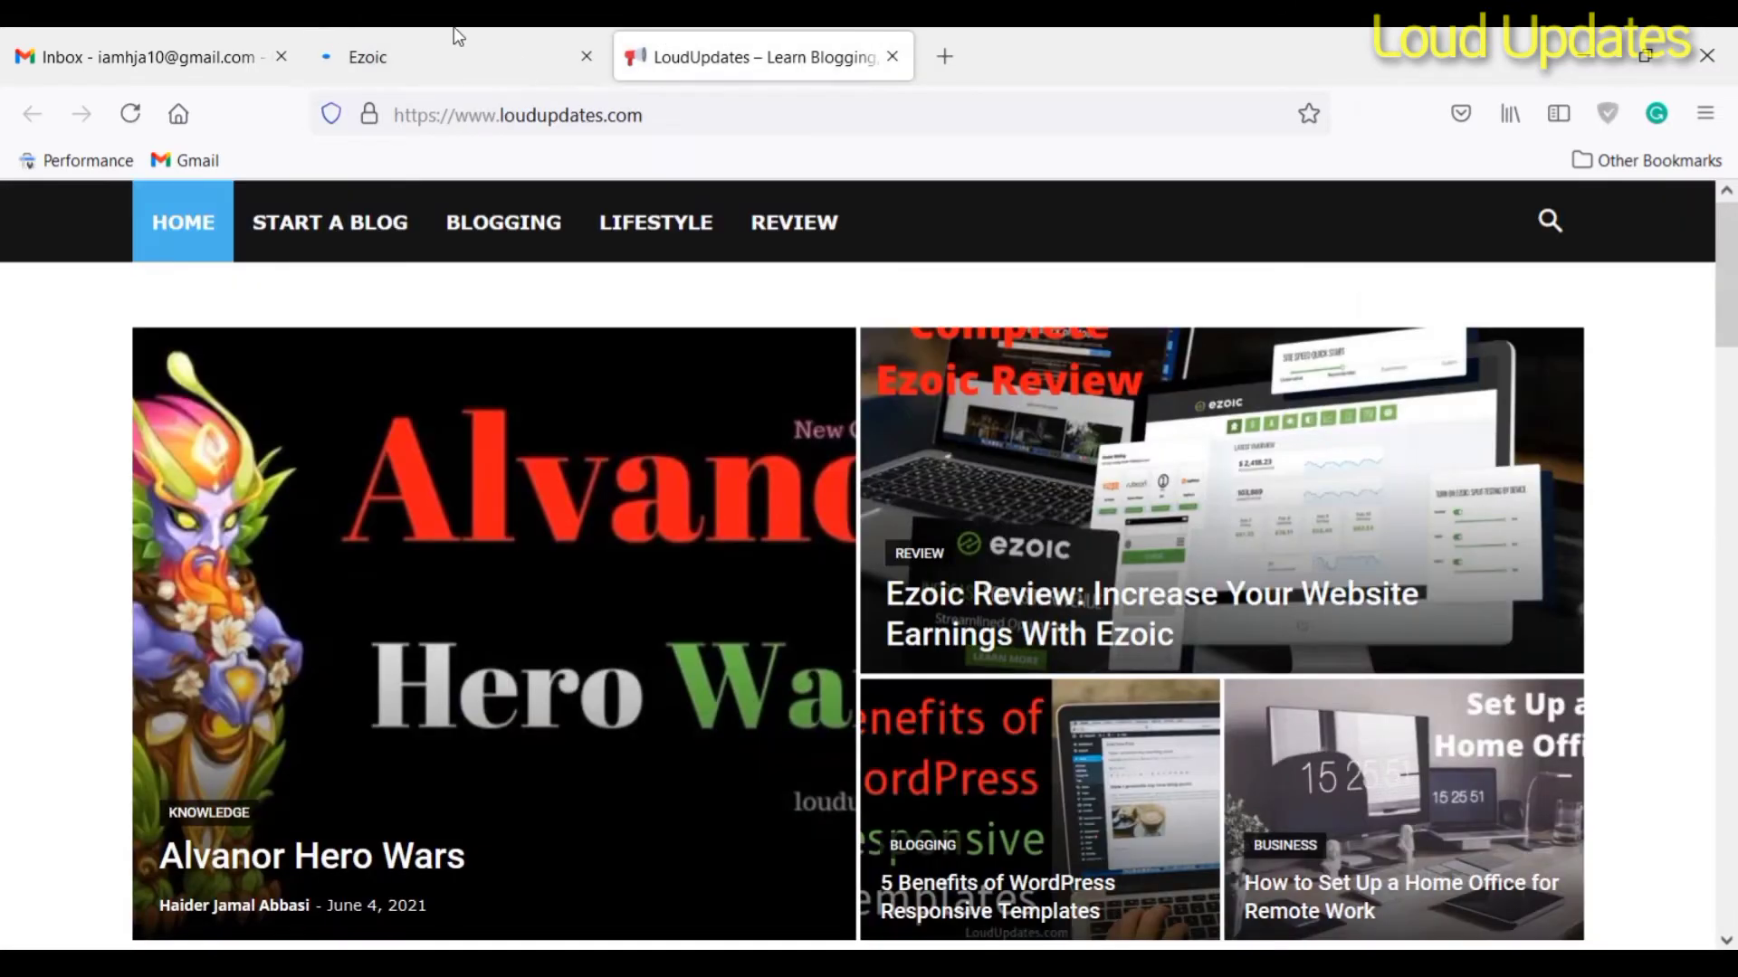
pyautogui.click(119, 56)
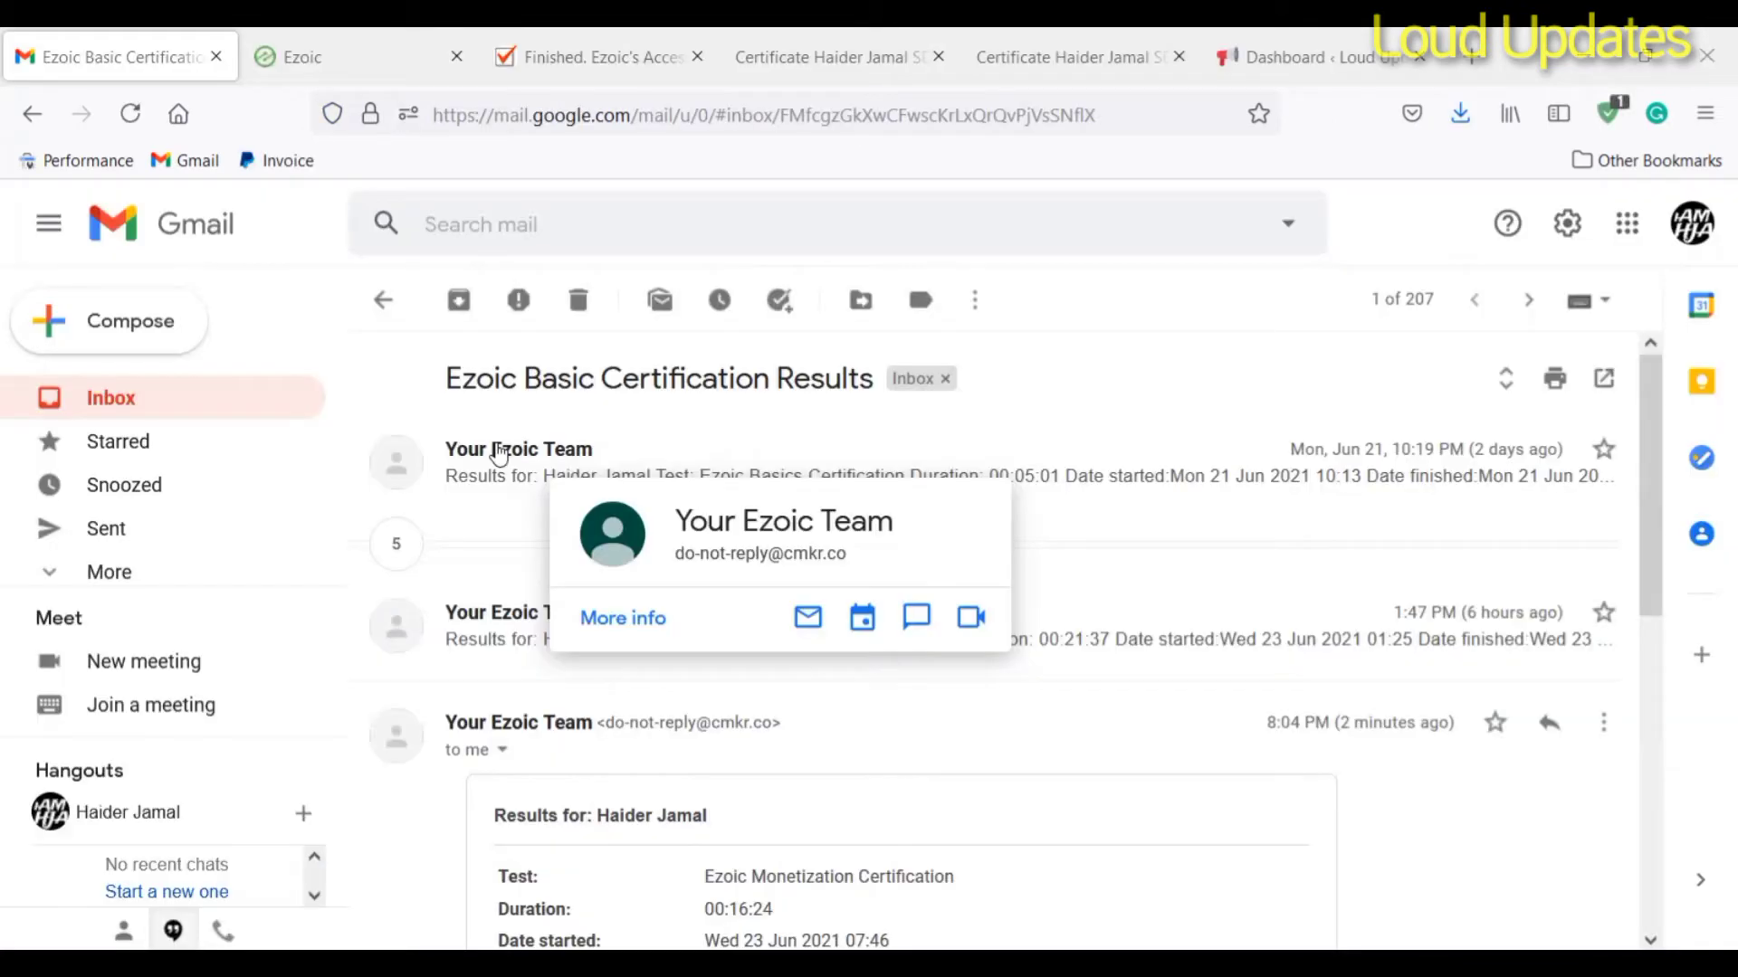
pyautogui.moveTo(1208, 352)
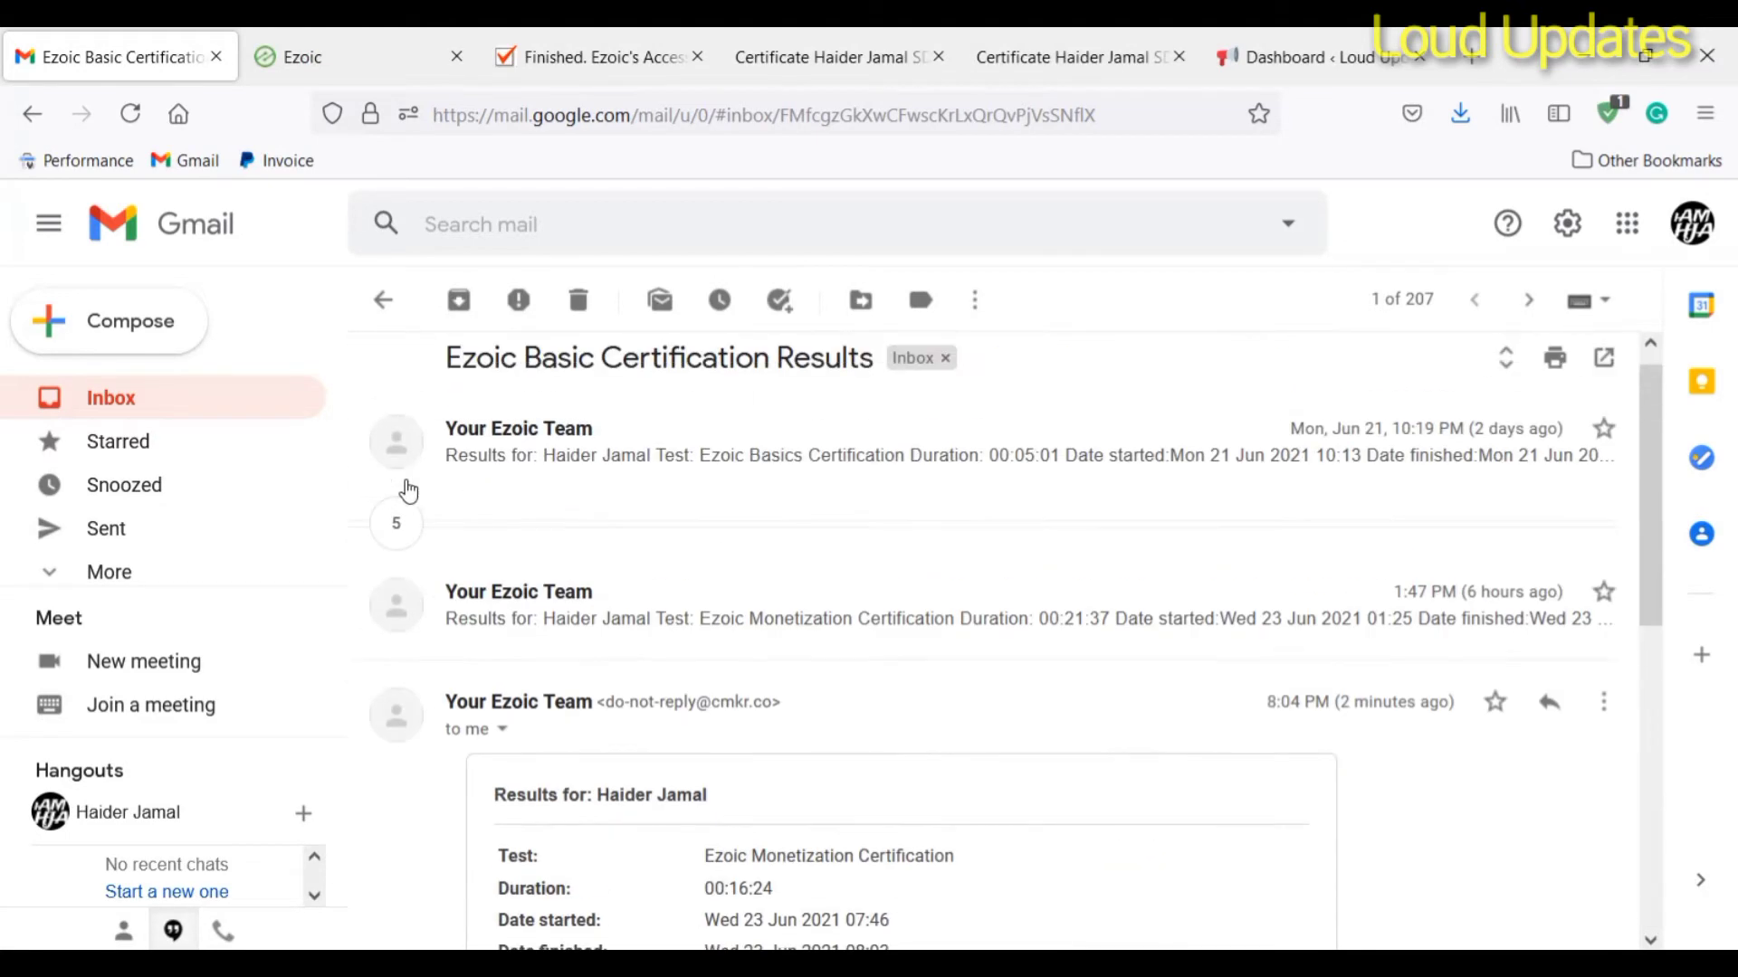
pyautogui.moveTo(521, 441)
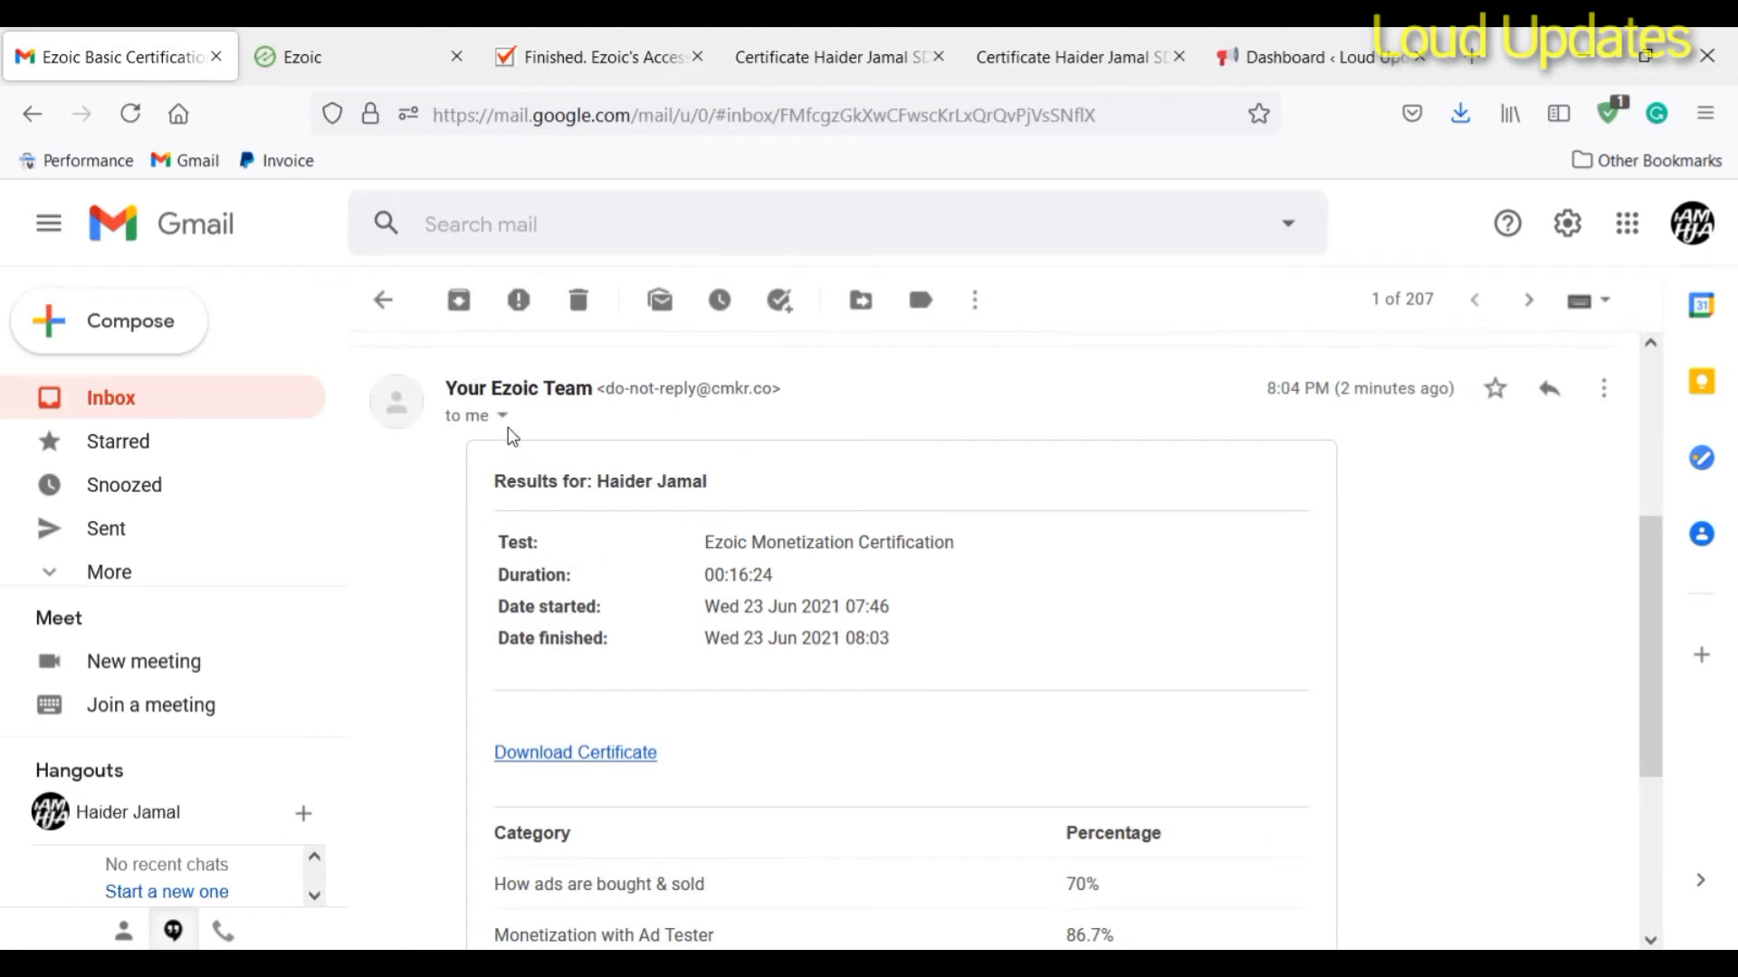
pyautogui.click(501, 417)
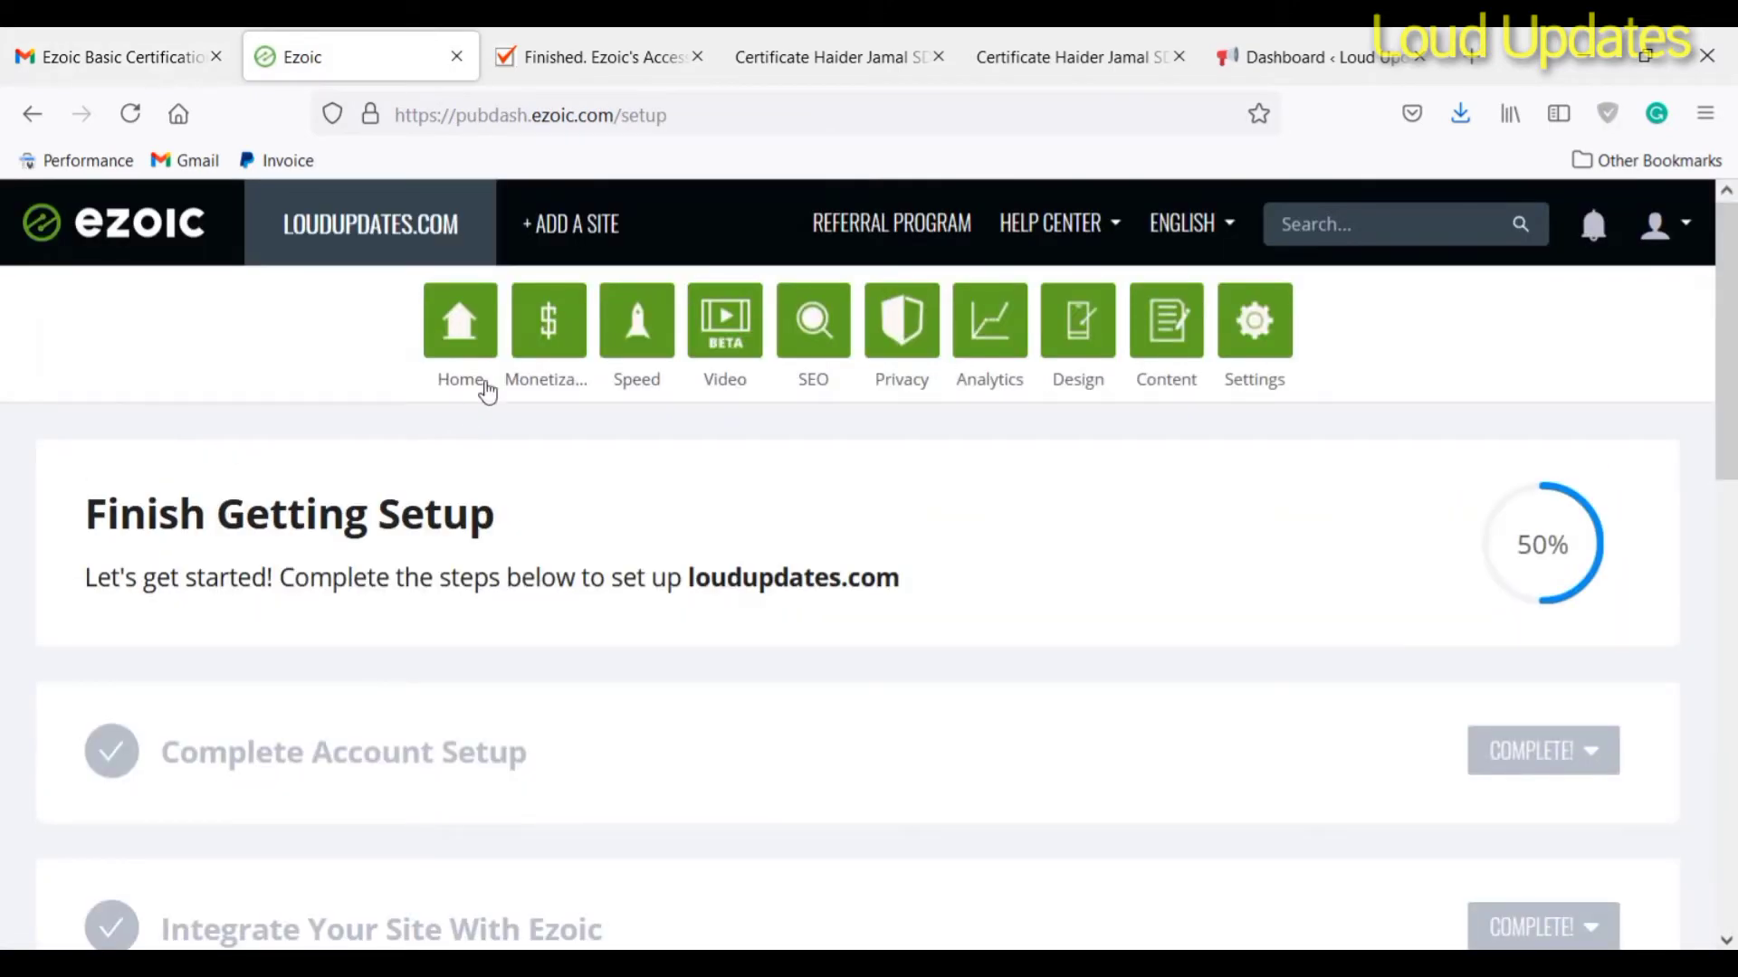
# Step: Open loudupdates.com monetization, then view the certification test results page
pyautogui.click(547, 322)
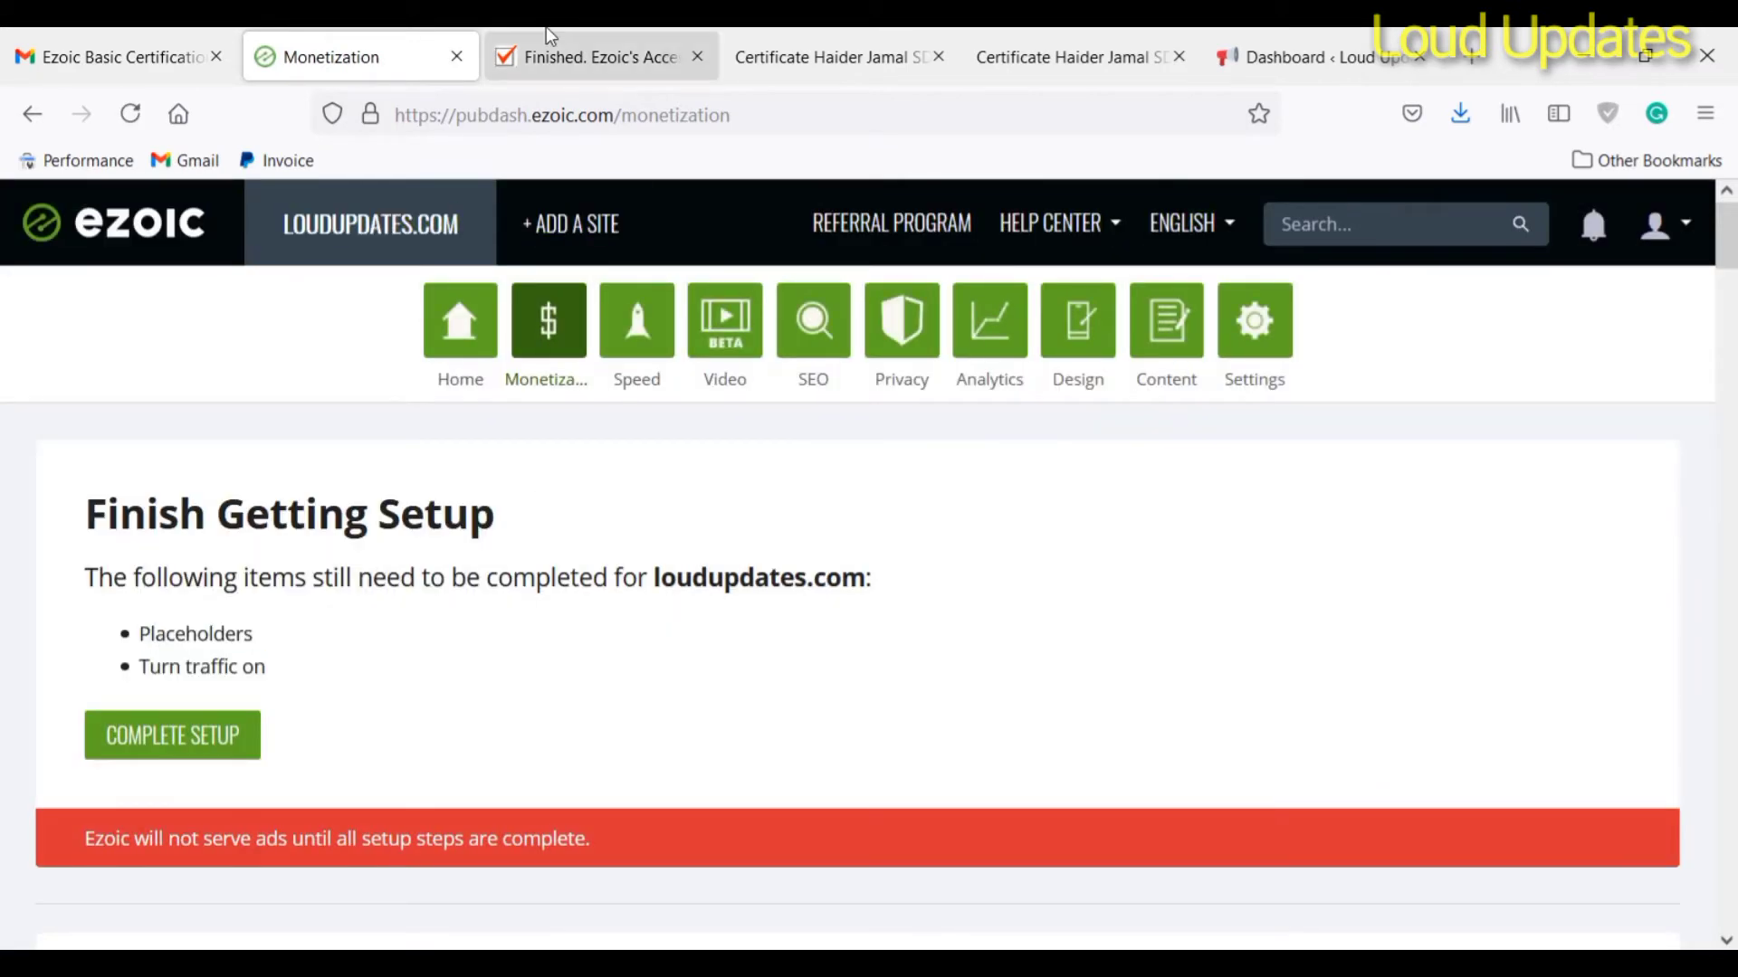
pyautogui.click(599, 56)
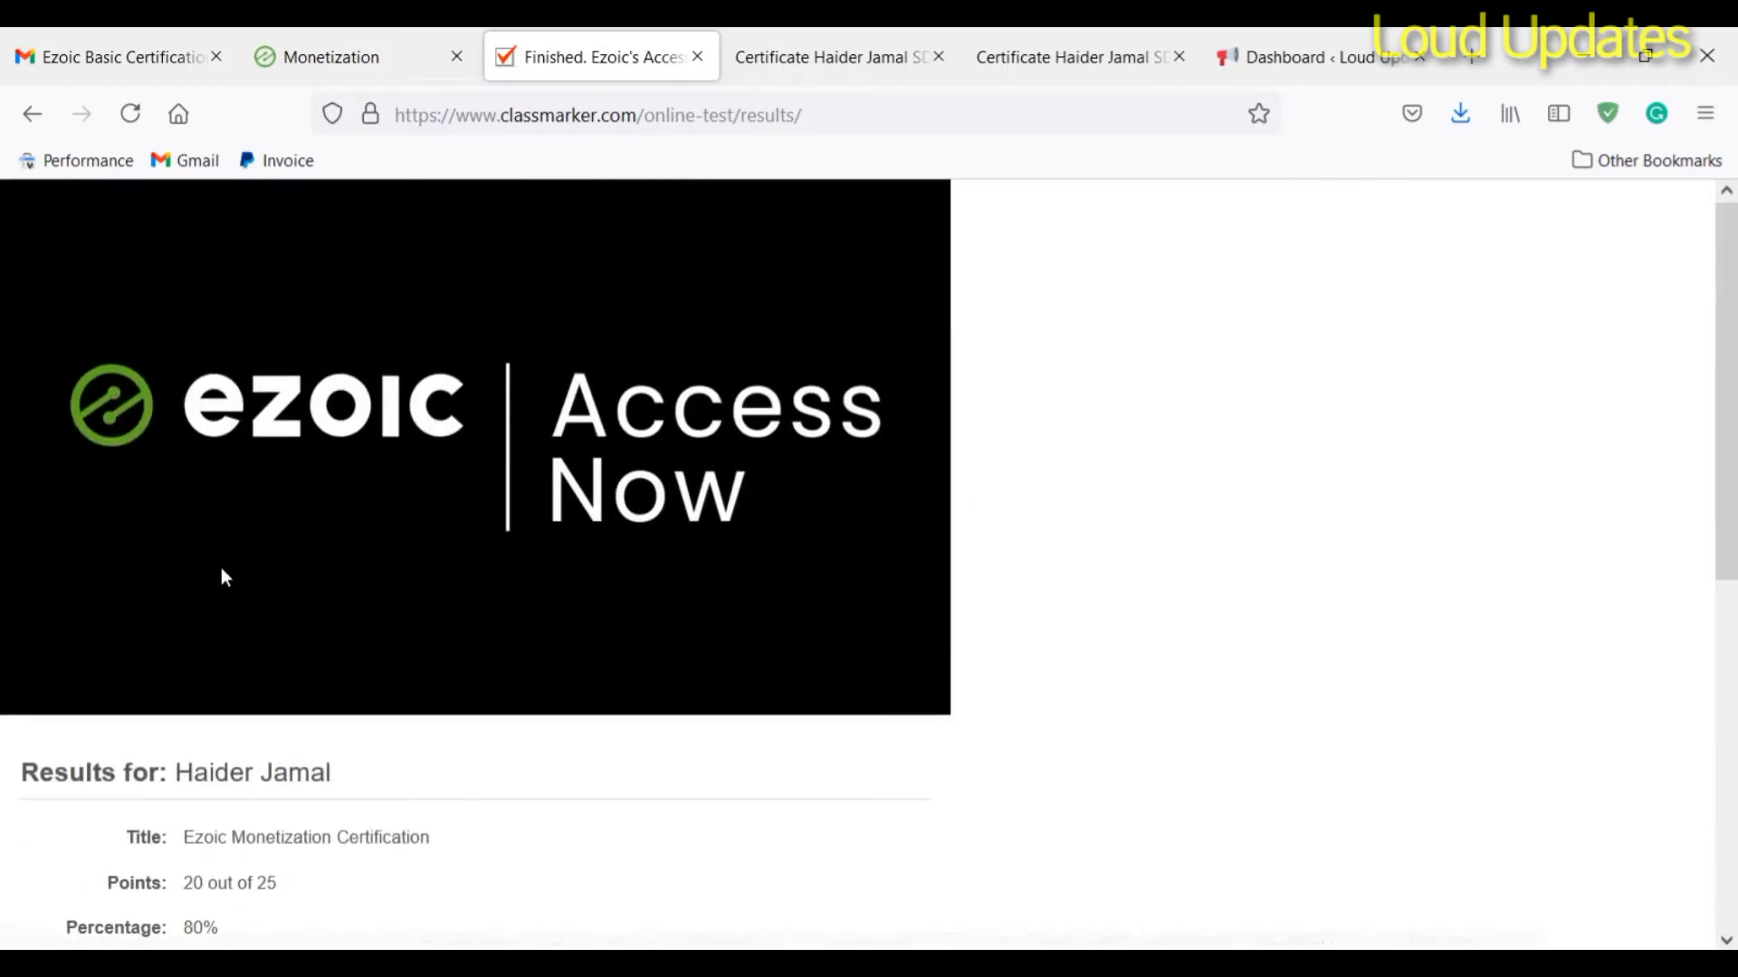
# Step: Review the 20/25 Monetization Certification result and bring up the speed certificate PDF
pyautogui.scroll(-3)
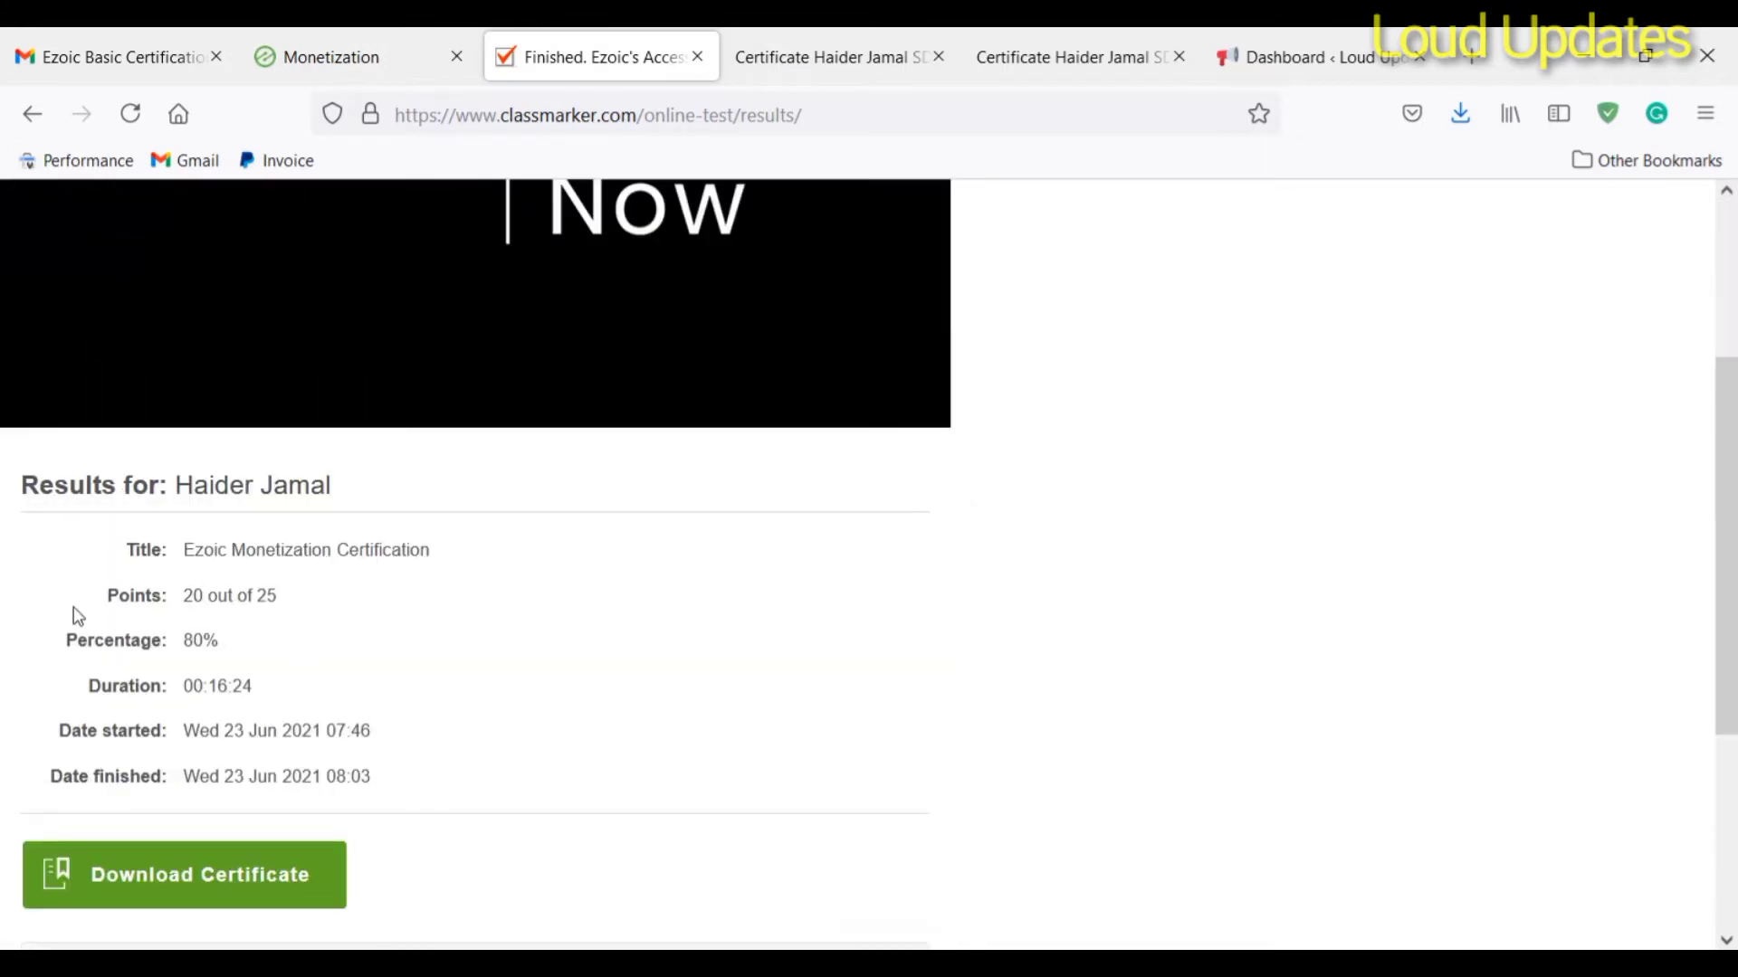
pyautogui.moveTo(288, 603)
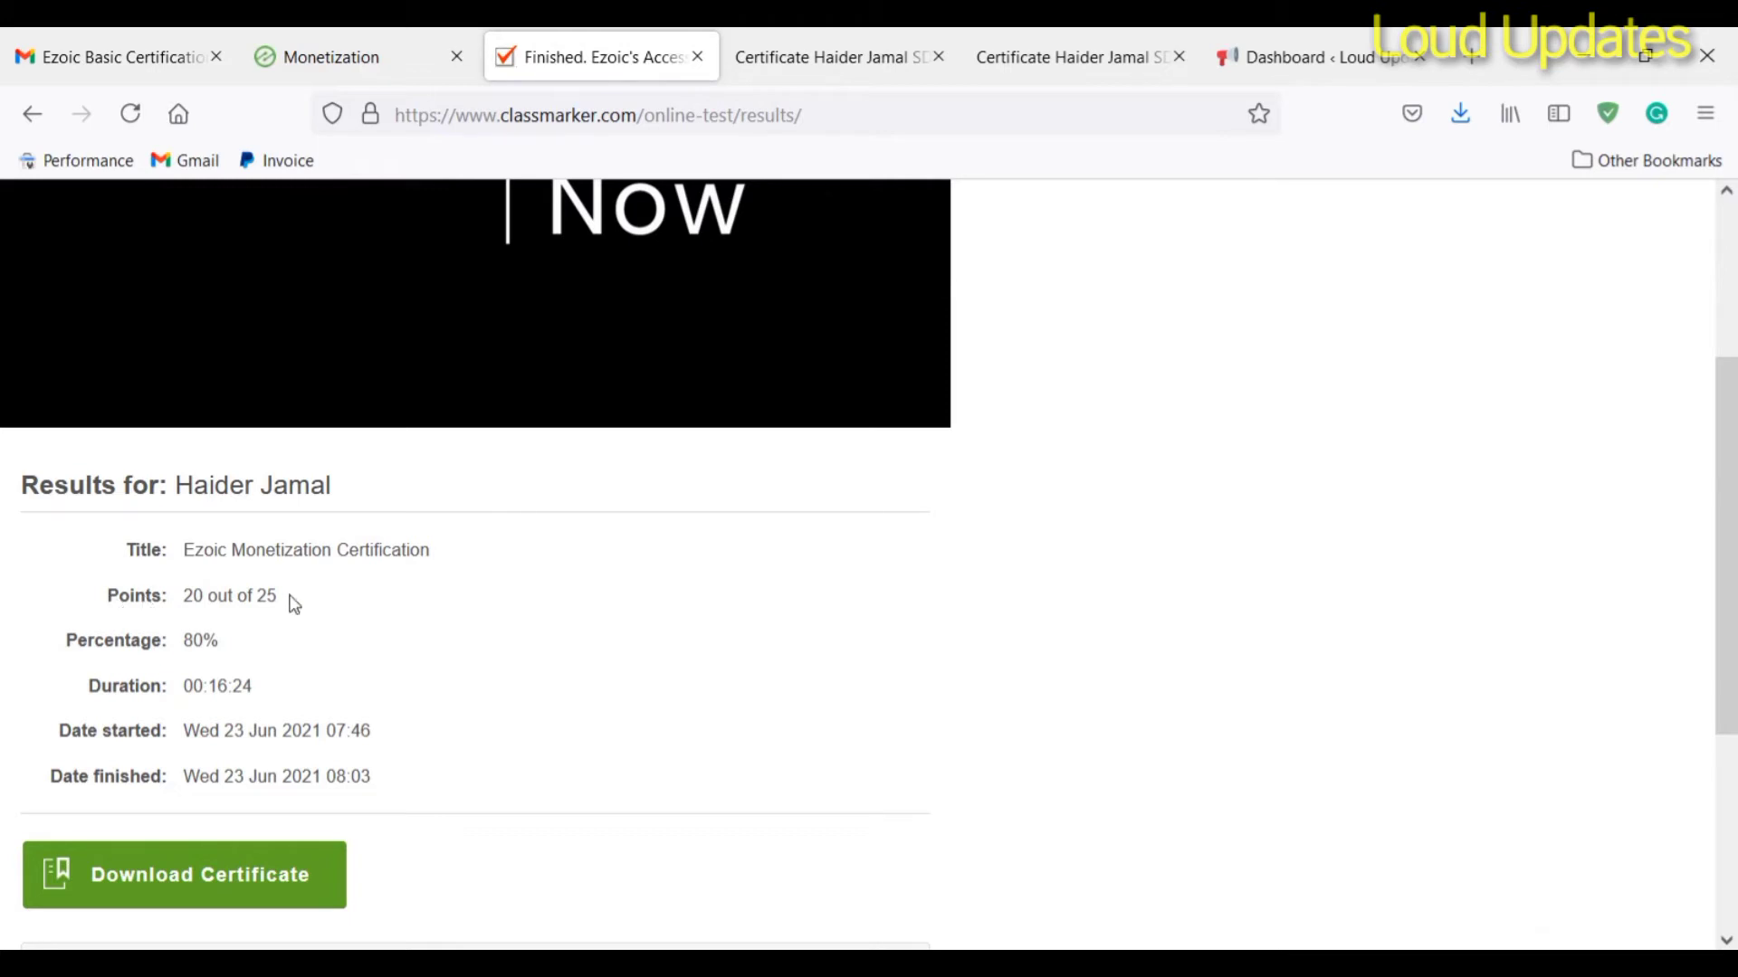
pyautogui.moveTo(205, 646)
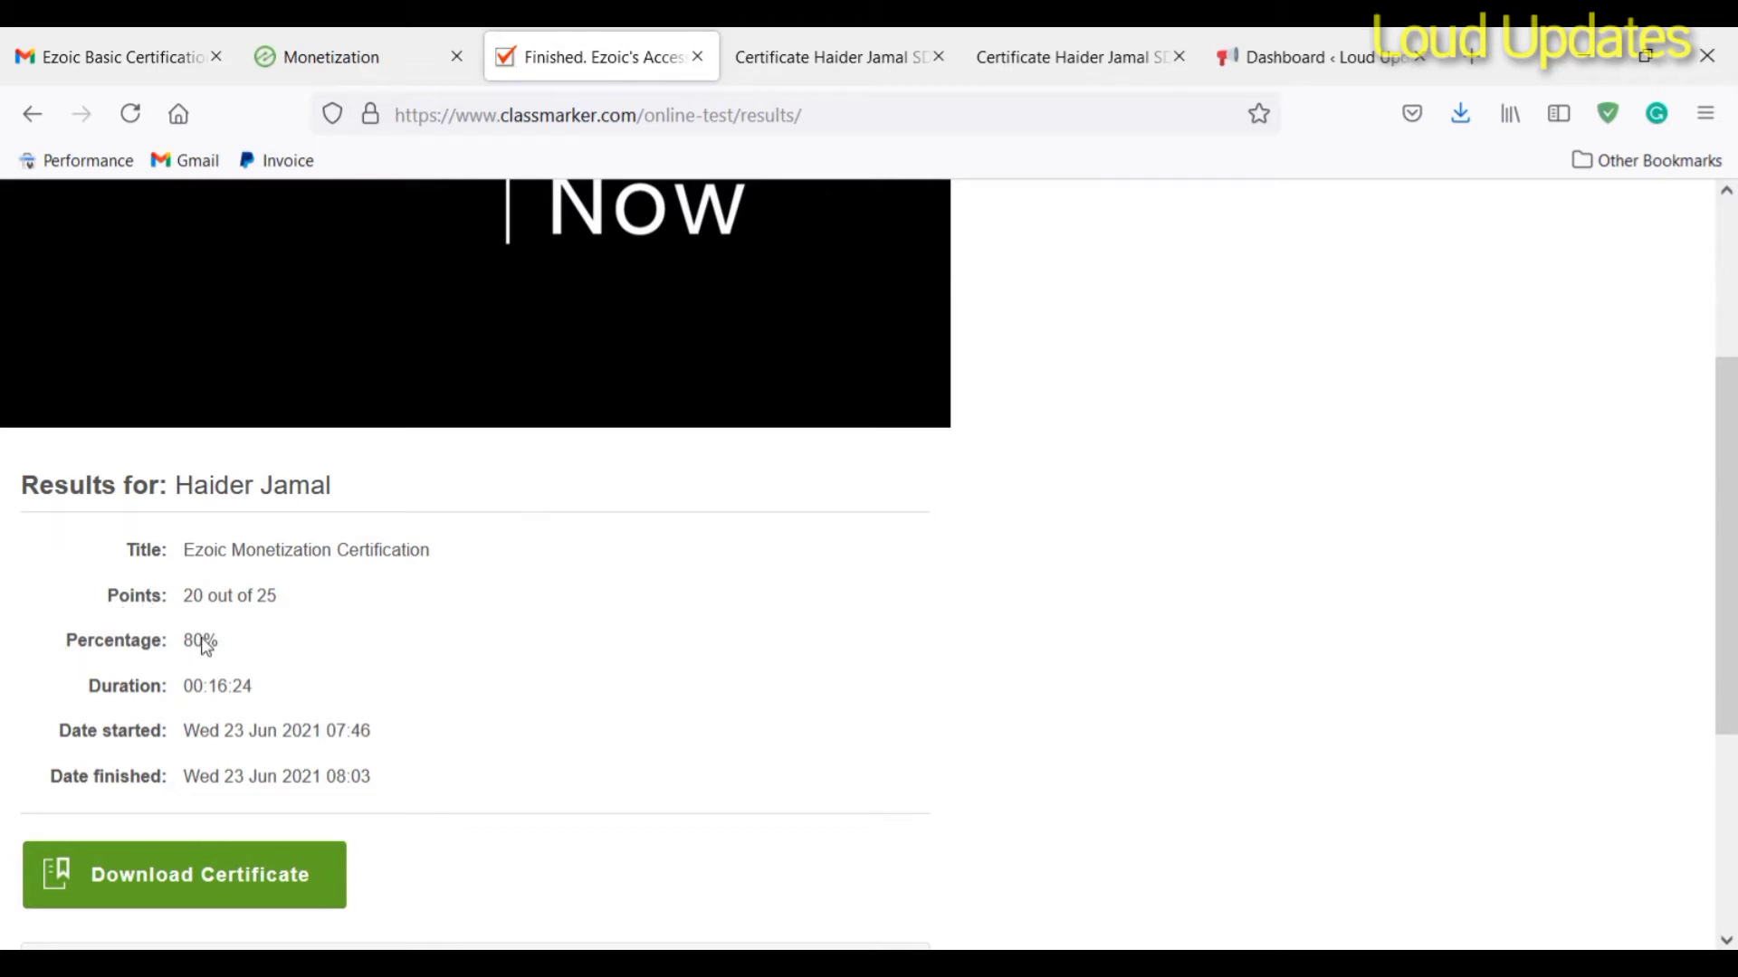
pyautogui.moveTo(181, 690)
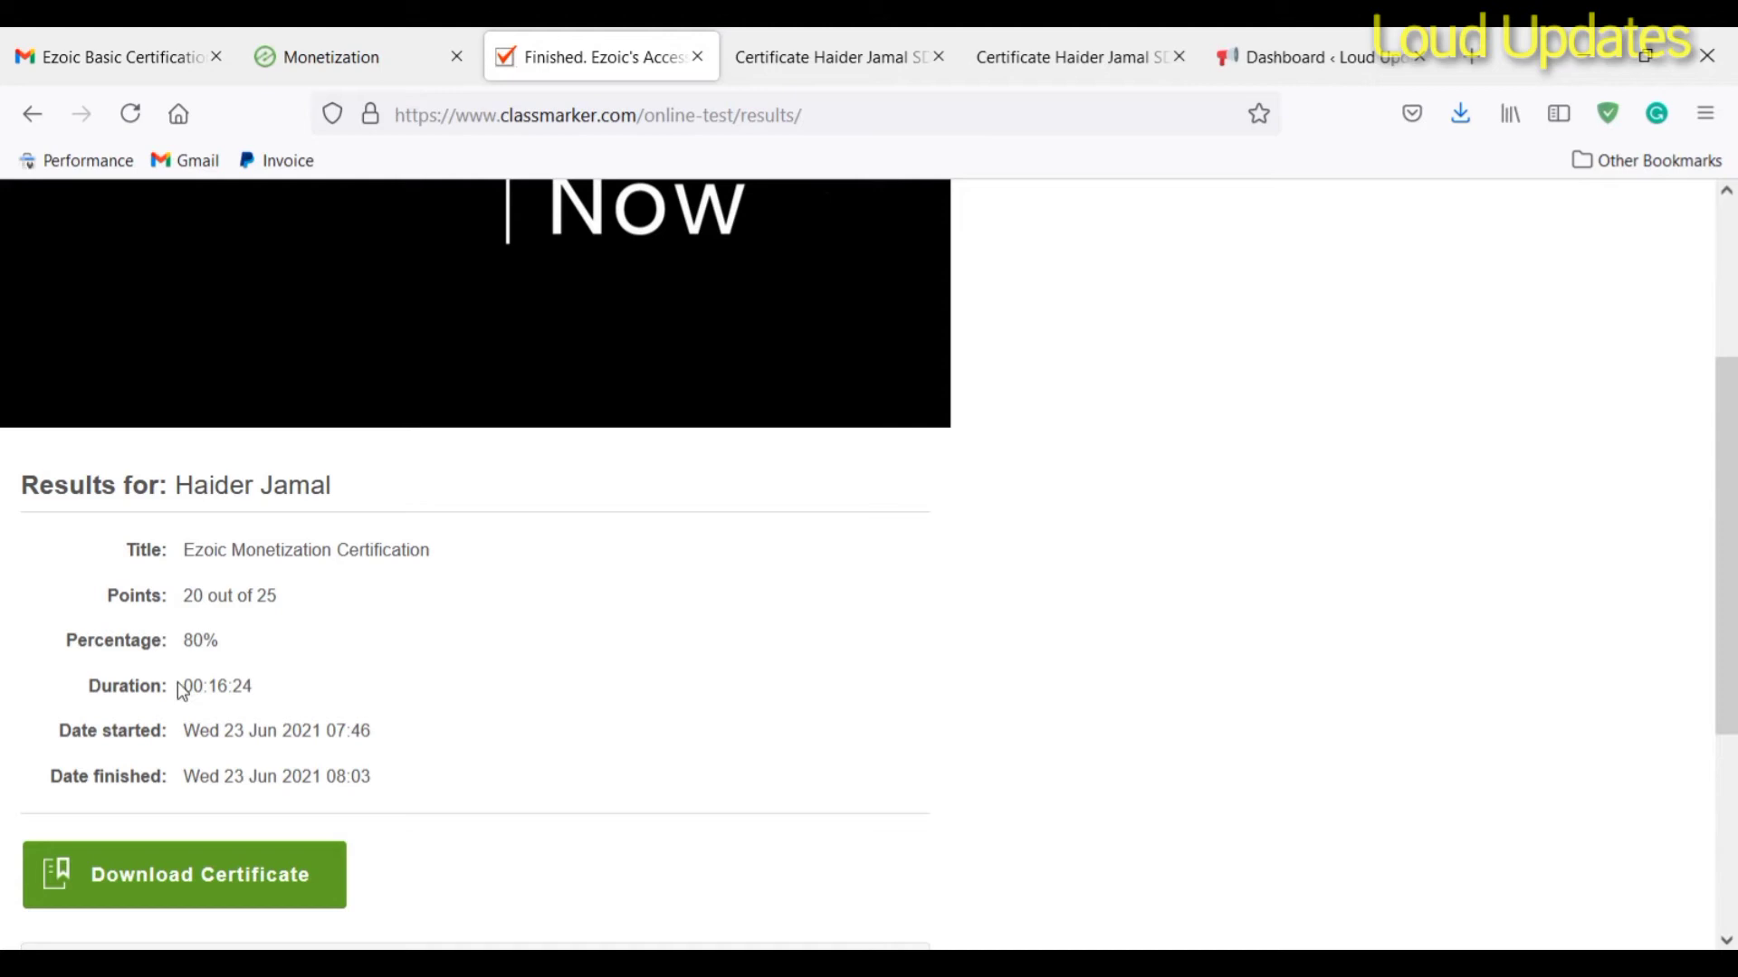
pyautogui.scroll(3)
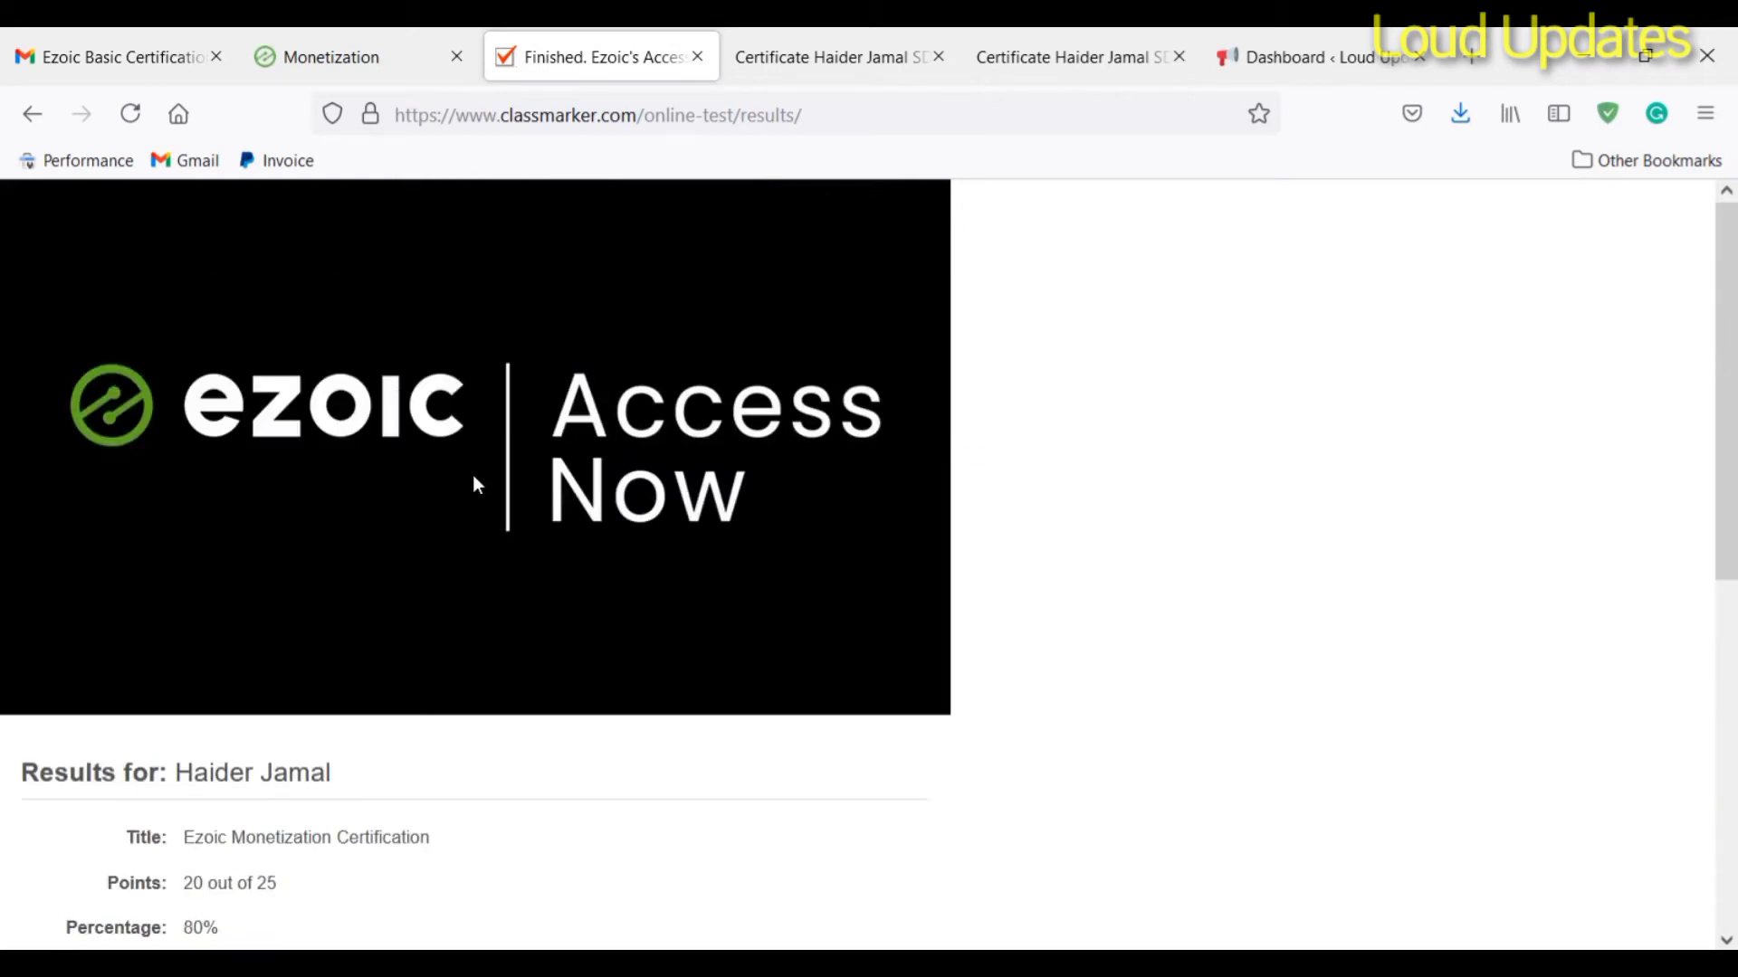
pyautogui.click(831, 56)
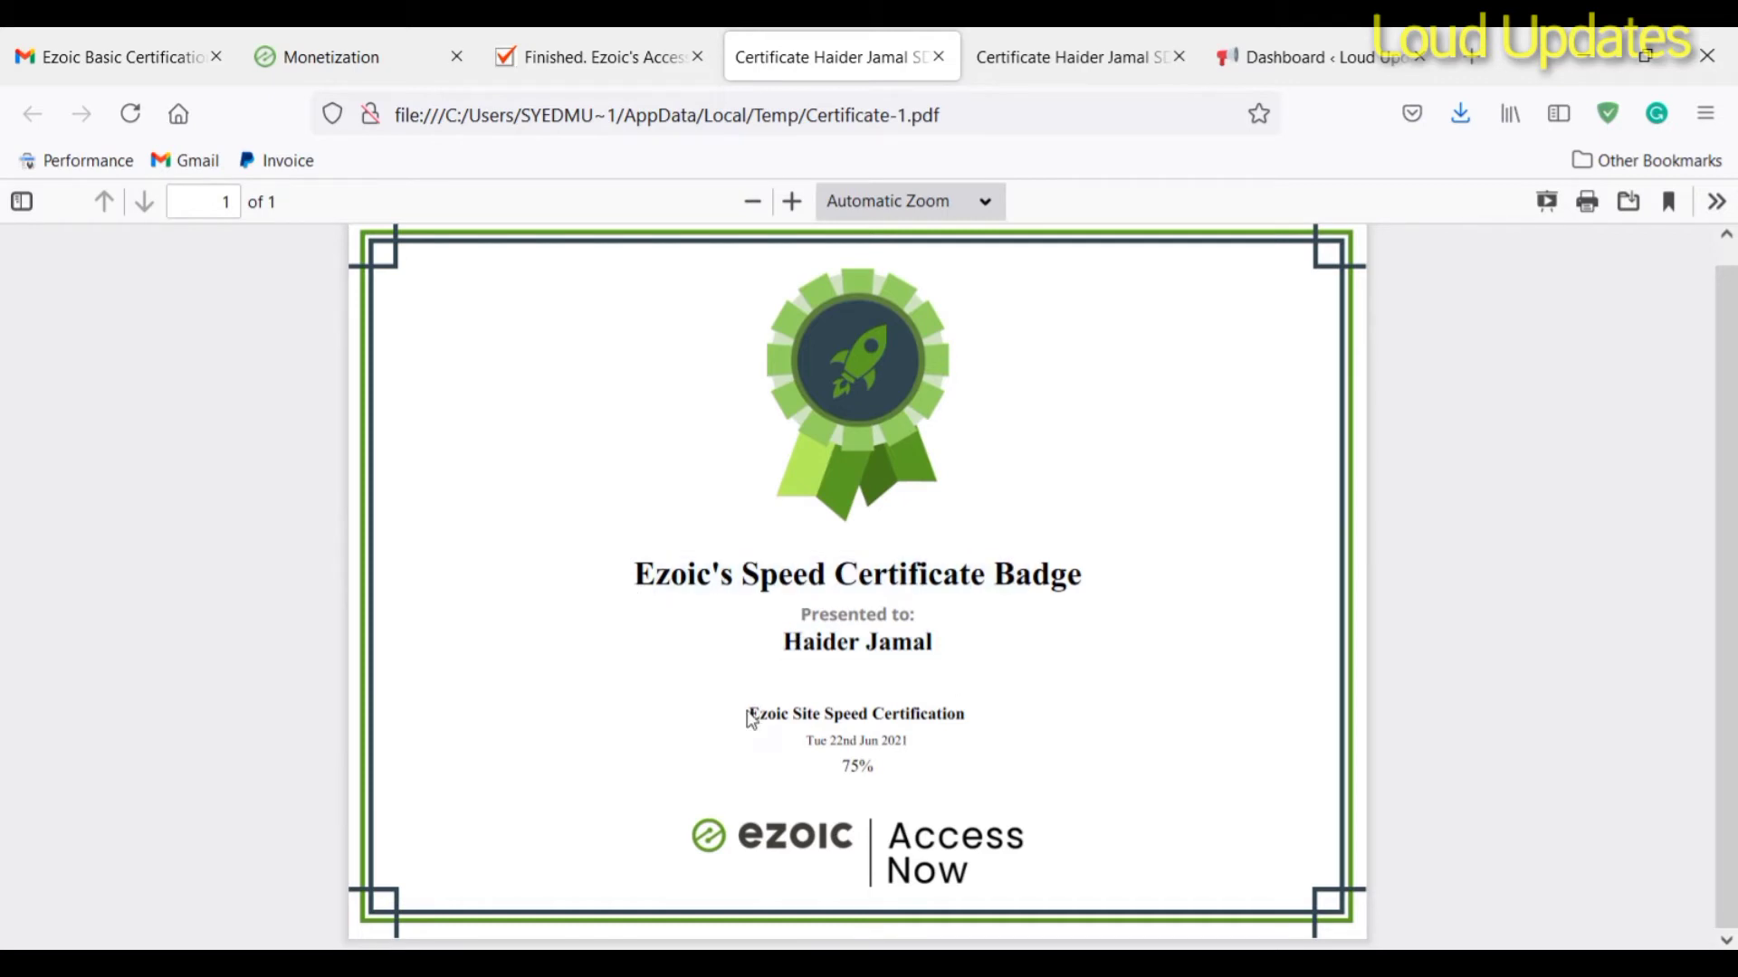
pyautogui.moveTo(1024, 750)
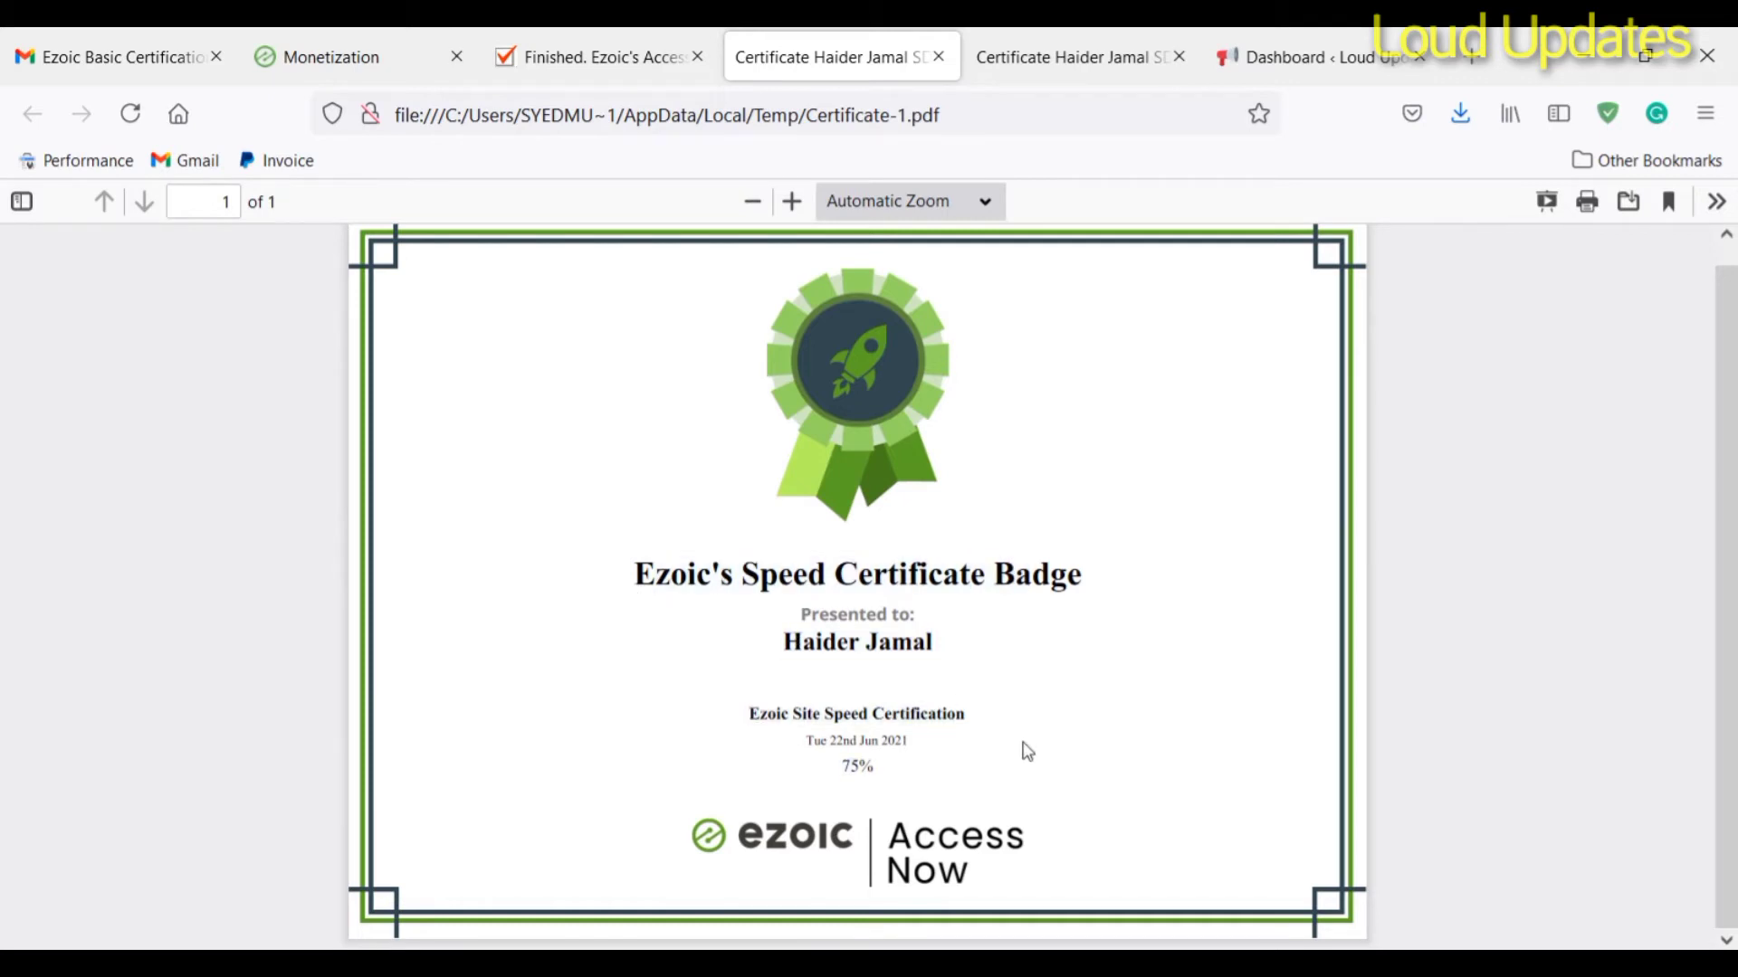
# Step: View the Monetization Certificate Badge (80%) and return to the Ezoic monetization page
pyautogui.click(1069, 56)
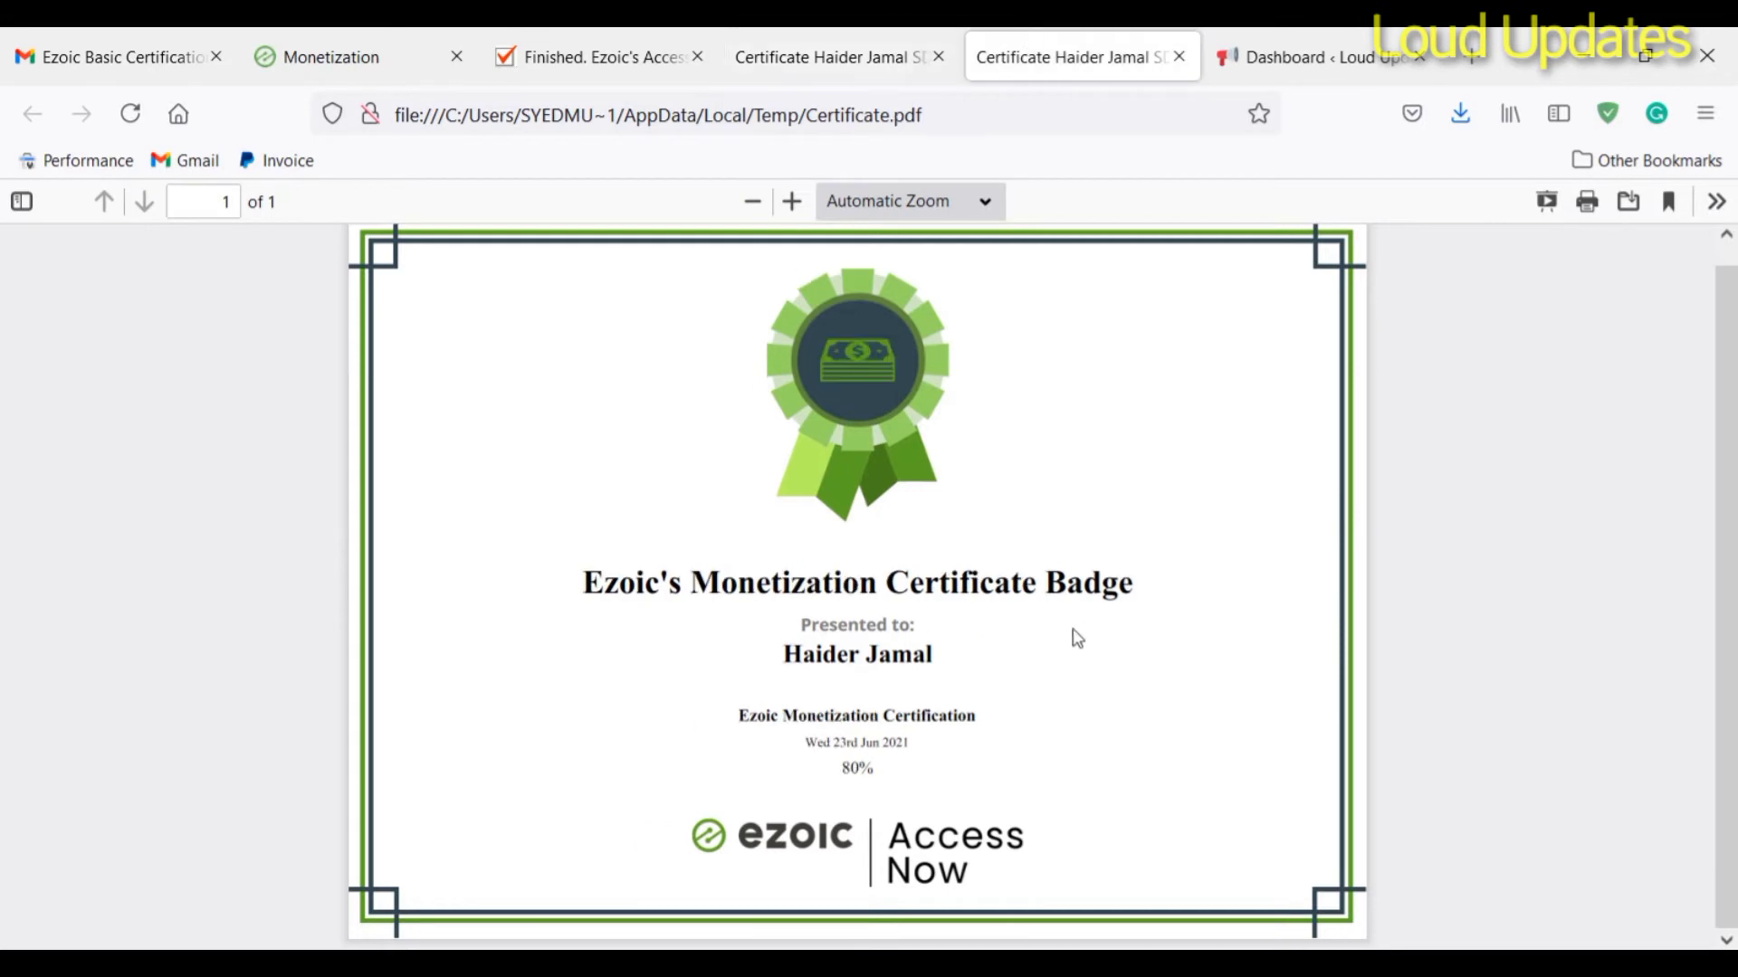
pyautogui.moveTo(739, 717); pyautogui.dragTo(976, 717)
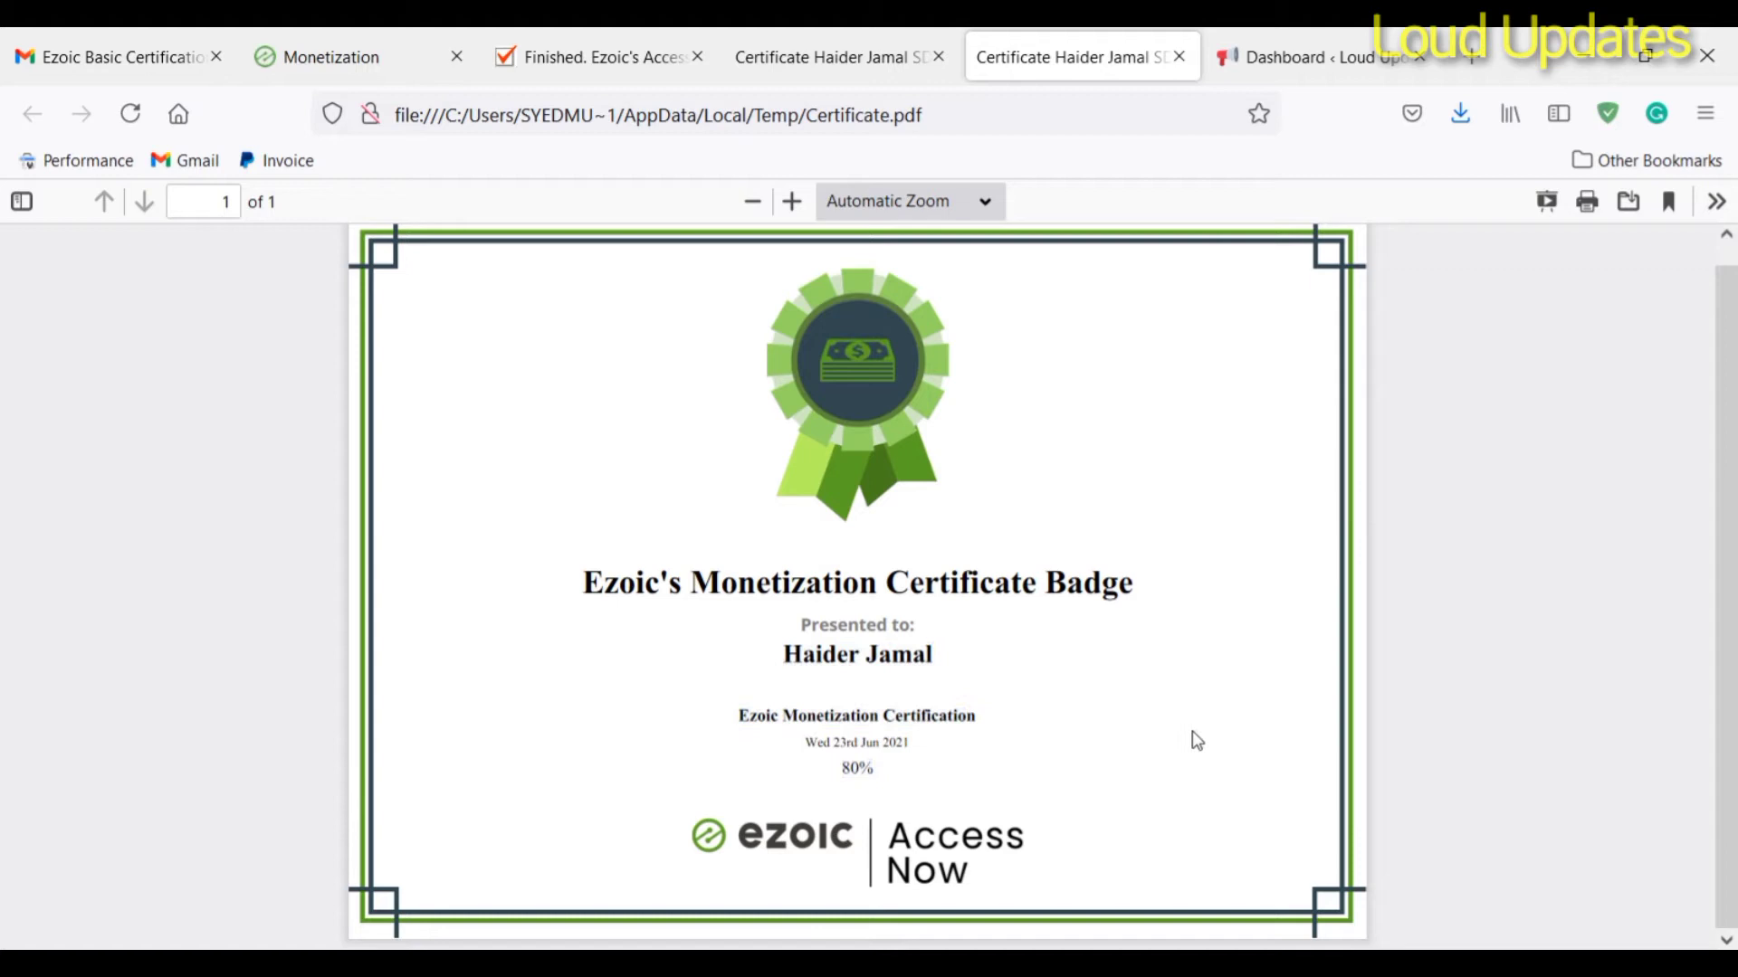
pyautogui.moveTo(411, 470)
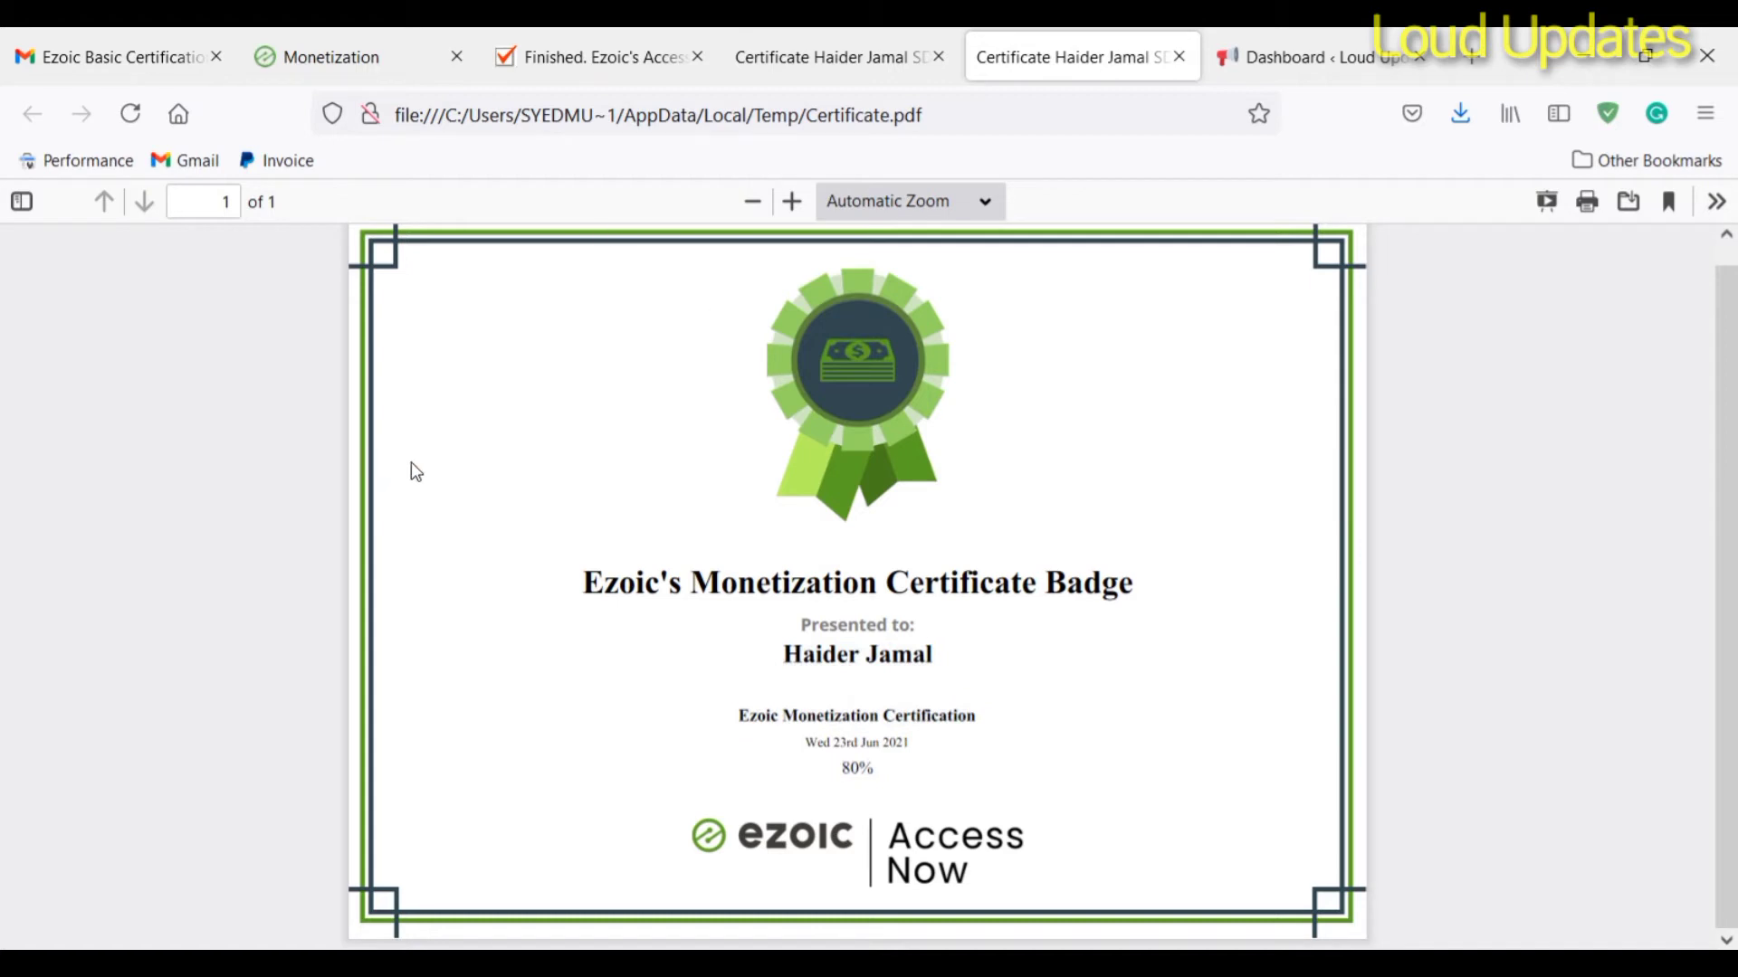
pyautogui.click(330, 56)
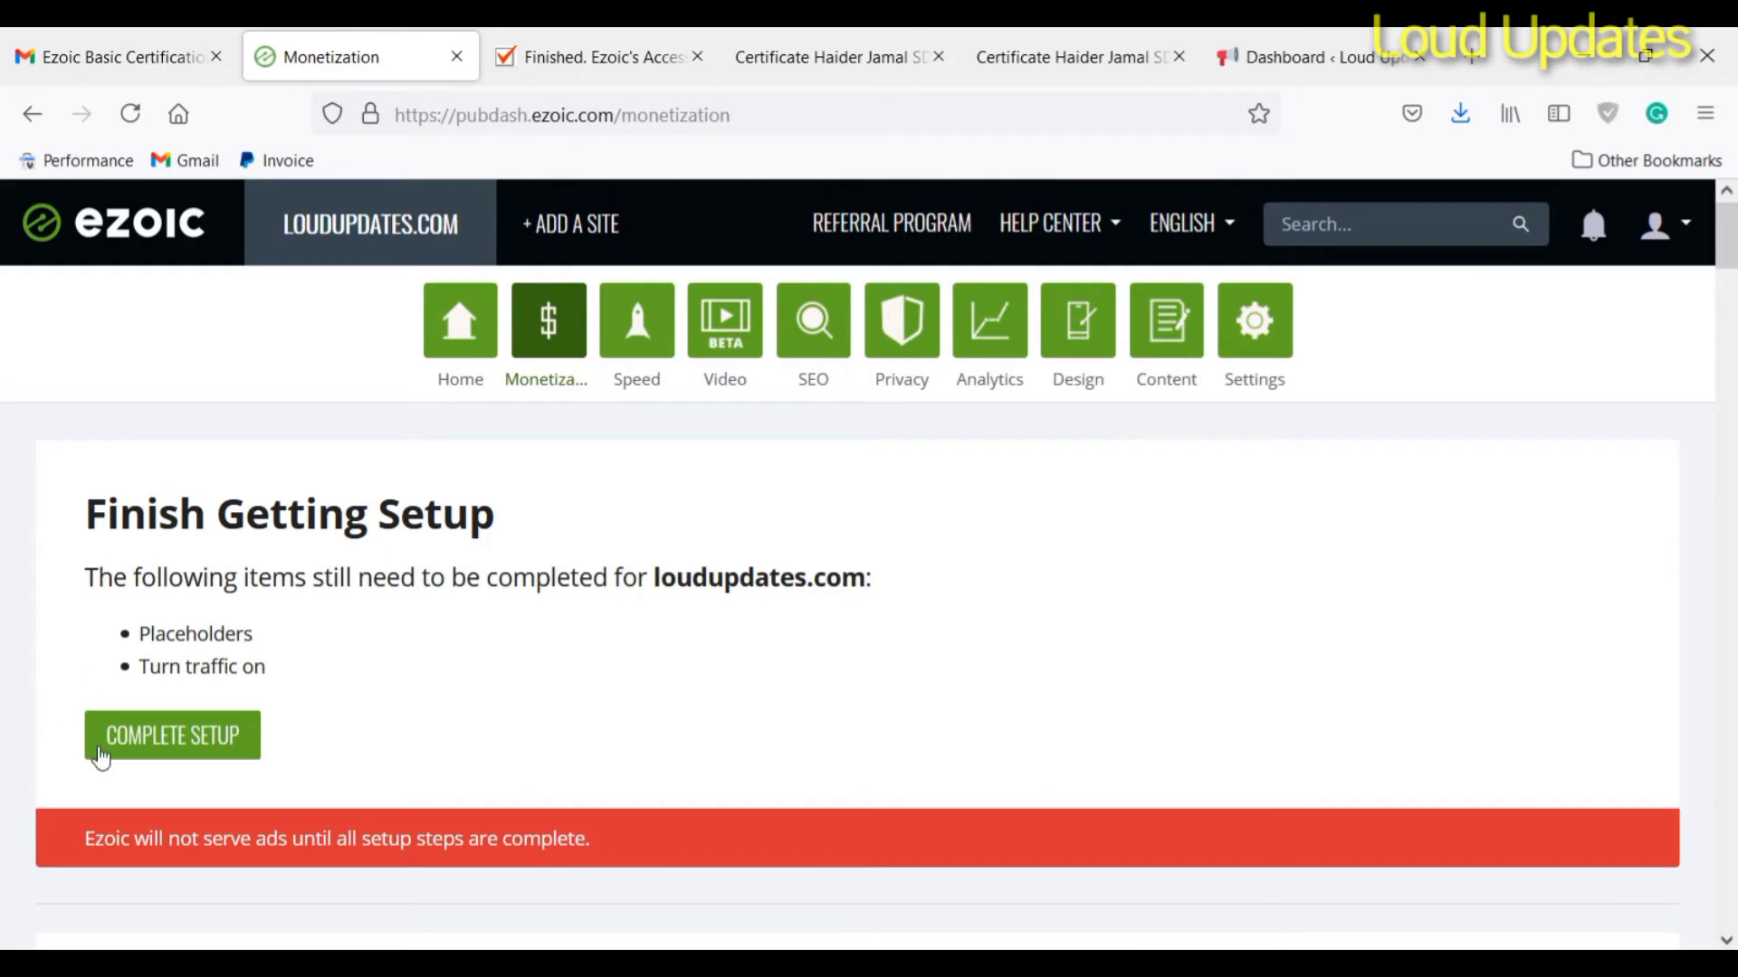
pyautogui.moveTo(239, 440)
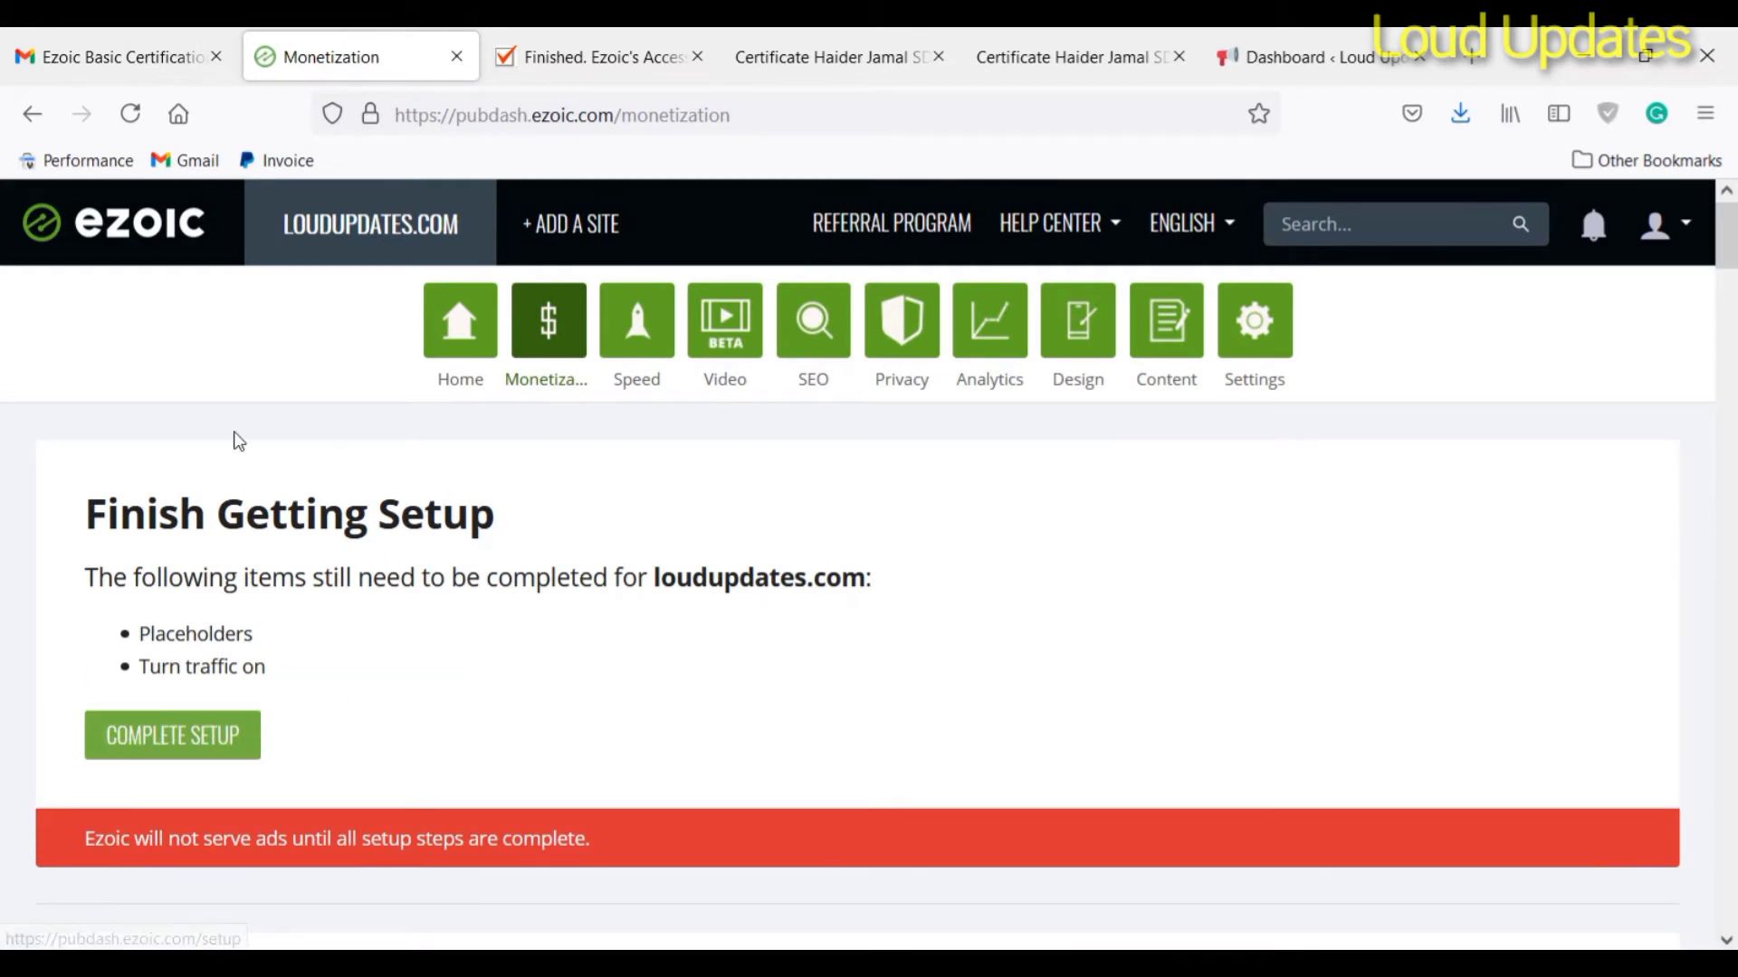
# Step: Complete setup, choose to add placeholders manually and reach the Ad Tester placeholder list
pyautogui.click(172, 735)
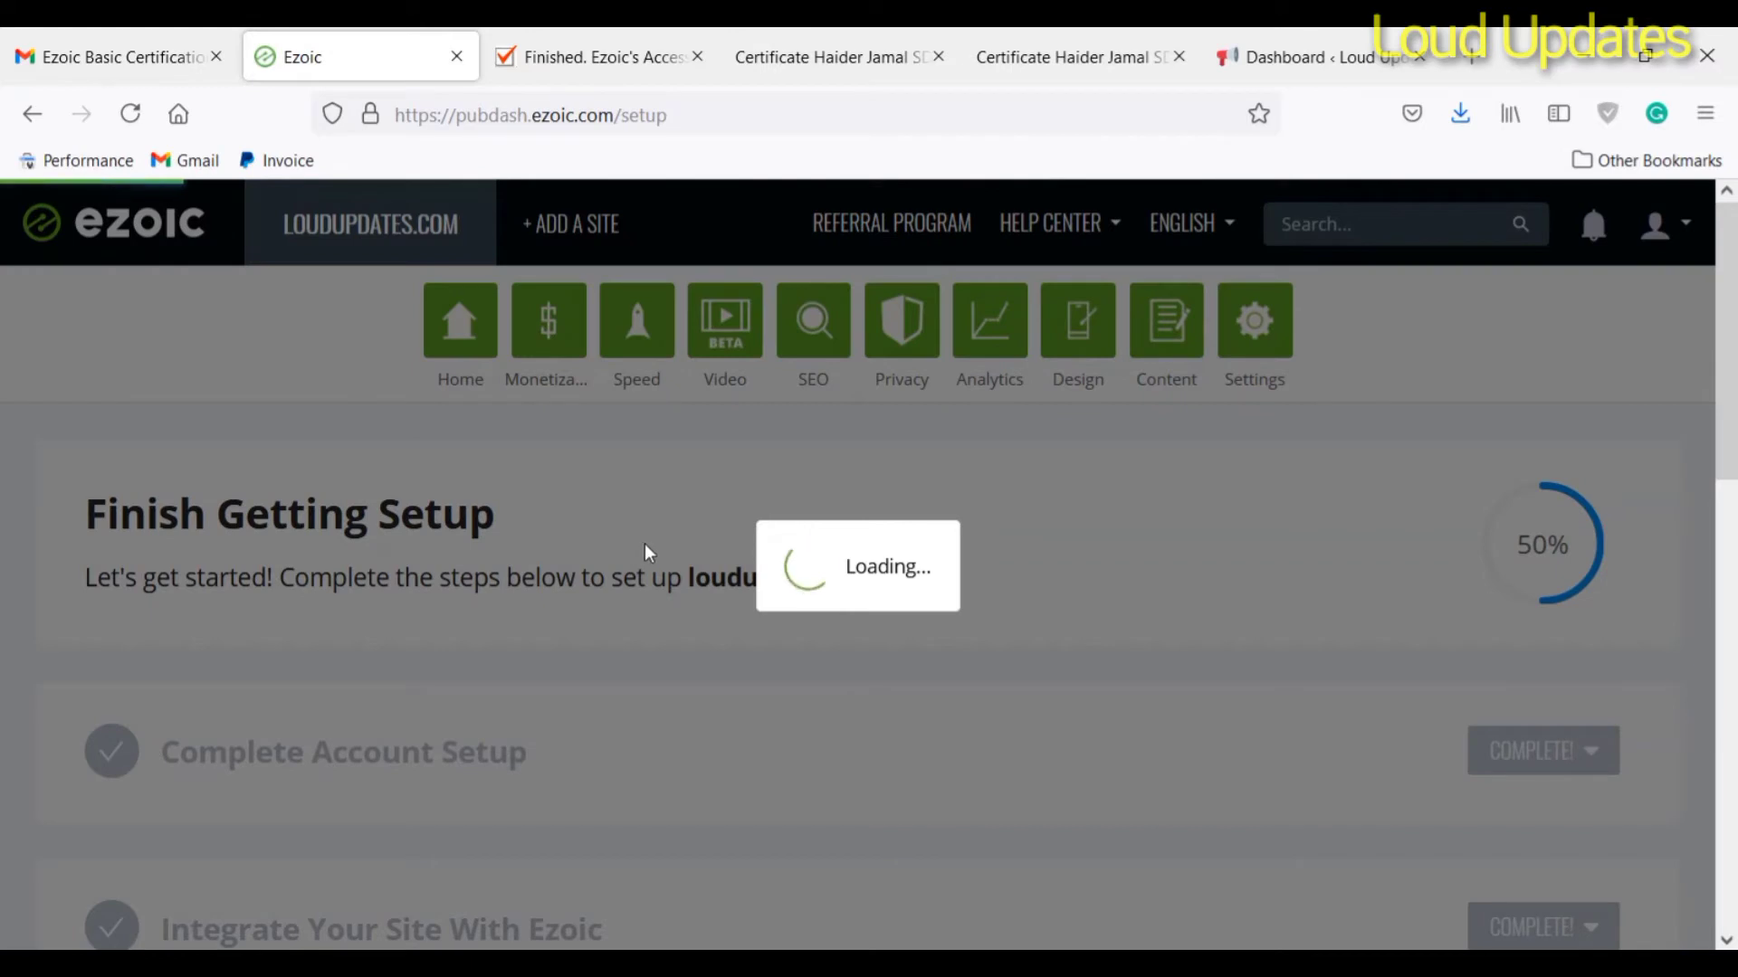
pyautogui.moveTo(719, 538)
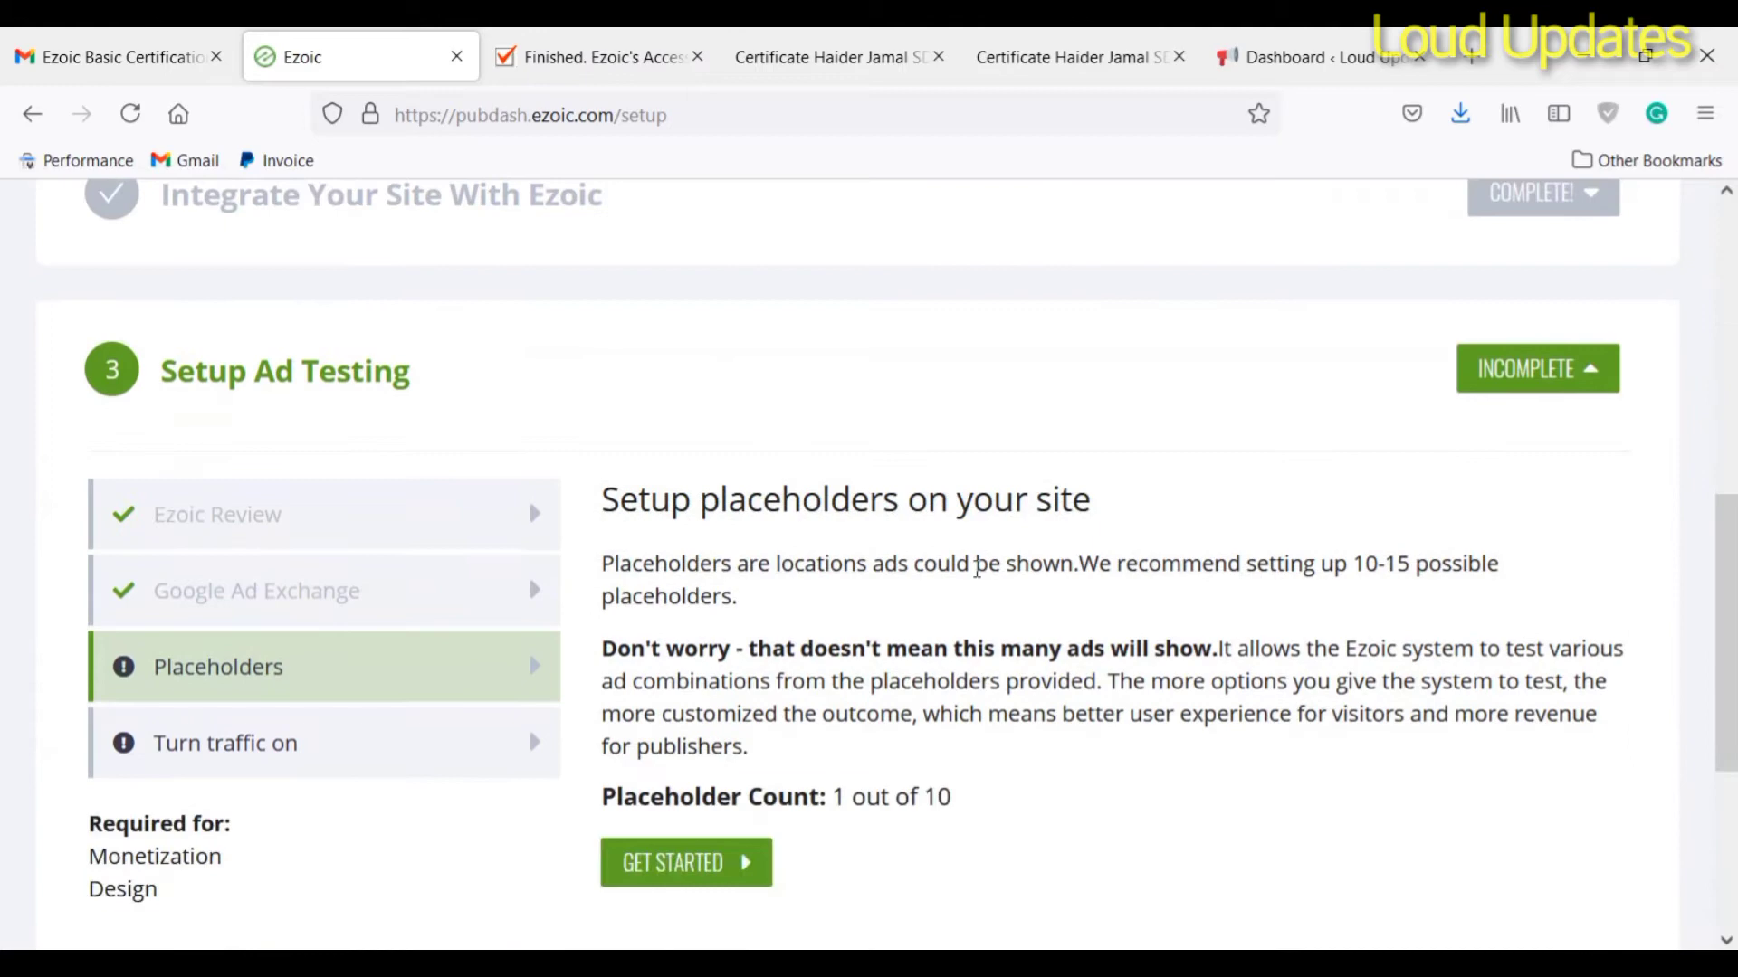
pyautogui.click(684, 862)
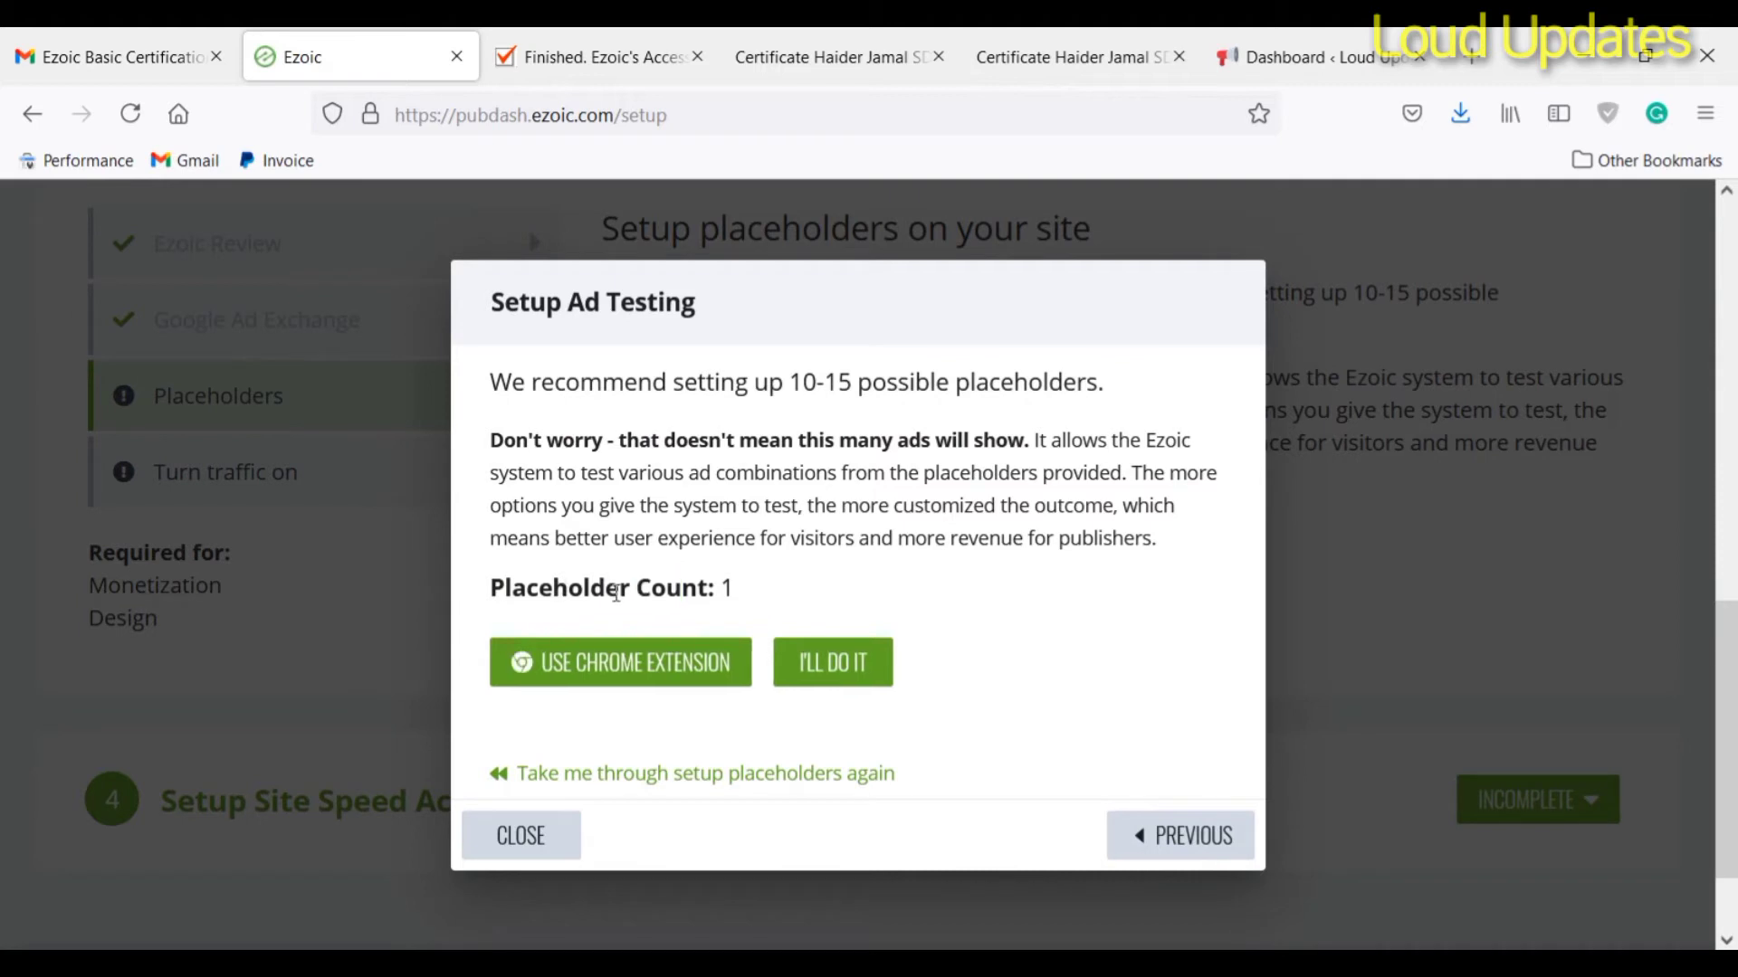
pyautogui.moveTo(713, 646)
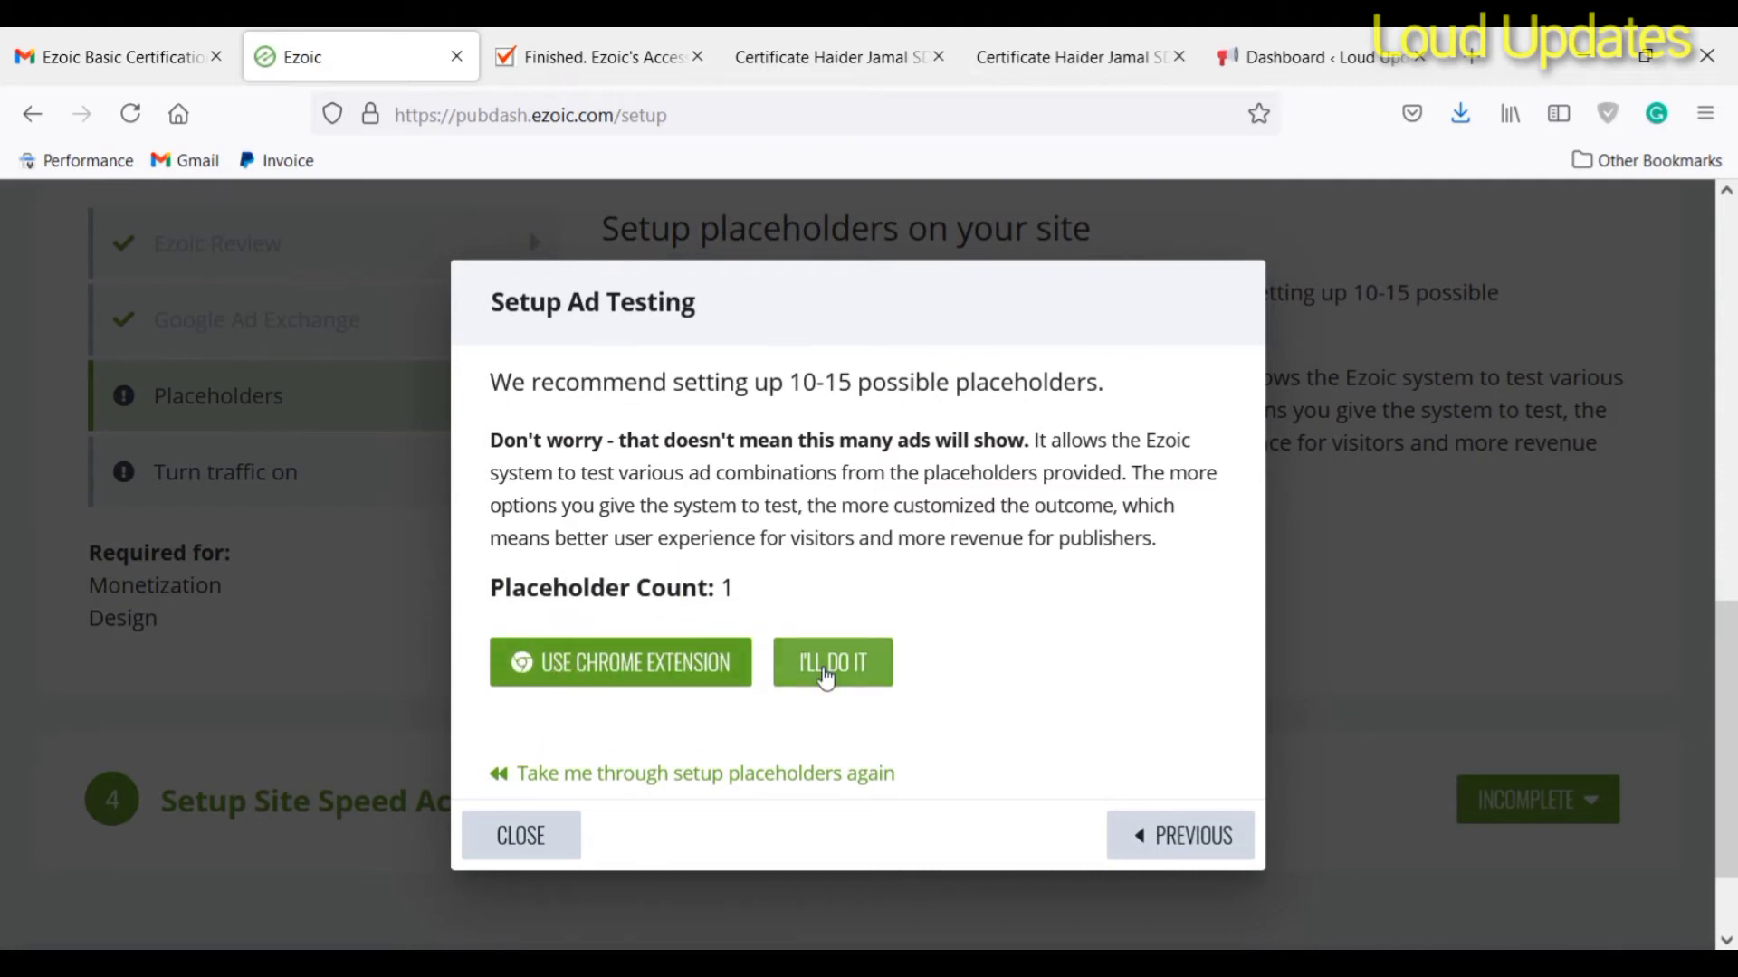
pyautogui.click(831, 663)
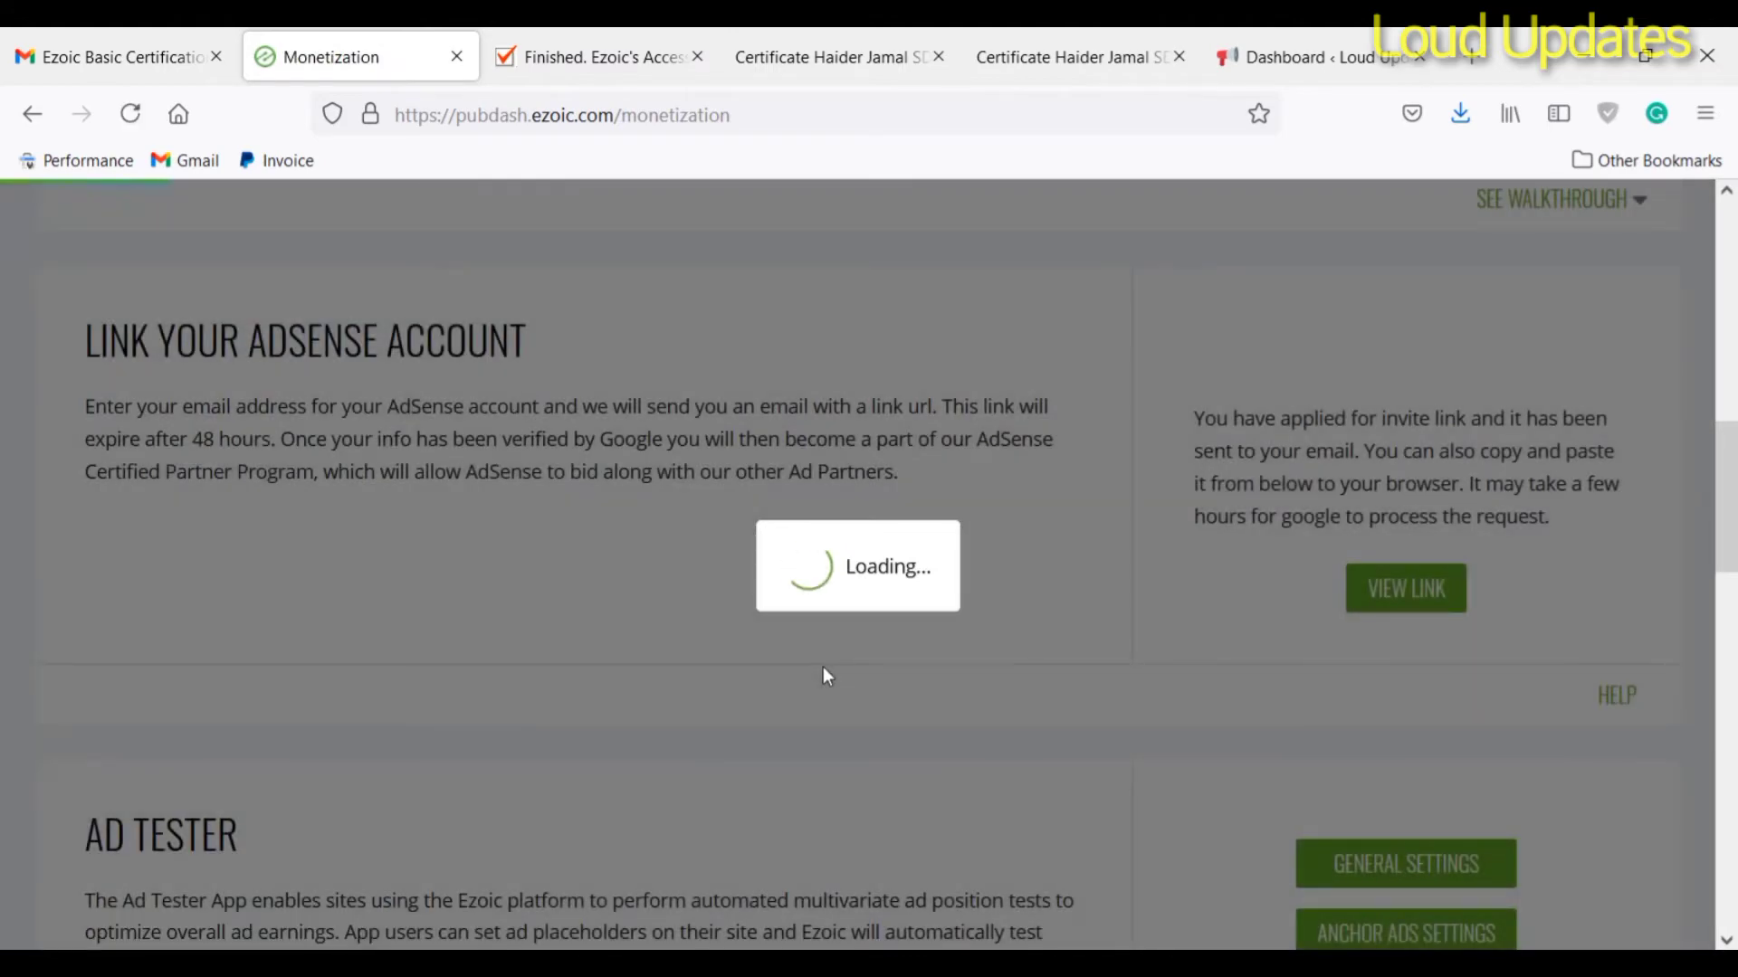
pyautogui.scroll(-3)
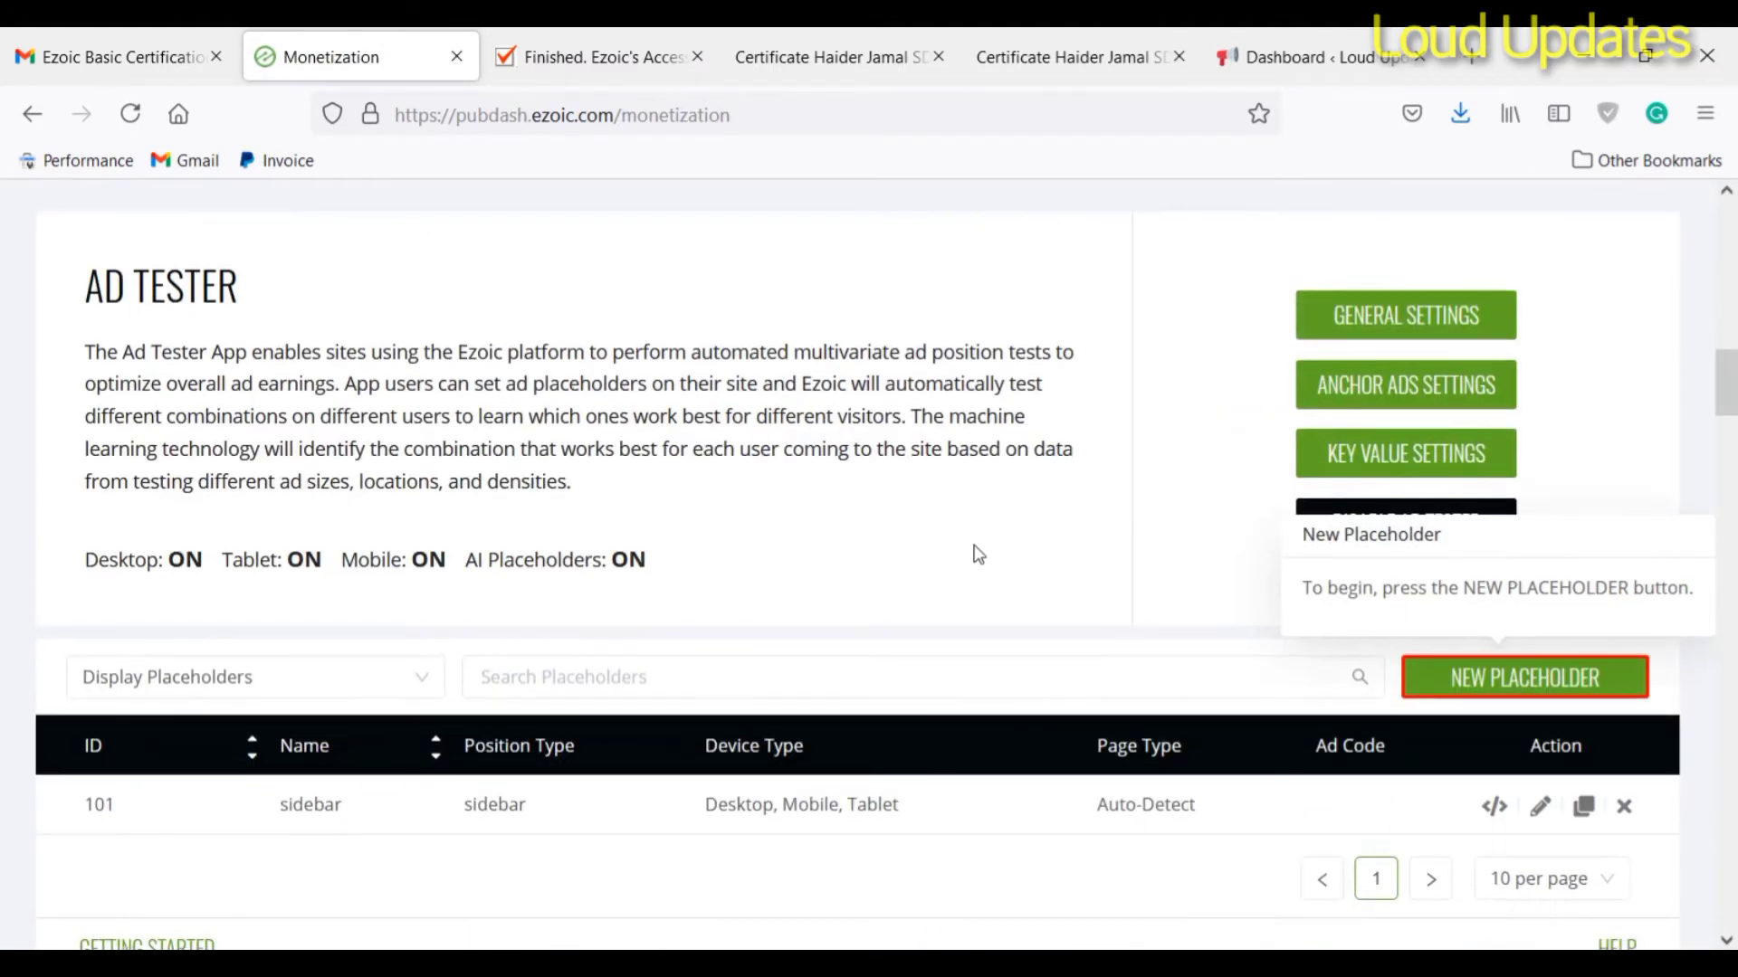
pyautogui.scroll(-3)
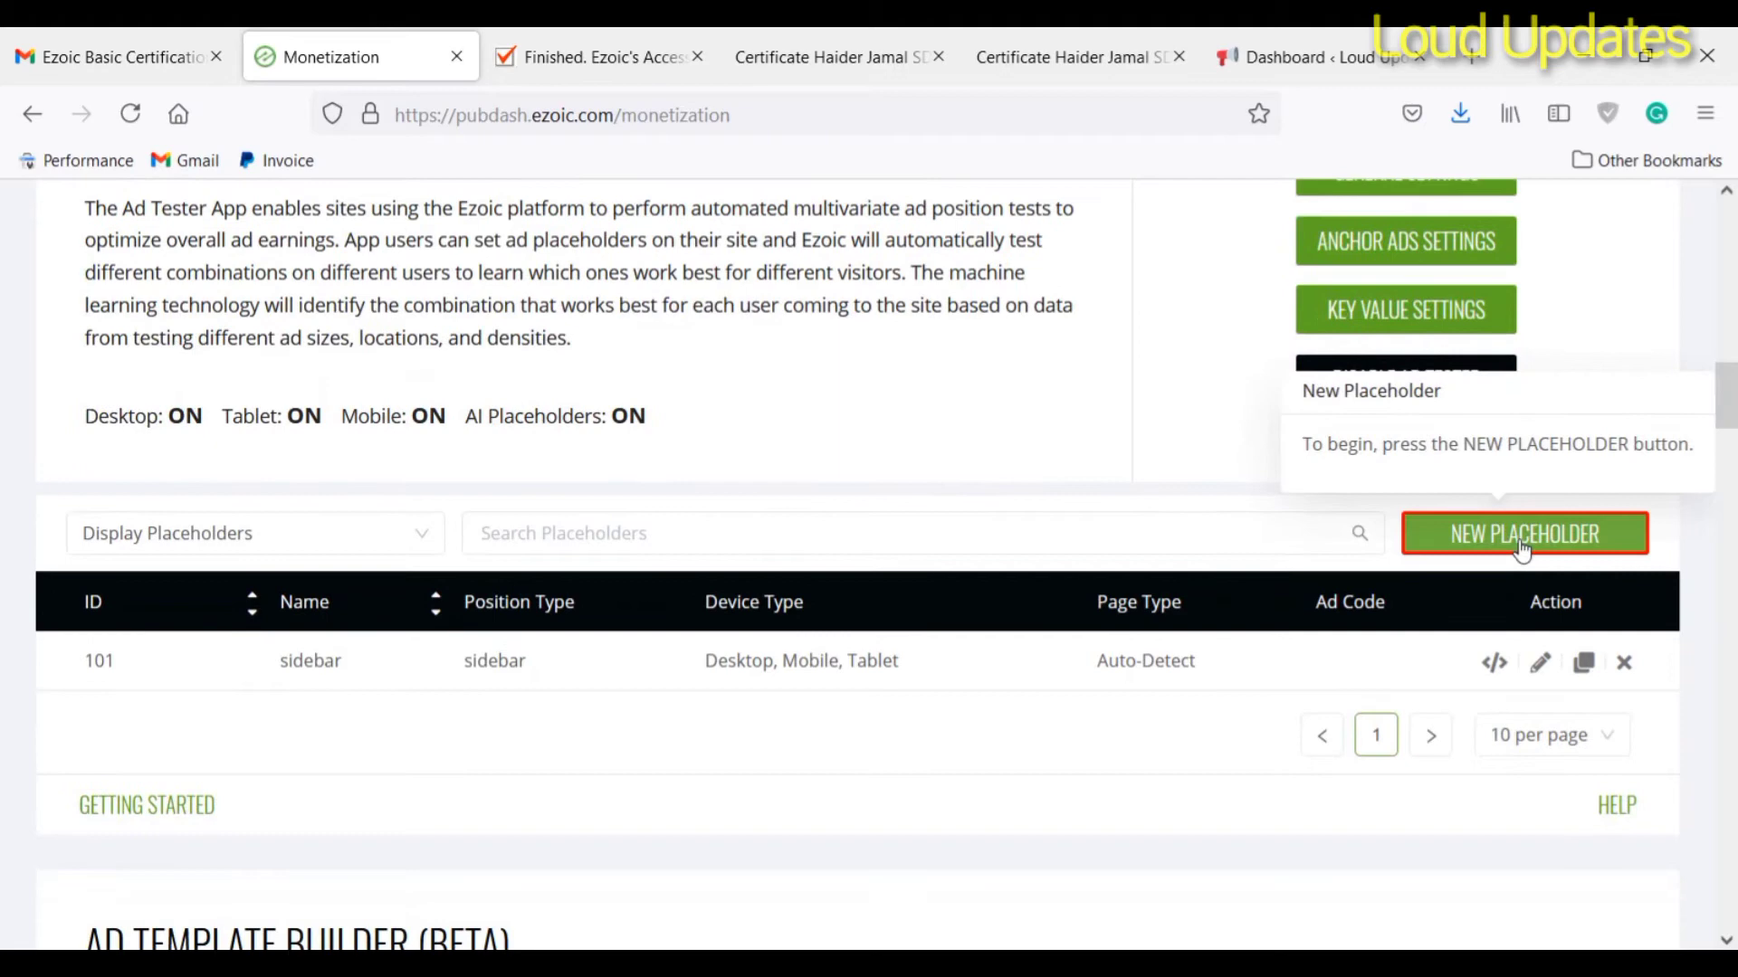
# Step: Create a top_of_page placeholder positioned Top Of Page with desktop and tablet sizes only, and save it
pyautogui.click(1524, 533)
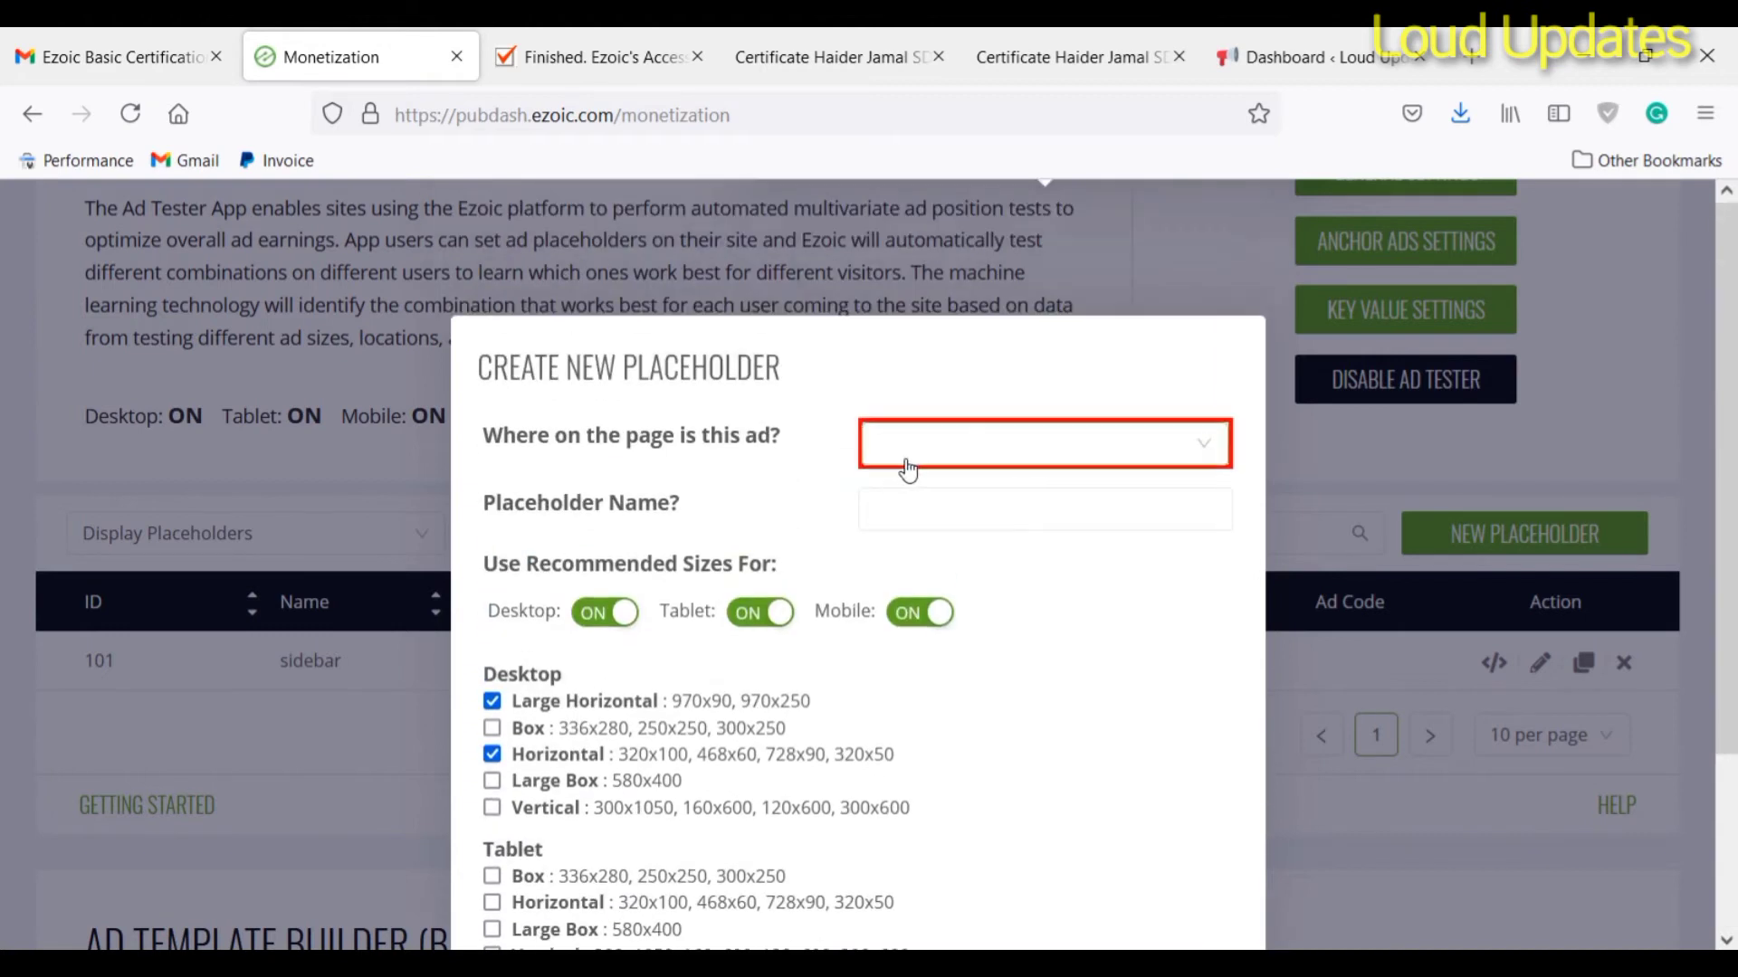
pyautogui.click(1042, 443)
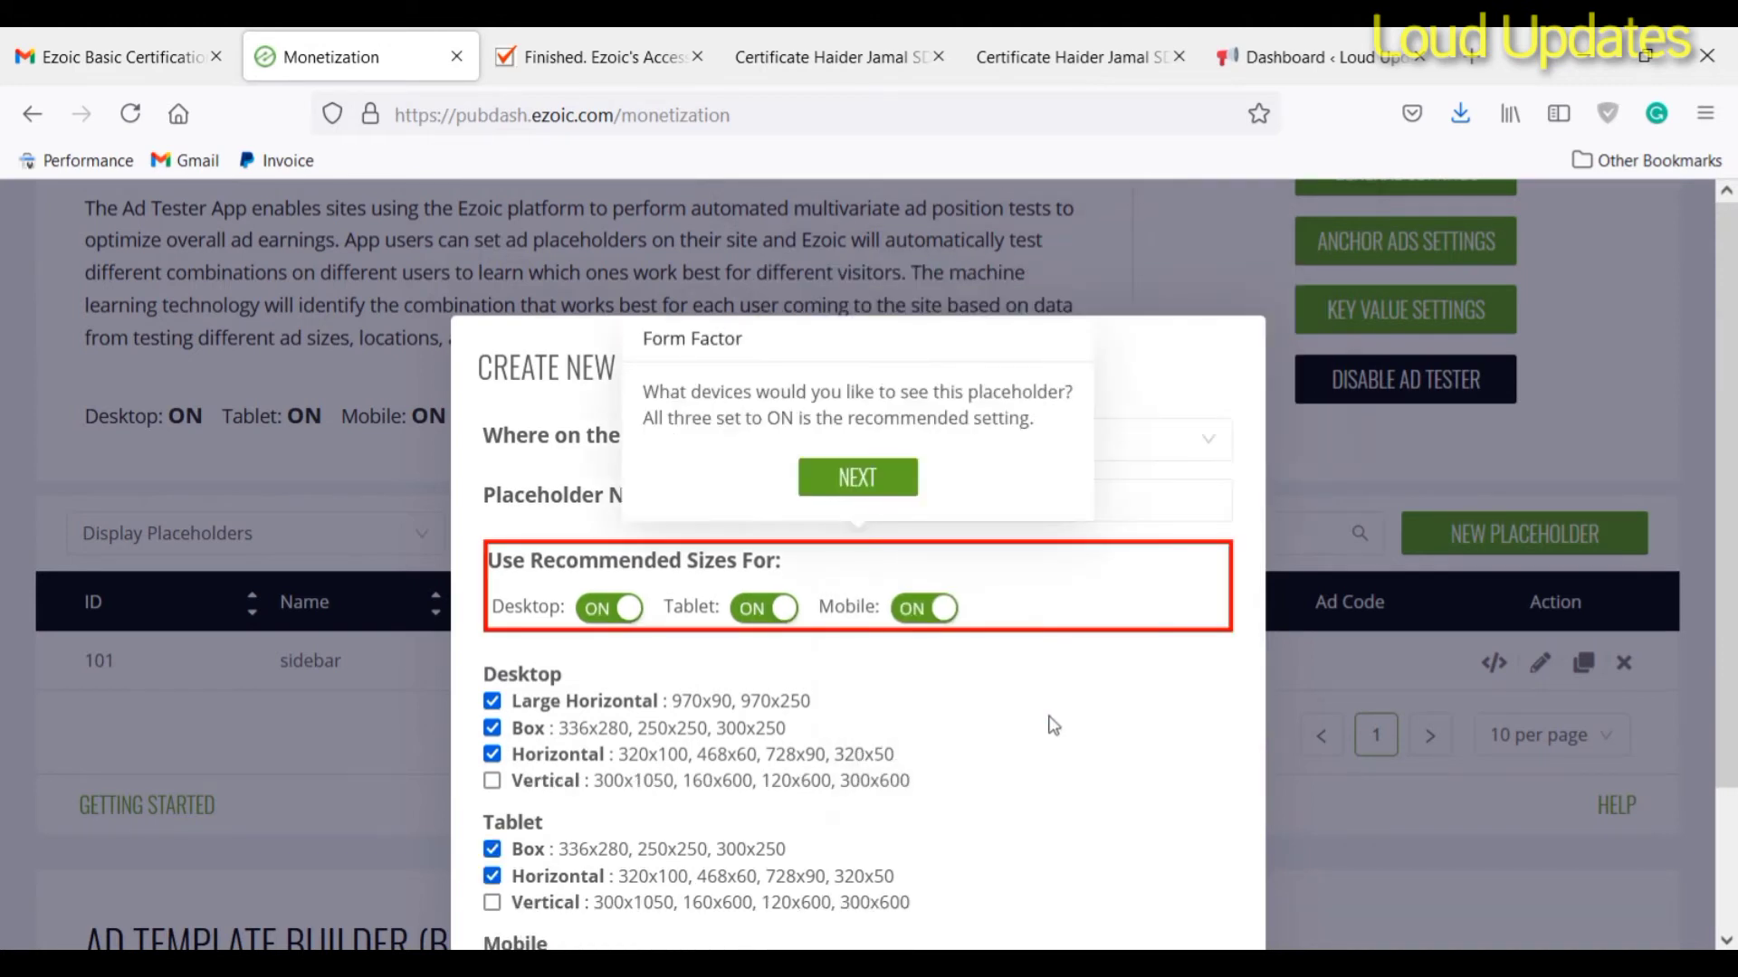
pyautogui.click(856, 476)
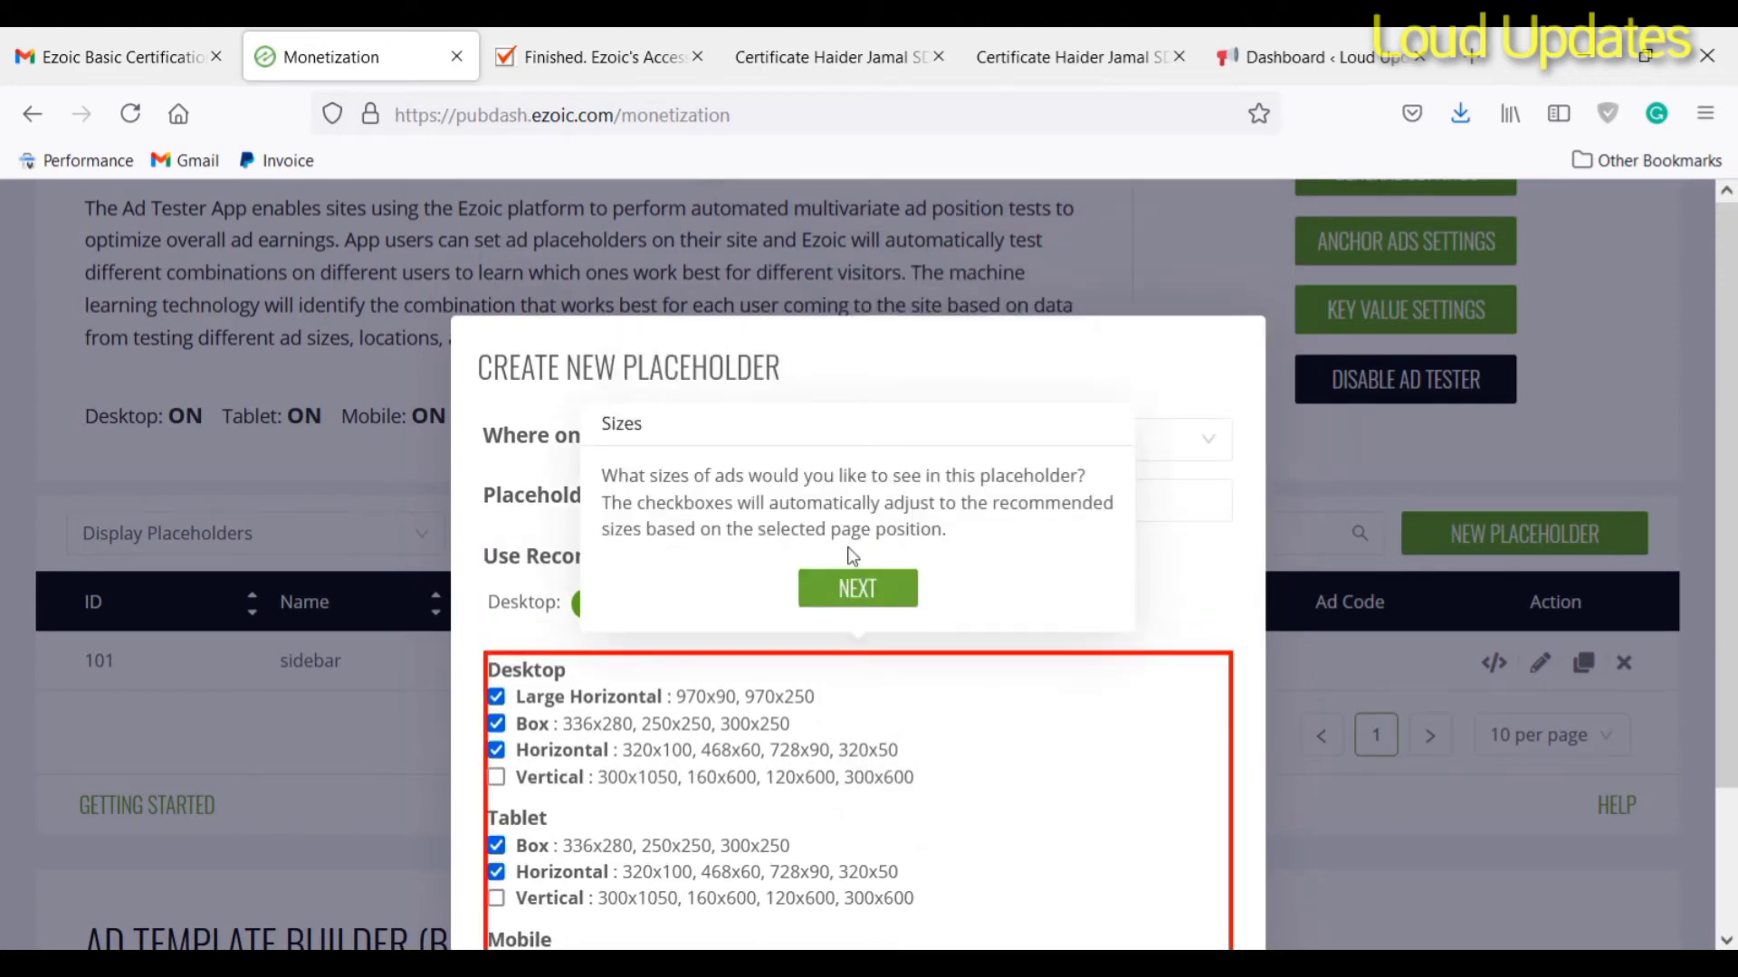
pyautogui.click(856, 586)
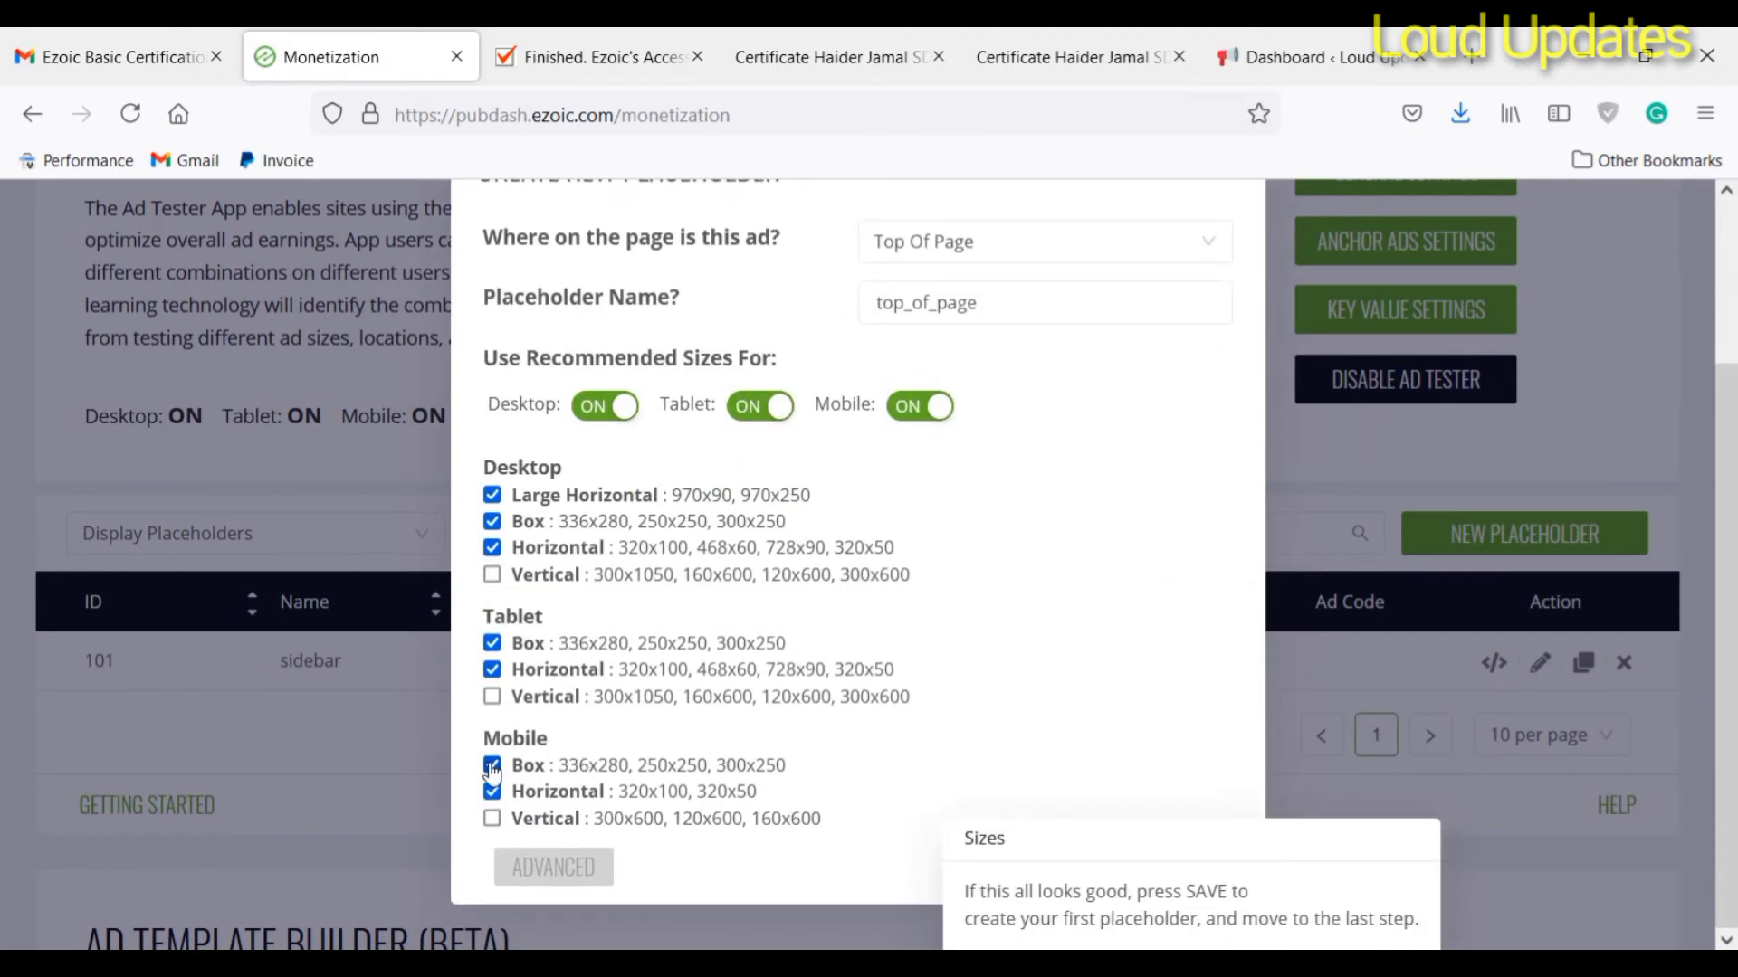
pyautogui.click(492, 764)
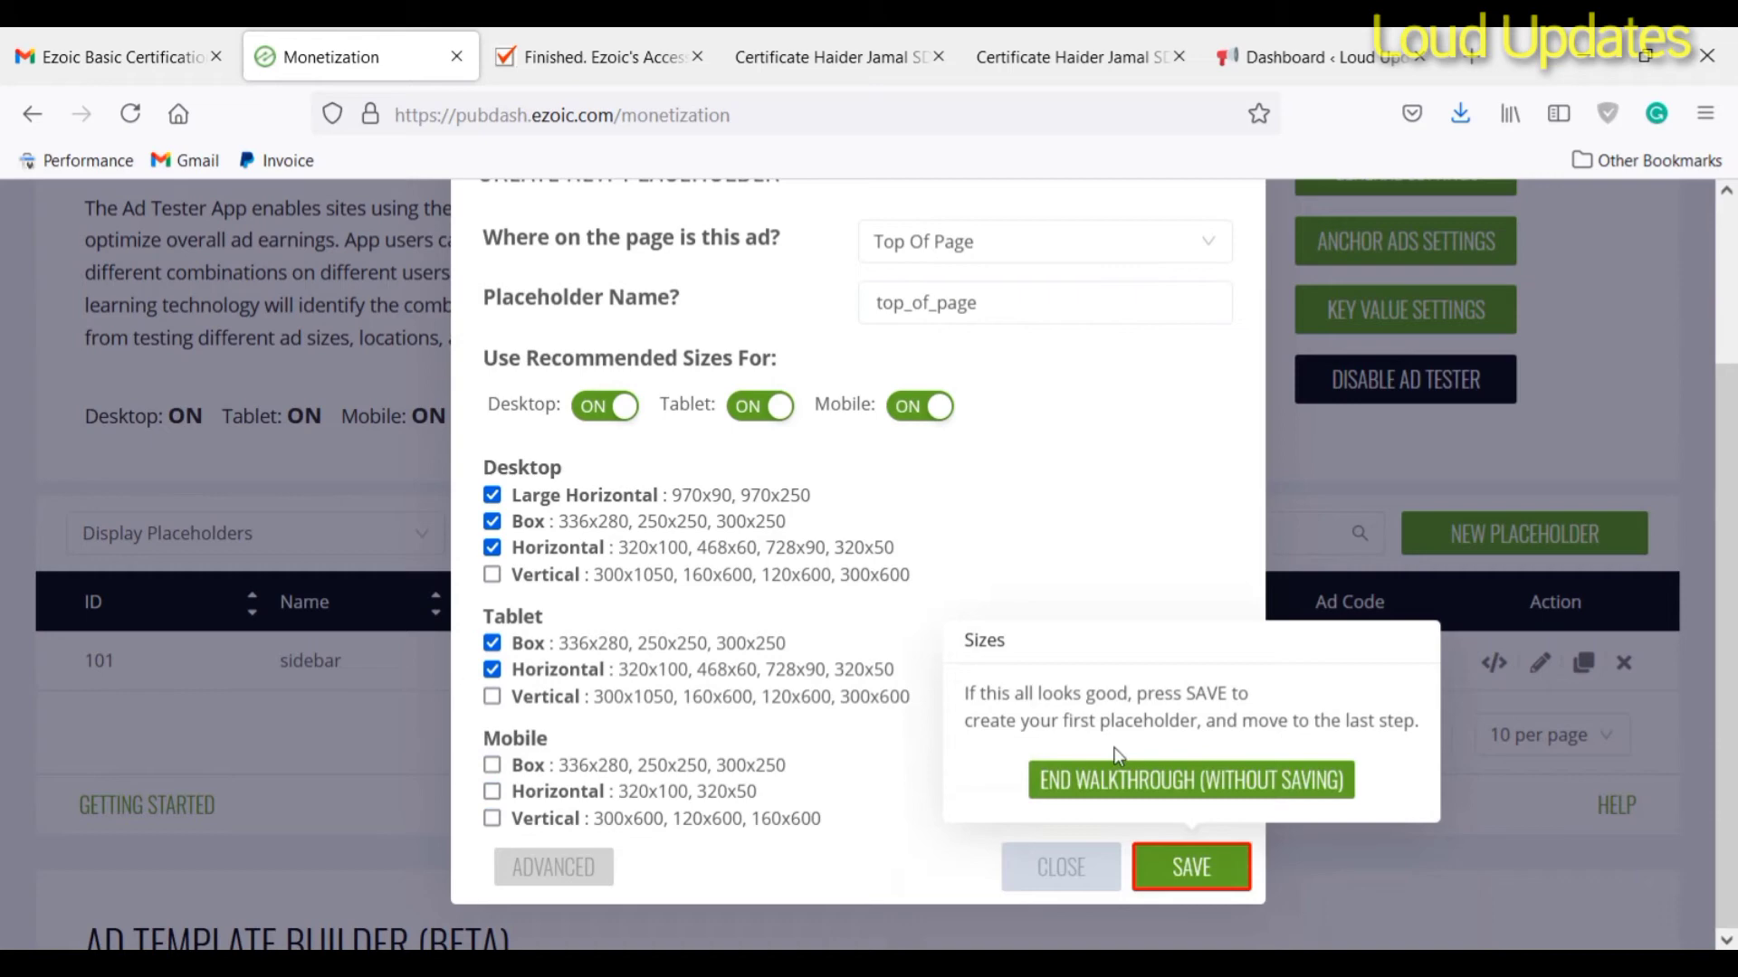
pyautogui.click(1191, 867)
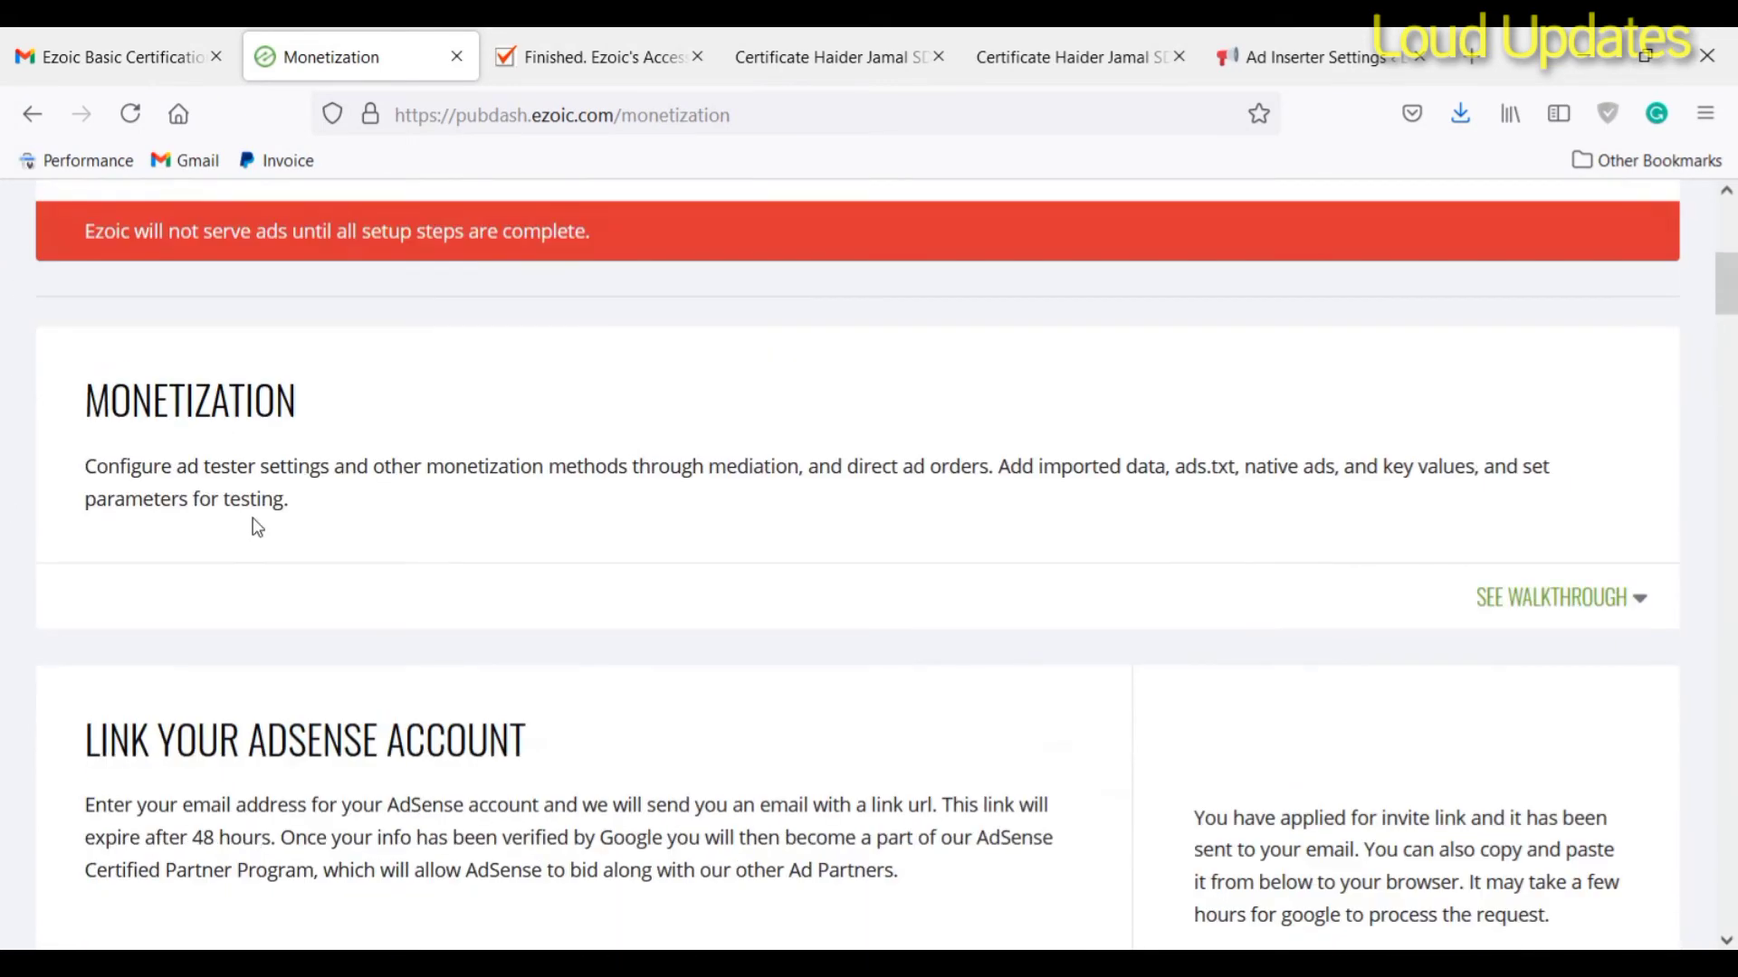
# Step: Enable the Mobile toggle so traffic is on at 90% for desktop, tablet and mobile, and save
pyautogui.scroll(3)
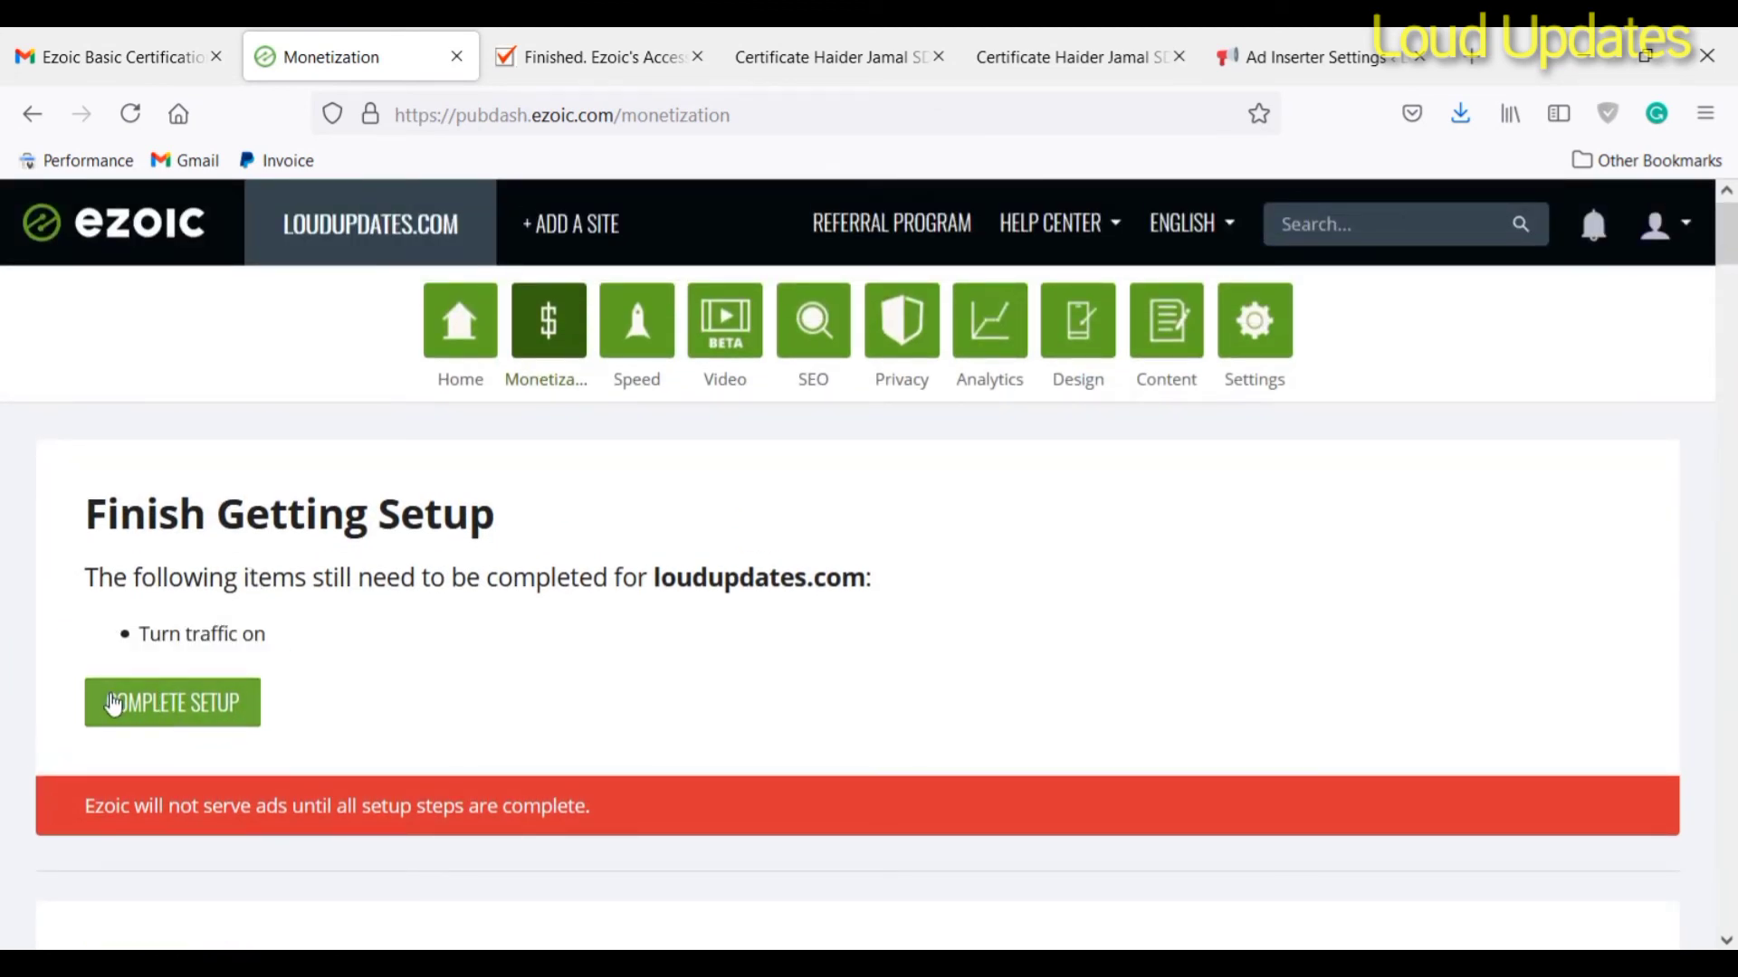
pyautogui.click(172, 703)
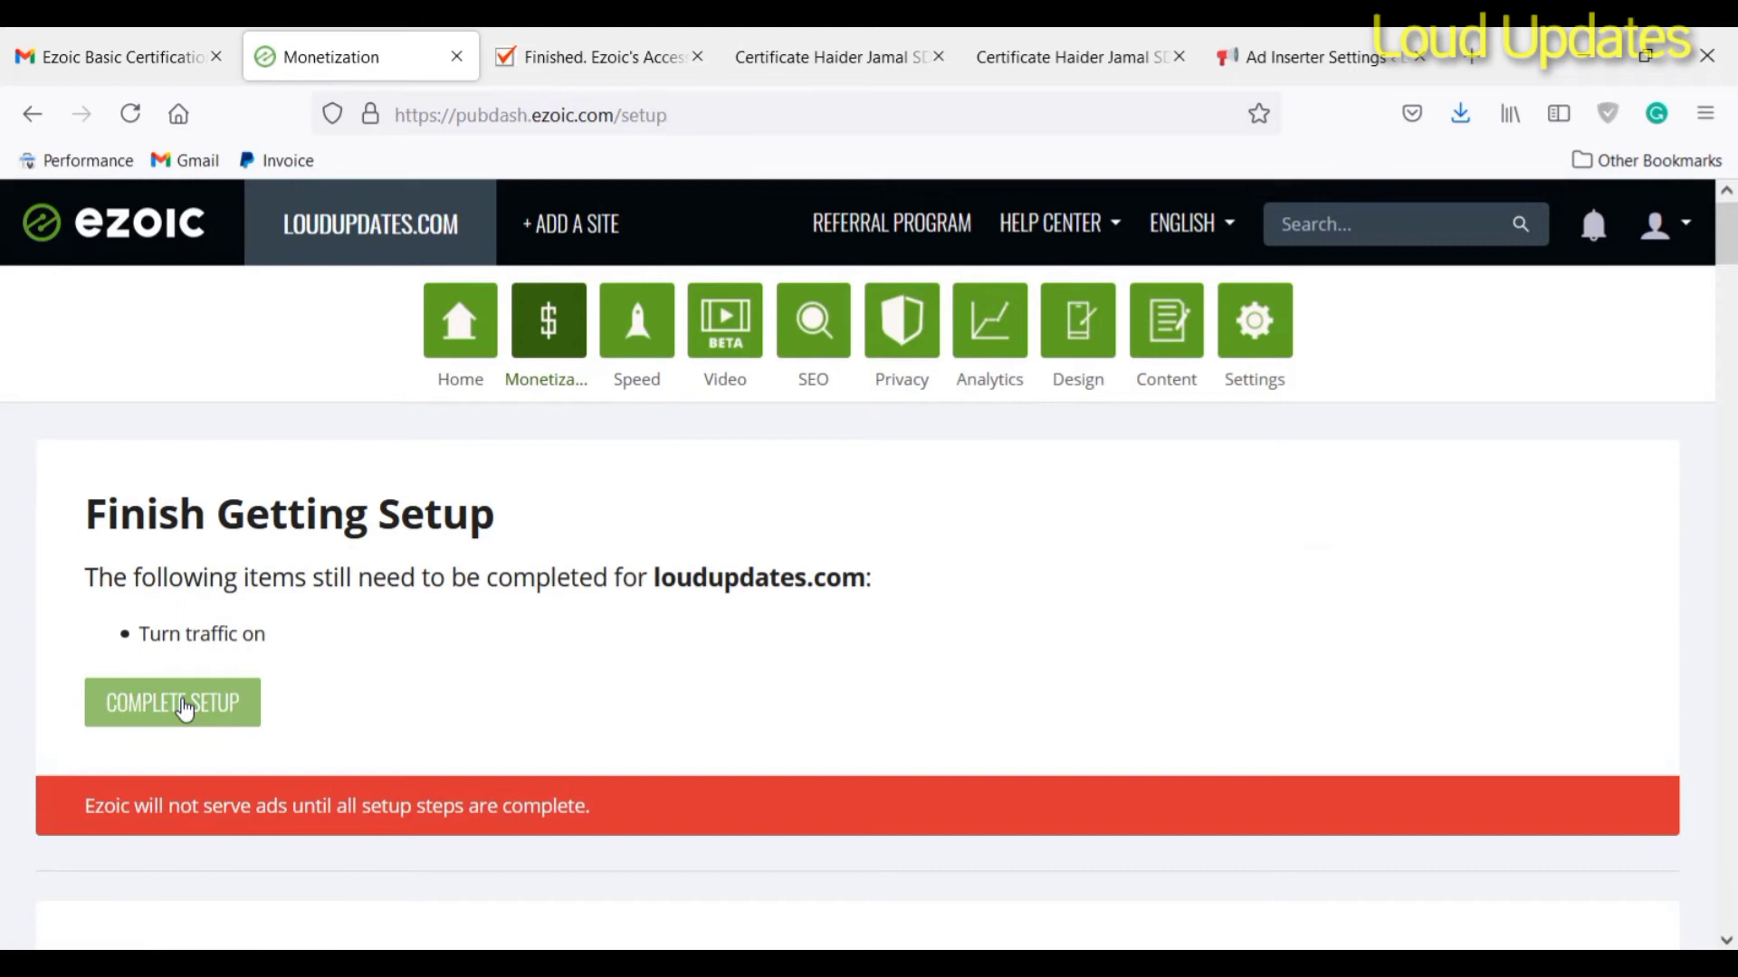
pyautogui.click(172, 702)
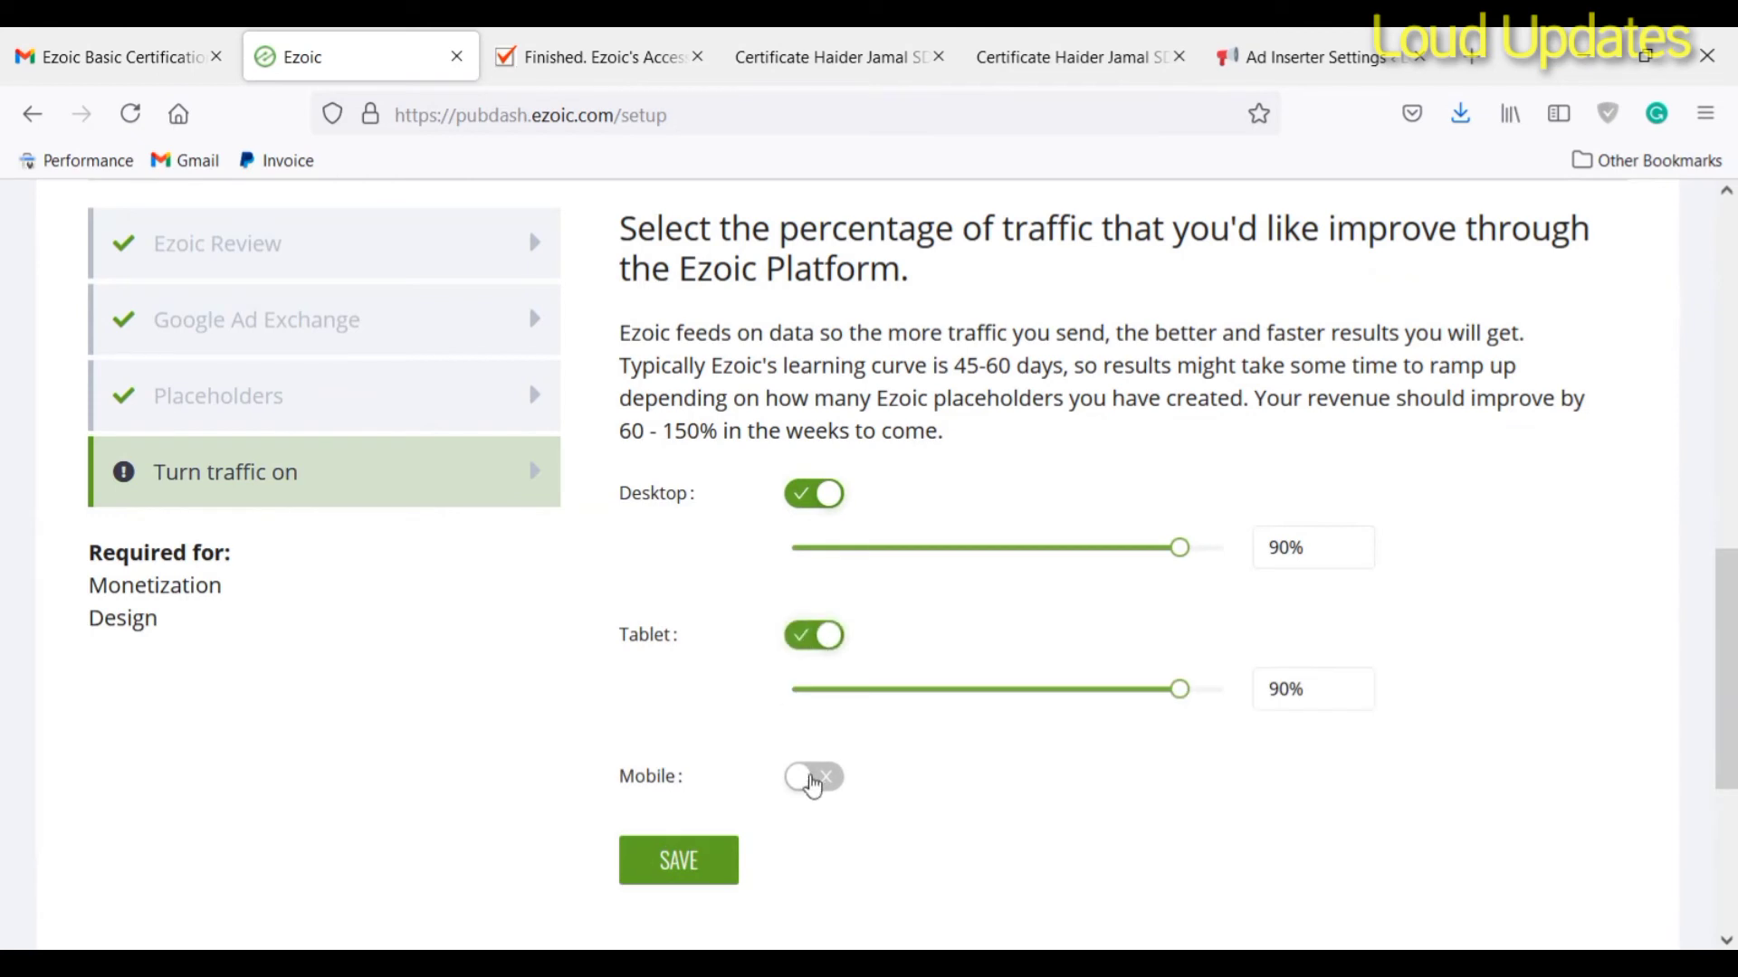
pyautogui.click(812, 777)
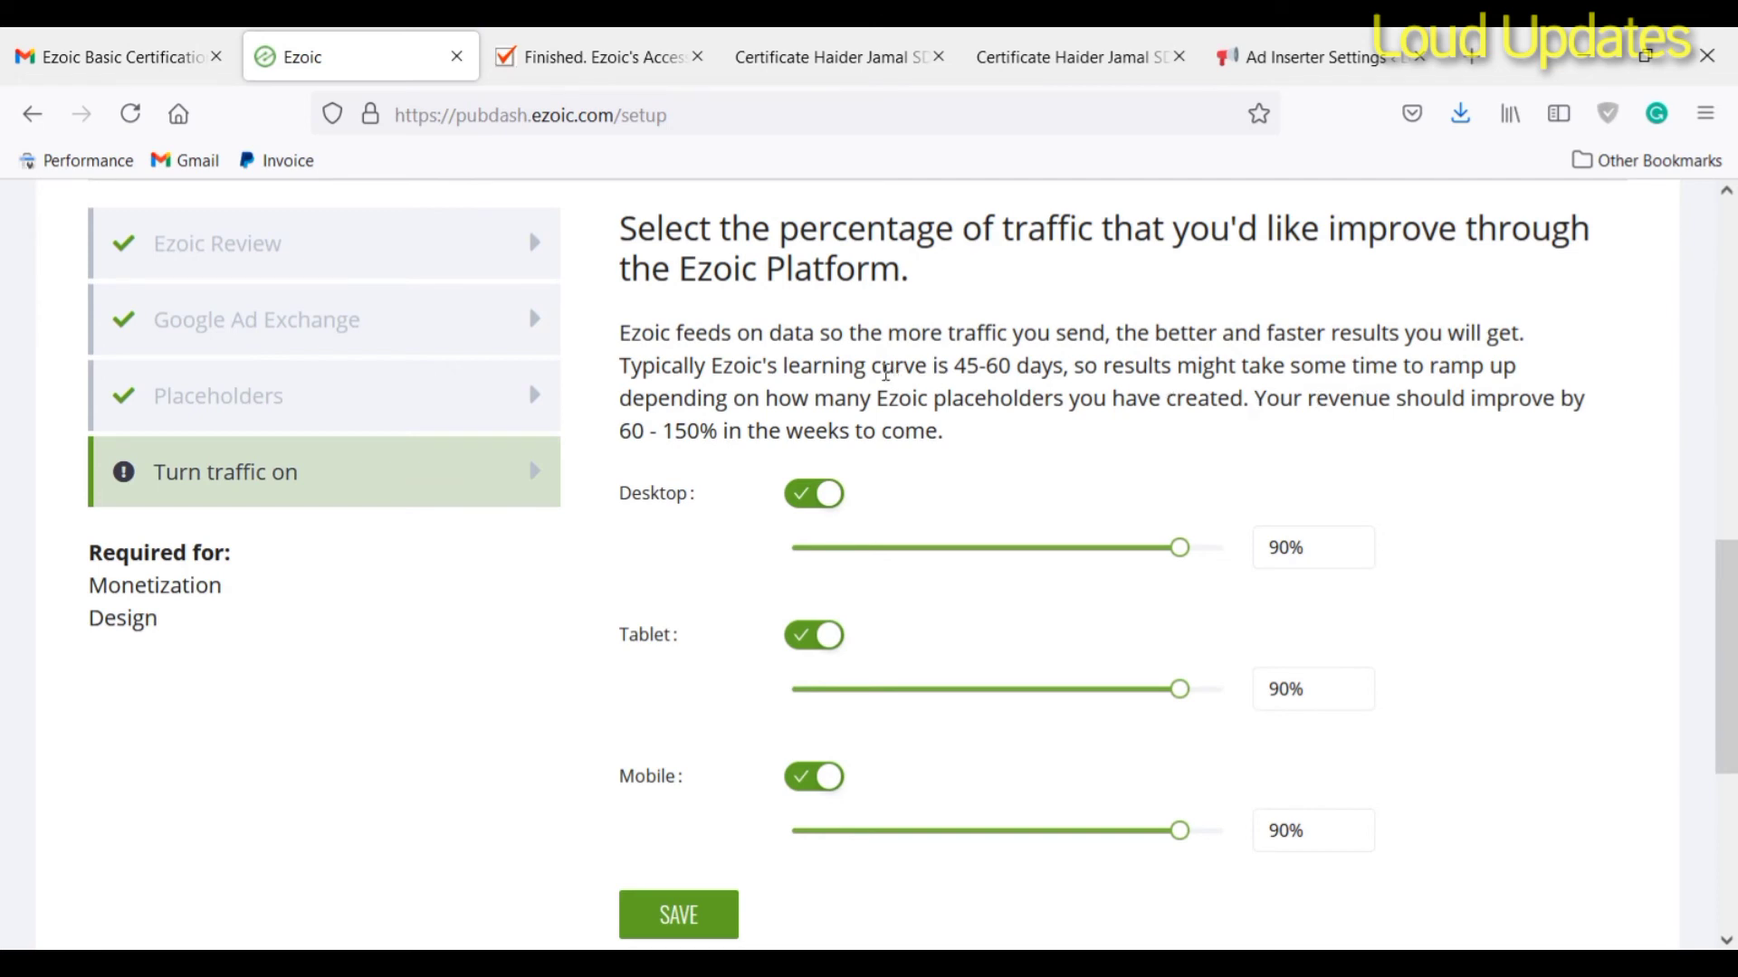
pyautogui.moveTo(1323, 452)
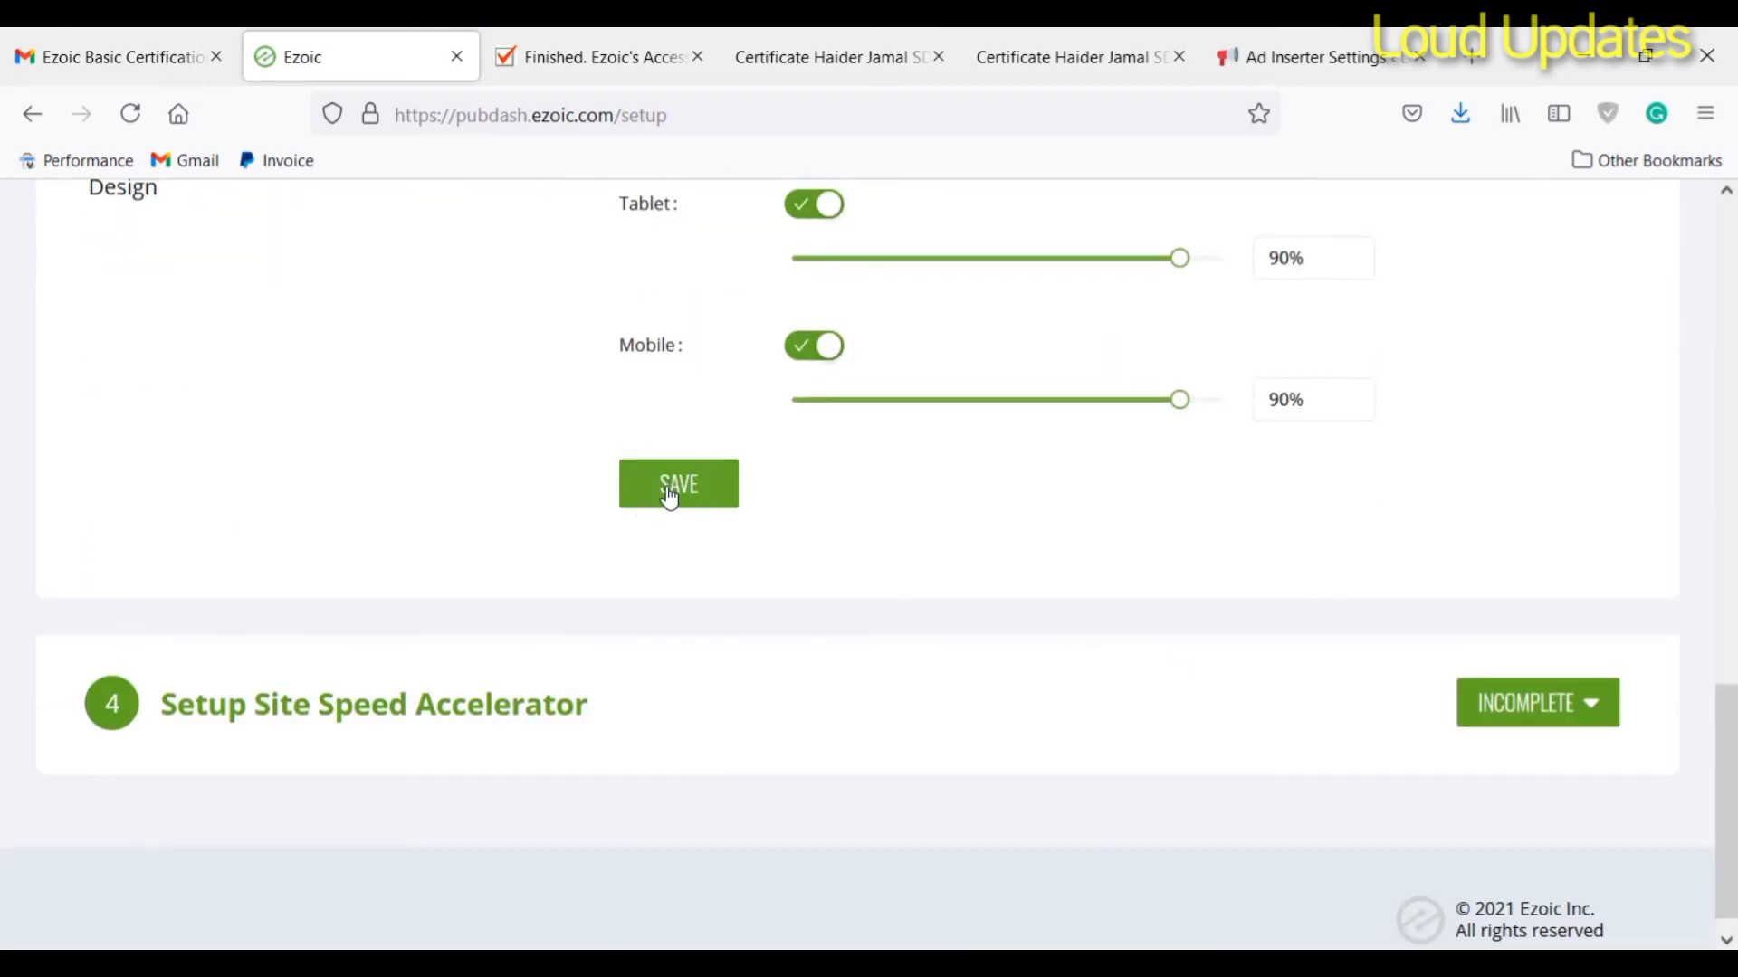
pyautogui.click(677, 485)
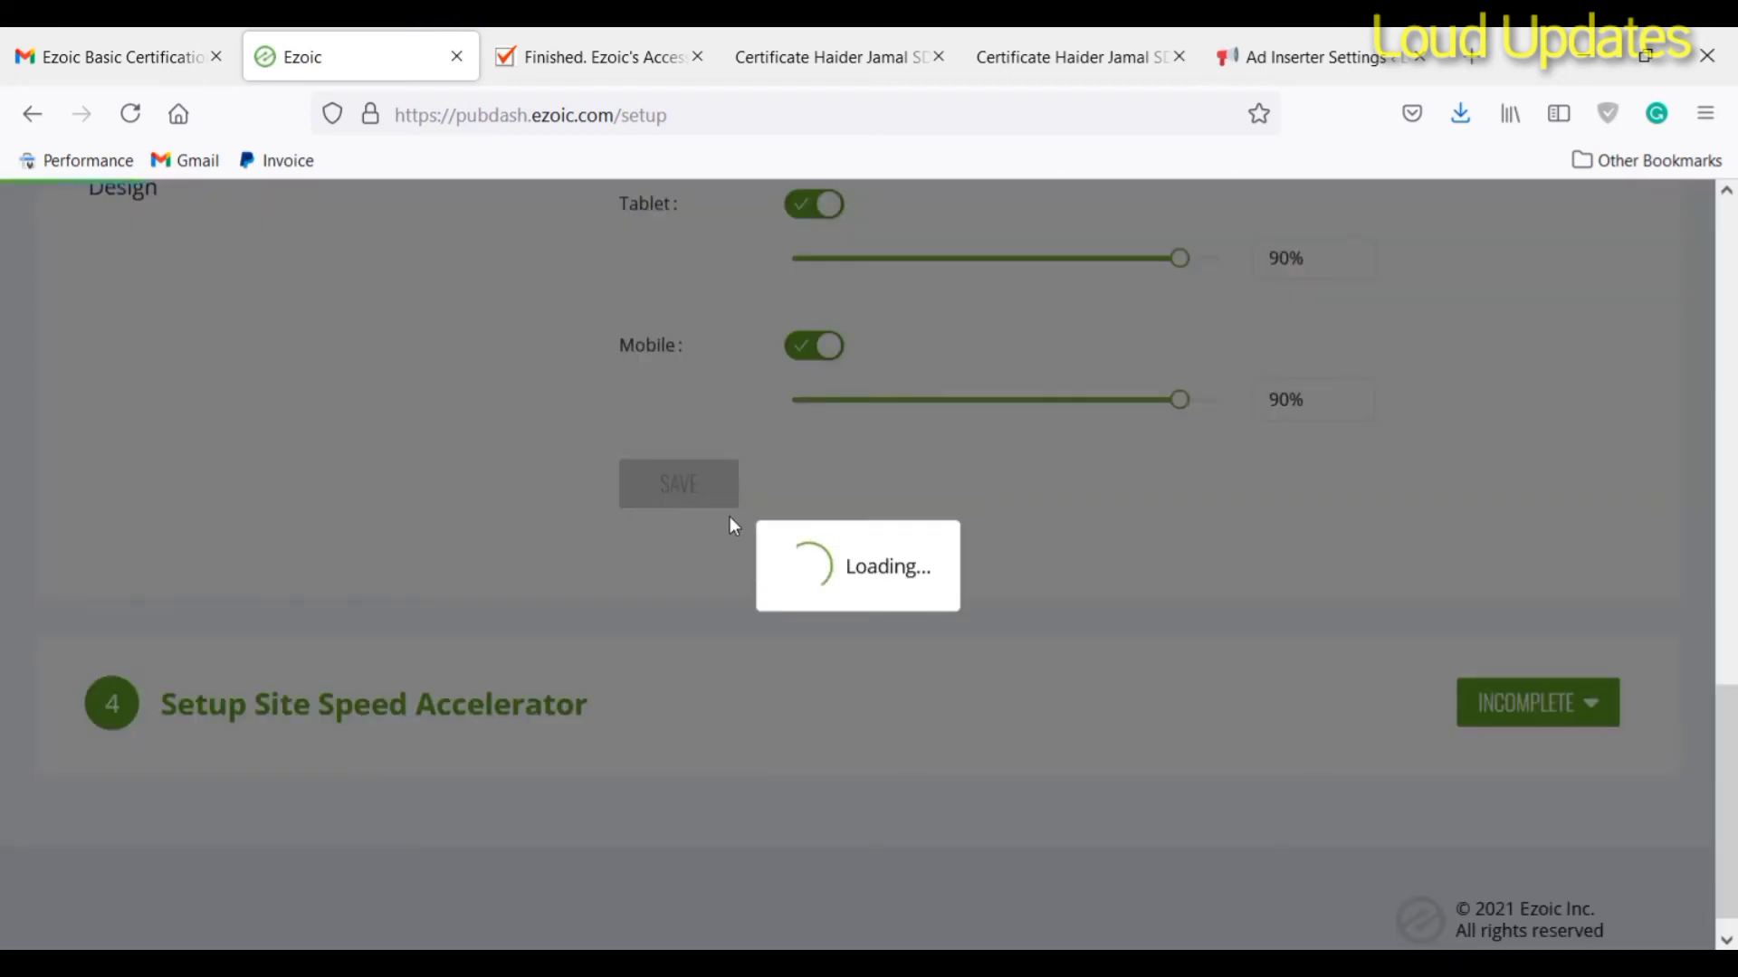
pyautogui.click(677, 484)
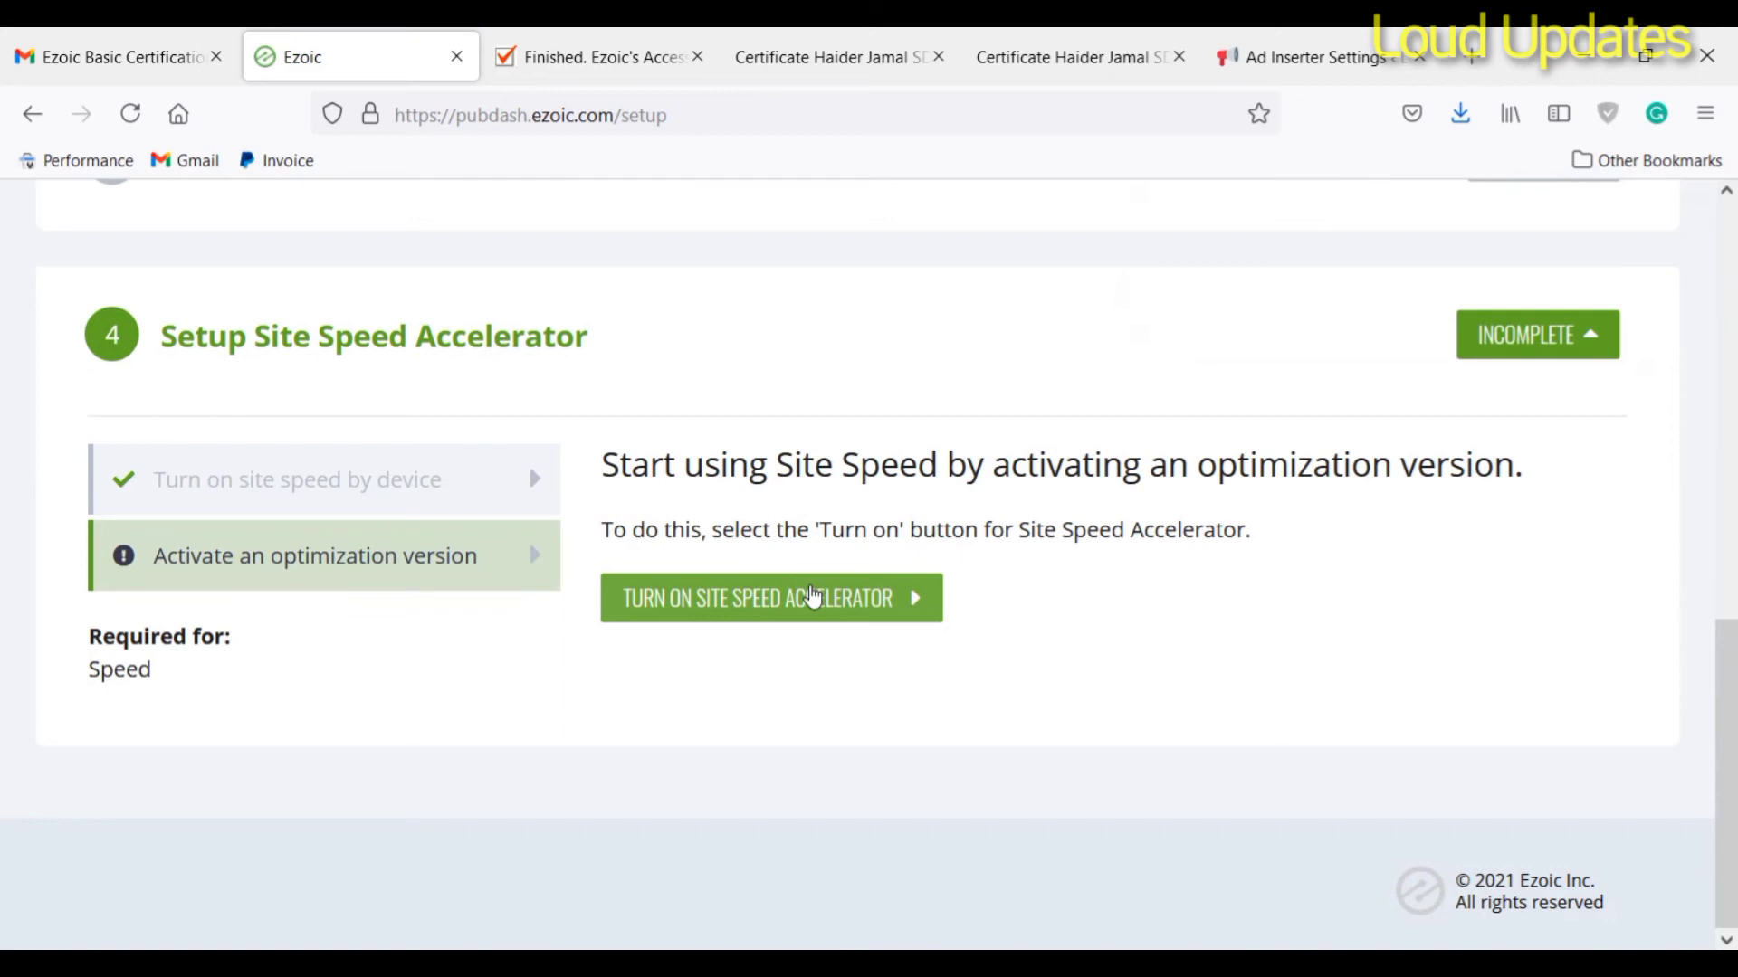
# Step: Turn on the Site Speed Accelerator for loudupdates.com and confirm the success message
pyautogui.click(769, 597)
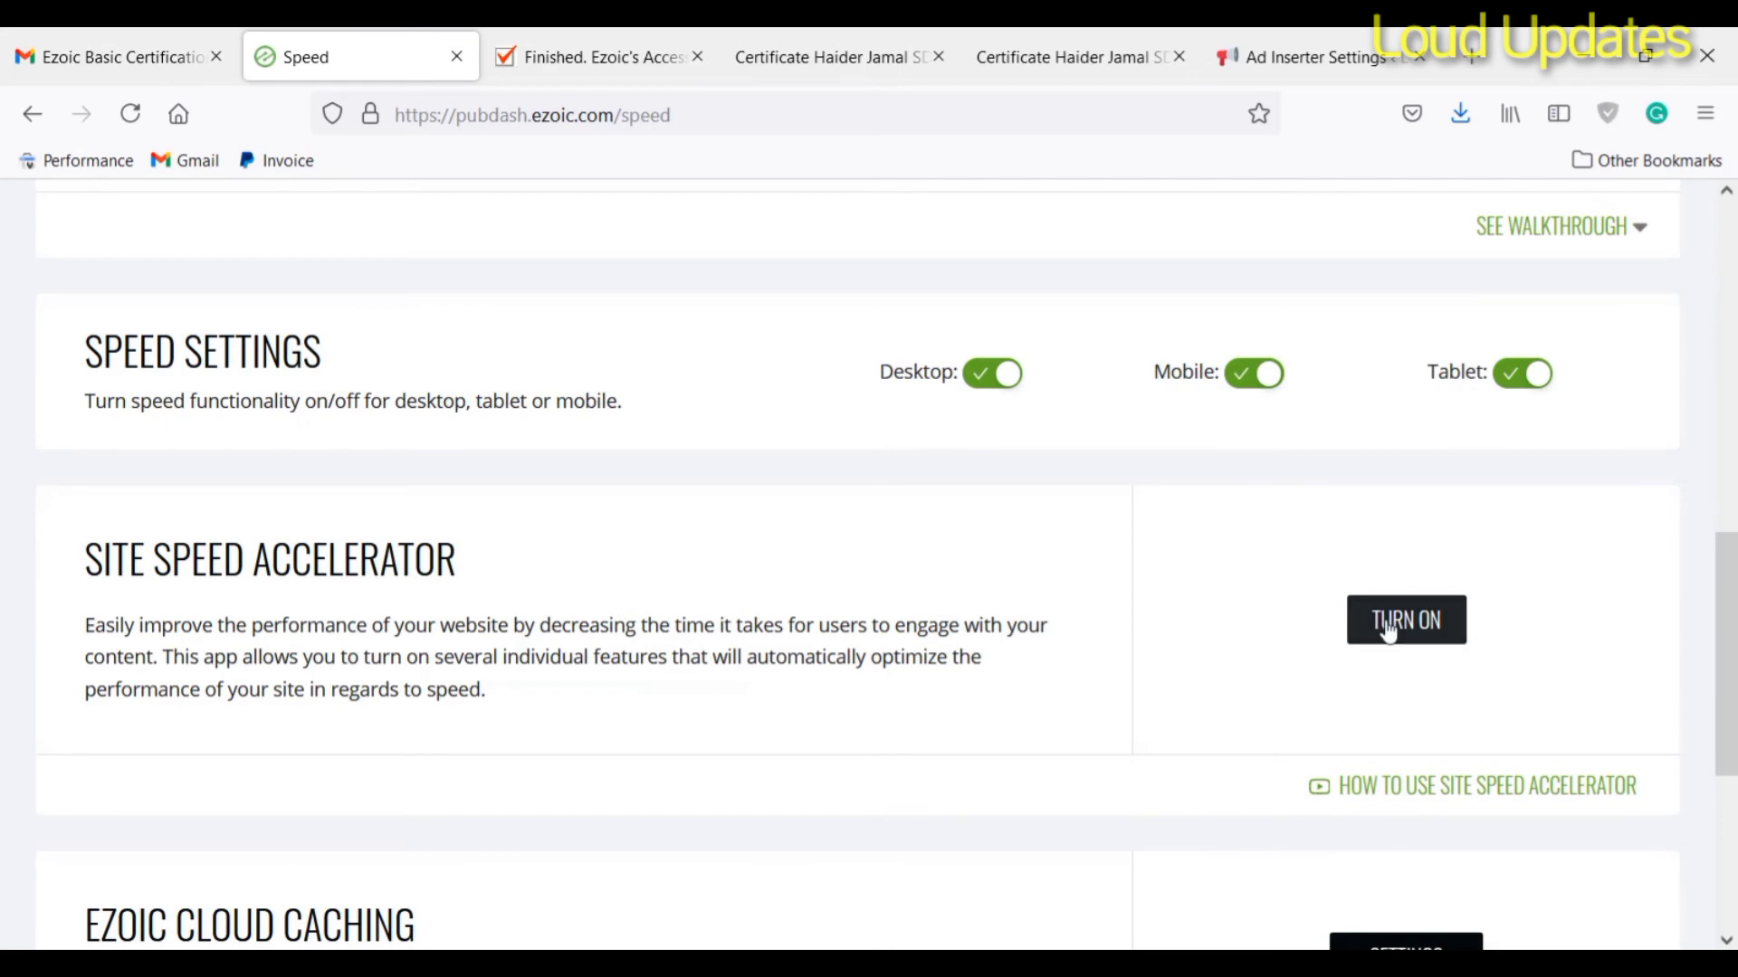
pyautogui.click(1404, 619)
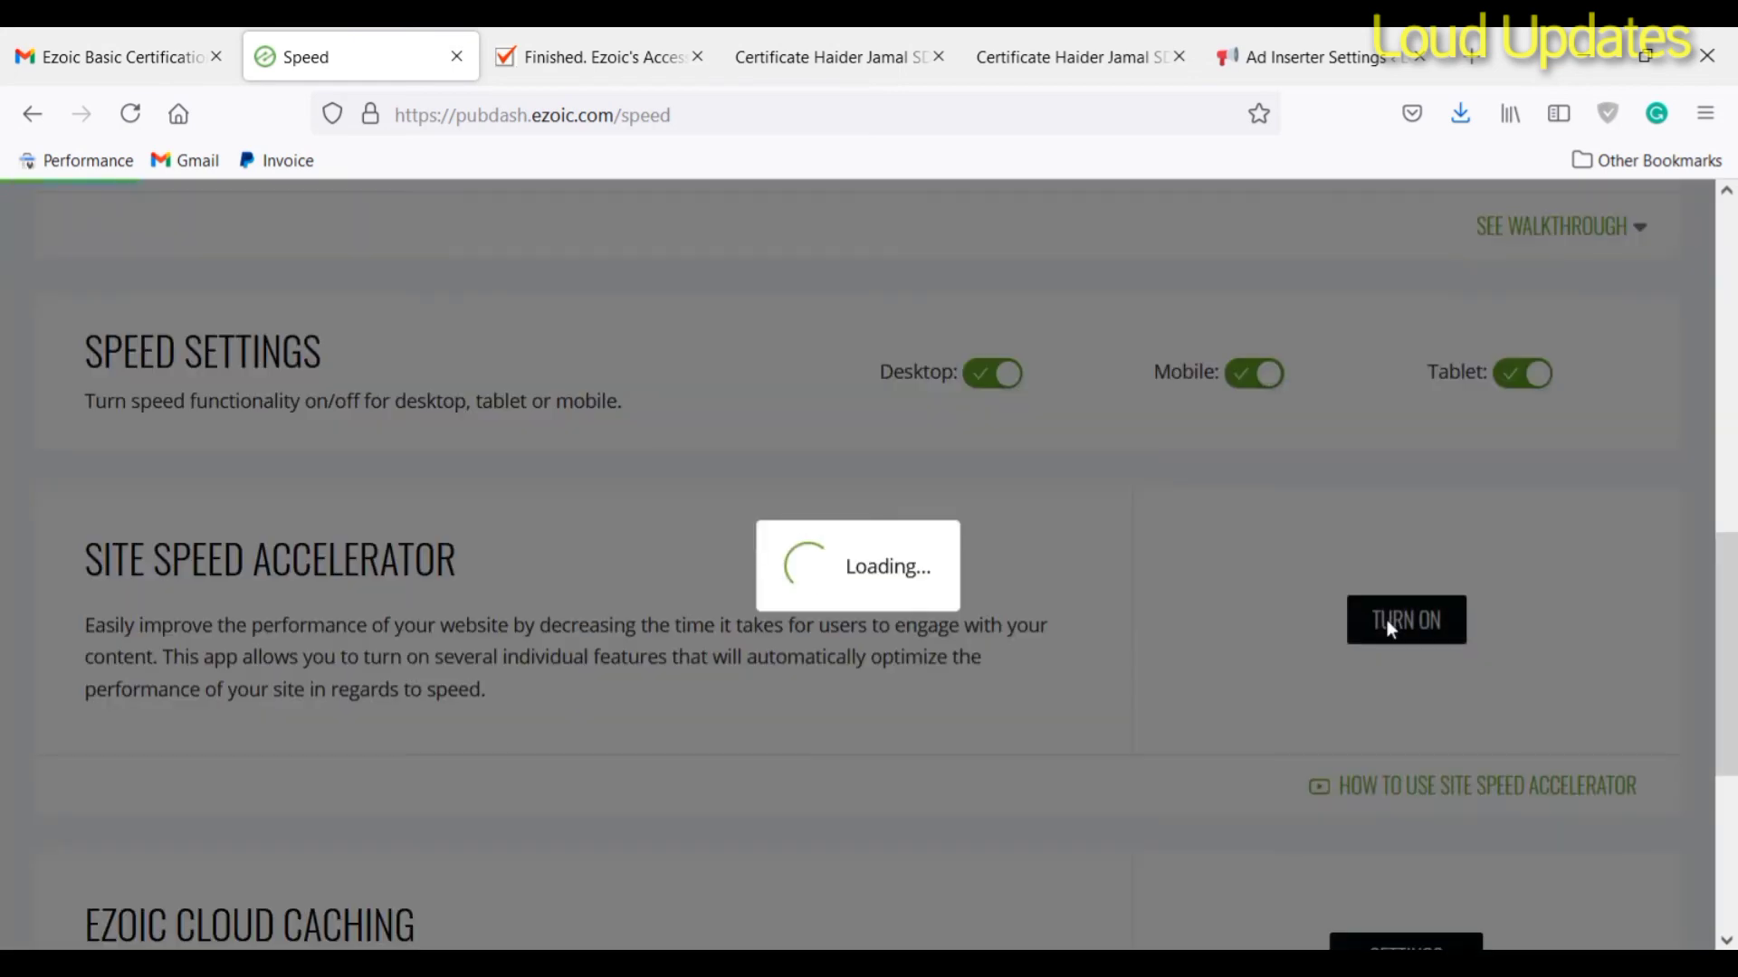
pyautogui.click(1405, 619)
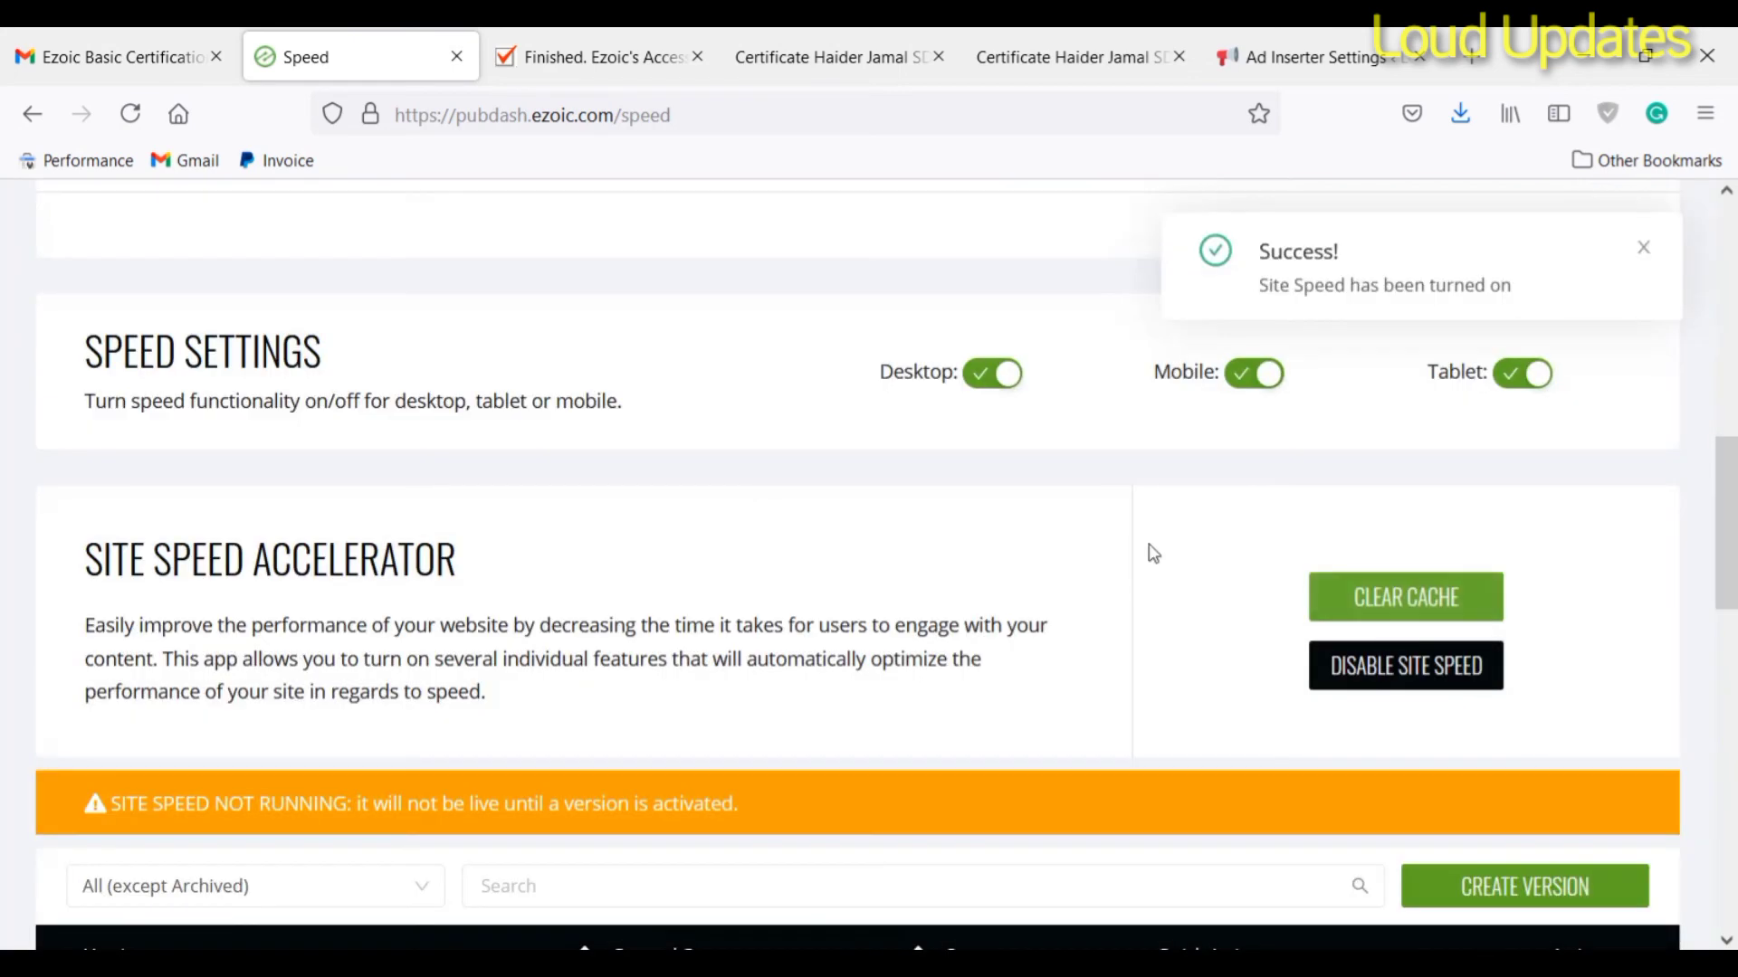
pyautogui.scroll(-3)
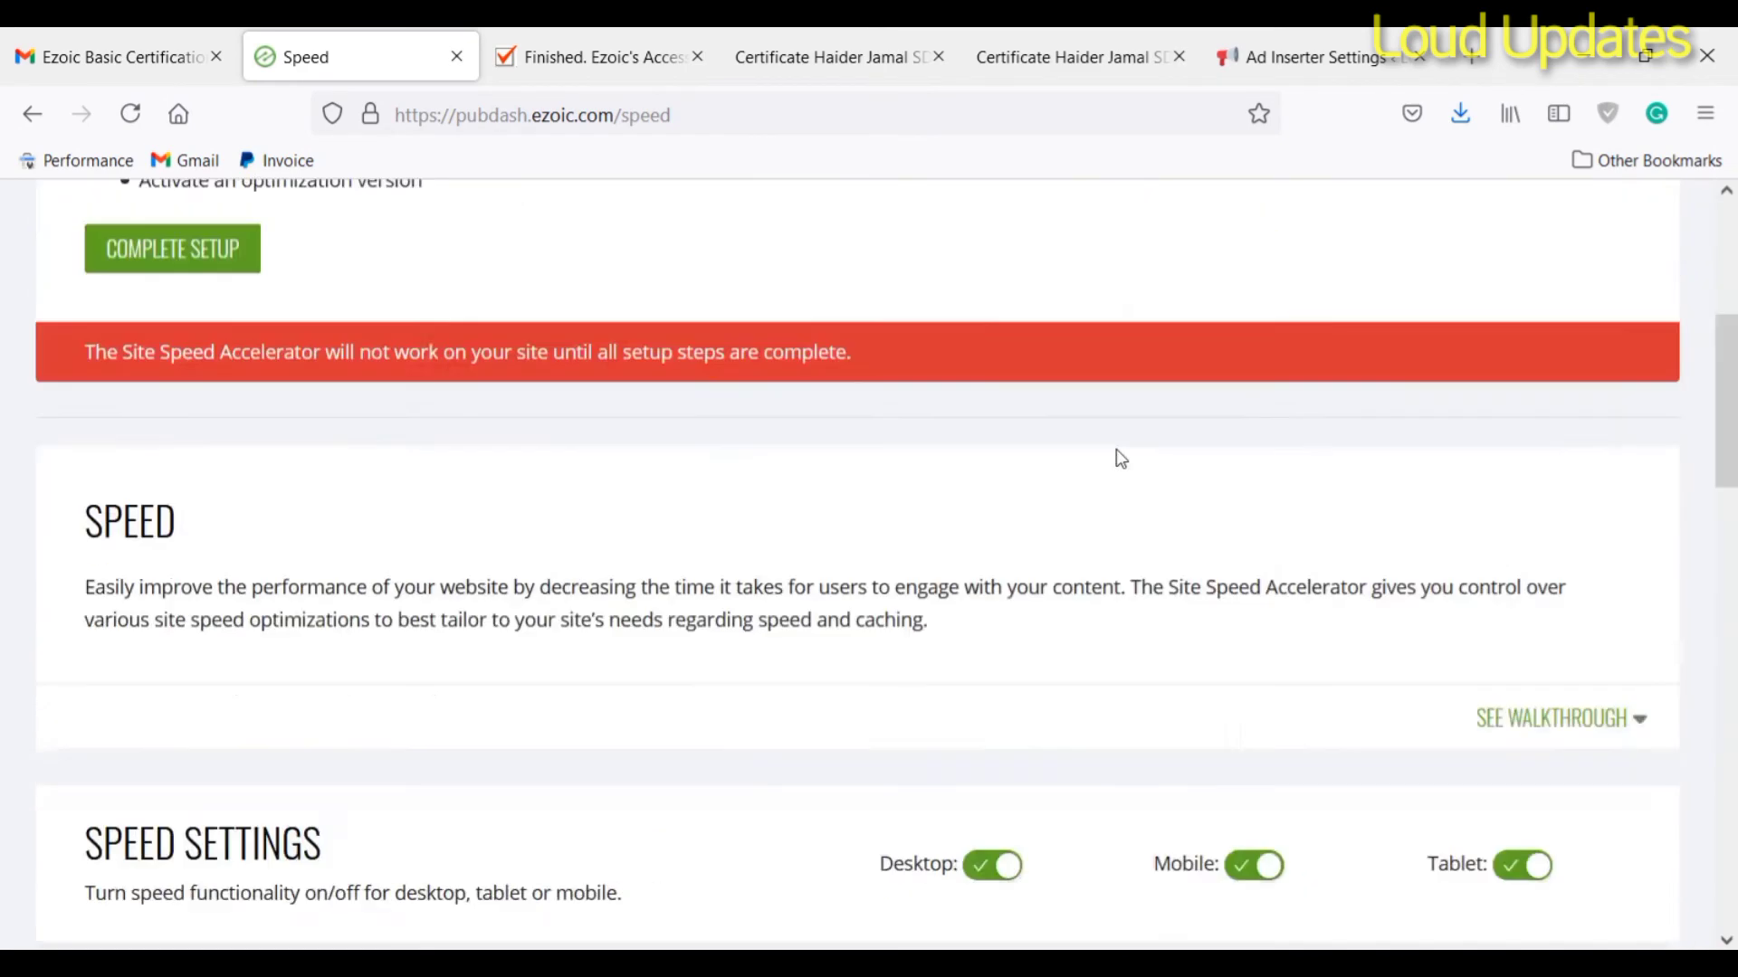
pyautogui.scroll(3)
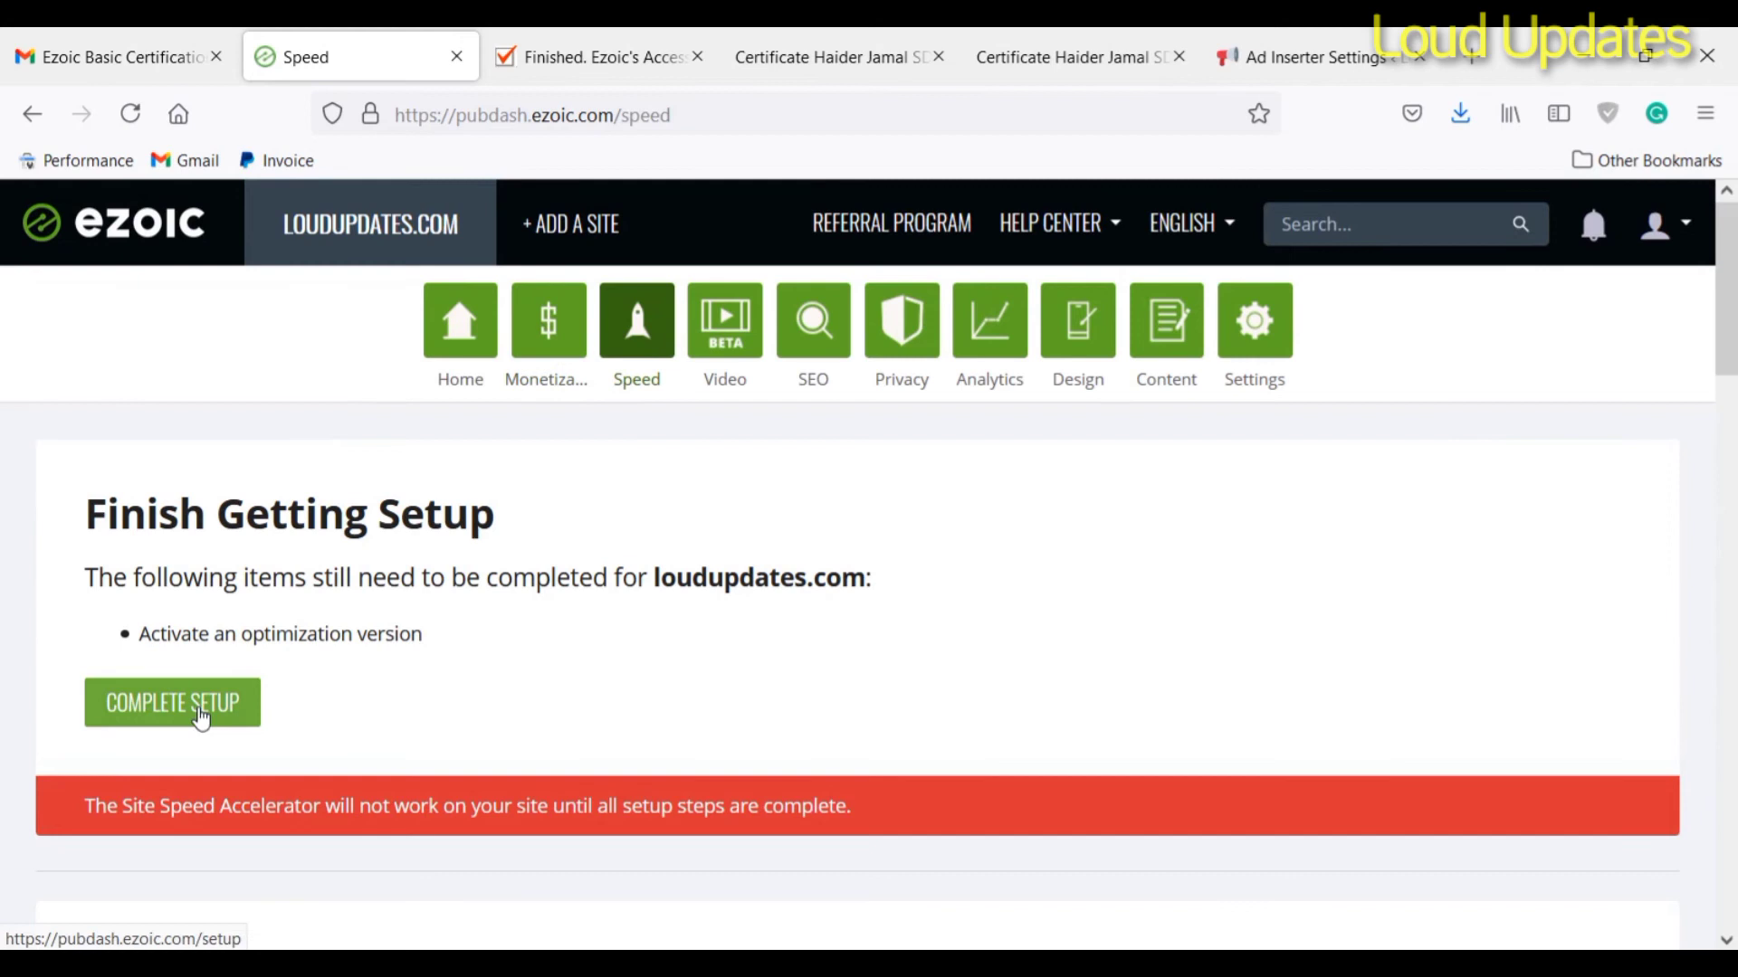
# Step: Complete the site speed setup step and land on the site's dashboard home
pyautogui.click(172, 702)
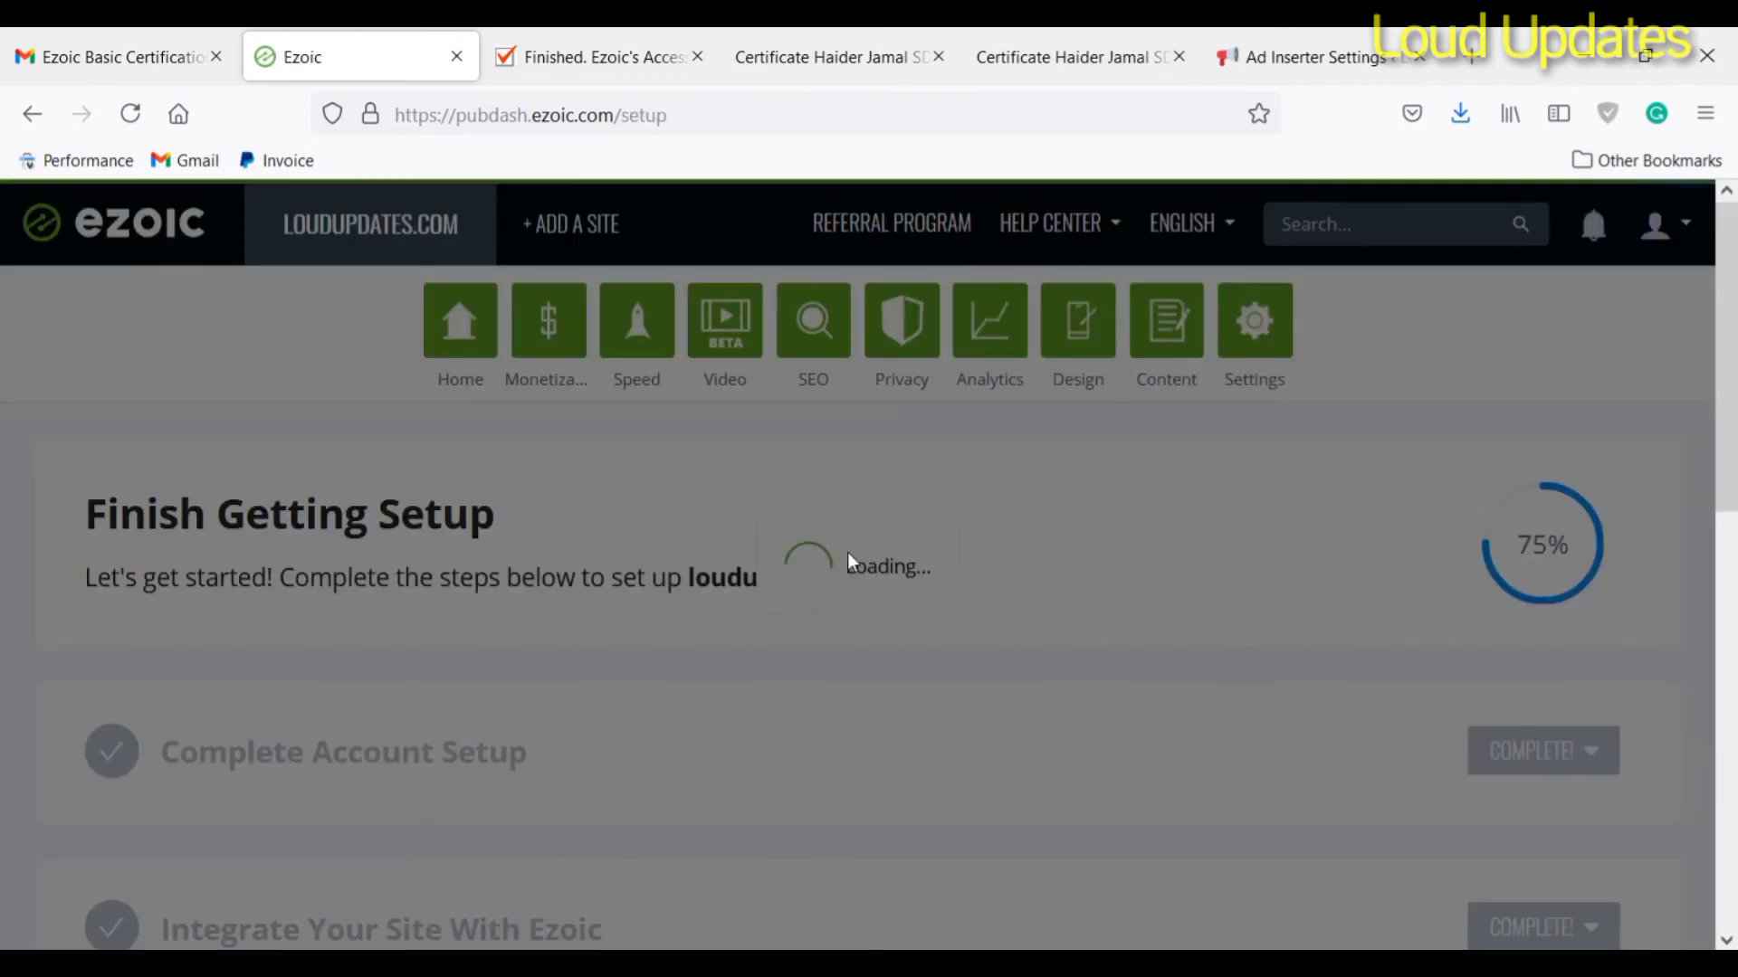
pyautogui.scroll(-3)
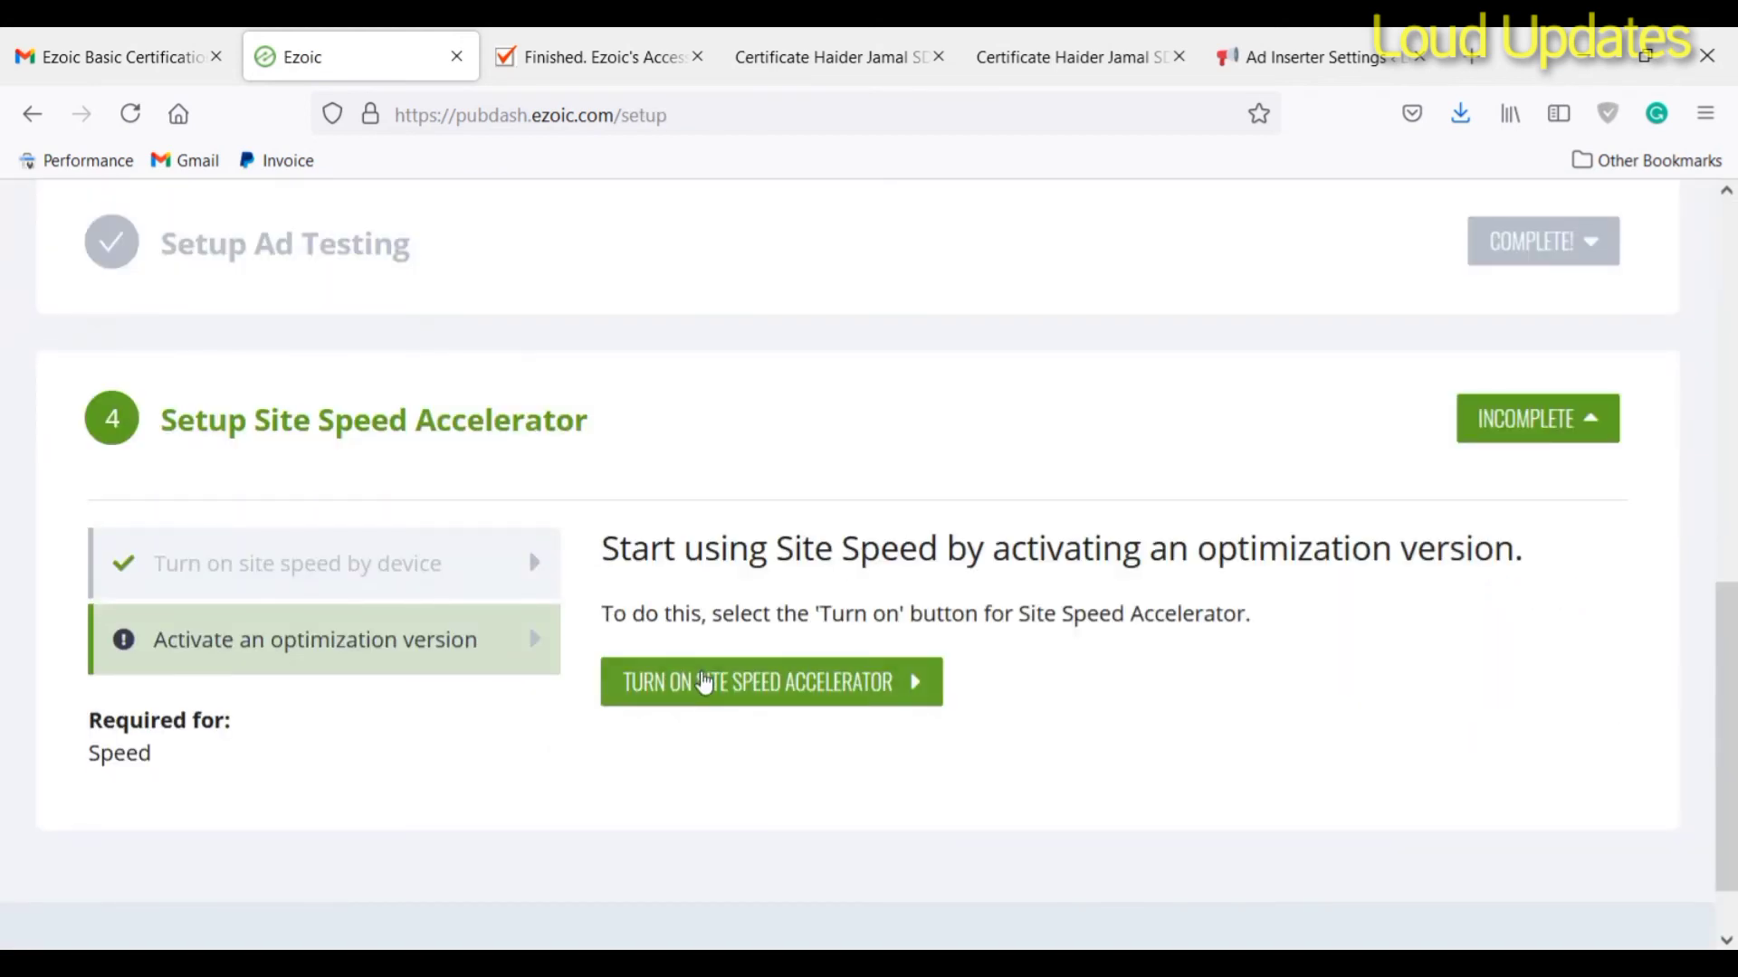
pyautogui.click(770, 683)
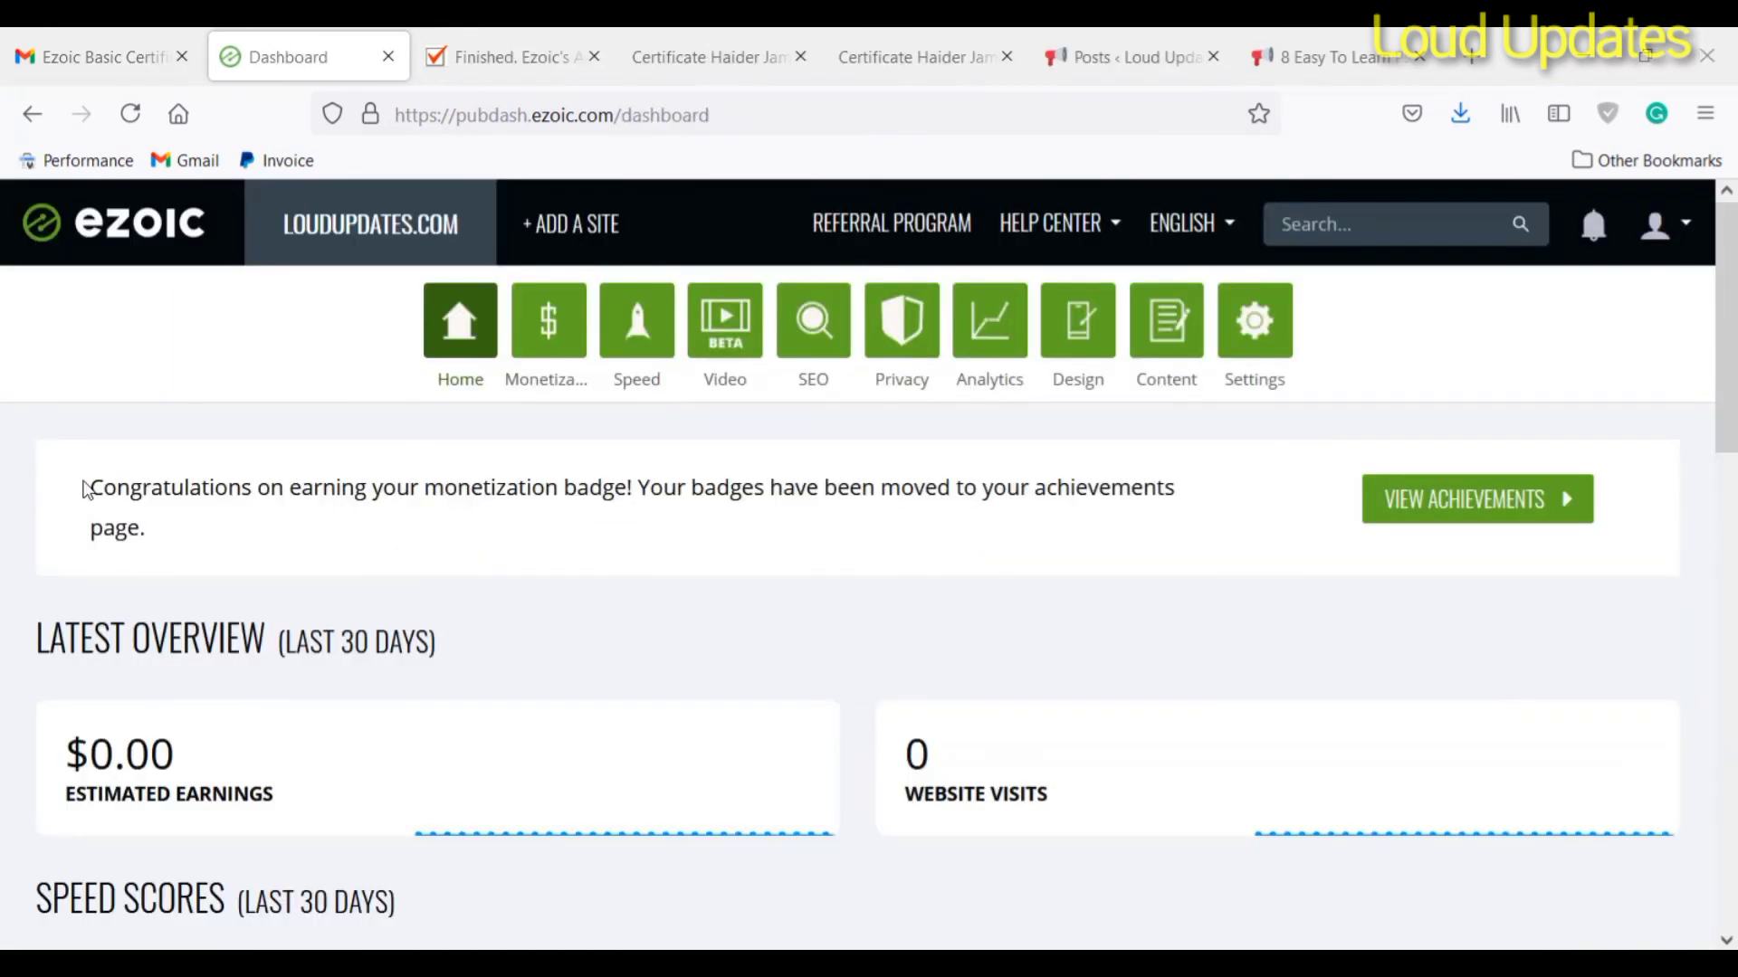
pyautogui.moveTo(1006, 496)
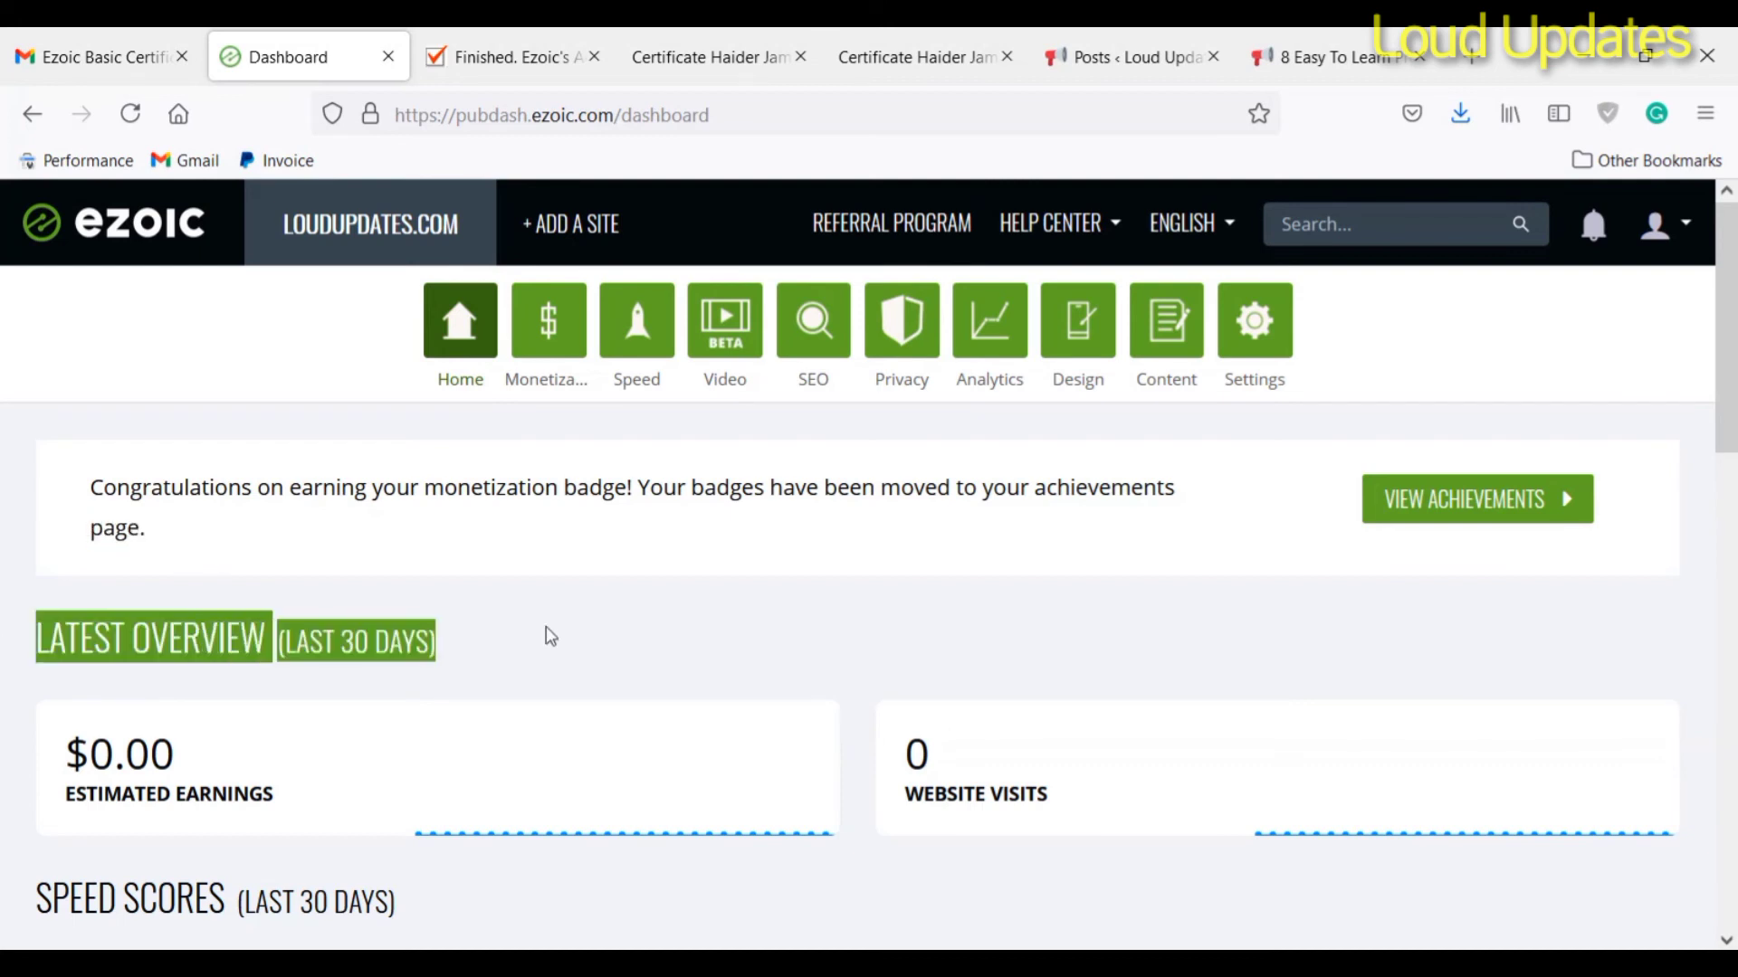
pyautogui.scroll(-3)
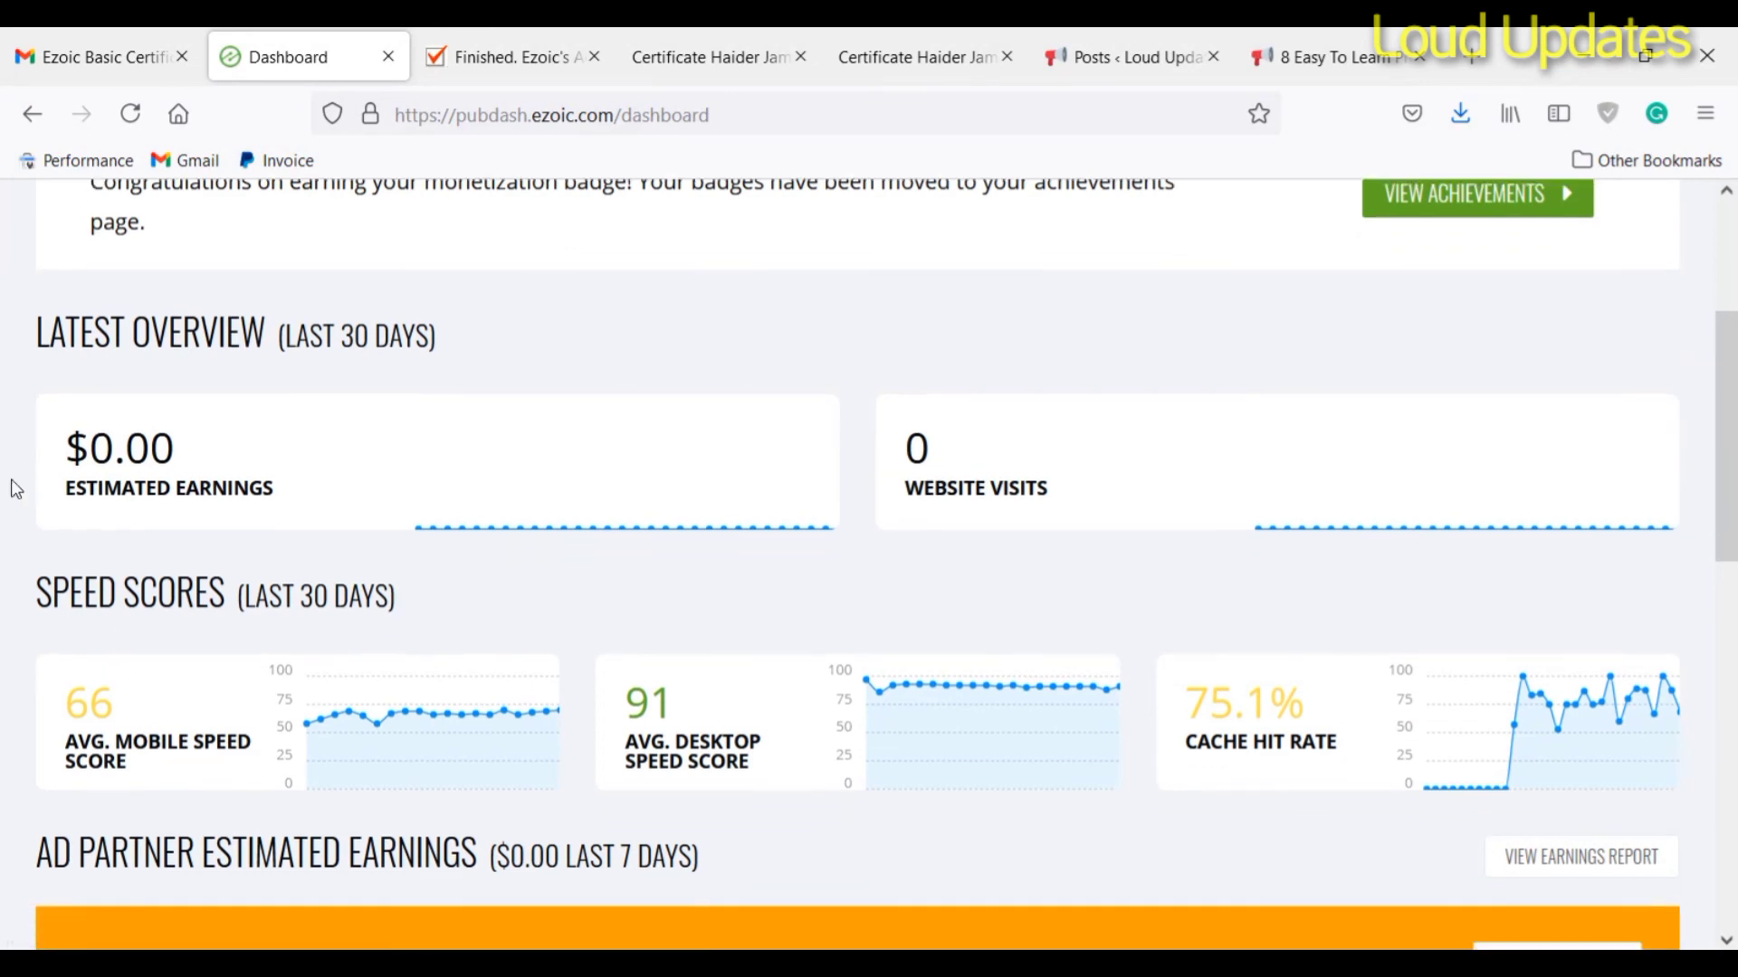
pyautogui.scroll(-3)
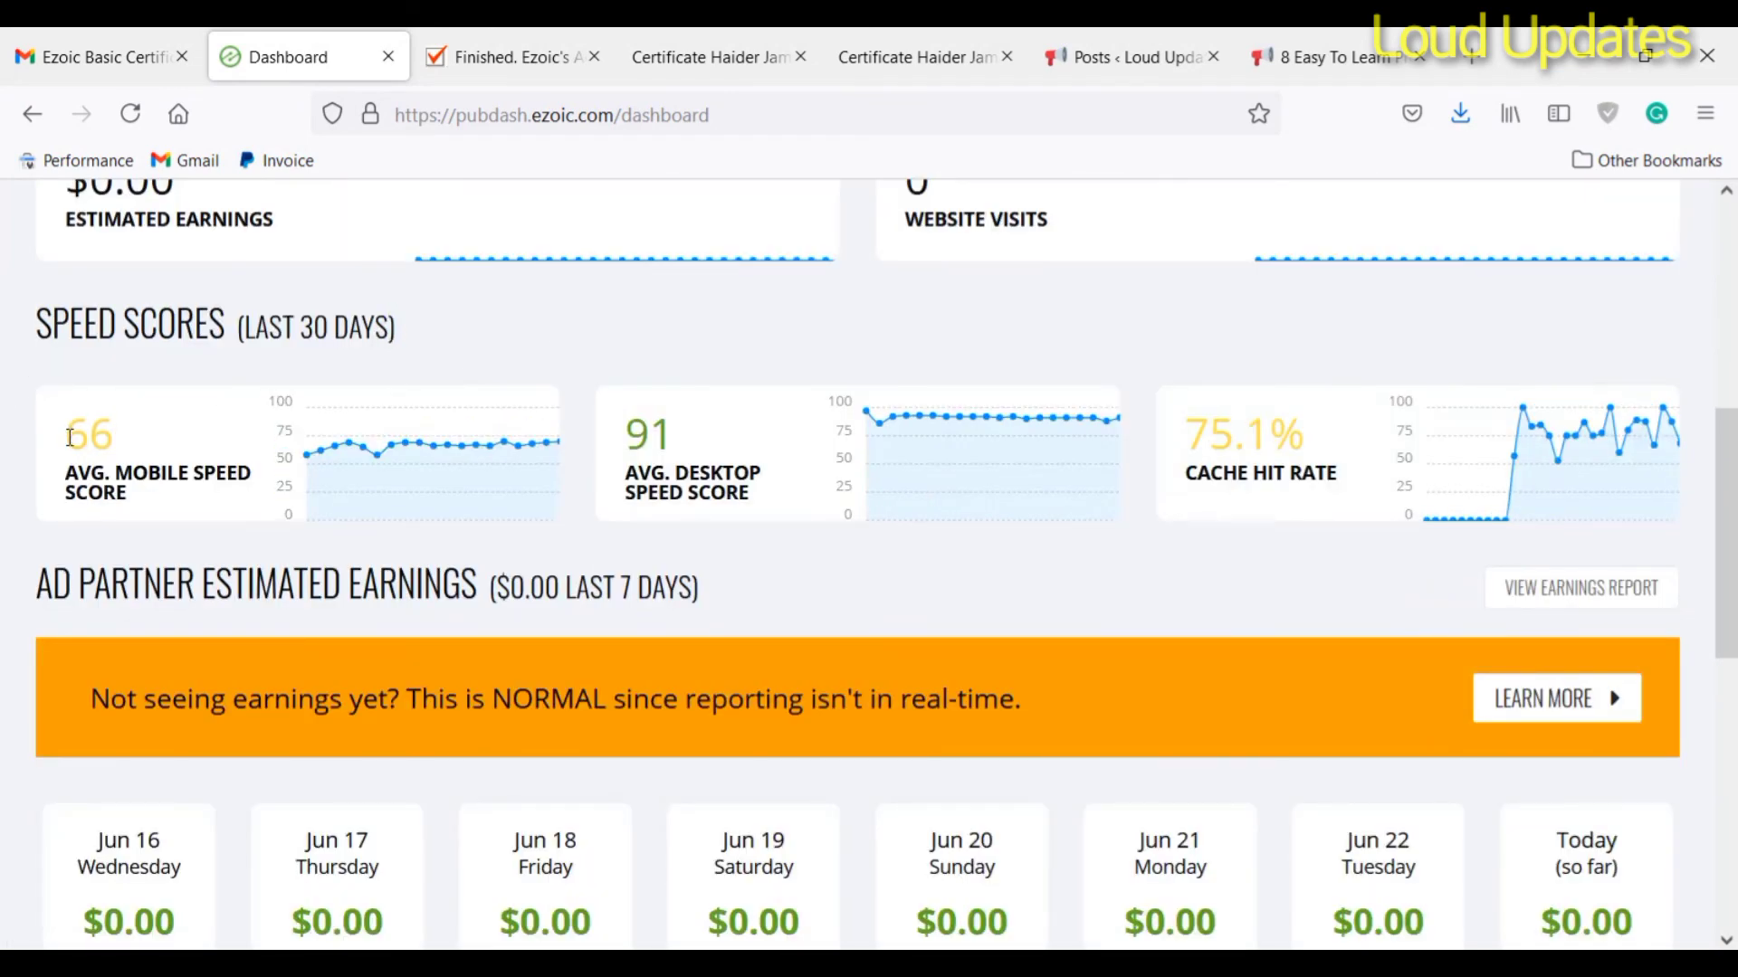
pyautogui.moveTo(1124, 494)
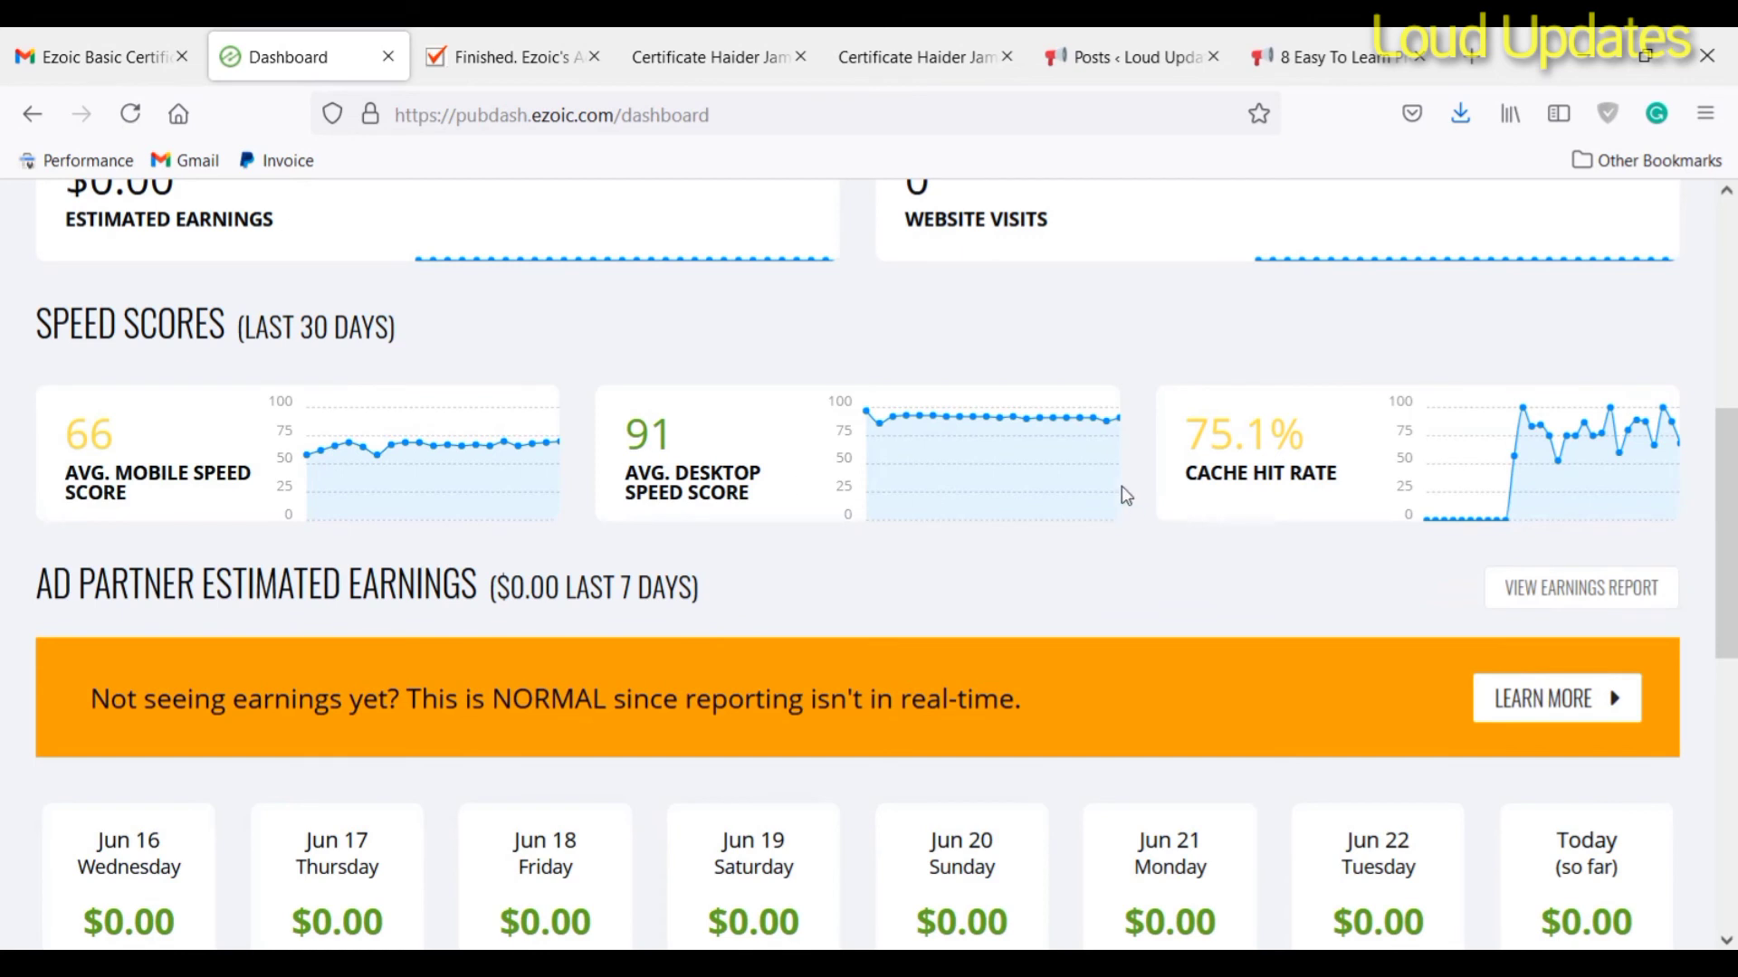
pyautogui.moveTo(1281, 532)
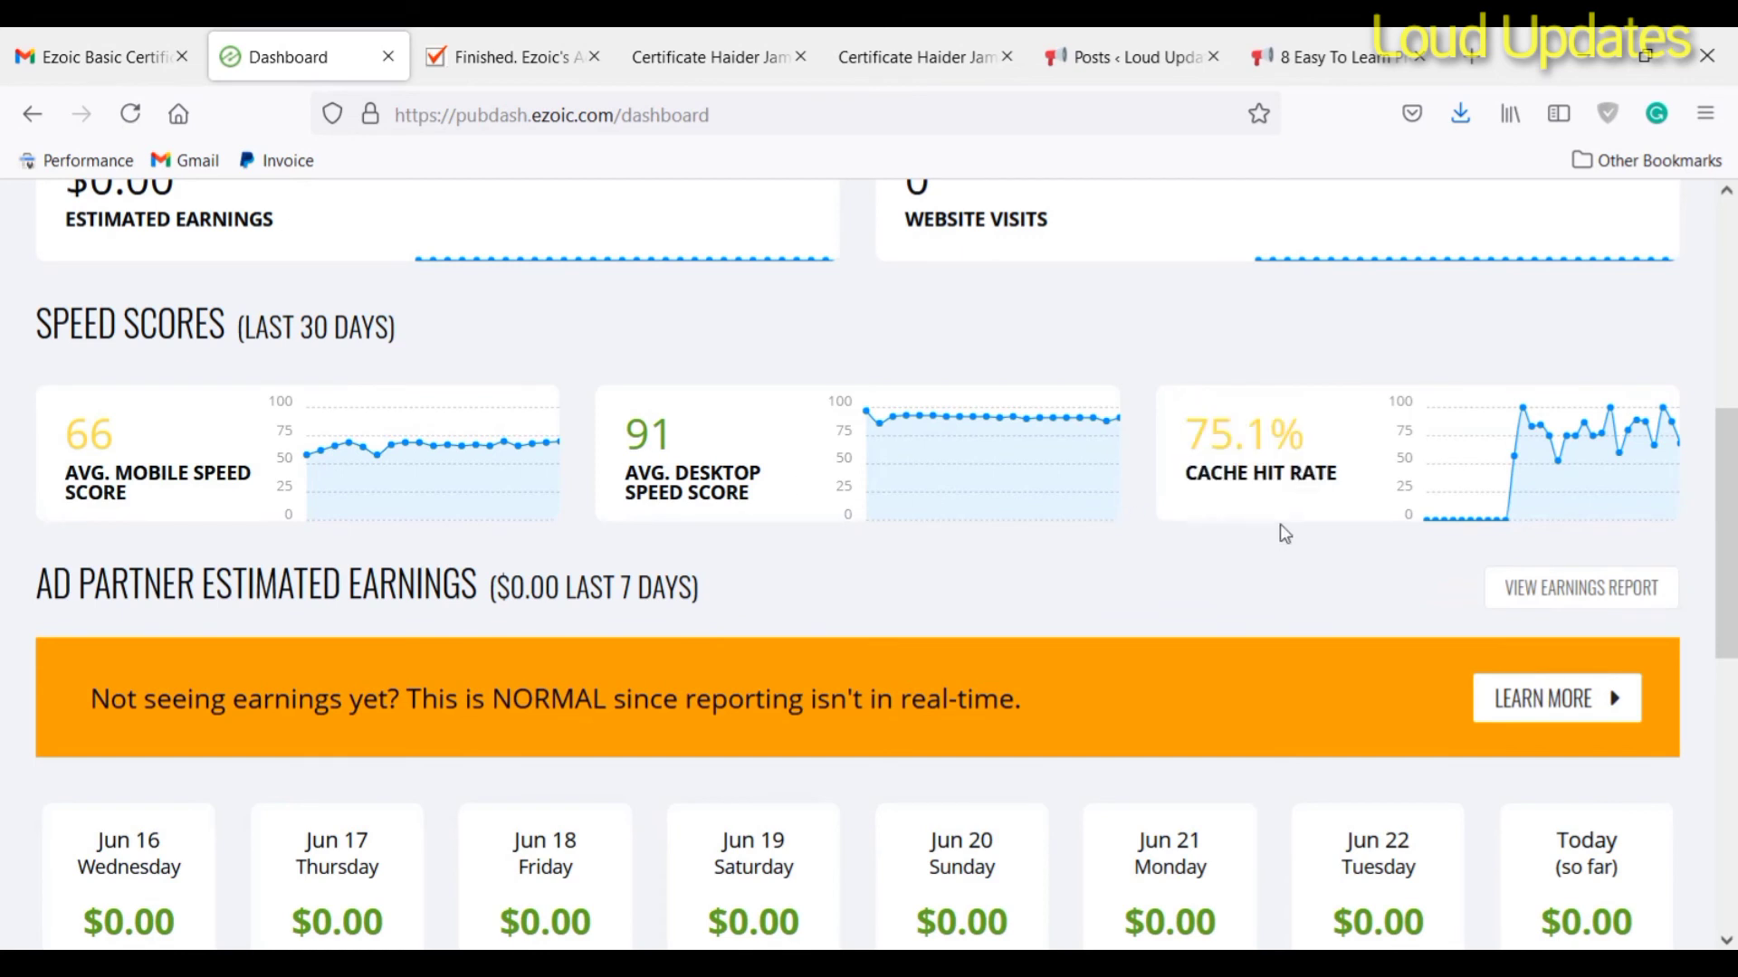
pyautogui.moveTo(1517, 462)
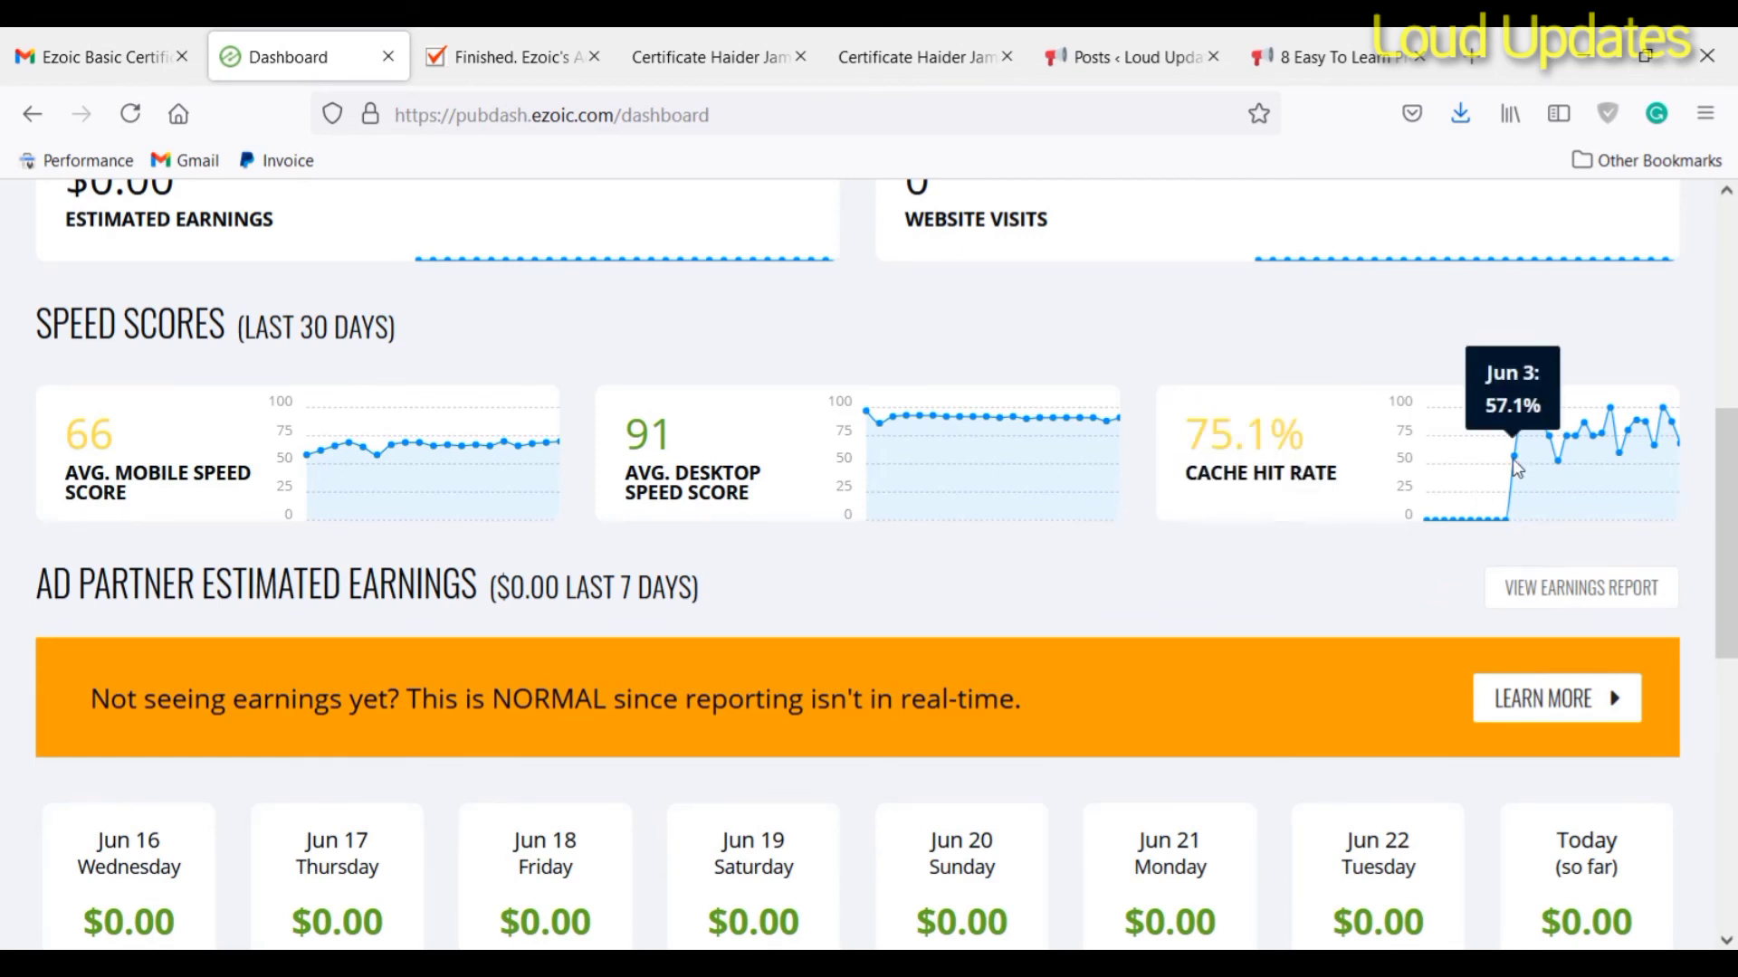
pyautogui.moveTo(1712, 435)
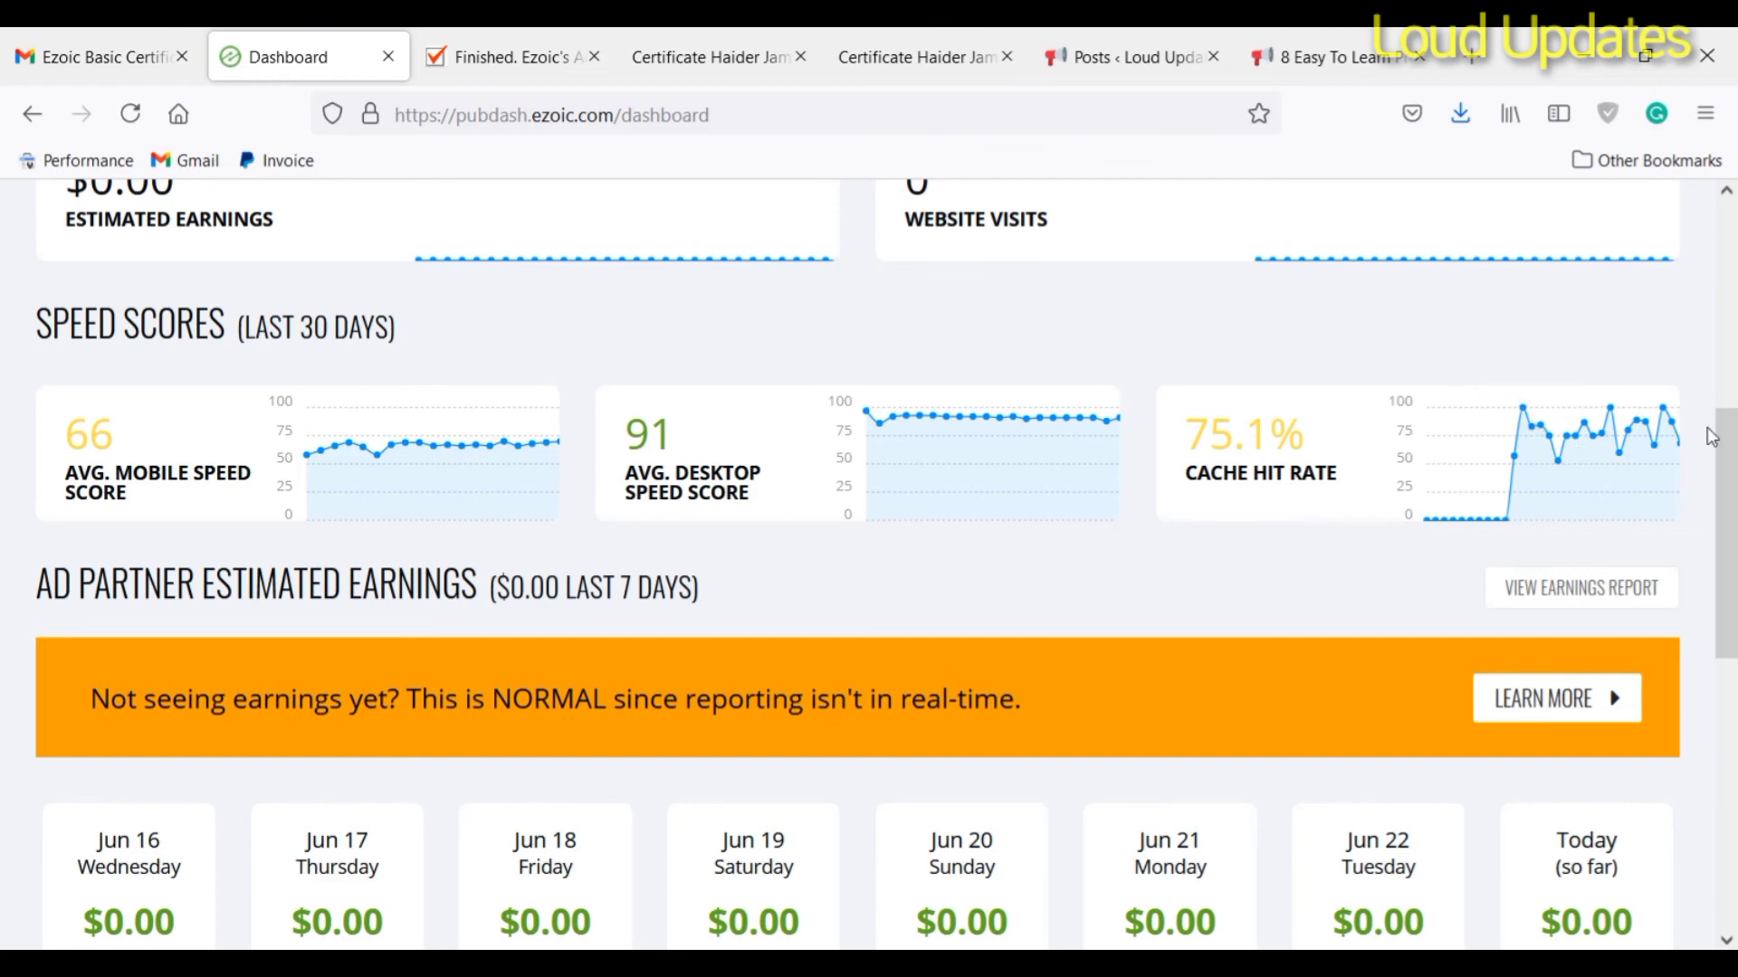
pyautogui.scroll(-3)
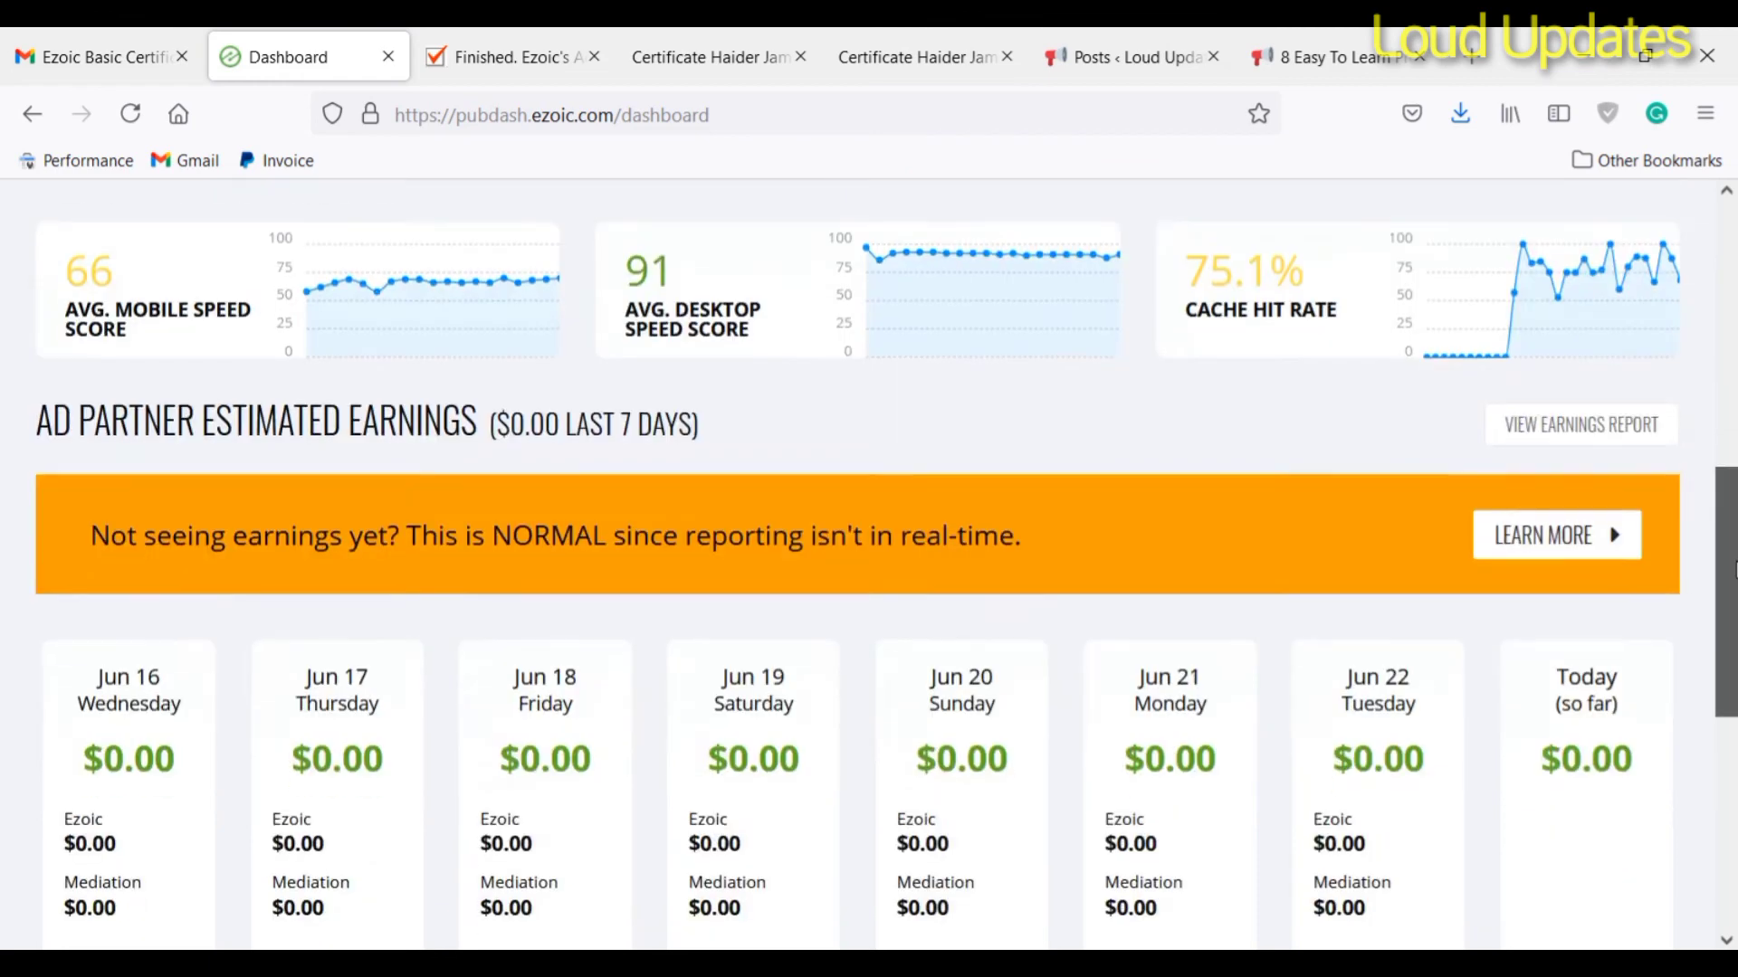
pyautogui.scroll(-3)
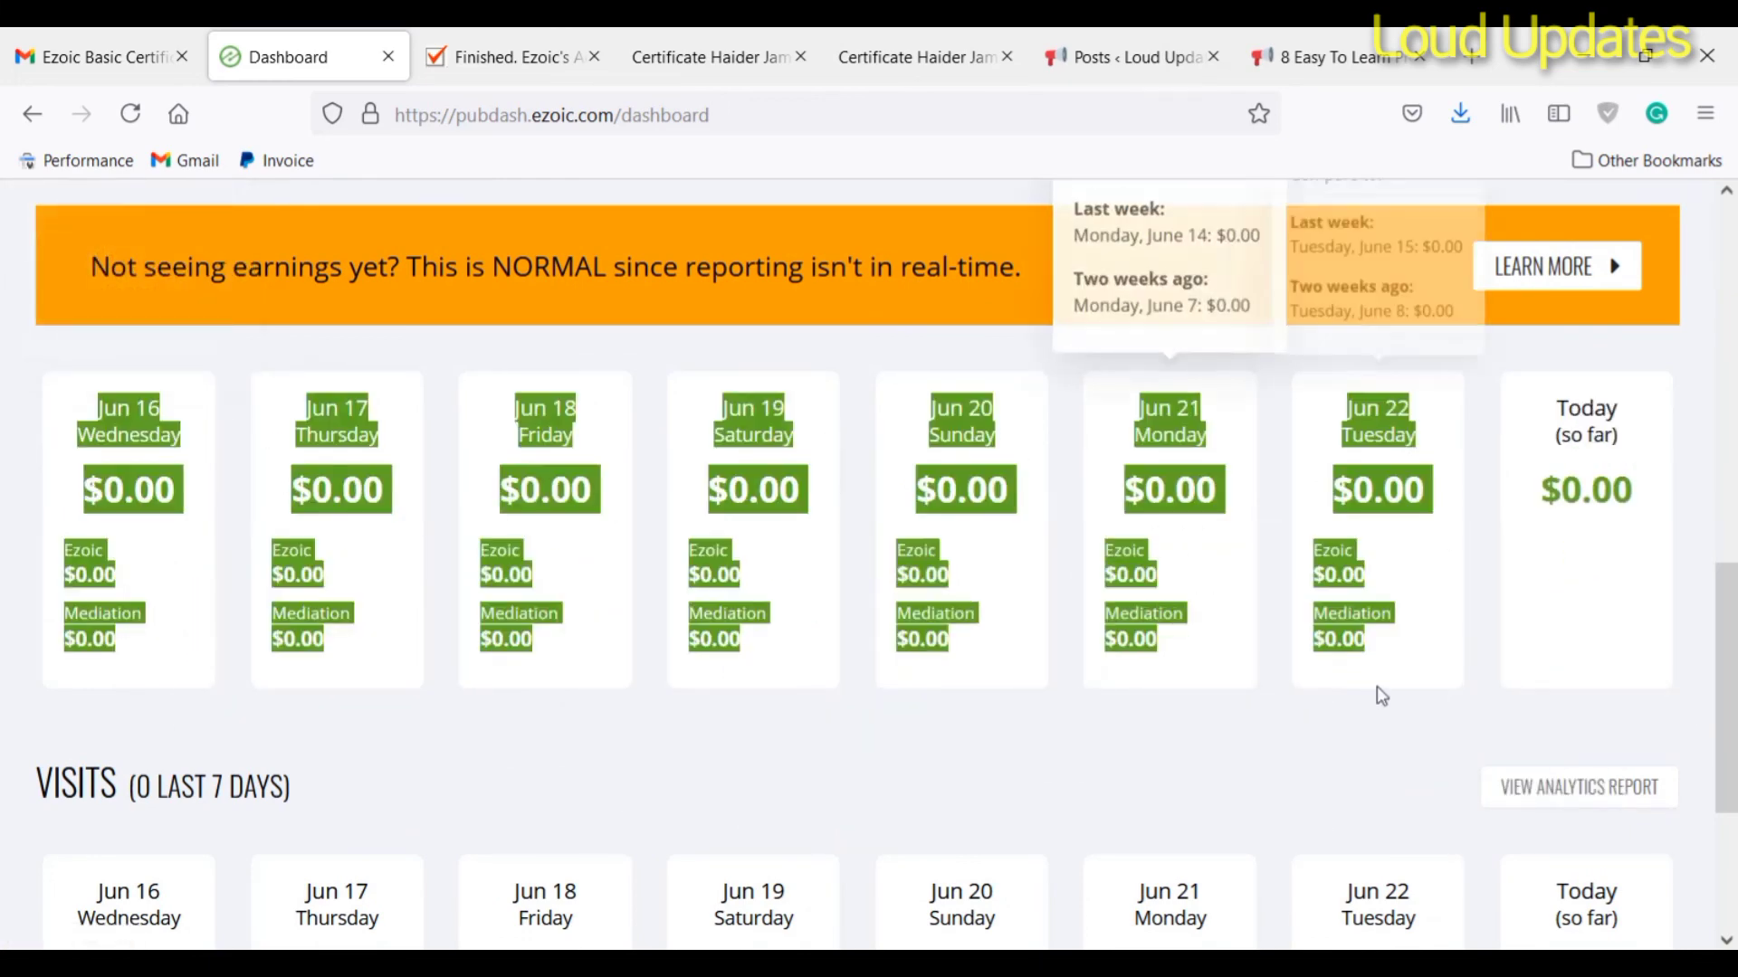
pyautogui.scroll(-3)
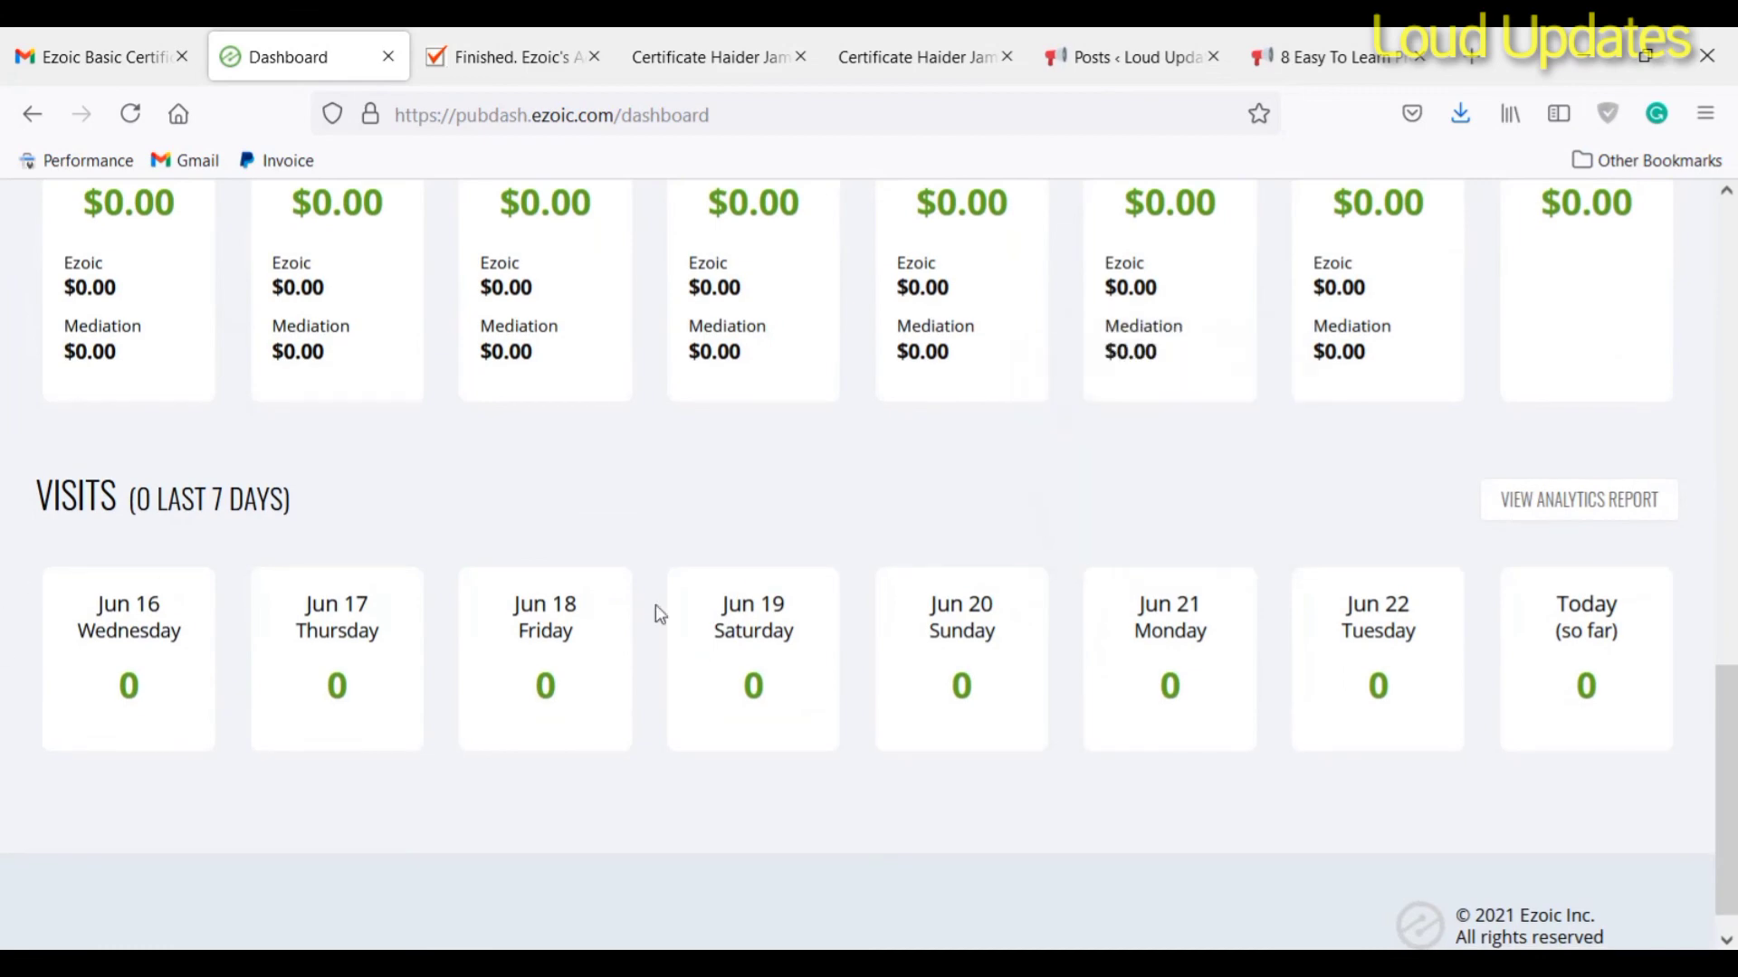
pyautogui.scroll(3)
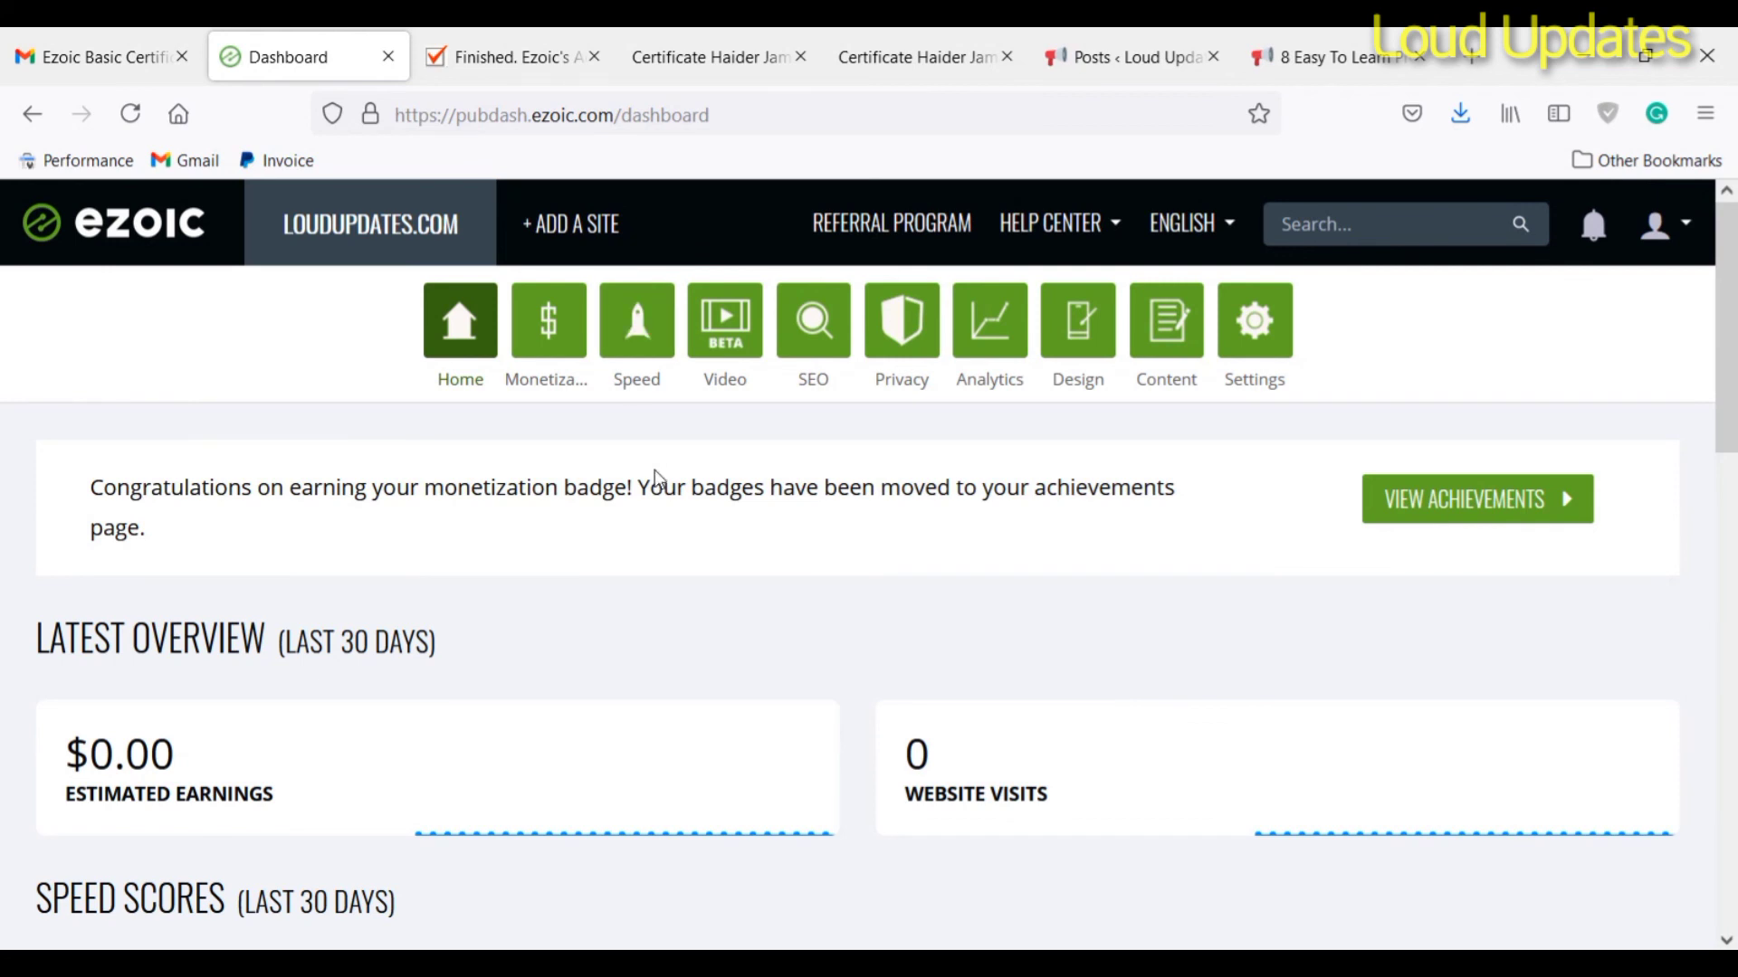
pyautogui.moveTo(13, 527)
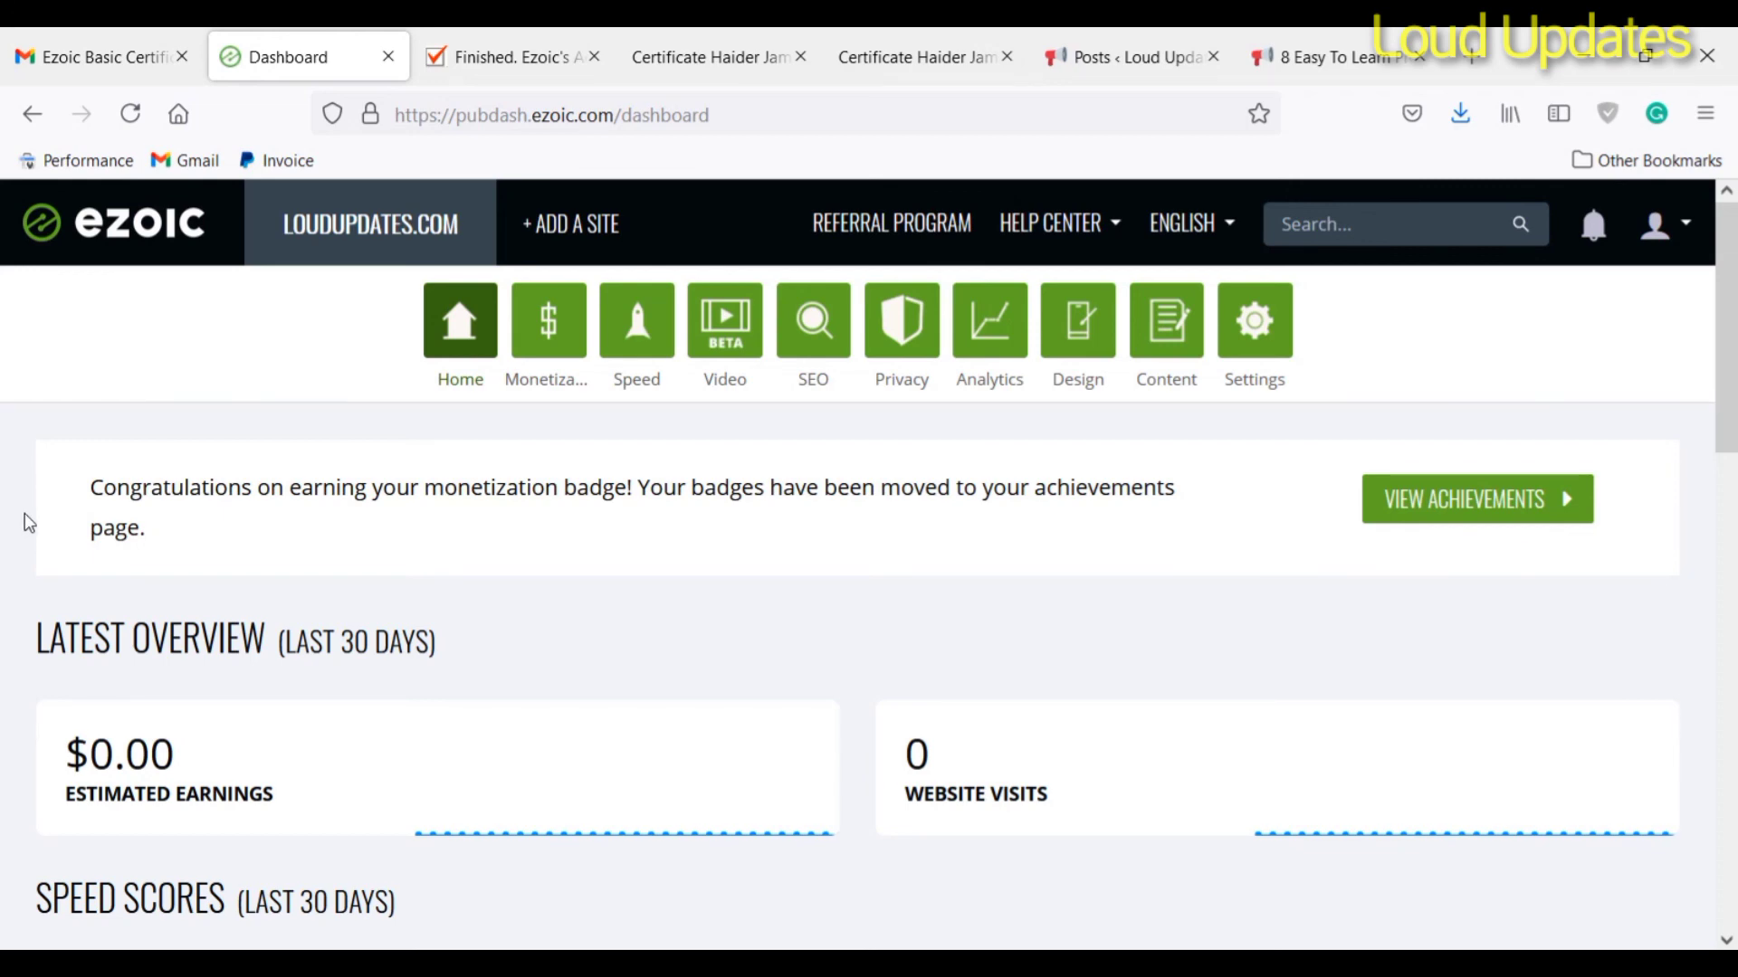
pyautogui.scroll(-3)
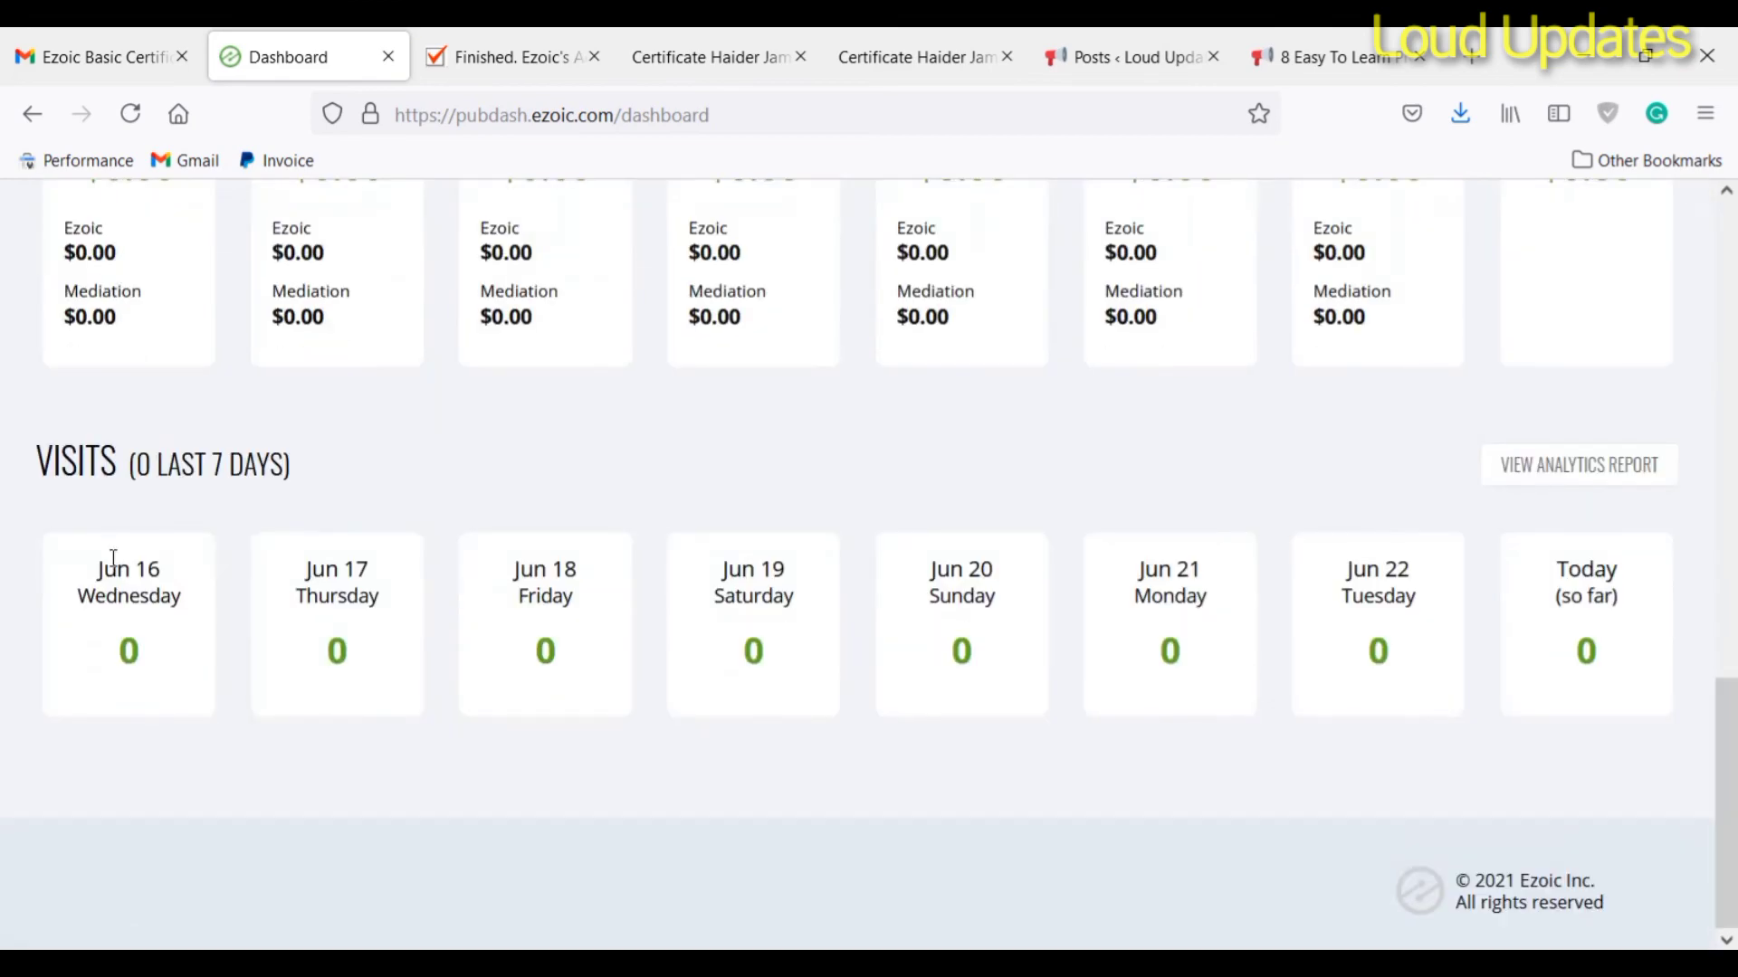
pyautogui.scroll(3)
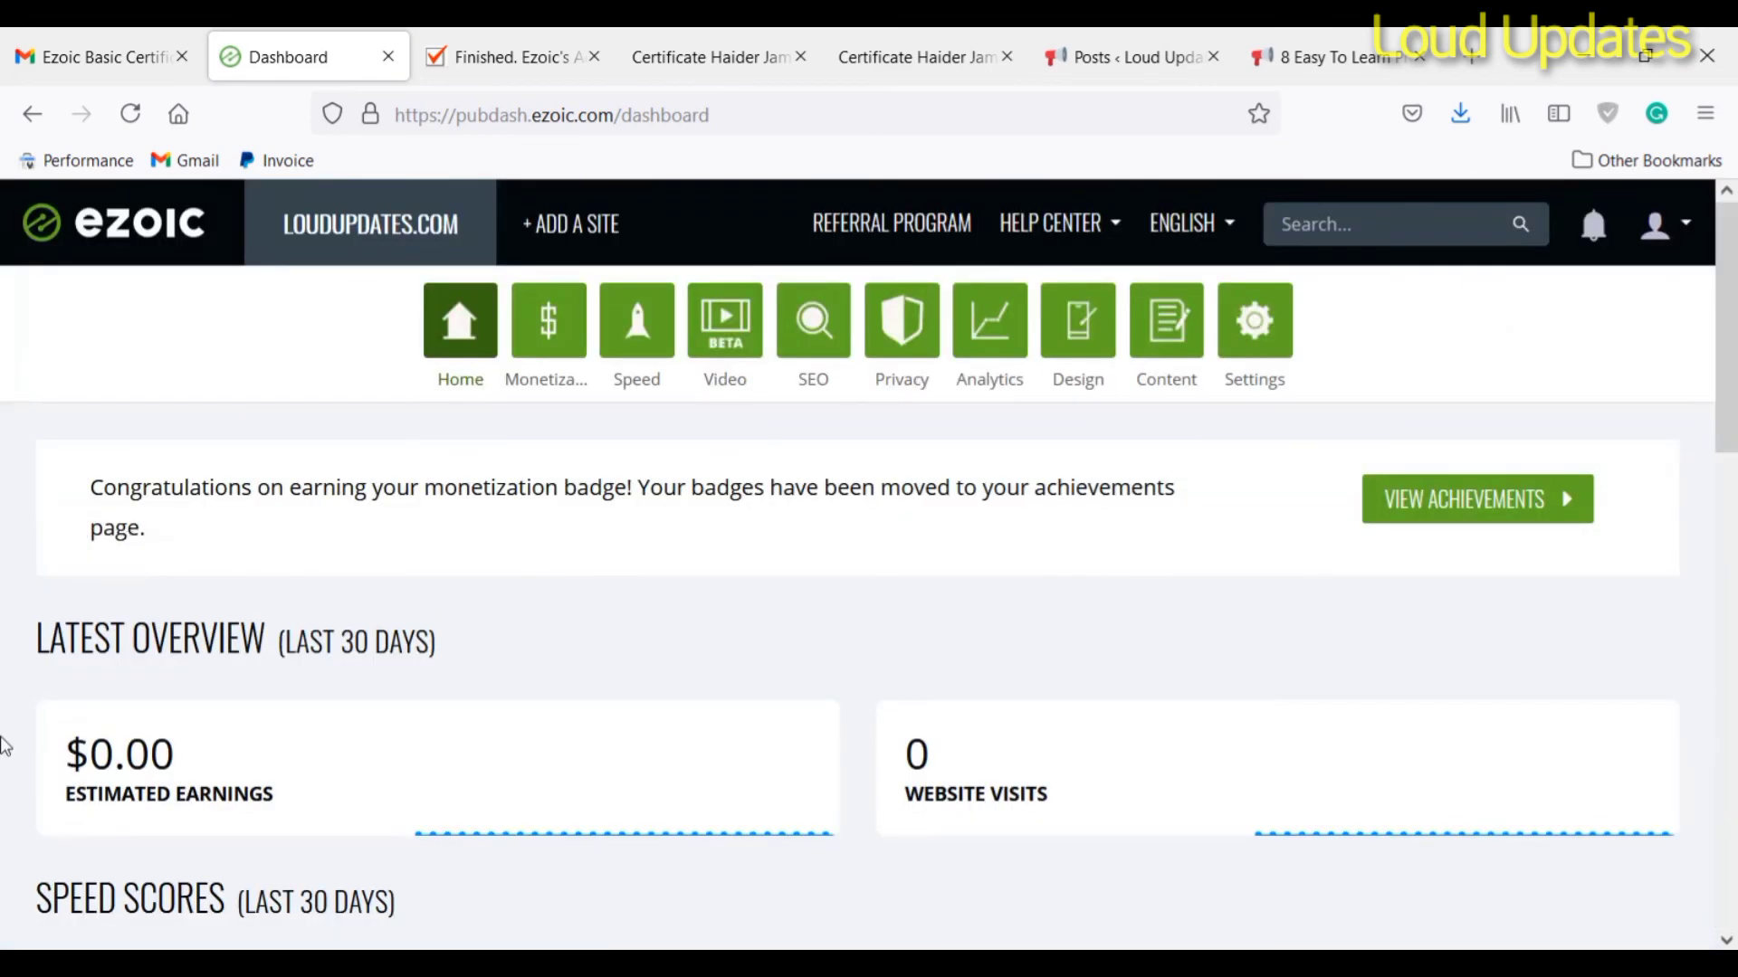